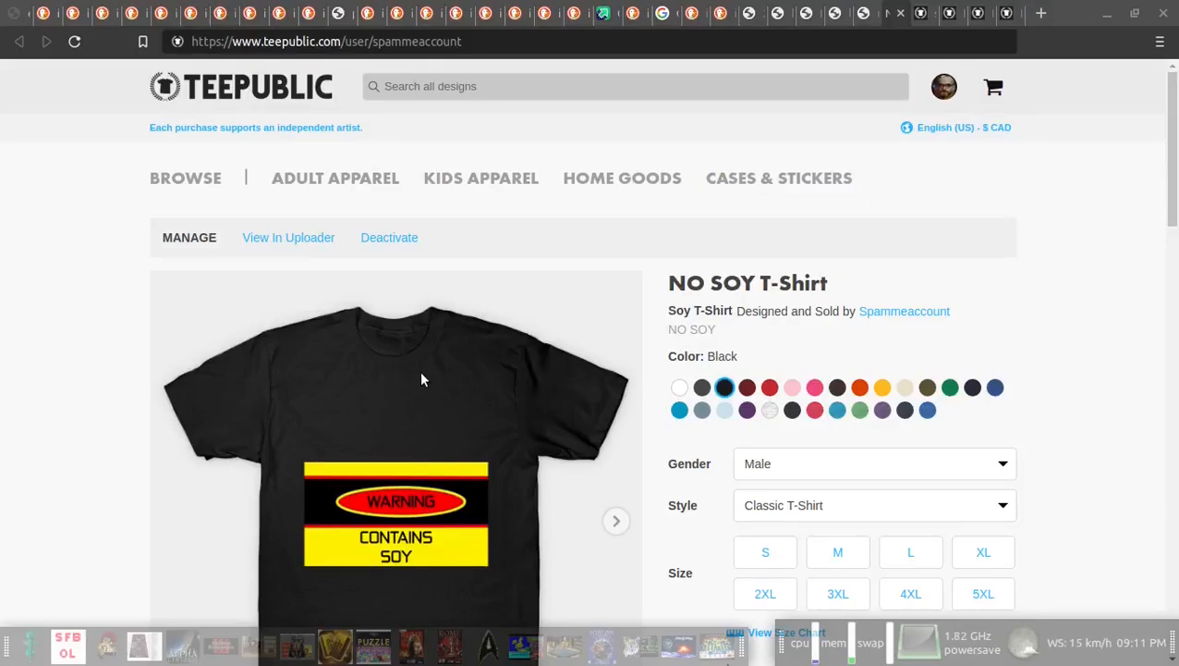
{"action": "mouse_move", "coordinate": [464, 374]}
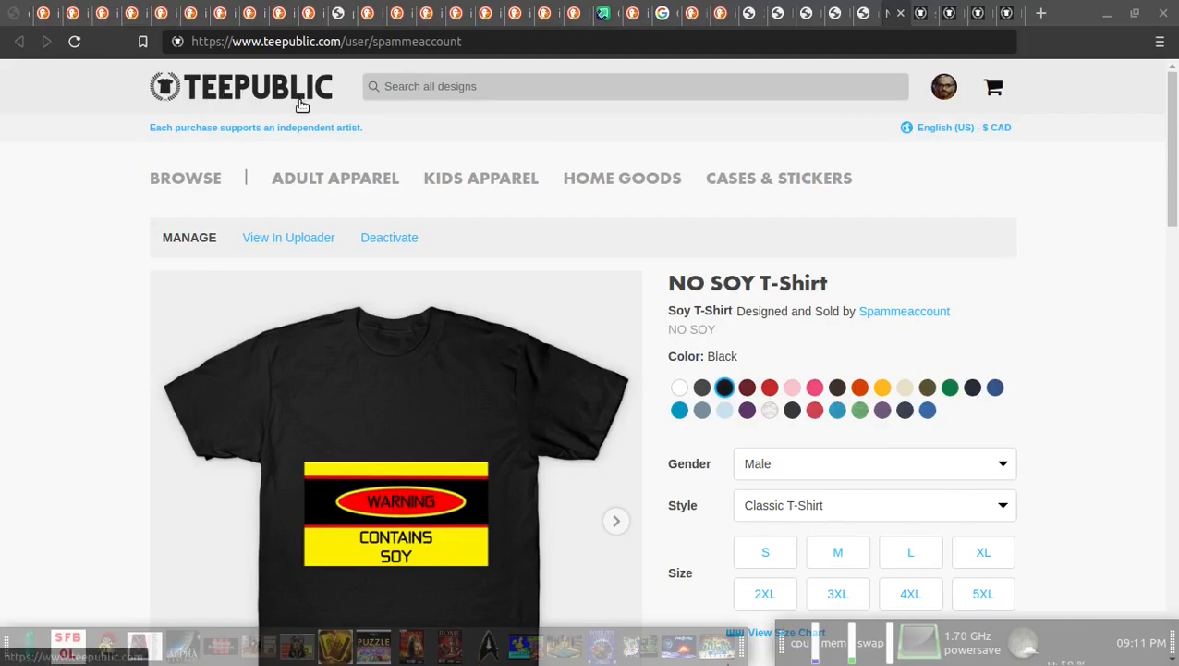
{"action": "mouse_move", "coordinate": [278, 63]}
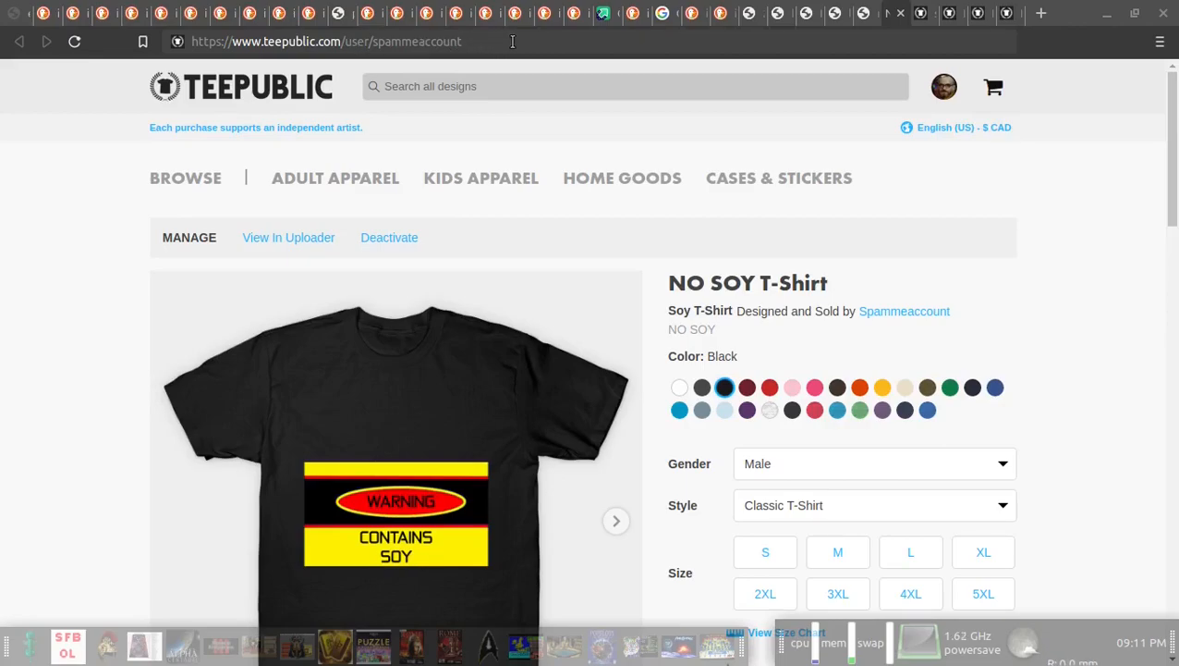
{"action": "mouse_move", "coordinate": [322, 109]}
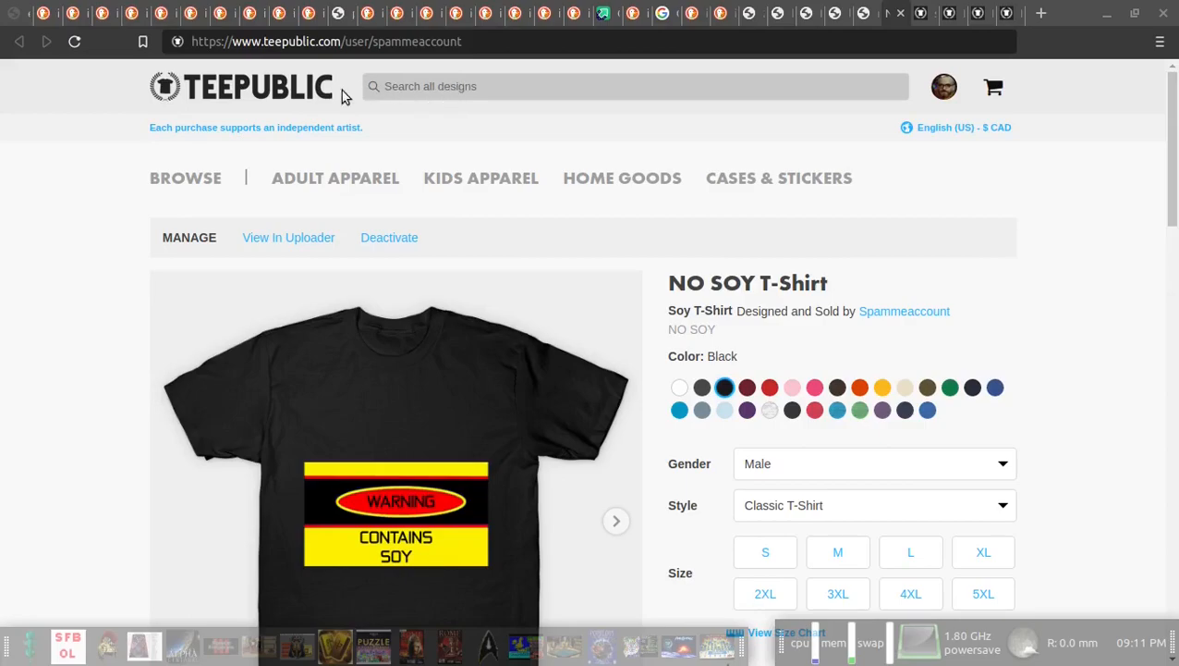
{"action": "mouse_move", "coordinate": [222, 73]}
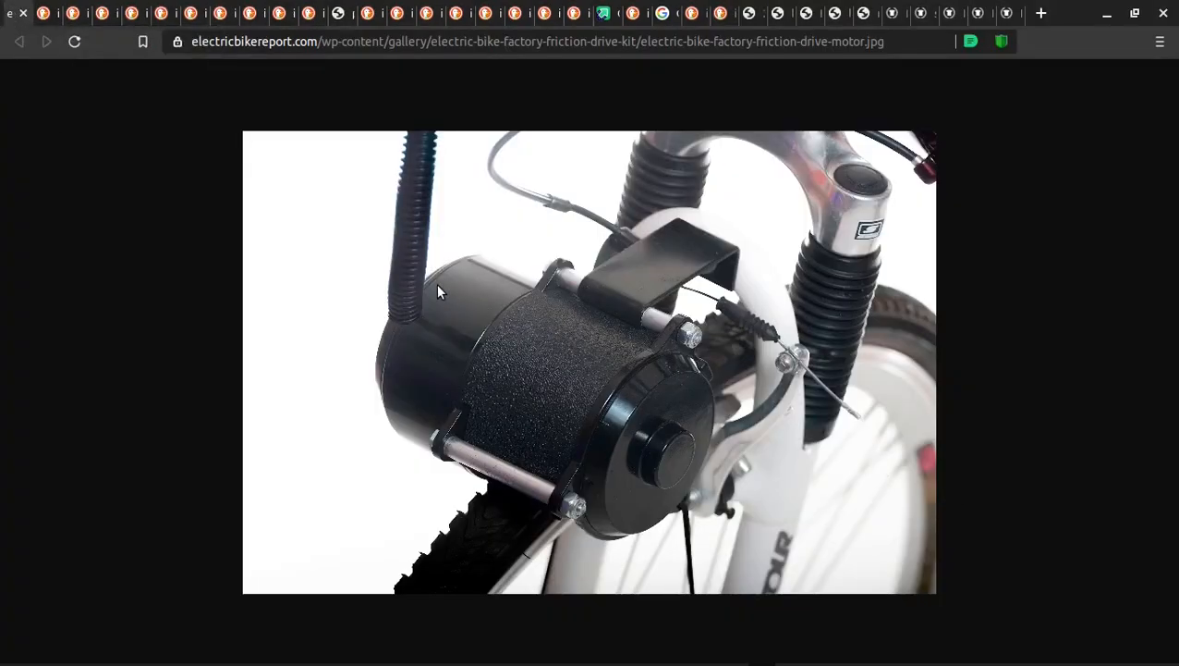
{"action": "mouse_move", "coordinate": [432, 292]}
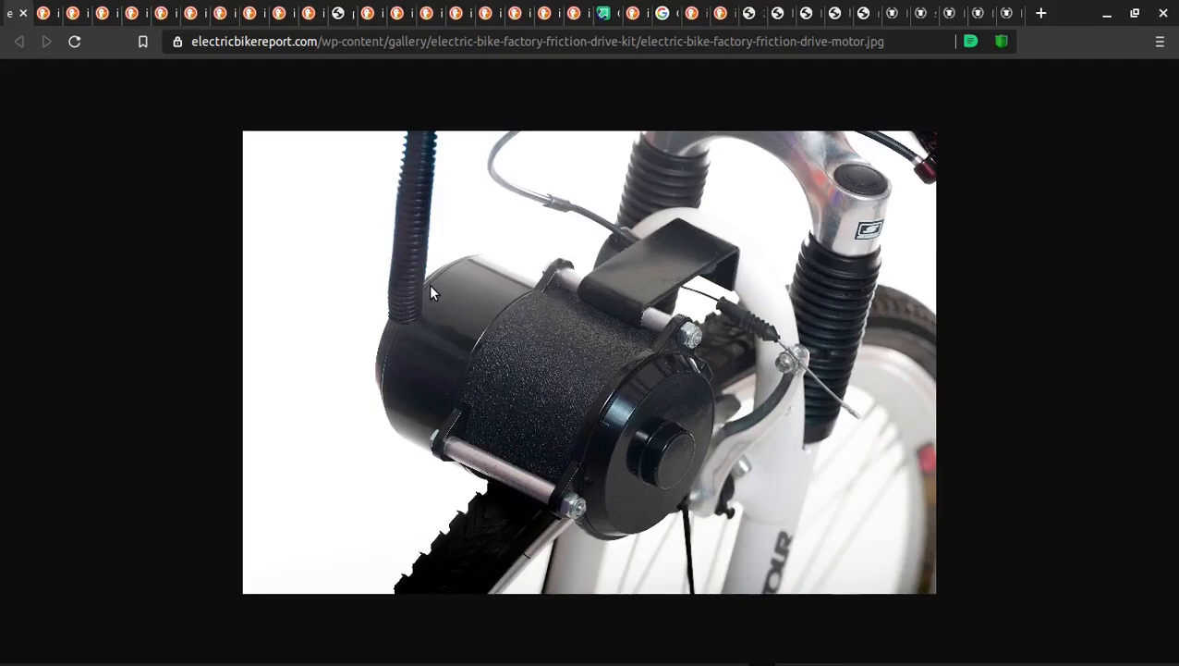
{"action": "mouse_move", "coordinate": [758, 281]}
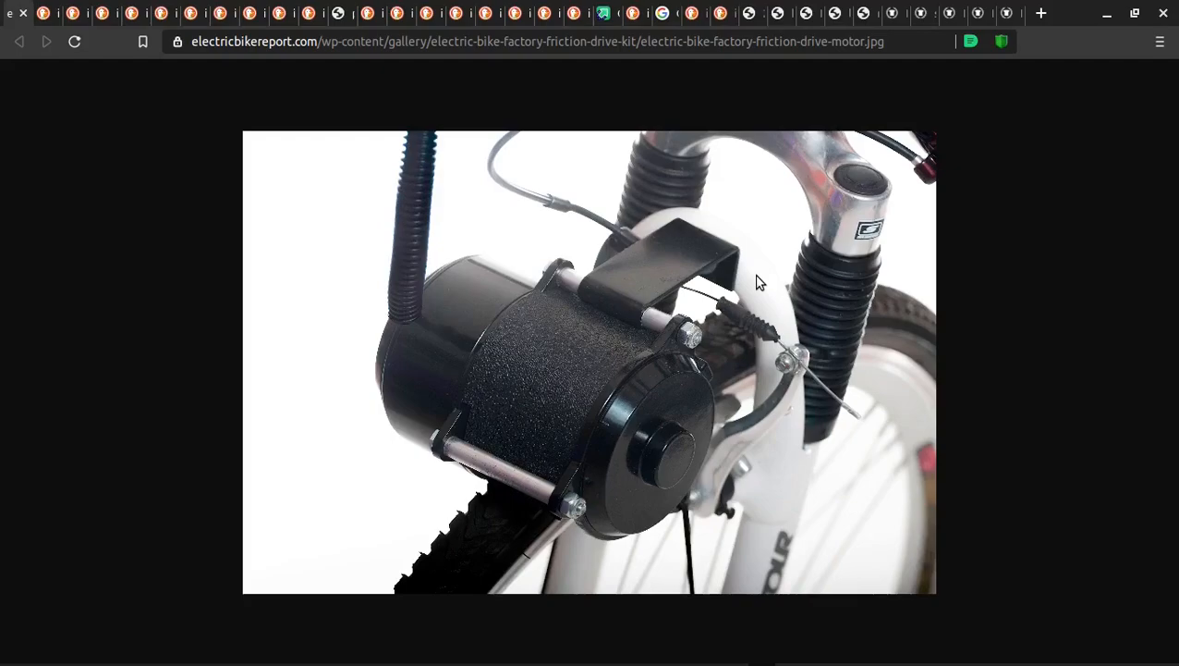
{"action": "mouse_move", "coordinate": [821, 323]}
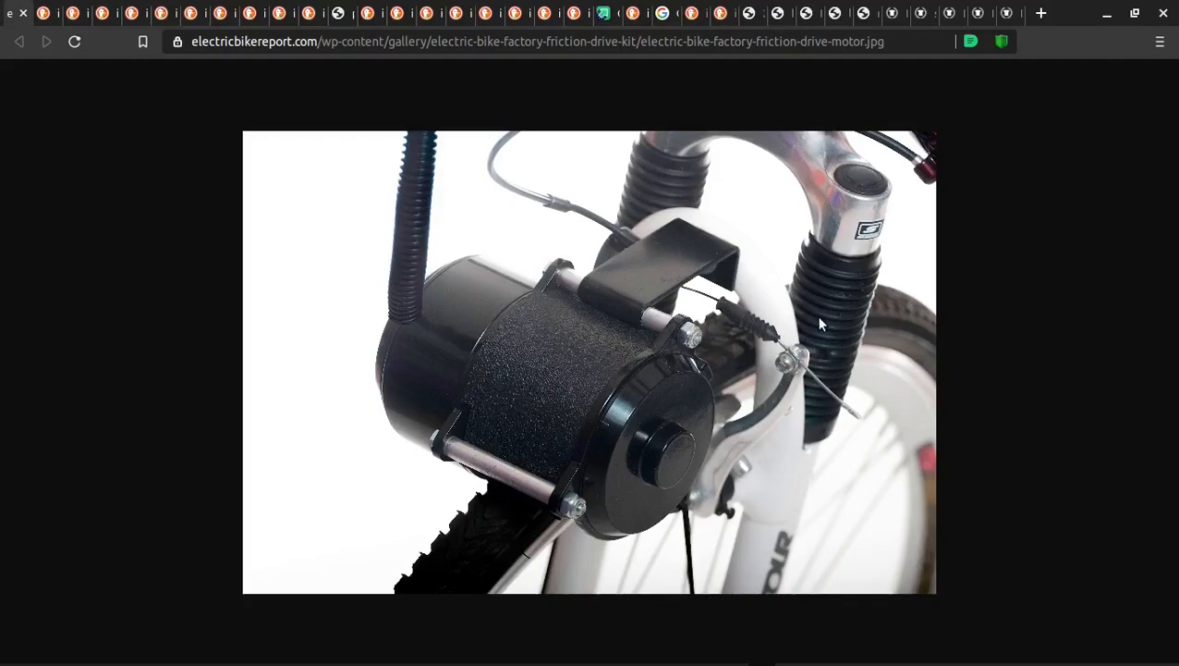
{"action": "mouse_move", "coordinate": [818, 319]}
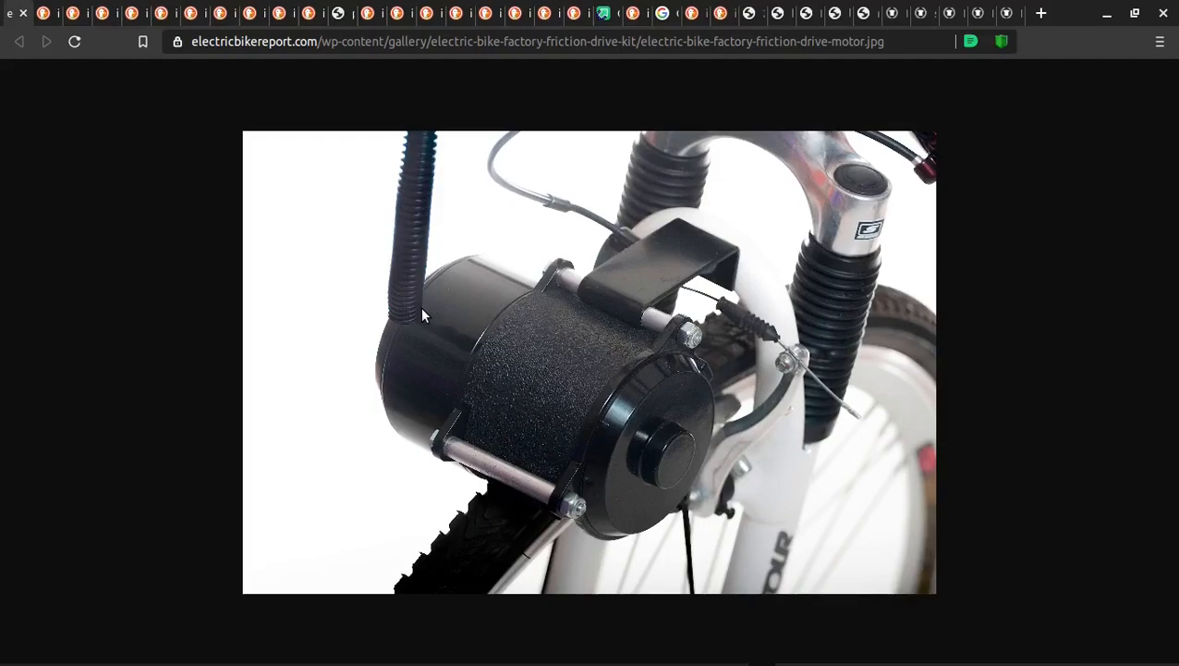
{"action": "mouse_move", "coordinate": [693, 284]}
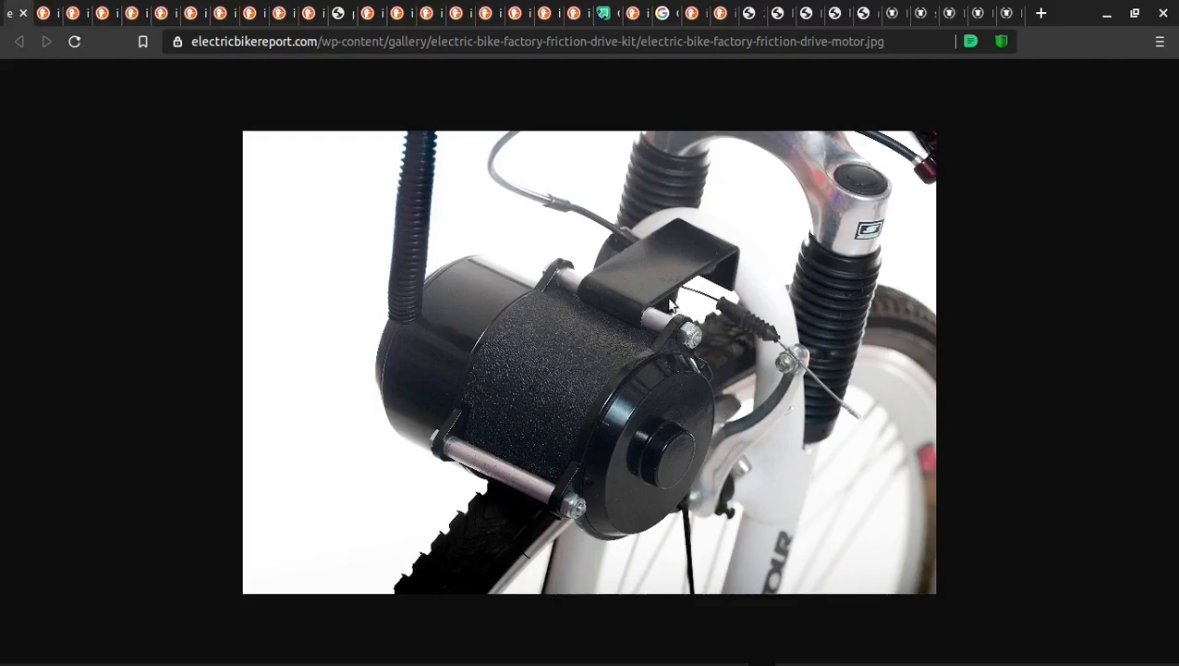
{"action": "mouse_move", "coordinate": [506, 325]}
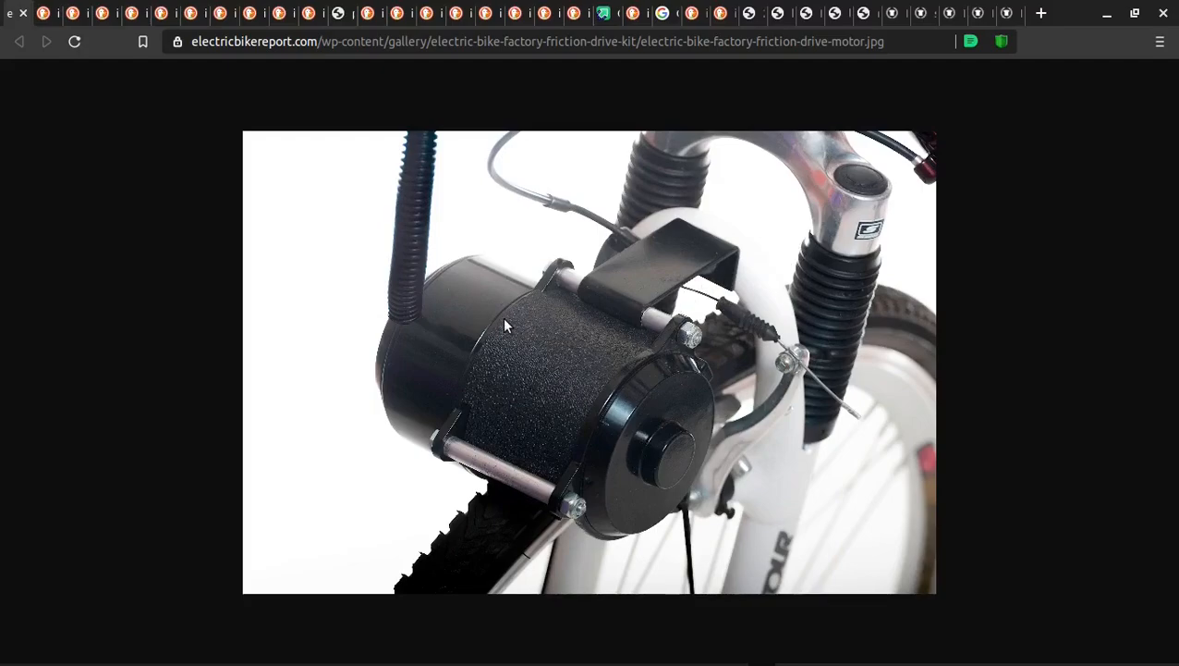
{"action": "mouse_move", "coordinate": [554, 333]}
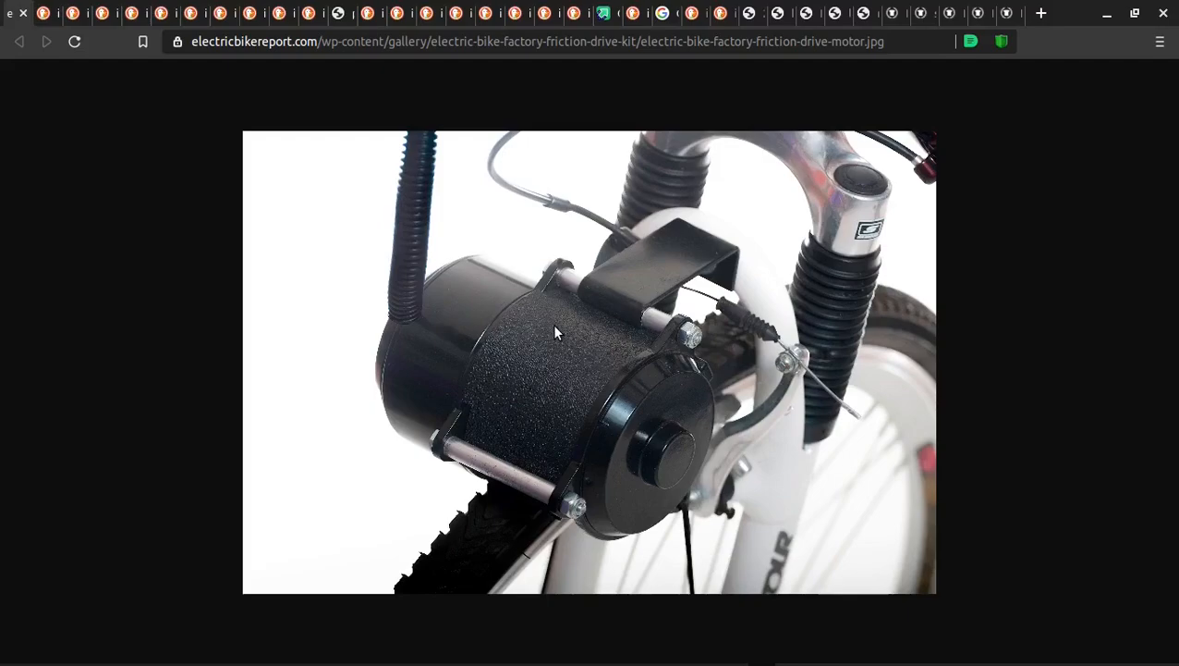
{"action": "mouse_move", "coordinate": [639, 303]}
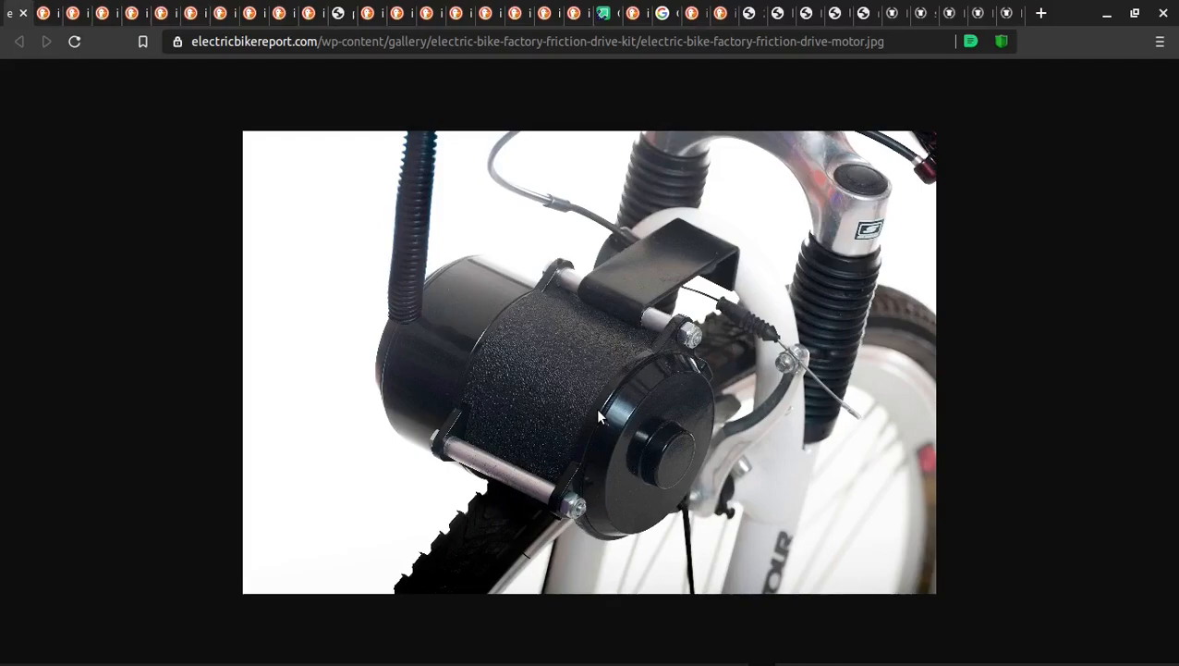
{"action": "mouse_move", "coordinate": [440, 248]}
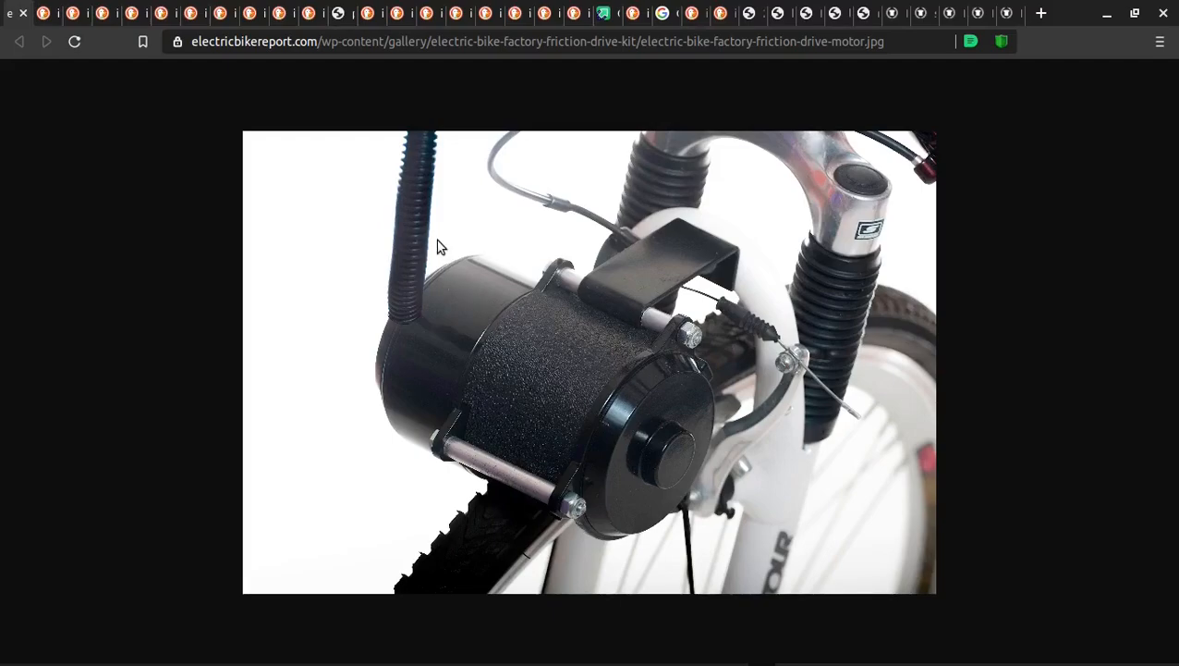
{"action": "mouse_move", "coordinate": [536, 436]}
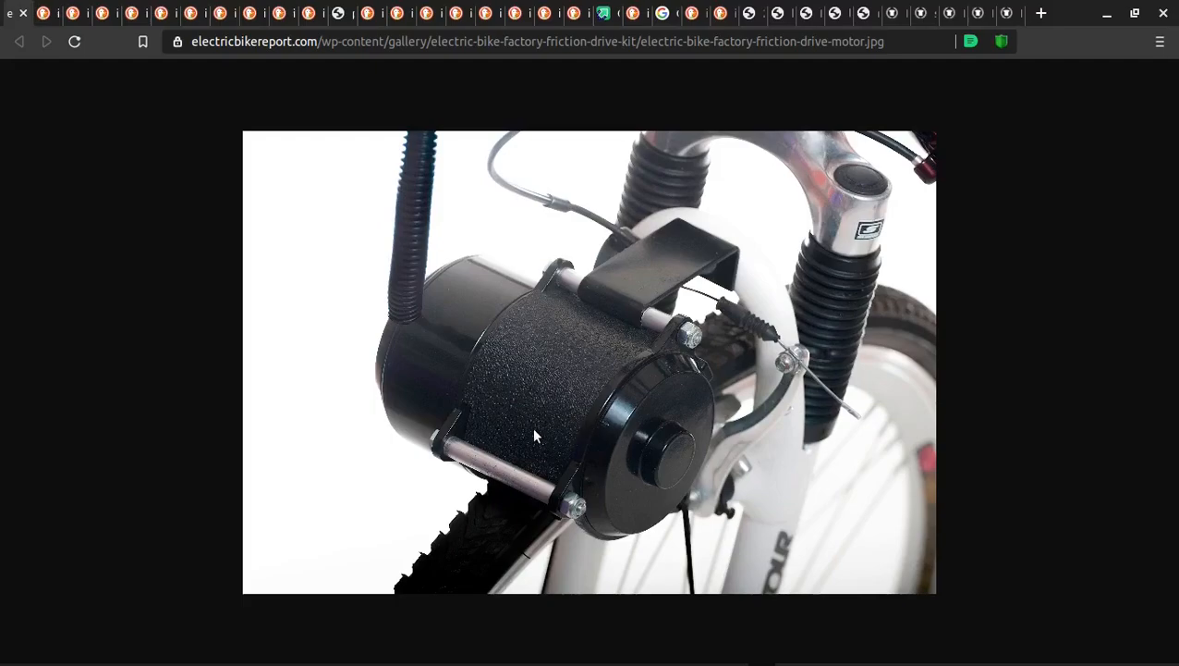
{"action": "mouse_move", "coordinate": [492, 525]}
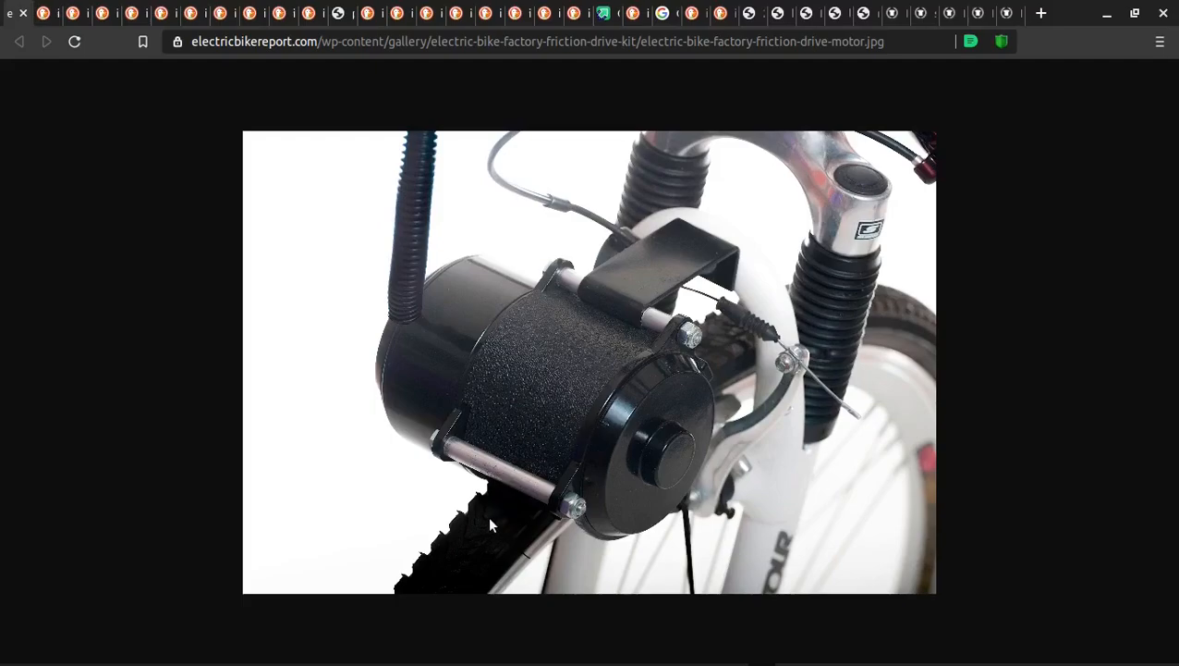
{"action": "mouse_move", "coordinate": [564, 446]}
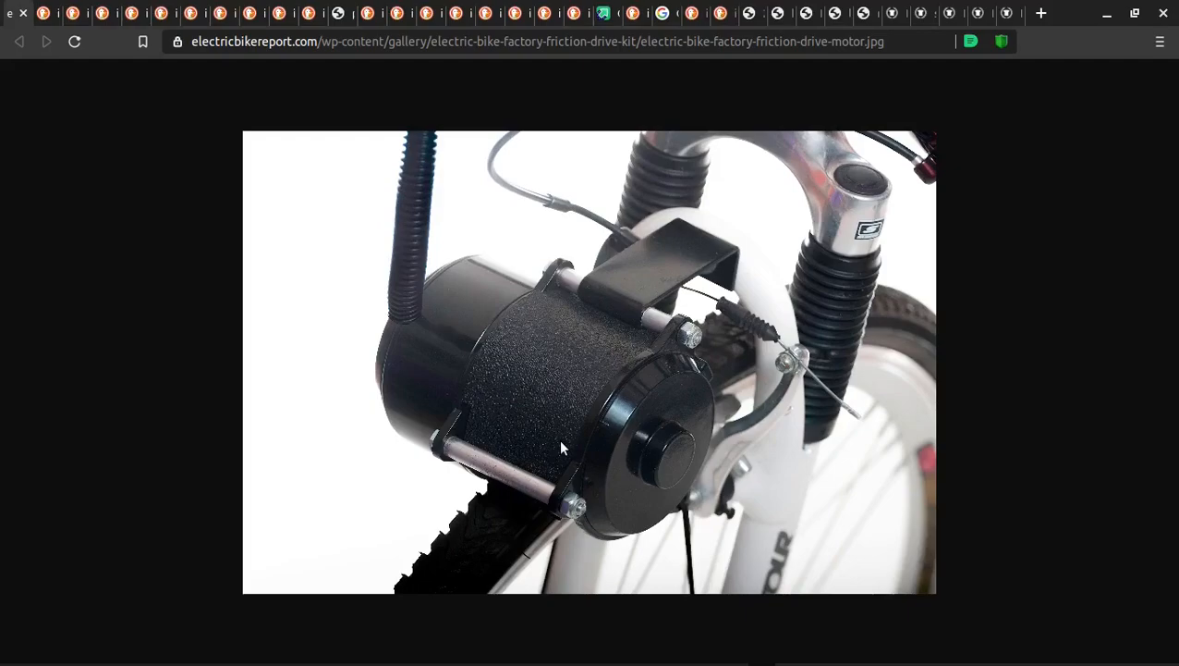
{"action": "mouse_move", "coordinate": [464, 436]}
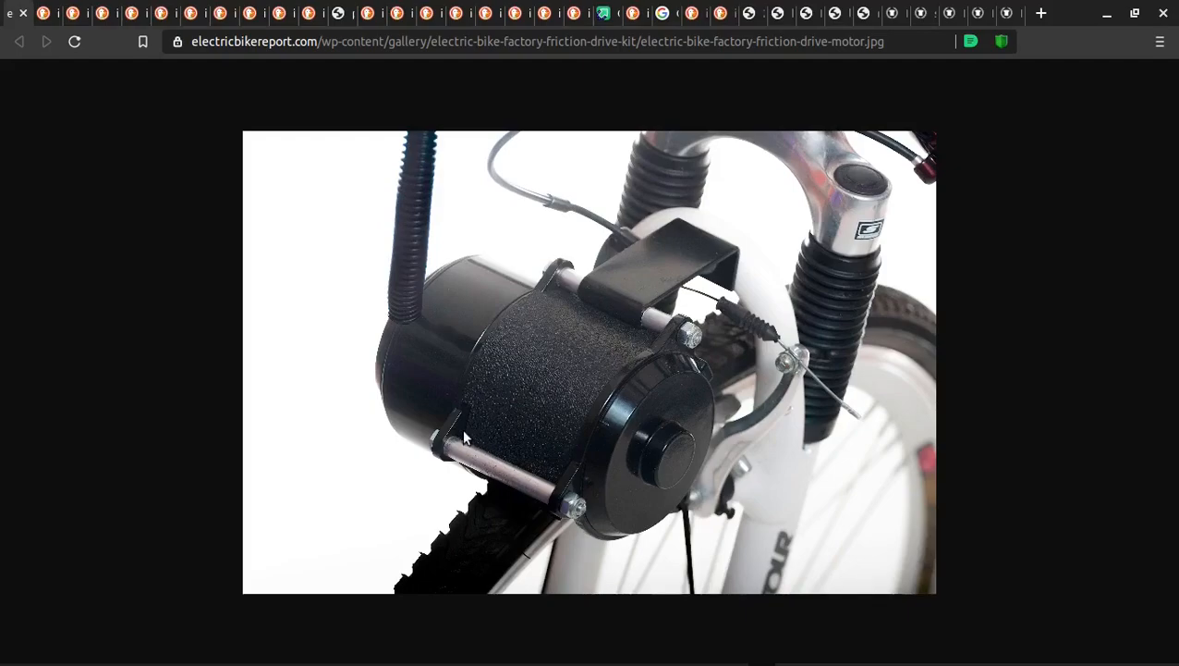
{"action": "mouse_move", "coordinate": [41, 20]}
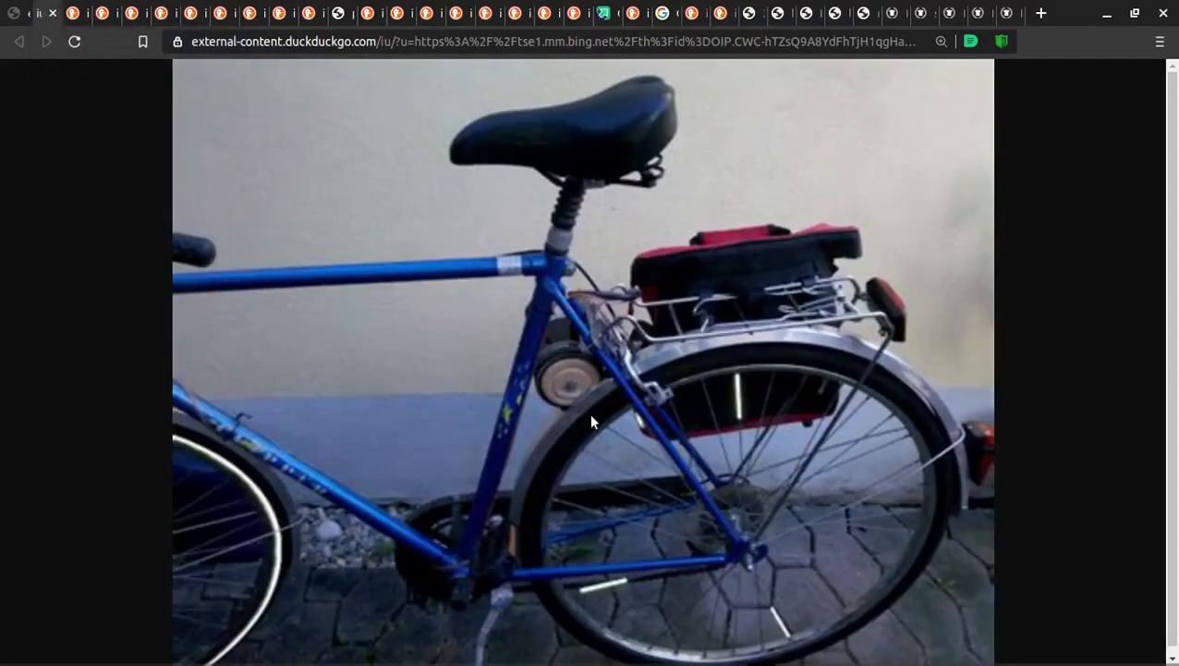
{"action": "mouse_move", "coordinate": [584, 373]}
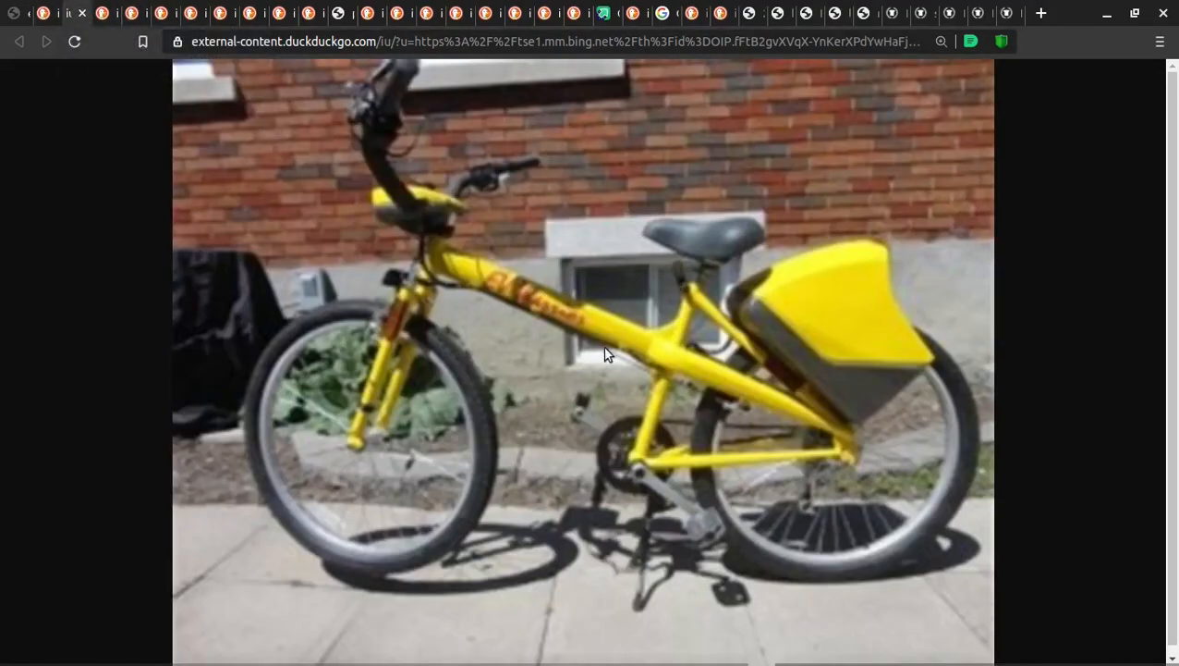
{"action": "mouse_move", "coordinate": [747, 318]}
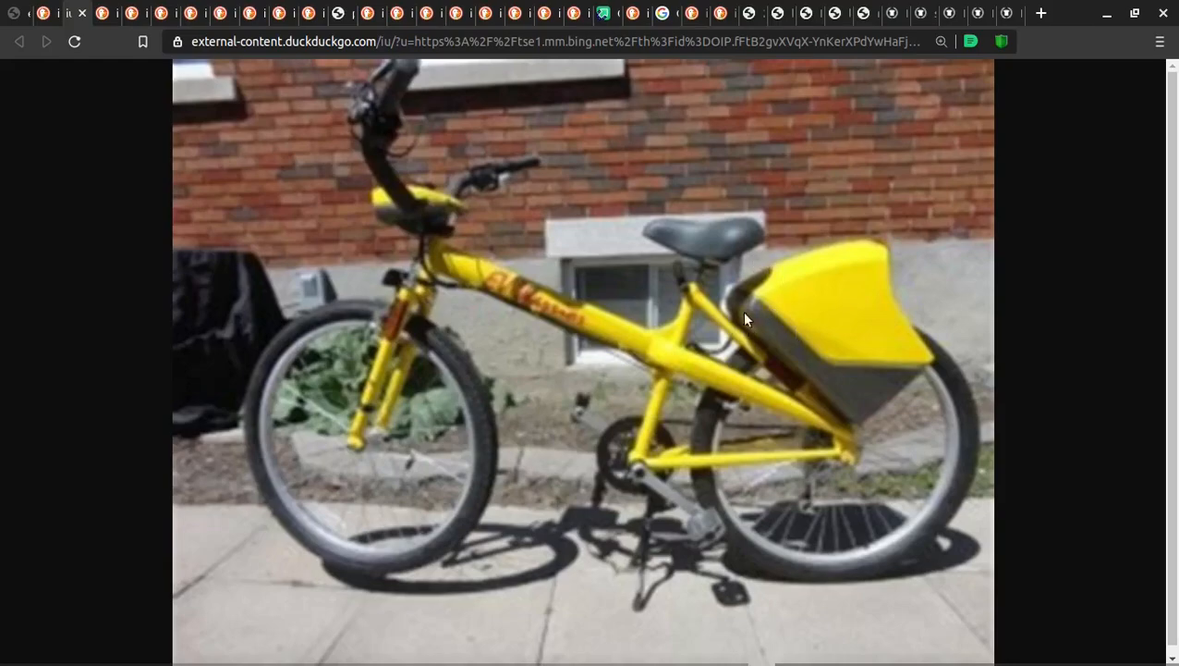
{"action": "mouse_move", "coordinate": [758, 324]}
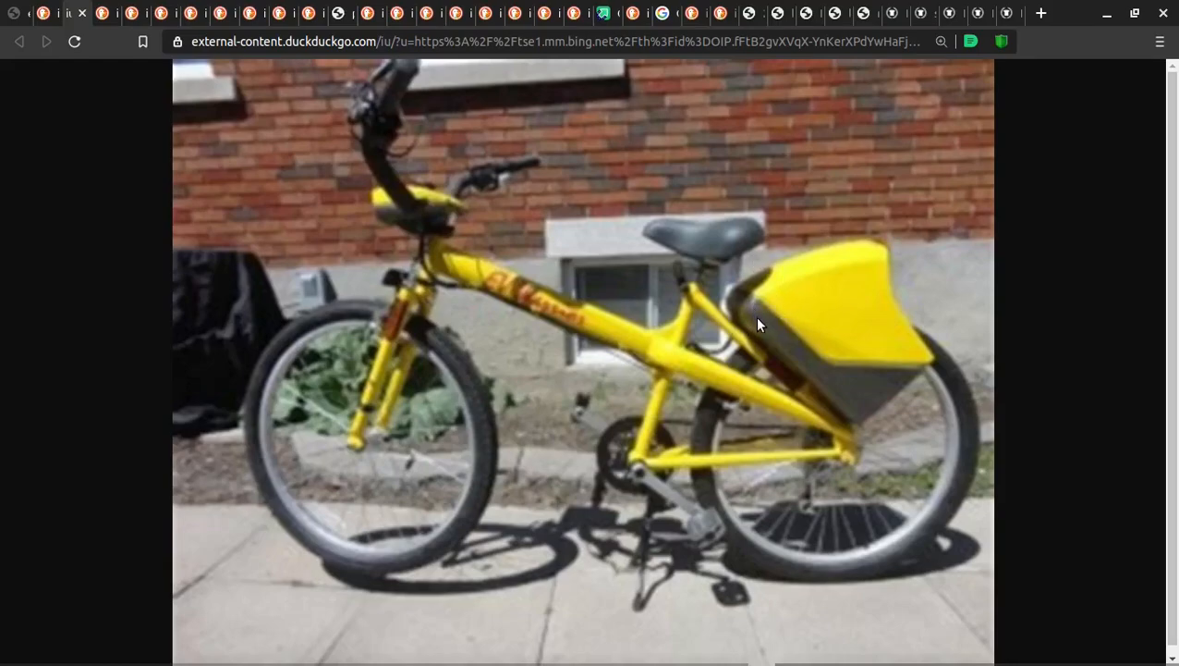
{"action": "mouse_move", "coordinate": [832, 293]}
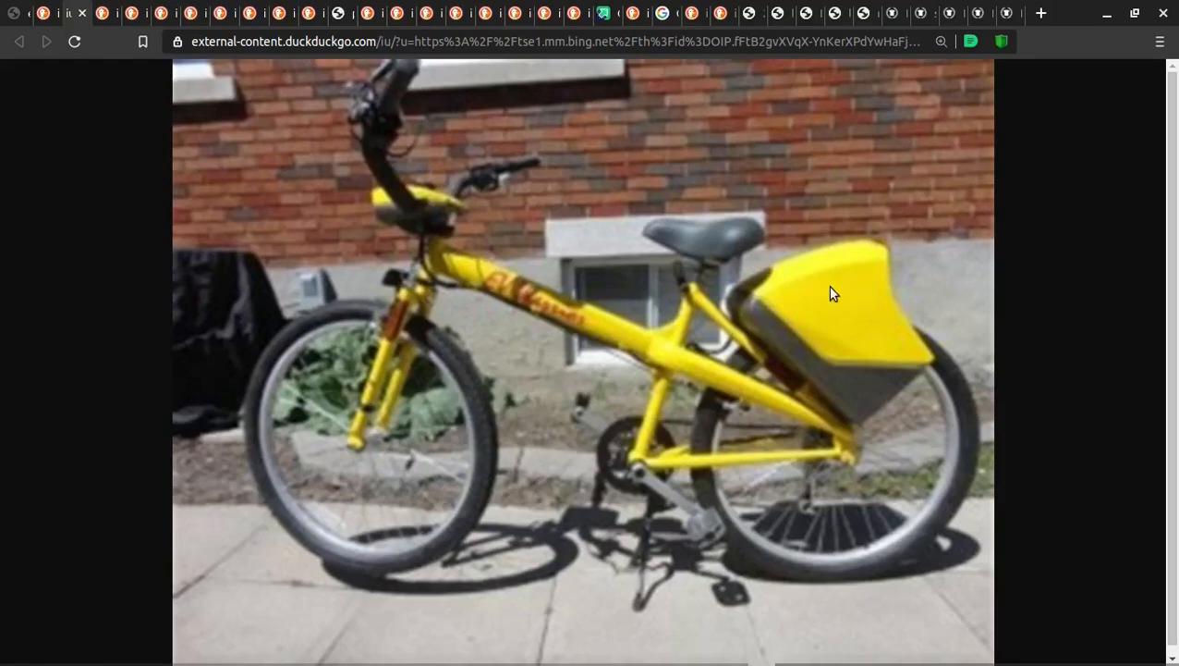
{"action": "mouse_move", "coordinate": [854, 295]}
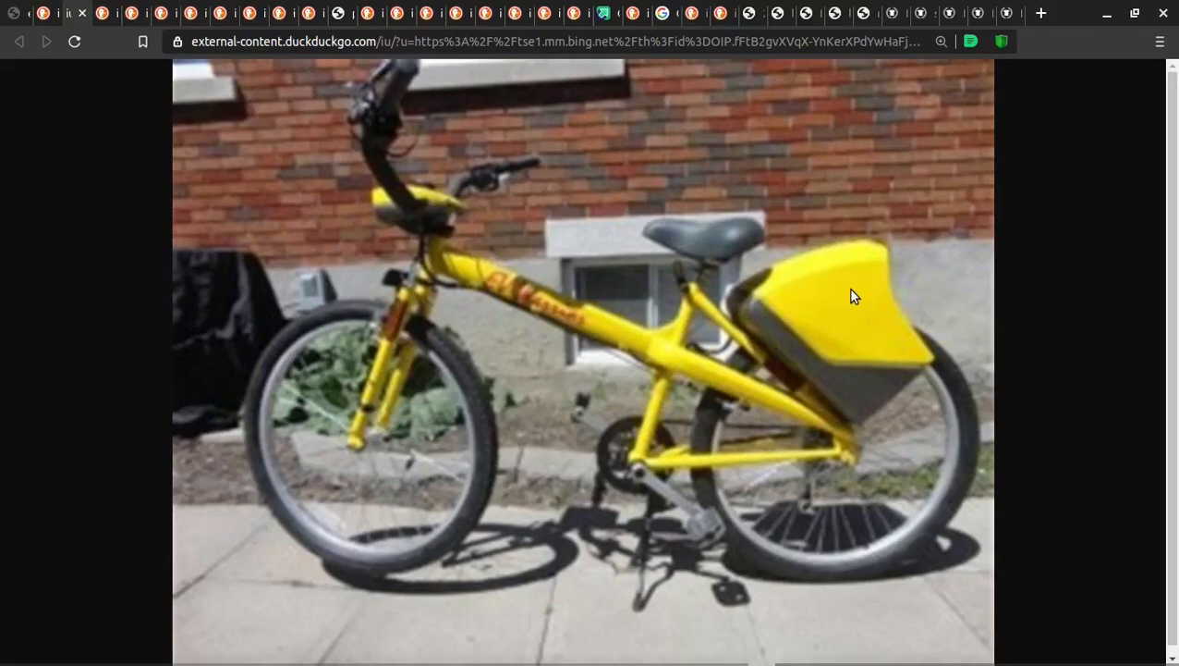
{"action": "mouse_move", "coordinate": [876, 355]}
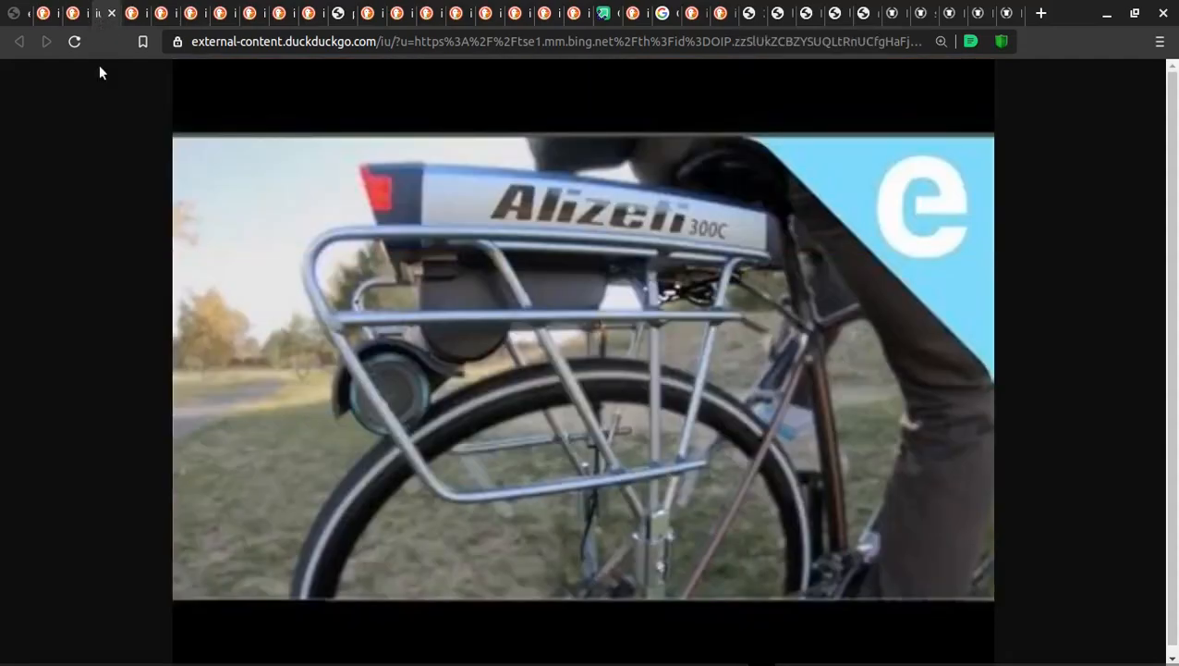
{"action": "mouse_move", "coordinate": [422, 427]}
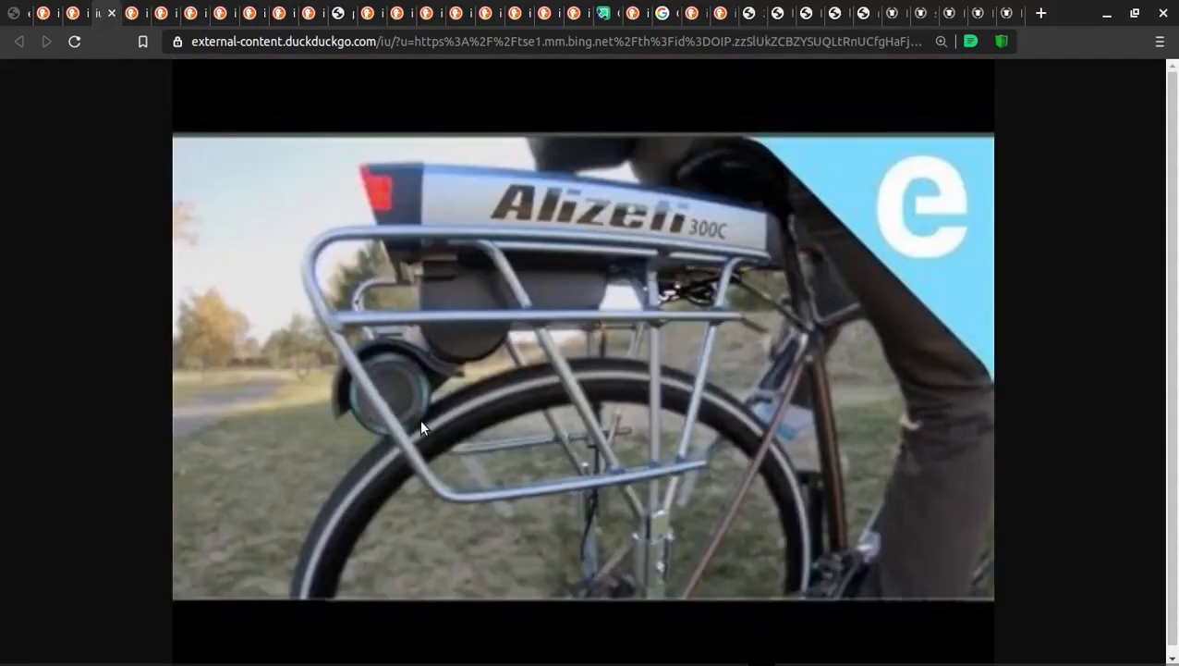
{"action": "mouse_move", "coordinate": [434, 358]}
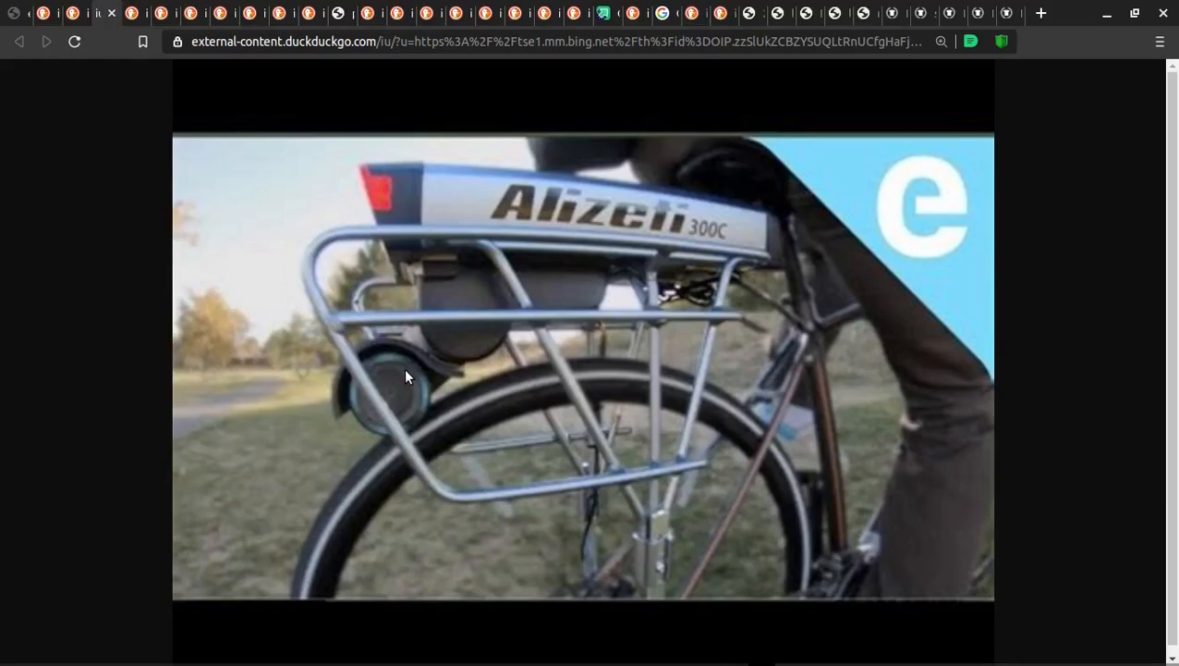
{"action": "mouse_move", "coordinate": [407, 396]}
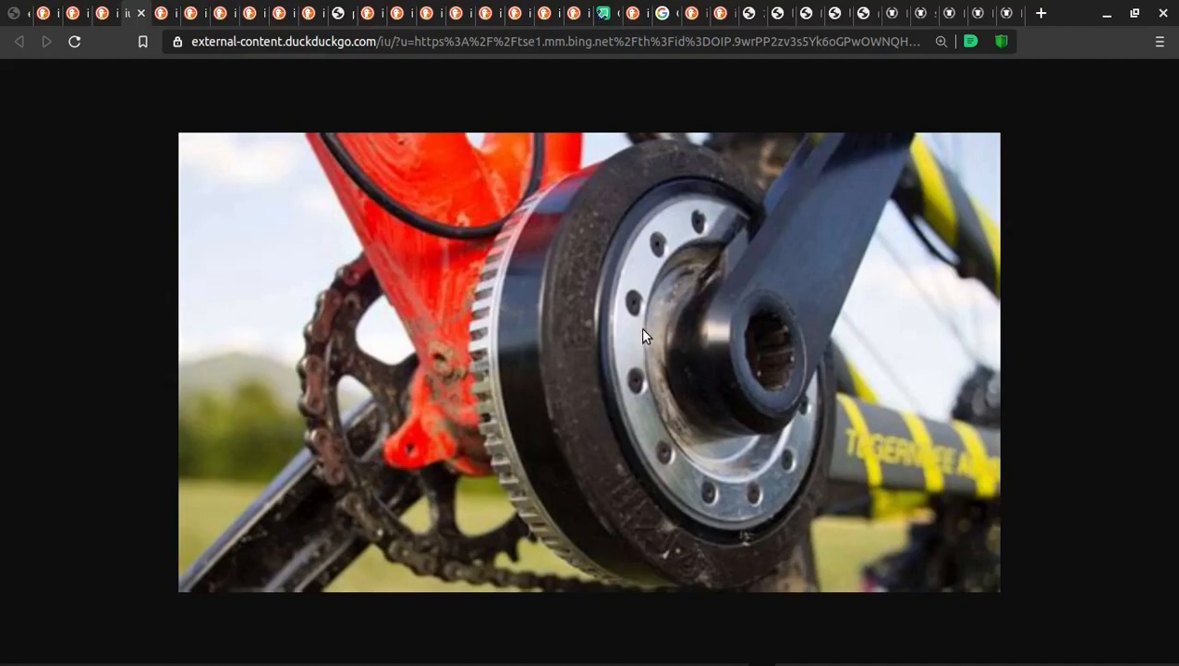
{"action": "mouse_move", "coordinate": [647, 334]}
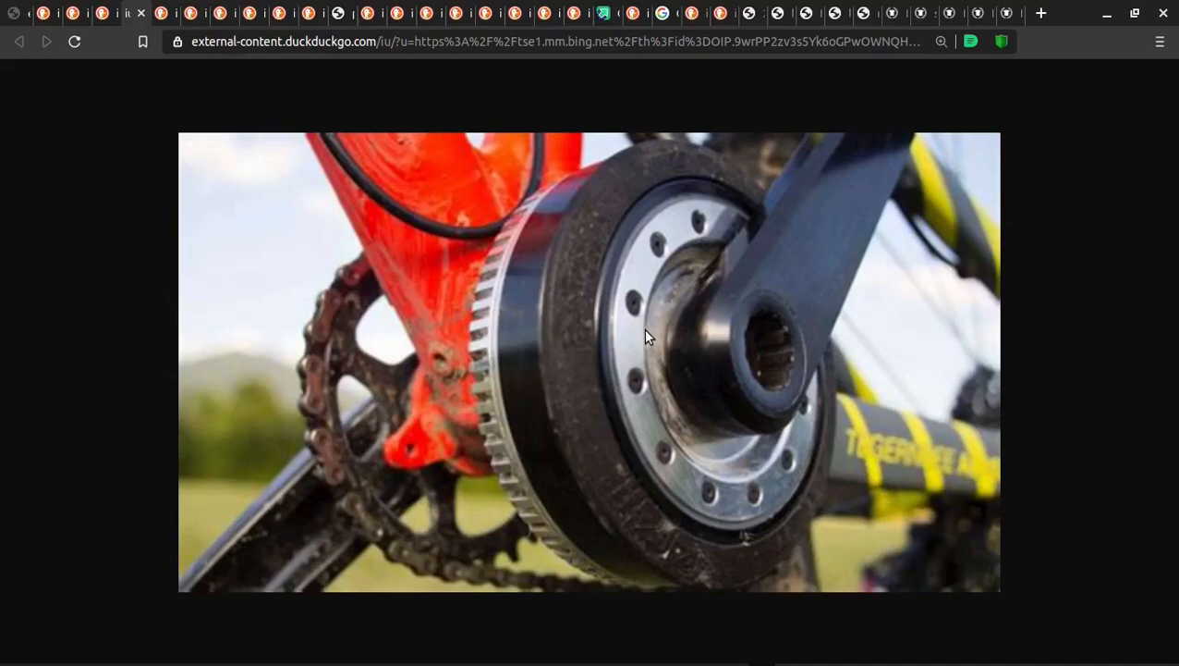
{"action": "mouse_move", "coordinate": [414, 411]}
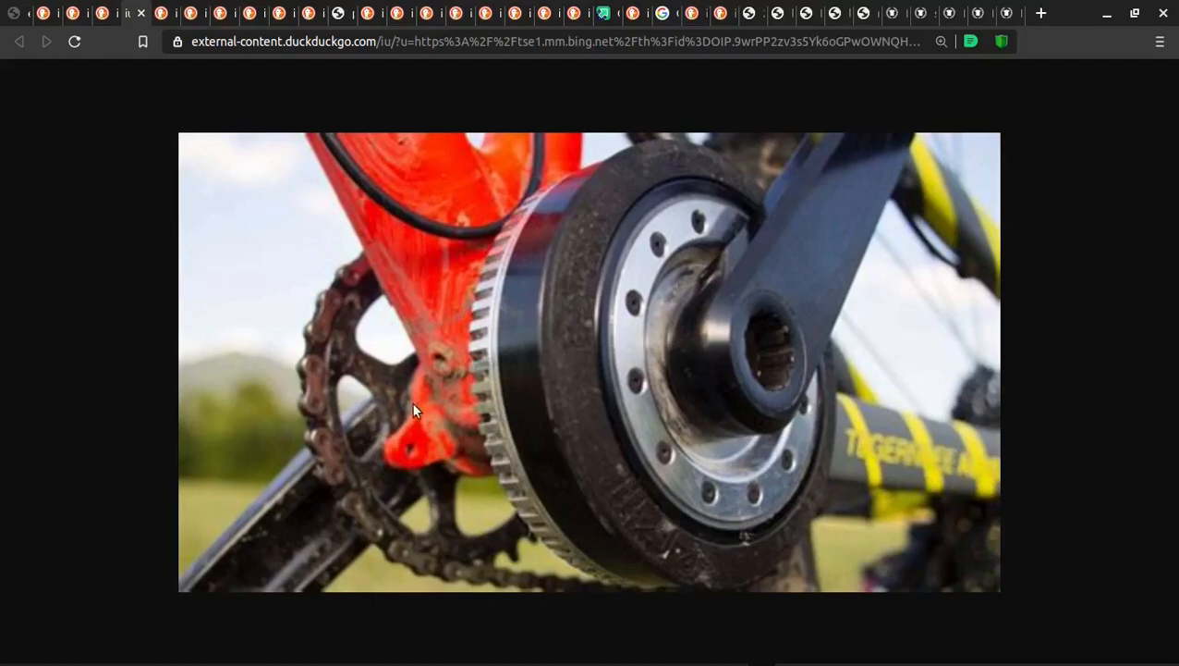
{"action": "mouse_move", "coordinate": [580, 392]}
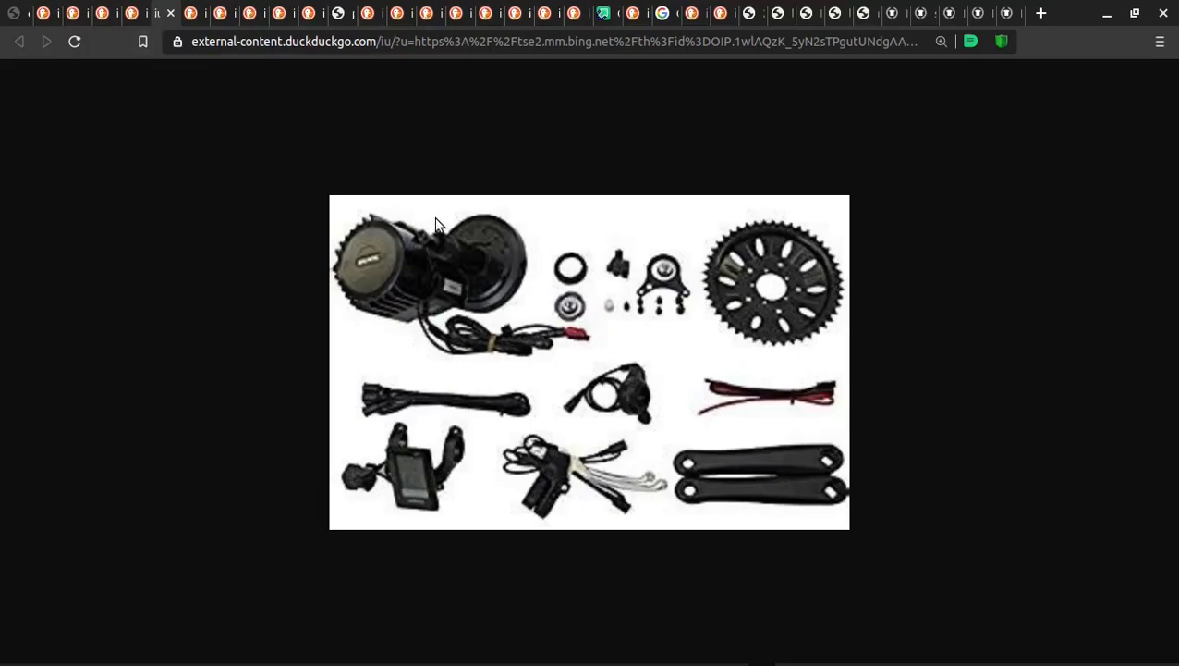
{"action": "mouse_move", "coordinate": [595, 406]}
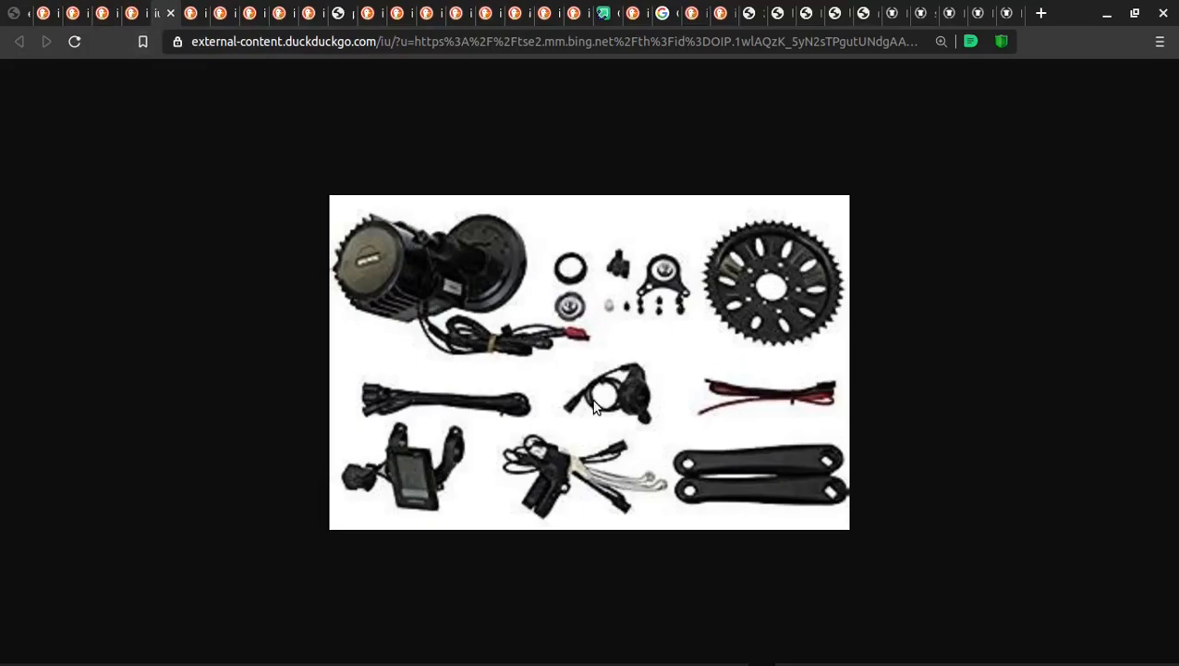
{"action": "mouse_move", "coordinate": [189, 15]}
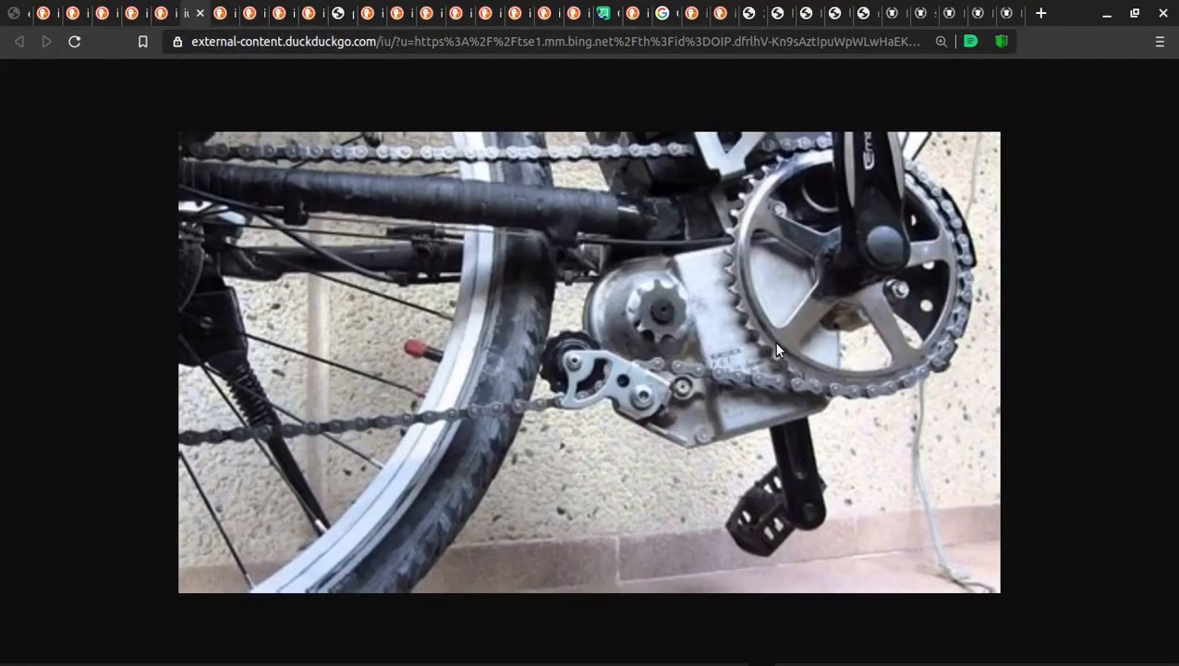
{"action": "mouse_move", "coordinate": [915, 296]}
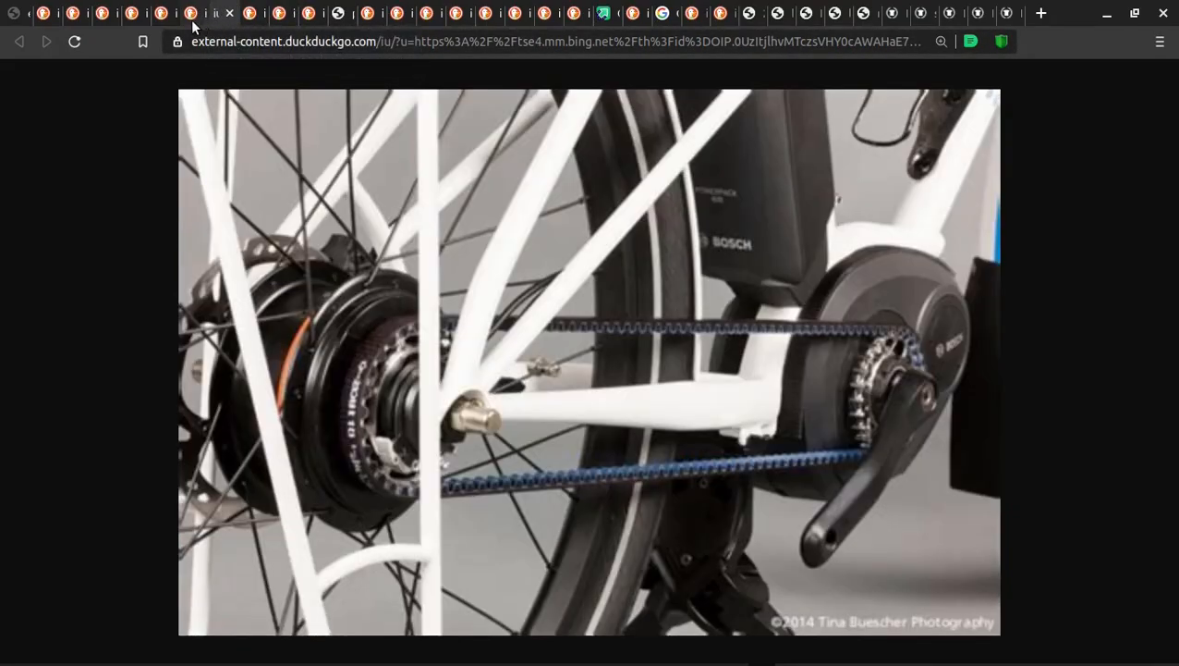
{"action": "mouse_move", "coordinate": [791, 310]}
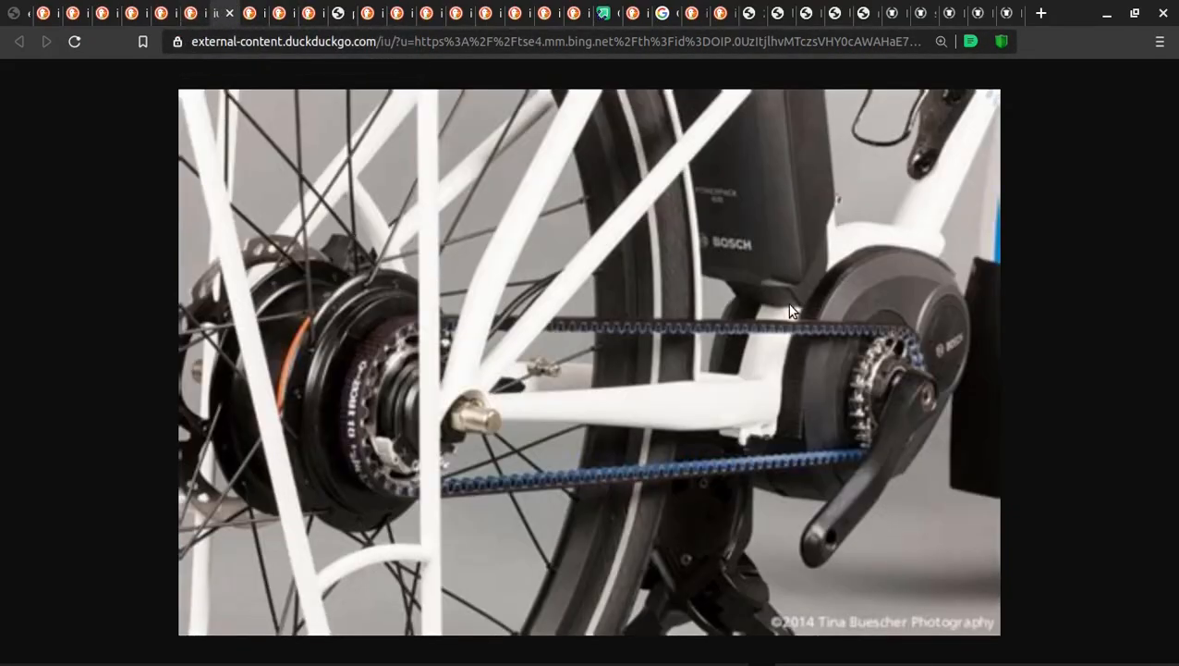
{"action": "mouse_move", "coordinate": [662, 269]}
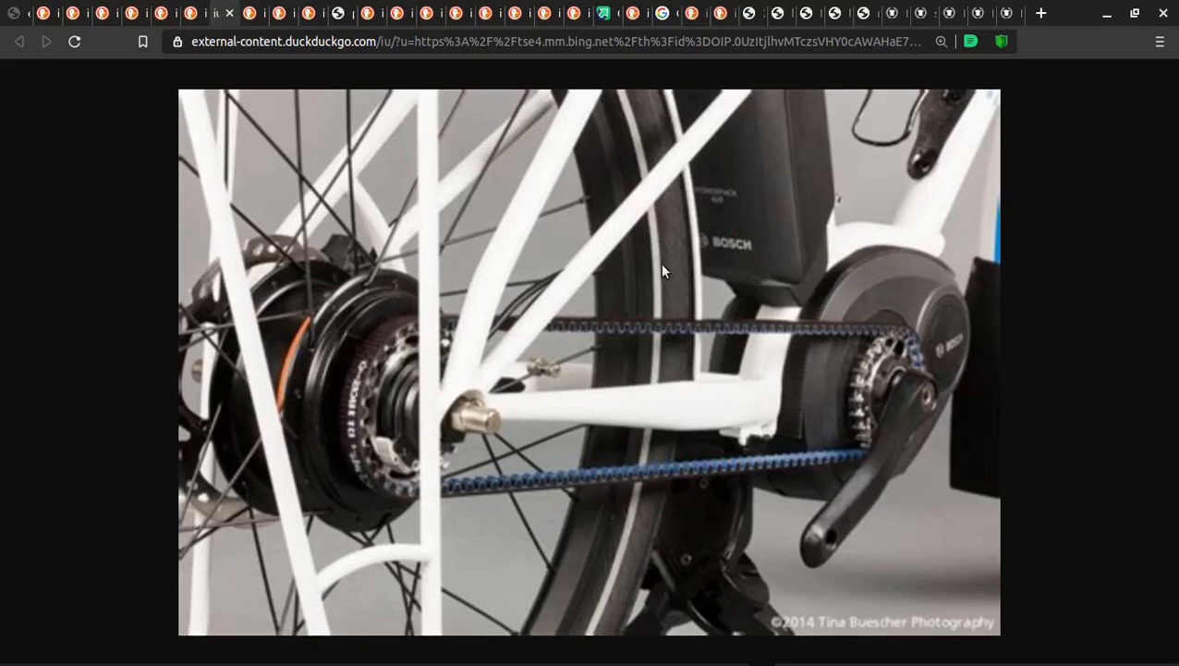
{"action": "mouse_move", "coordinate": [877, 251]}
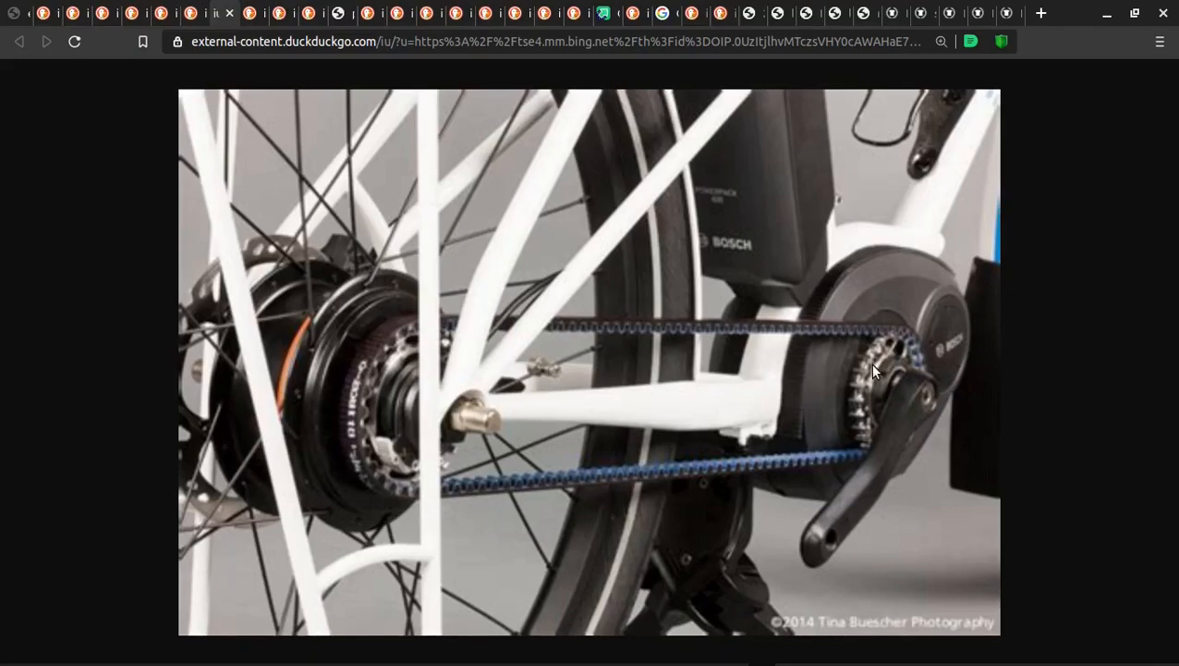
{"action": "mouse_move", "coordinate": [373, 461]}
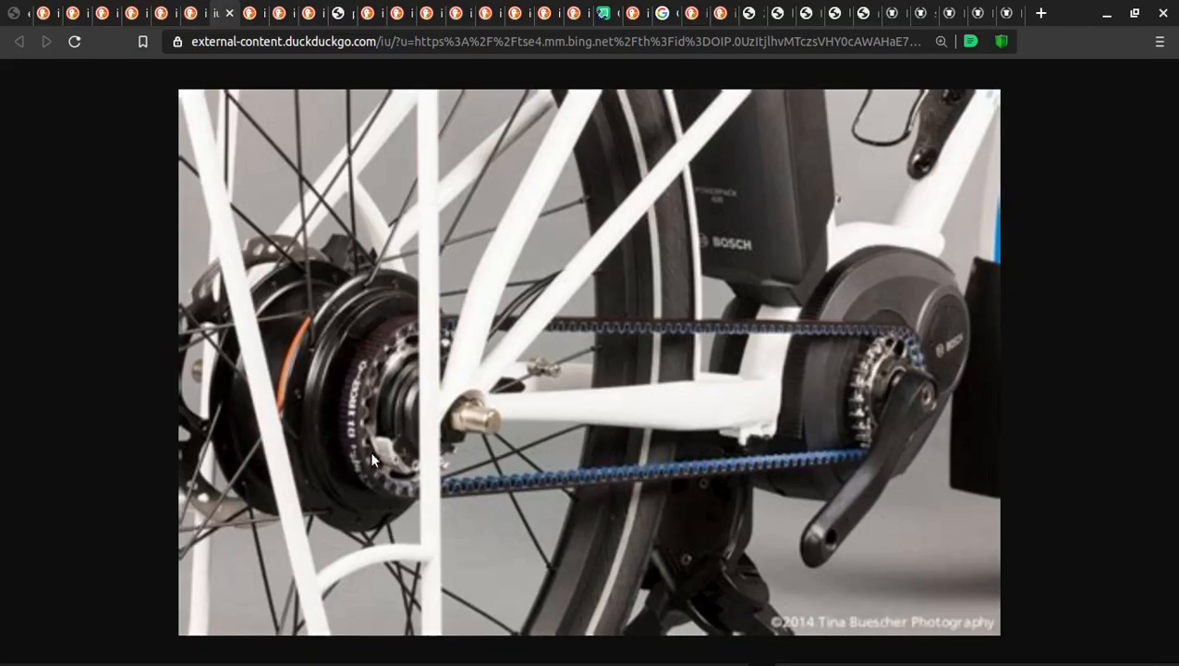
{"action": "mouse_move", "coordinate": [364, 83]}
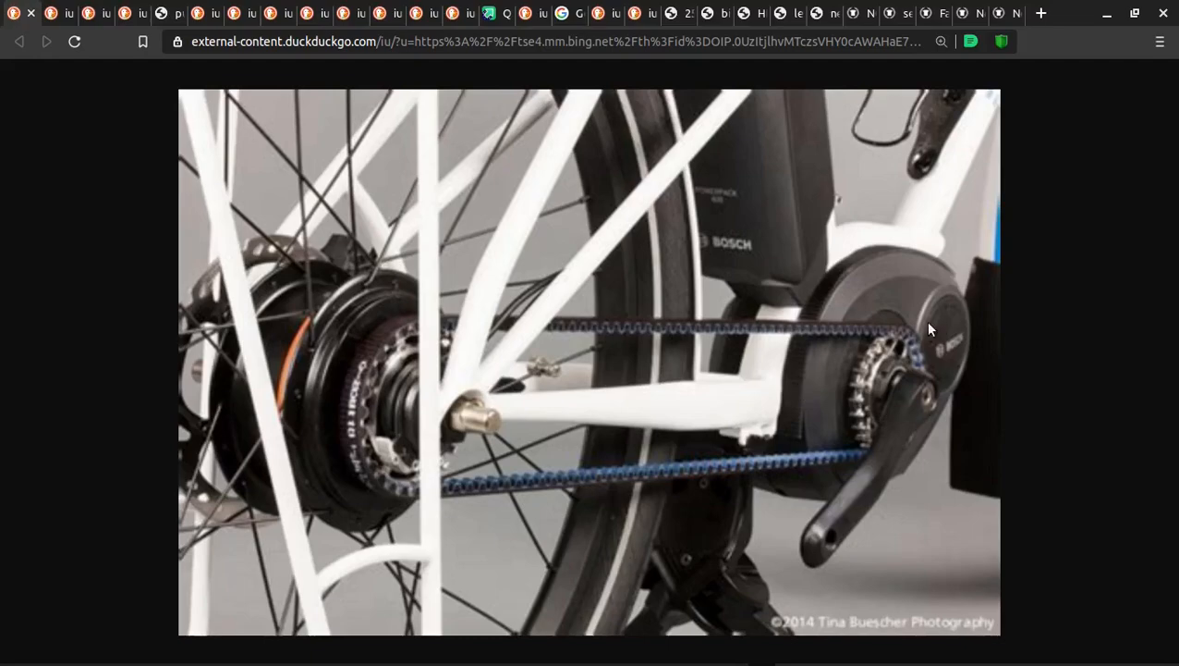
{"action": "mouse_move", "coordinate": [804, 382]}
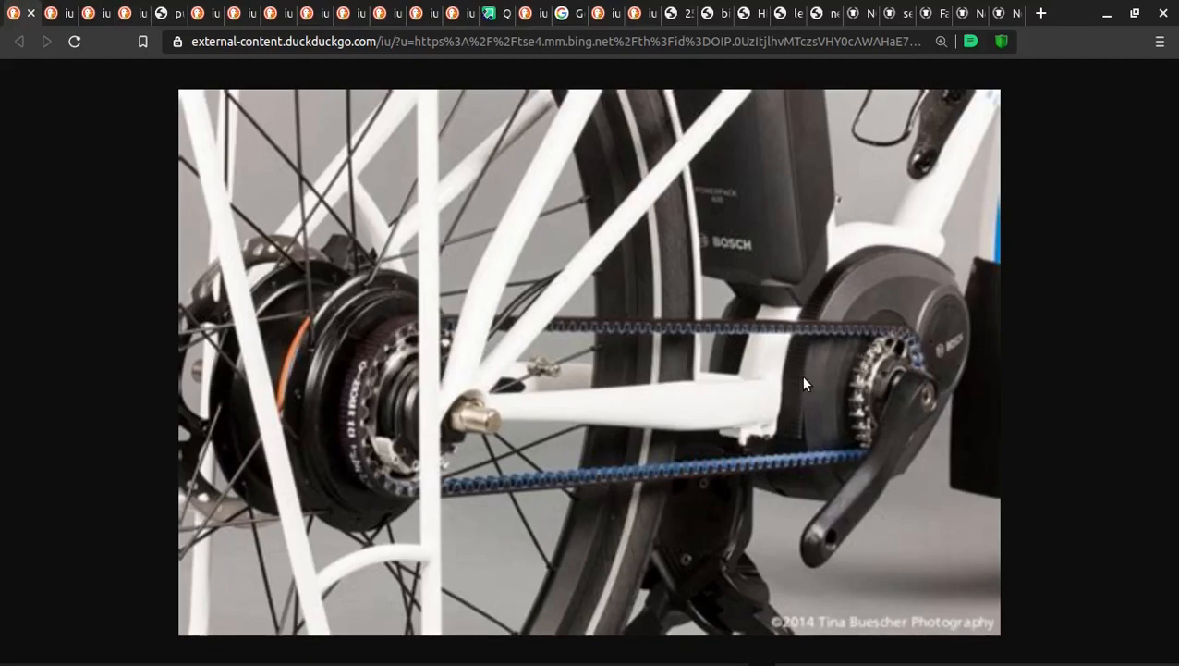
{"action": "mouse_move", "coordinate": [799, 388]}
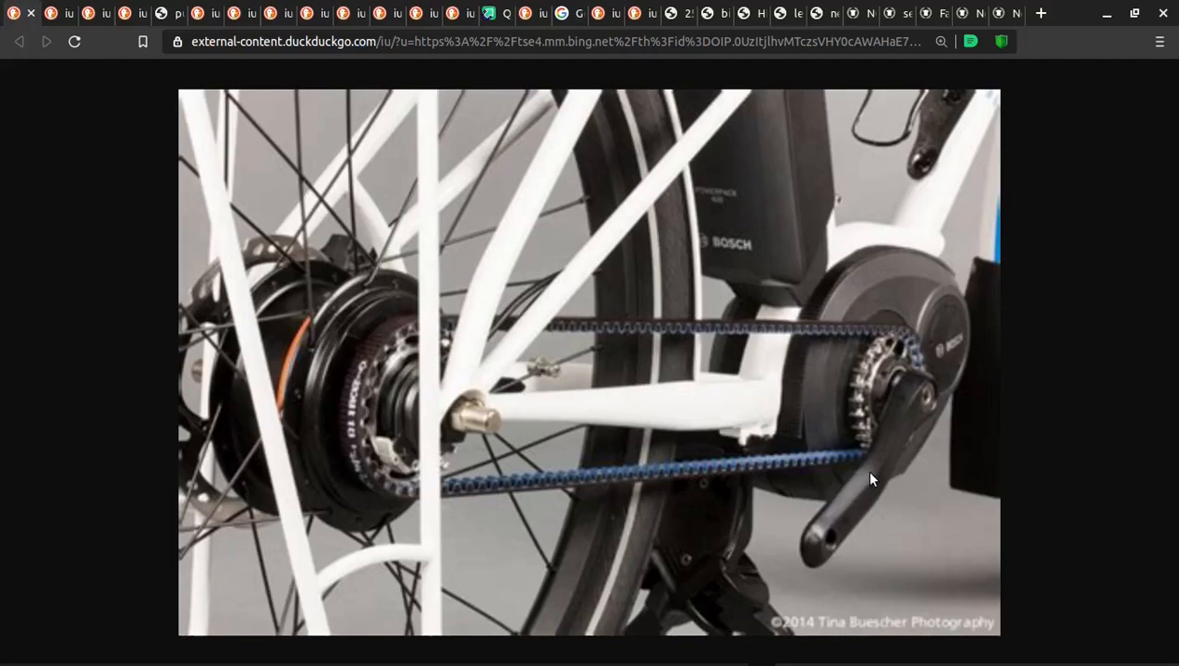
{"action": "mouse_move", "coordinate": [1017, 381]}
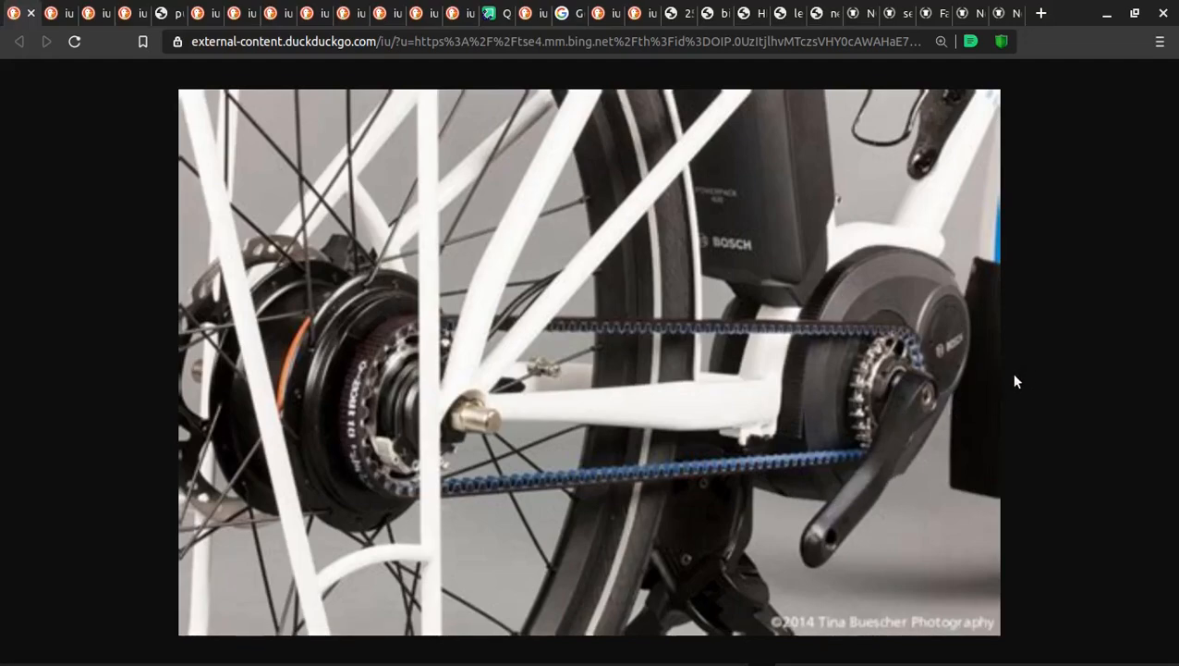
{"action": "mouse_move", "coordinate": [1024, 364]}
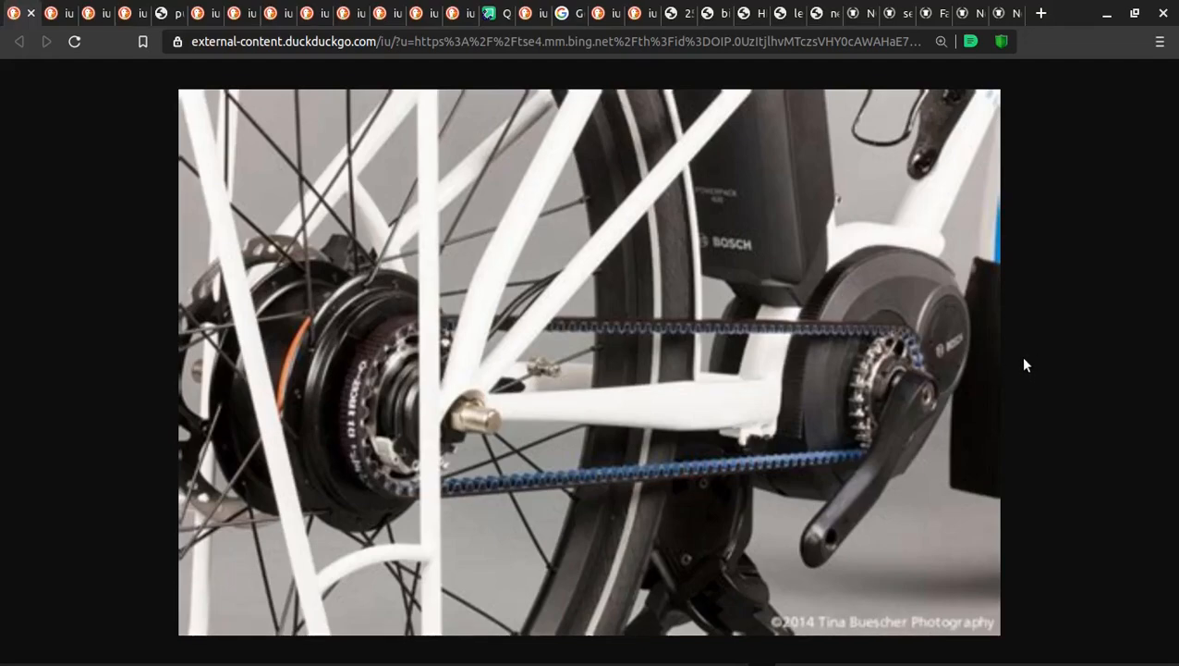
{"action": "mouse_move", "coordinate": [1026, 383]}
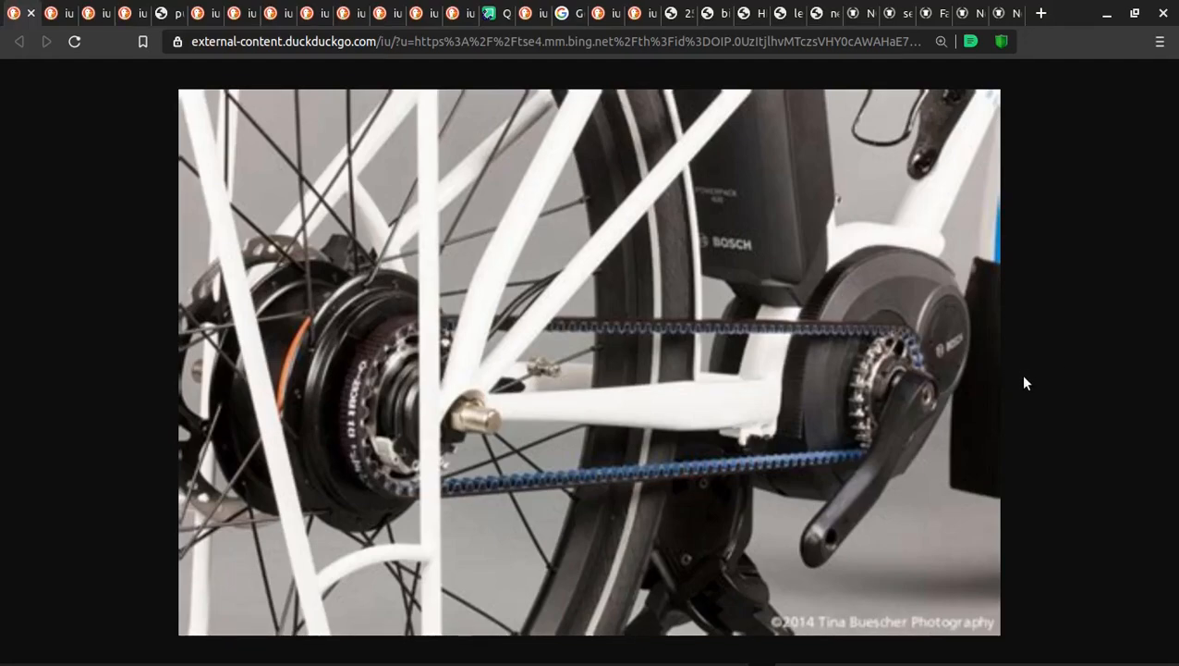
{"action": "mouse_move", "coordinate": [904, 379]}
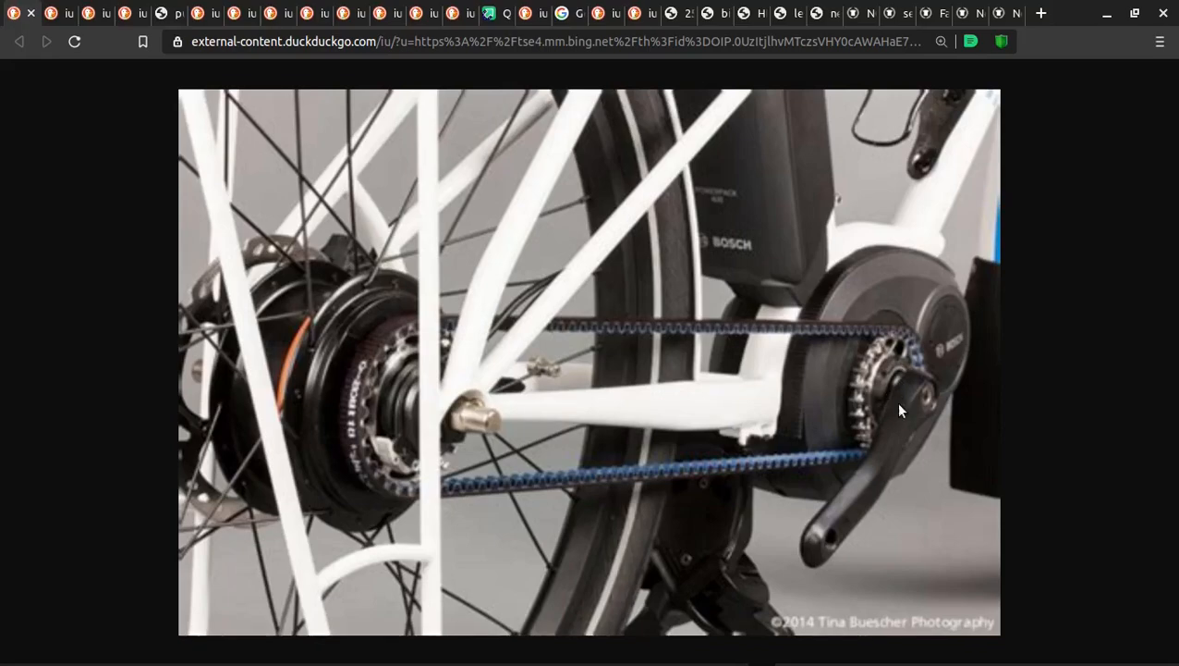
{"action": "mouse_move", "coordinate": [1009, 346]}
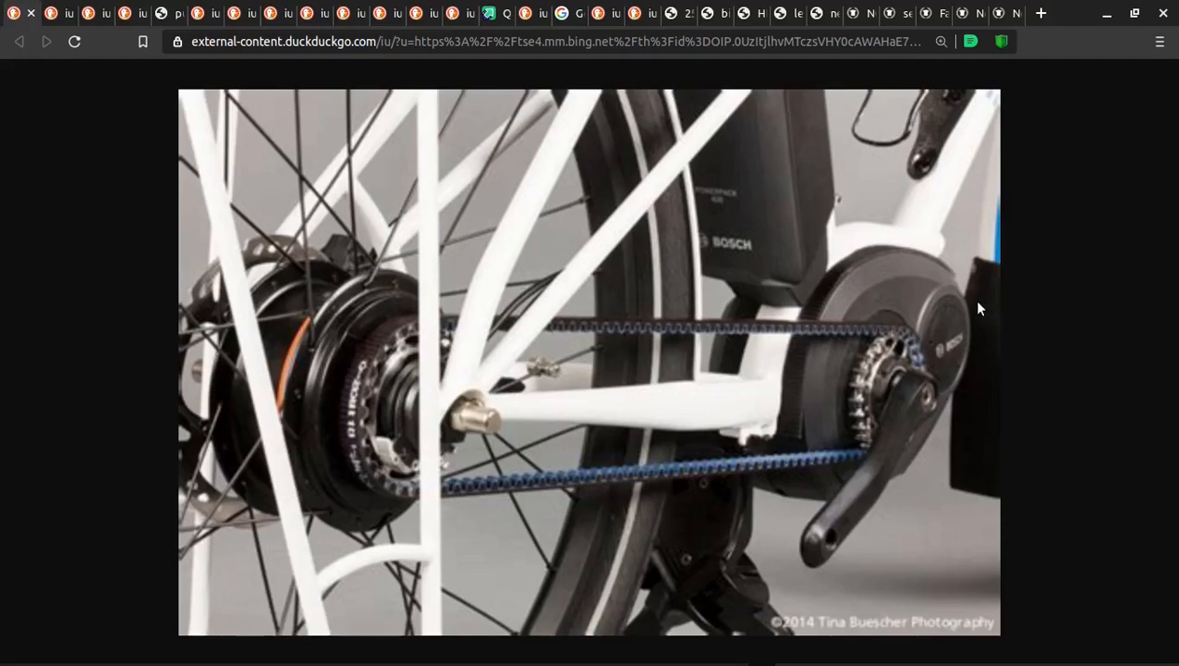
{"action": "mouse_move", "coordinate": [1062, 418]}
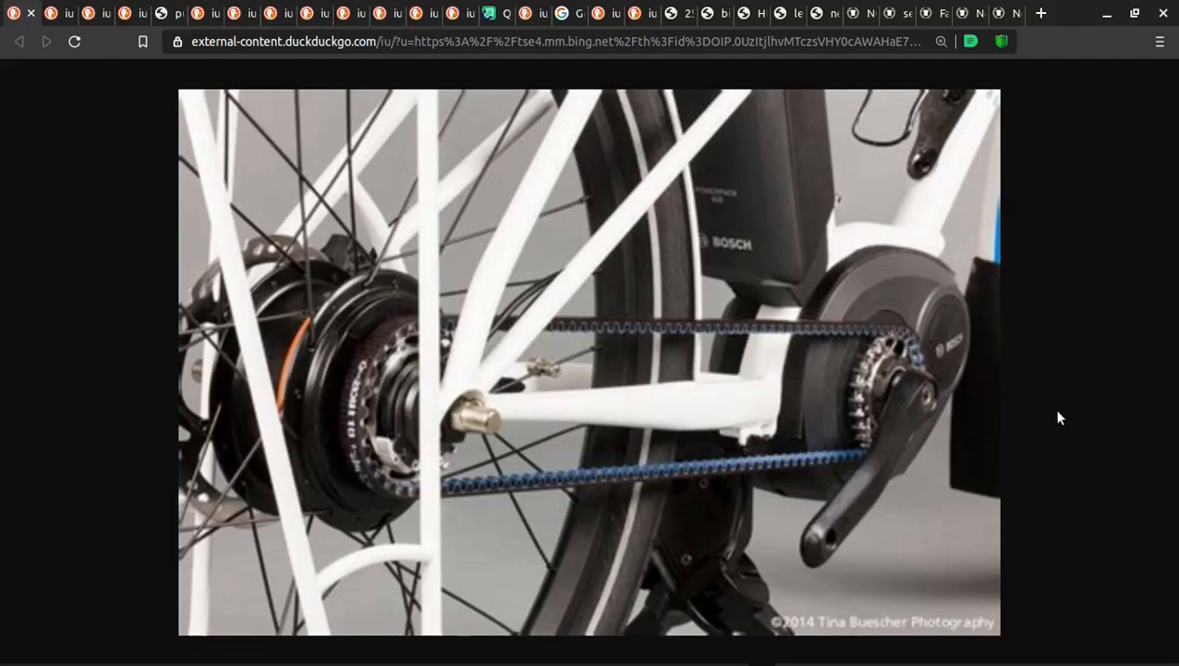
{"action": "mouse_move", "coordinate": [876, 418]}
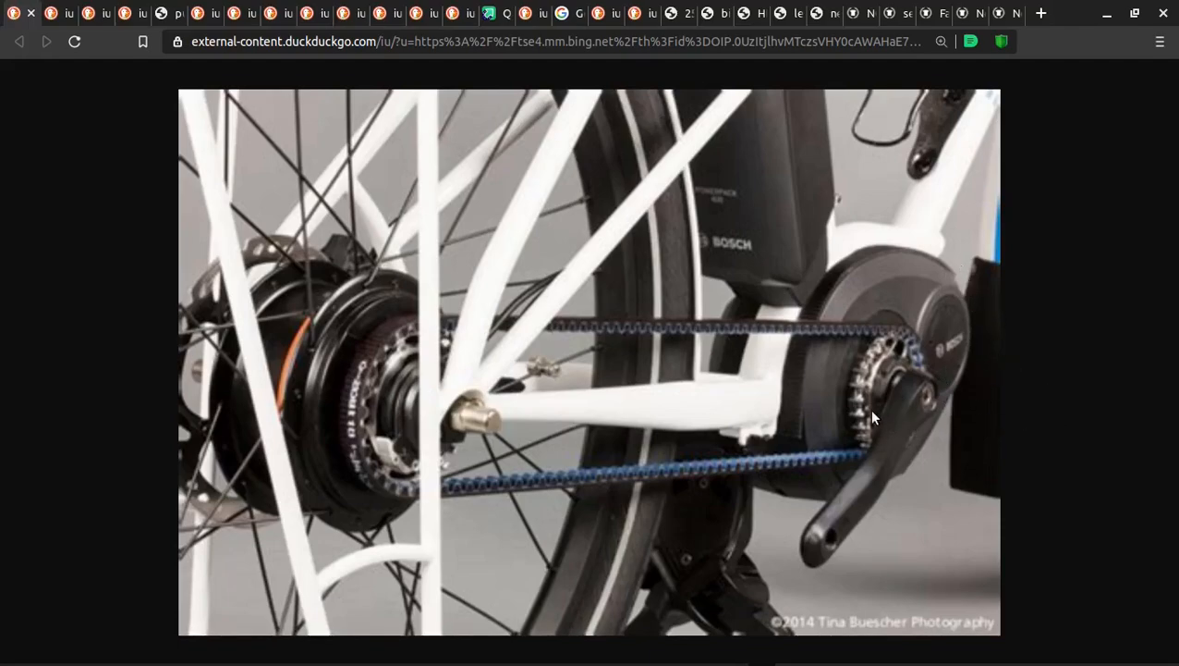
{"action": "mouse_move", "coordinate": [828, 311]}
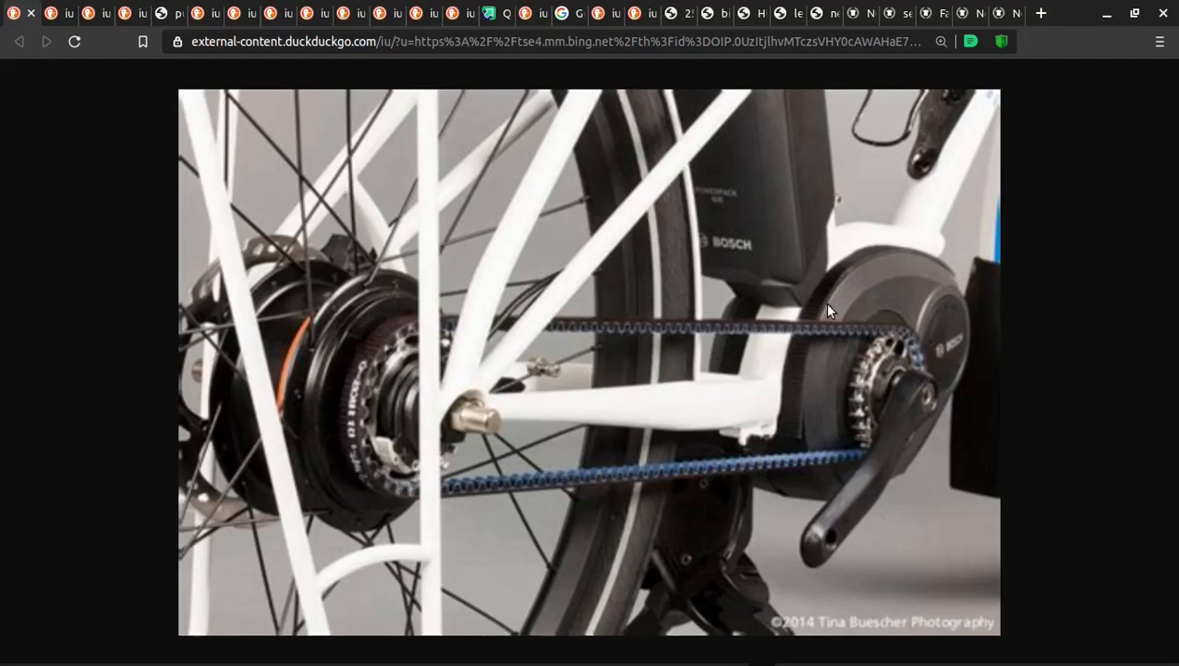
{"action": "mouse_move", "coordinate": [878, 321]}
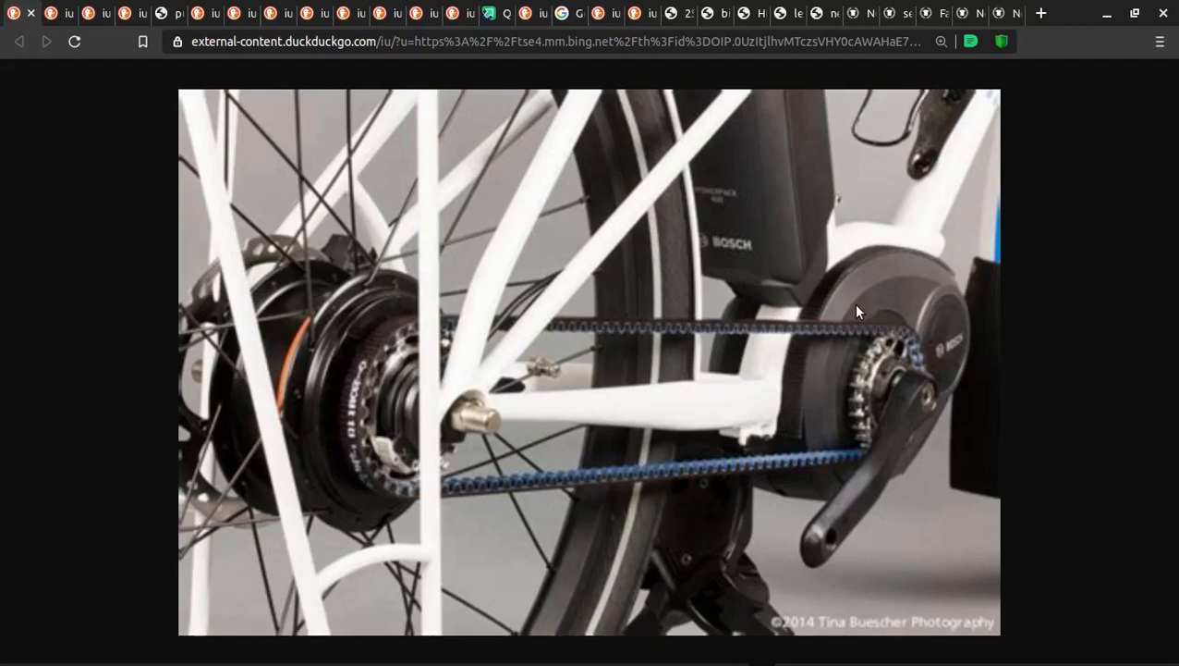
{"action": "mouse_move", "coordinate": [477, 377]}
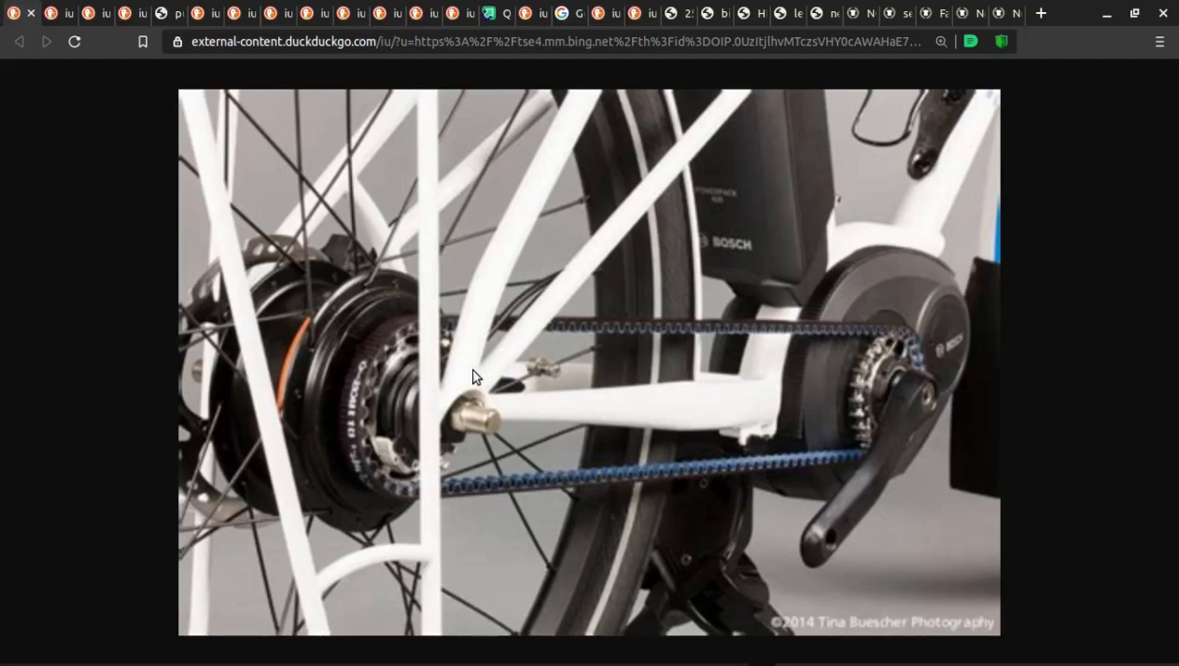
{"action": "mouse_move", "coordinate": [28, 13]}
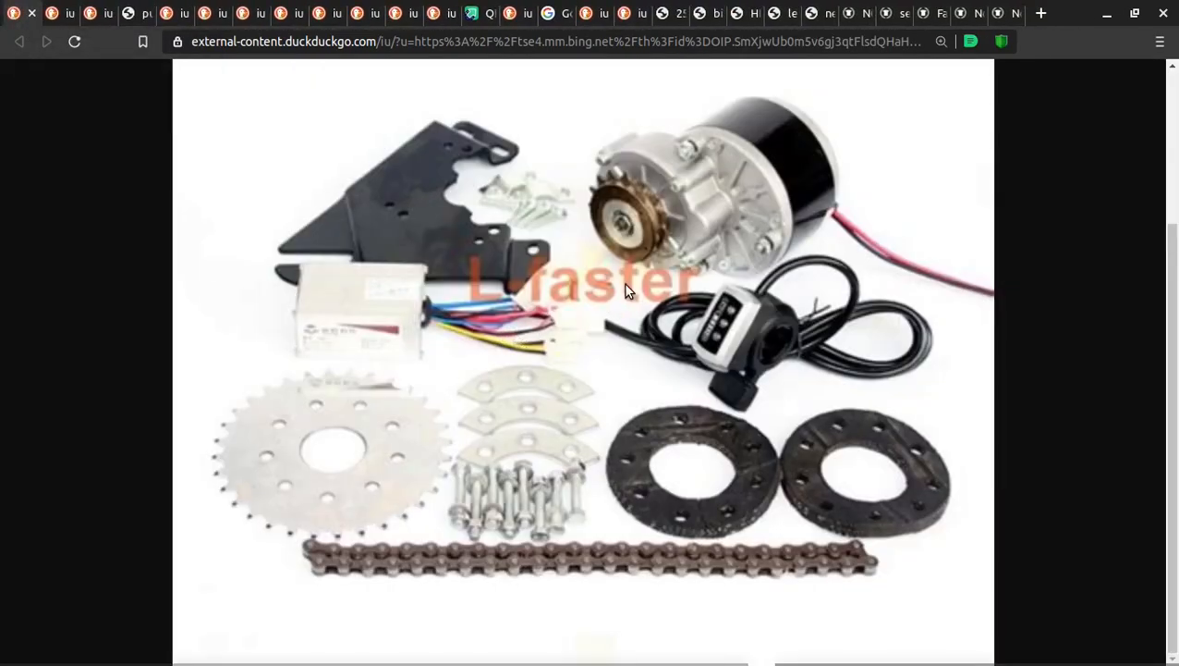
{"action": "mouse_move", "coordinate": [758, 506]}
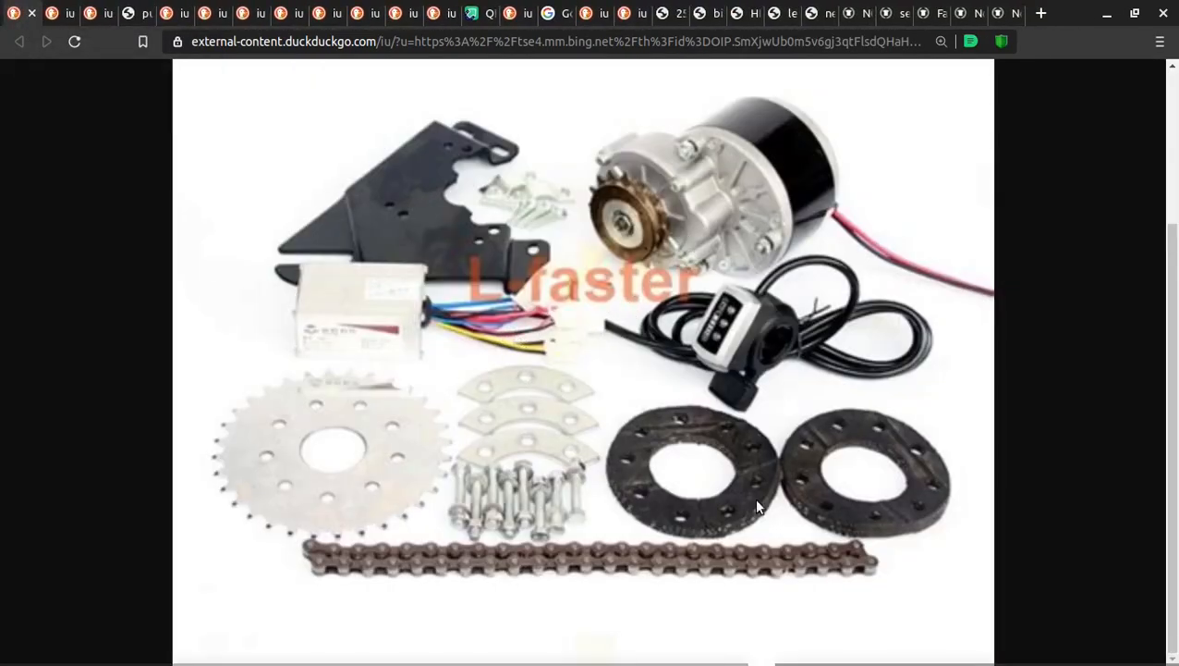
{"action": "mouse_move", "coordinate": [701, 466]}
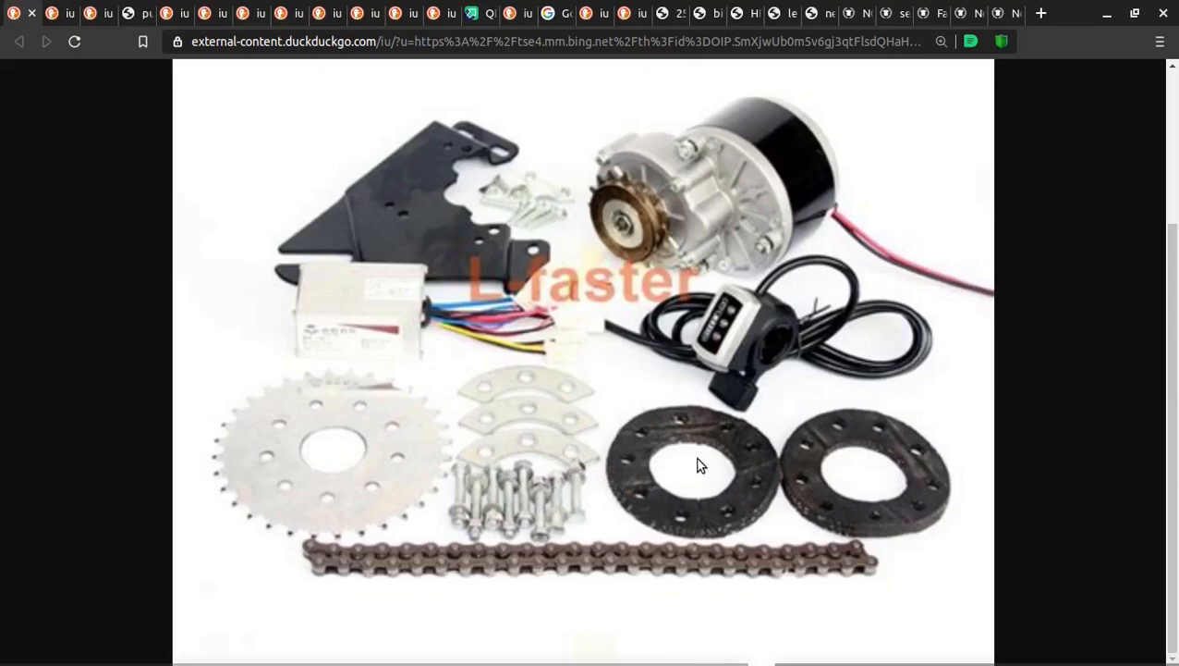
{"action": "mouse_move", "coordinate": [706, 473]}
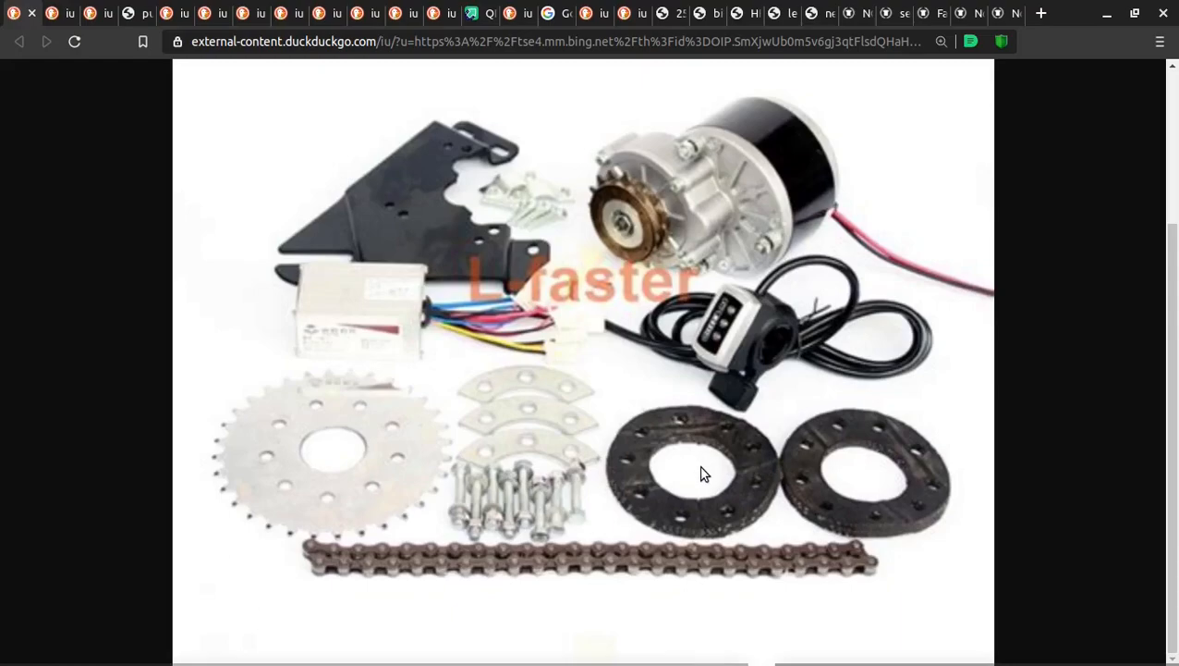
{"action": "mouse_move", "coordinate": [540, 385]}
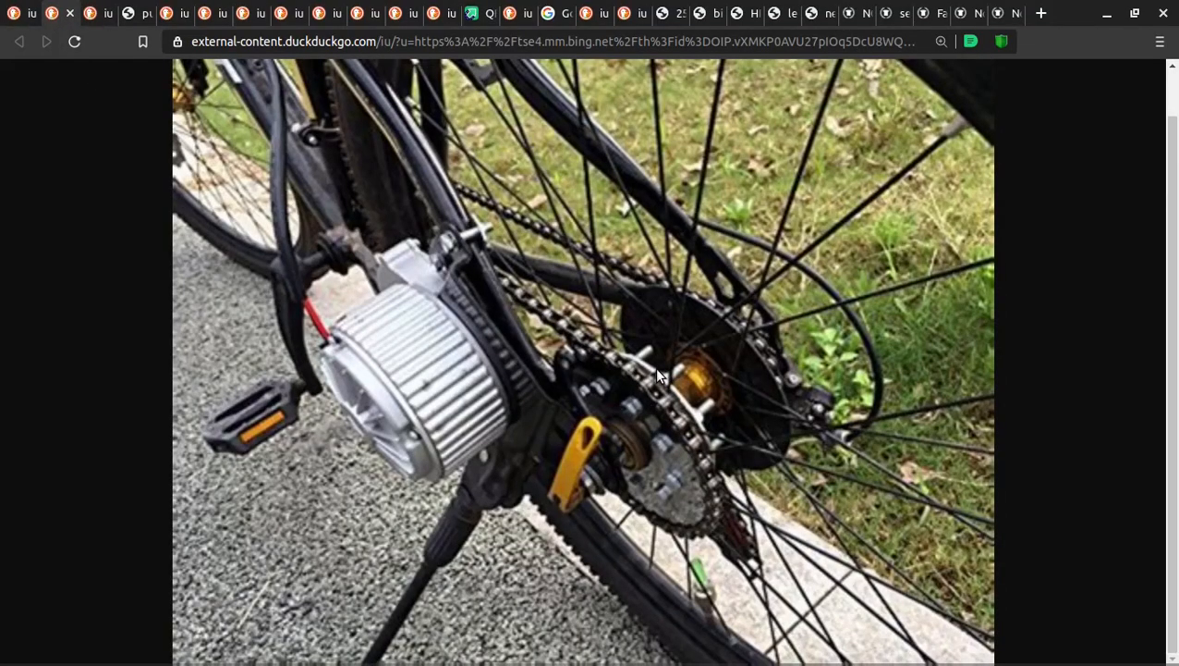
{"action": "mouse_move", "coordinate": [697, 421]}
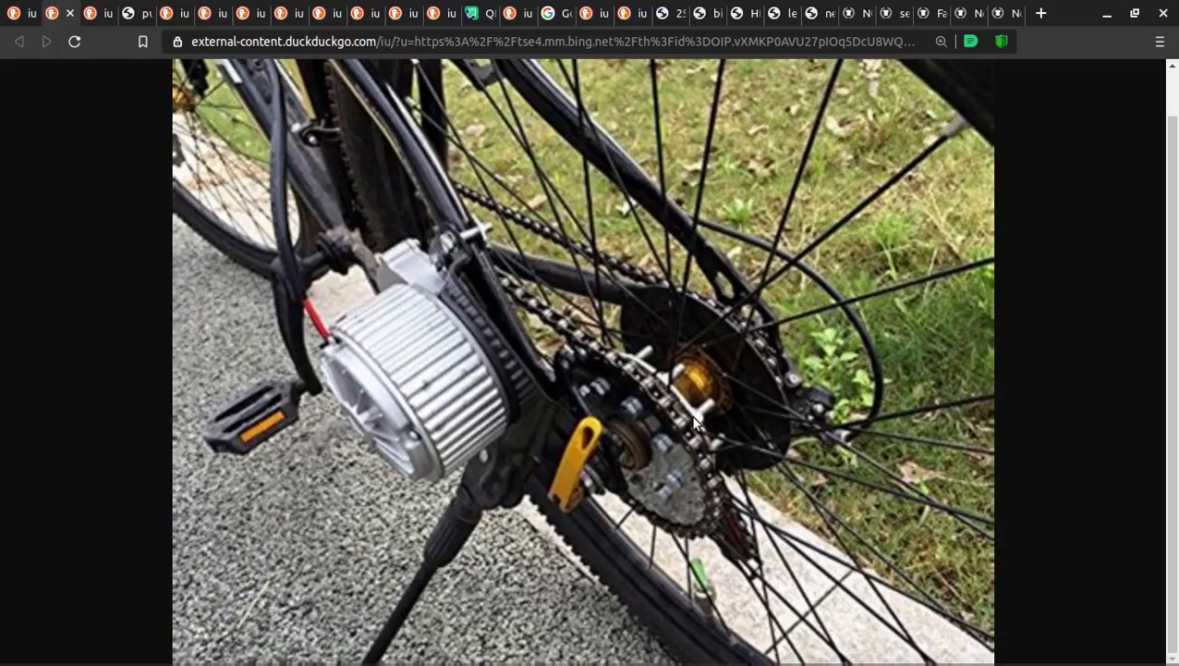
{"action": "mouse_move", "coordinate": [673, 361]}
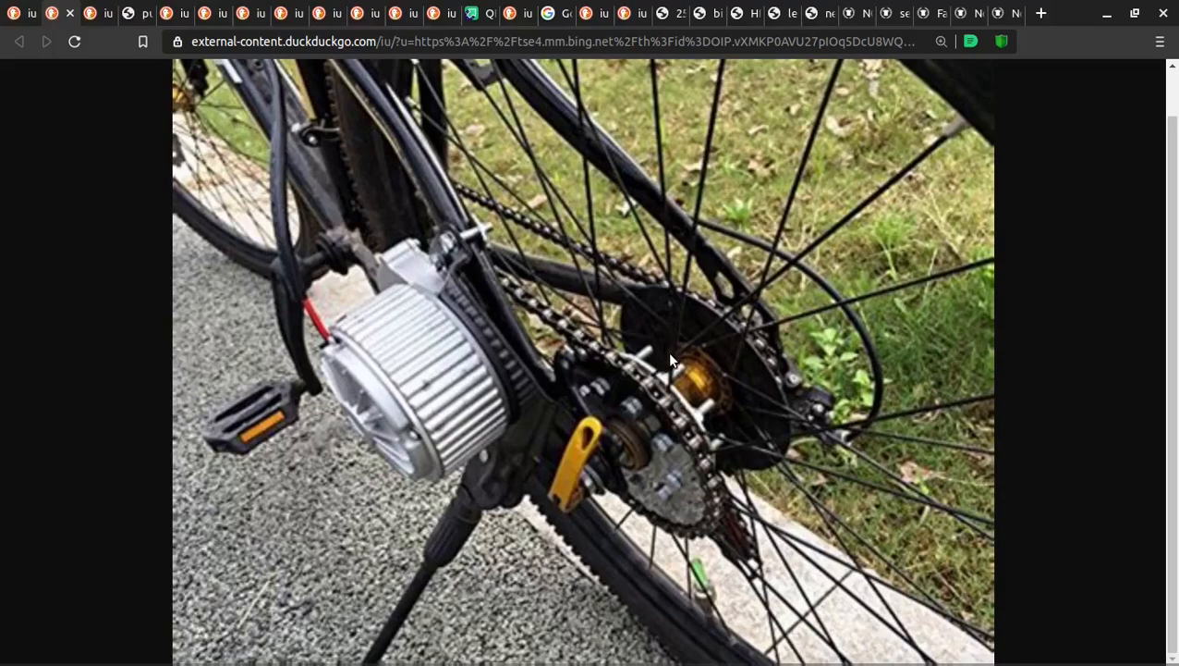
{"action": "mouse_move", "coordinate": [793, 373]}
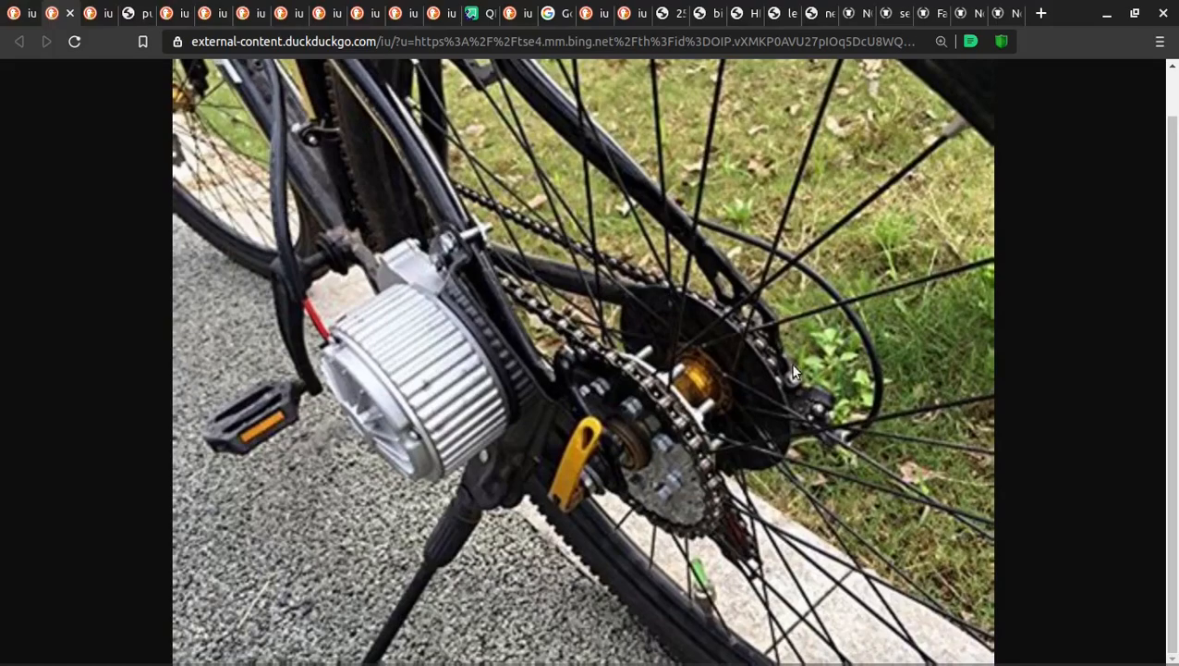
{"action": "mouse_move", "coordinate": [417, 336]}
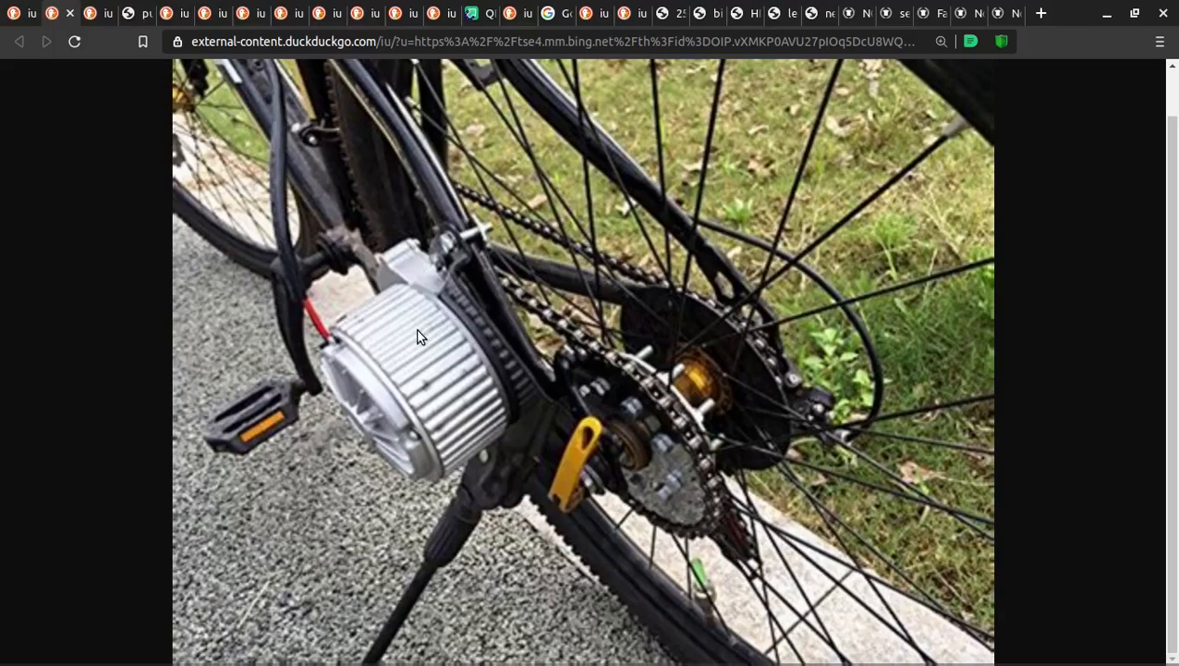
{"action": "mouse_move", "coordinate": [673, 501]}
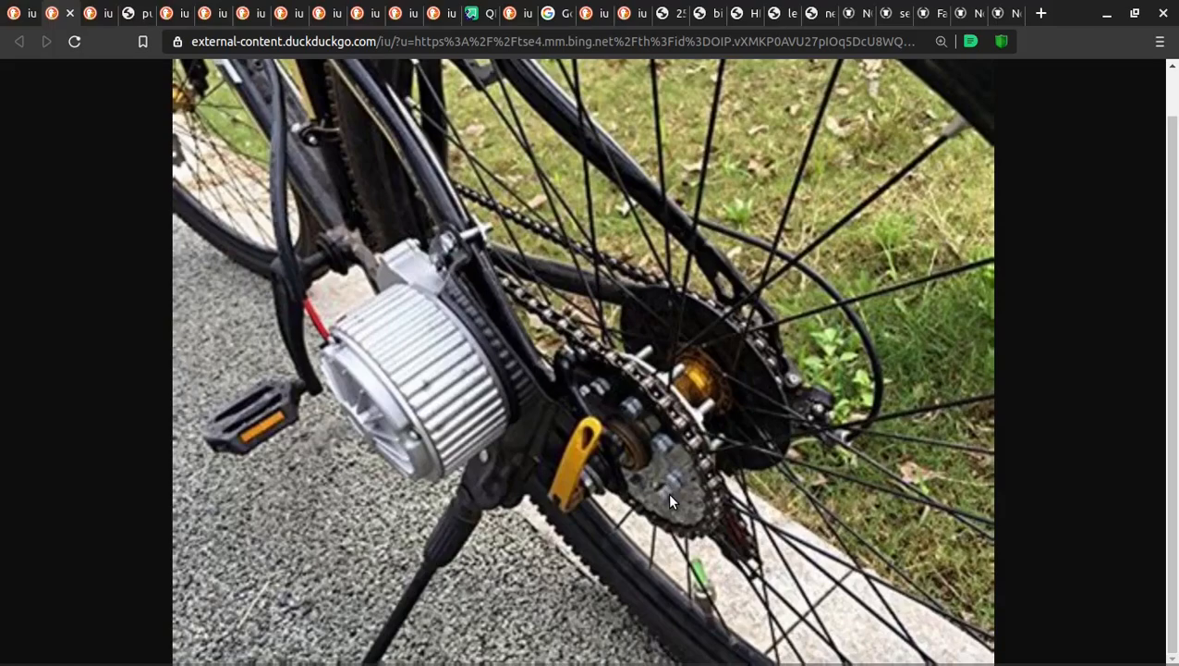
{"action": "mouse_move", "coordinate": [628, 360]}
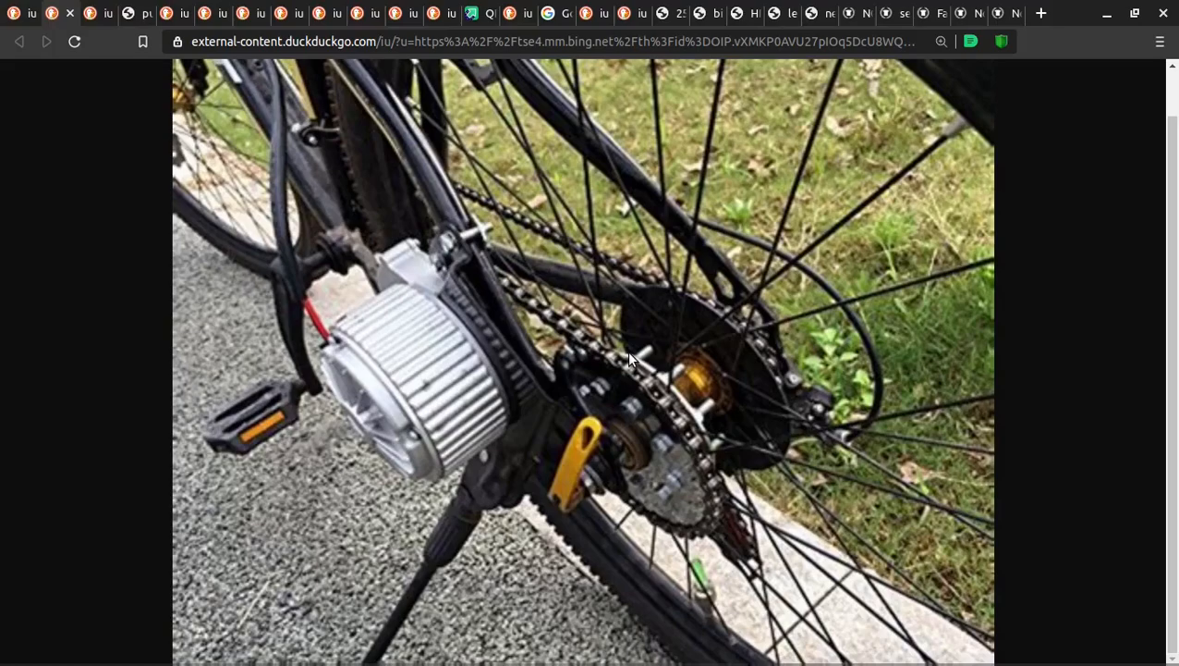
{"action": "mouse_move", "coordinate": [621, 354]}
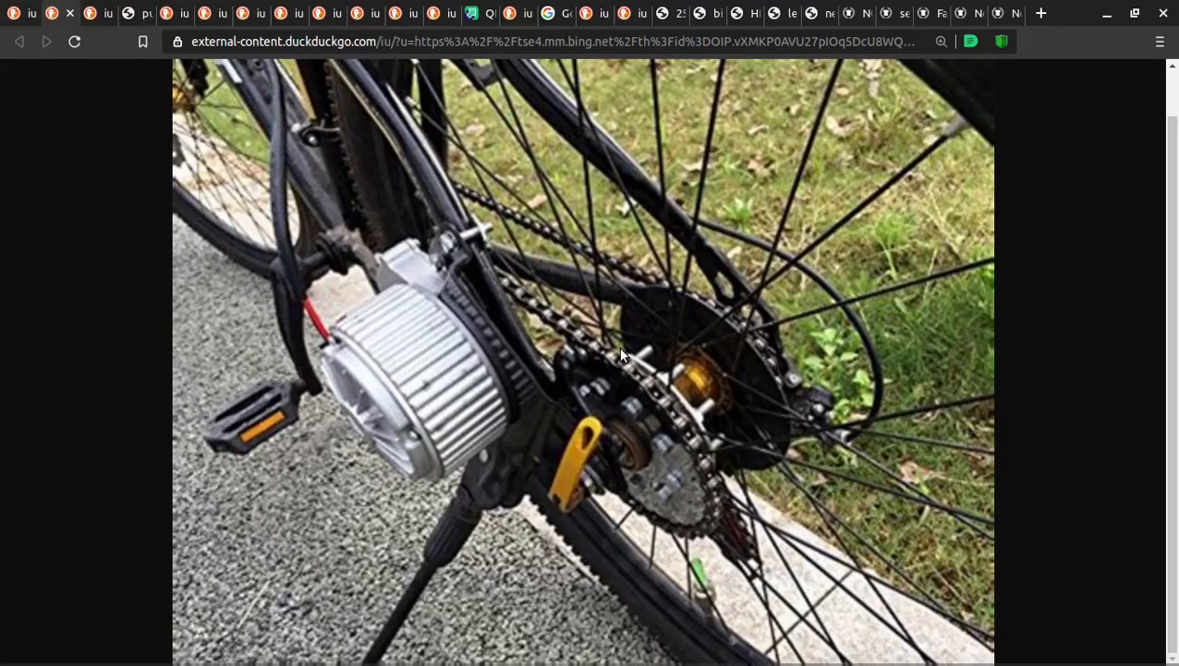
{"action": "mouse_move", "coordinate": [640, 361]}
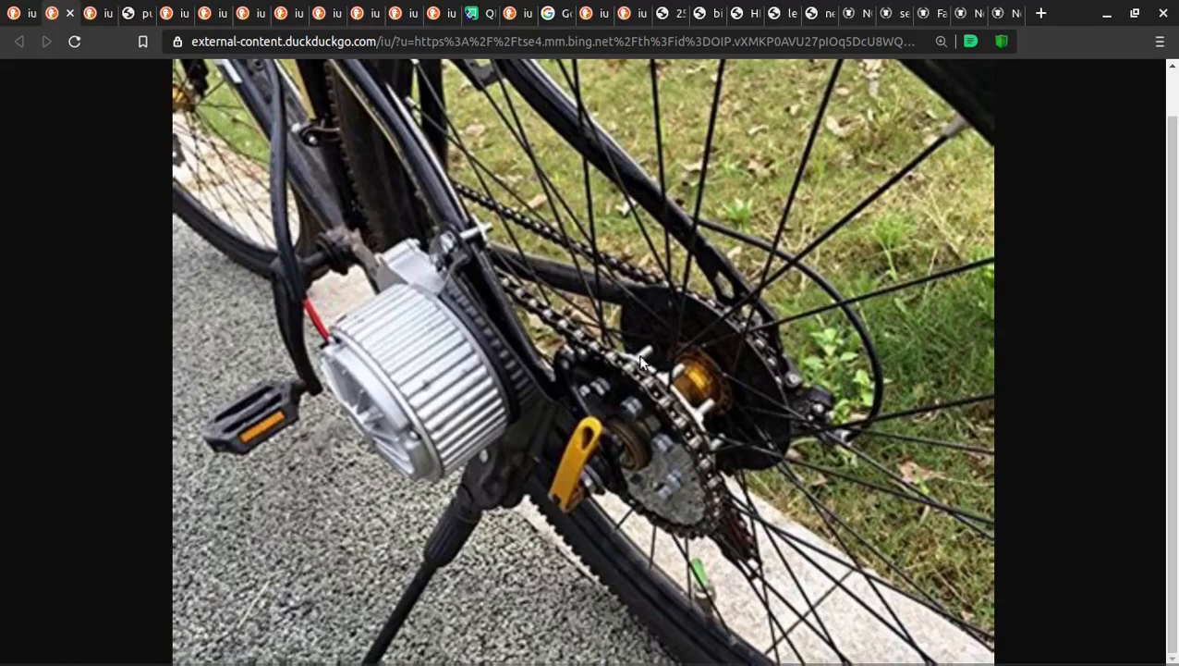
{"action": "mouse_move", "coordinate": [649, 386]}
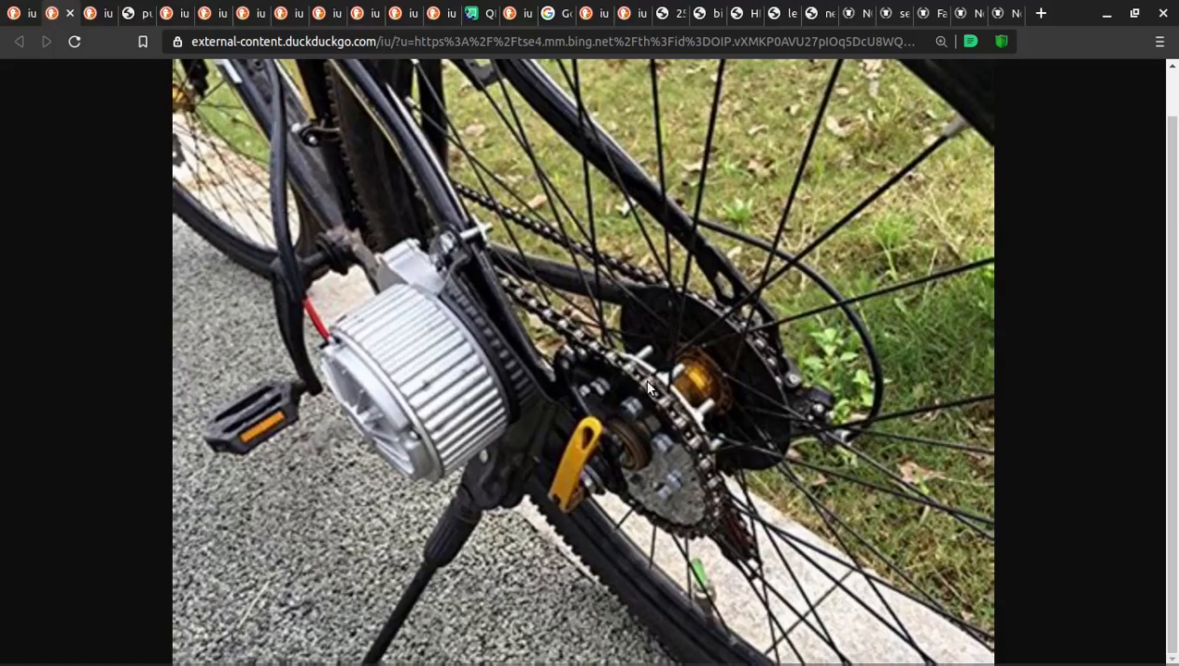
{"action": "mouse_move", "coordinate": [625, 395]}
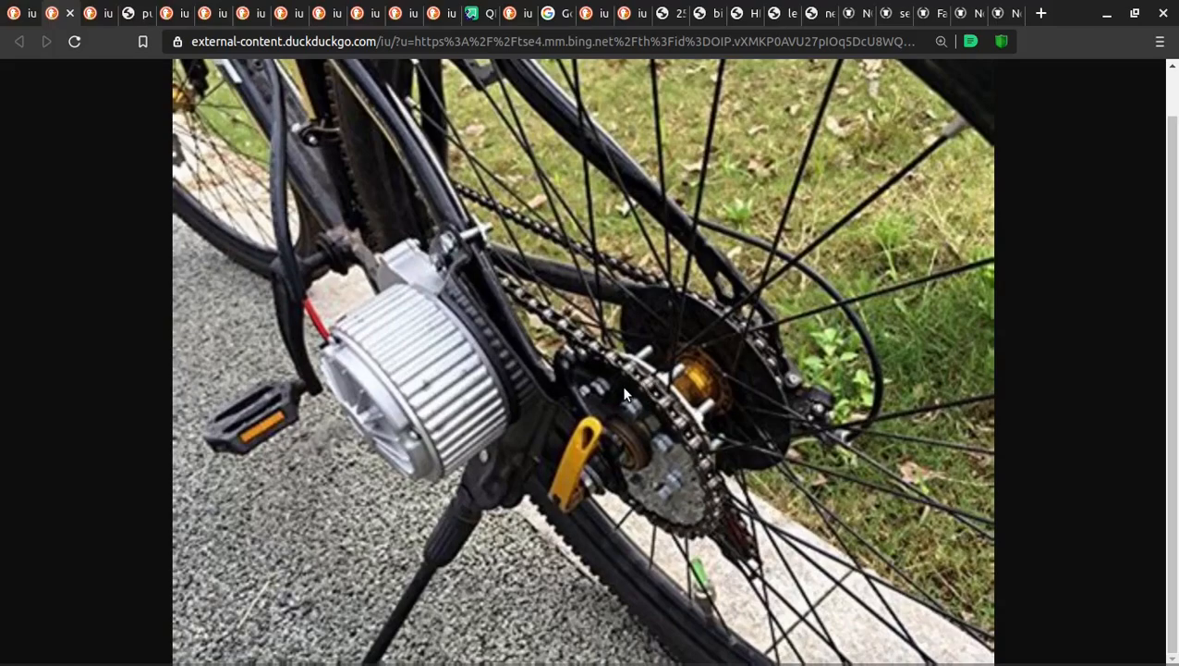
{"action": "mouse_move", "coordinate": [650, 386]}
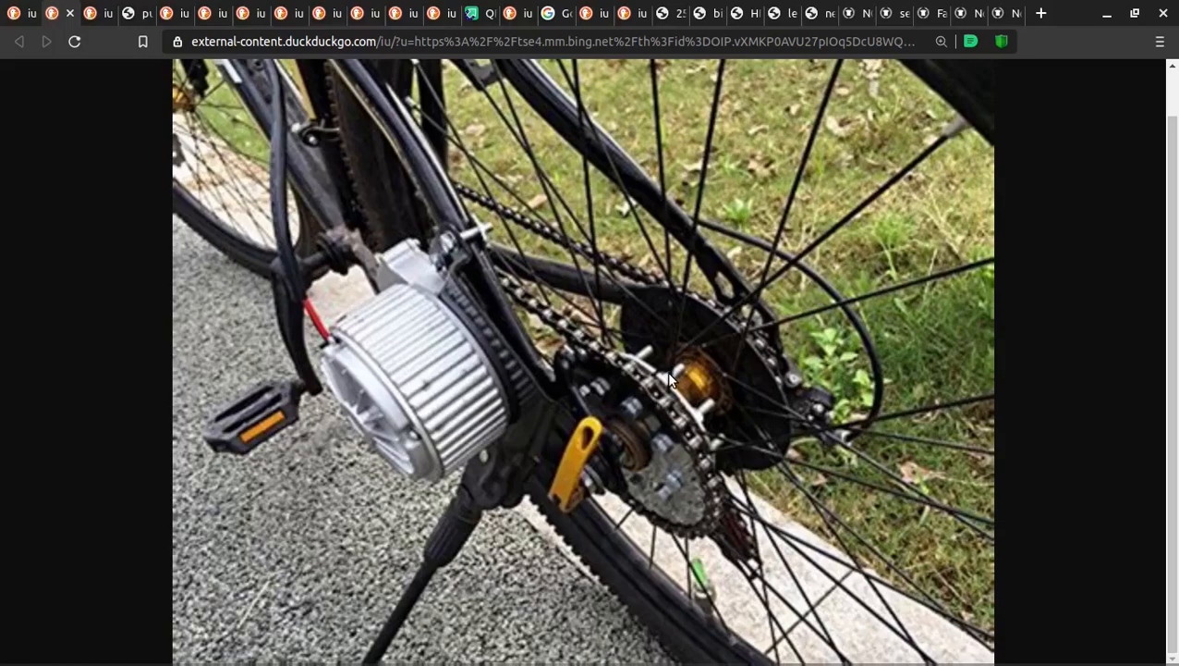
{"action": "mouse_move", "coordinate": [698, 330]}
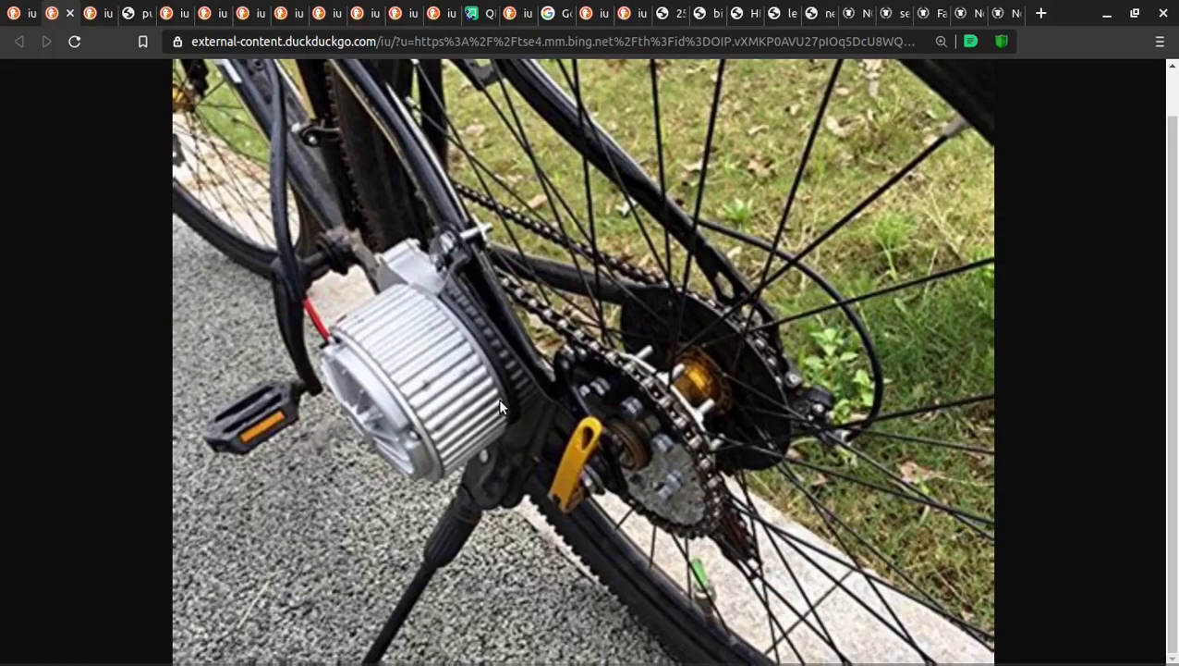
{"action": "mouse_move", "coordinate": [545, 386]}
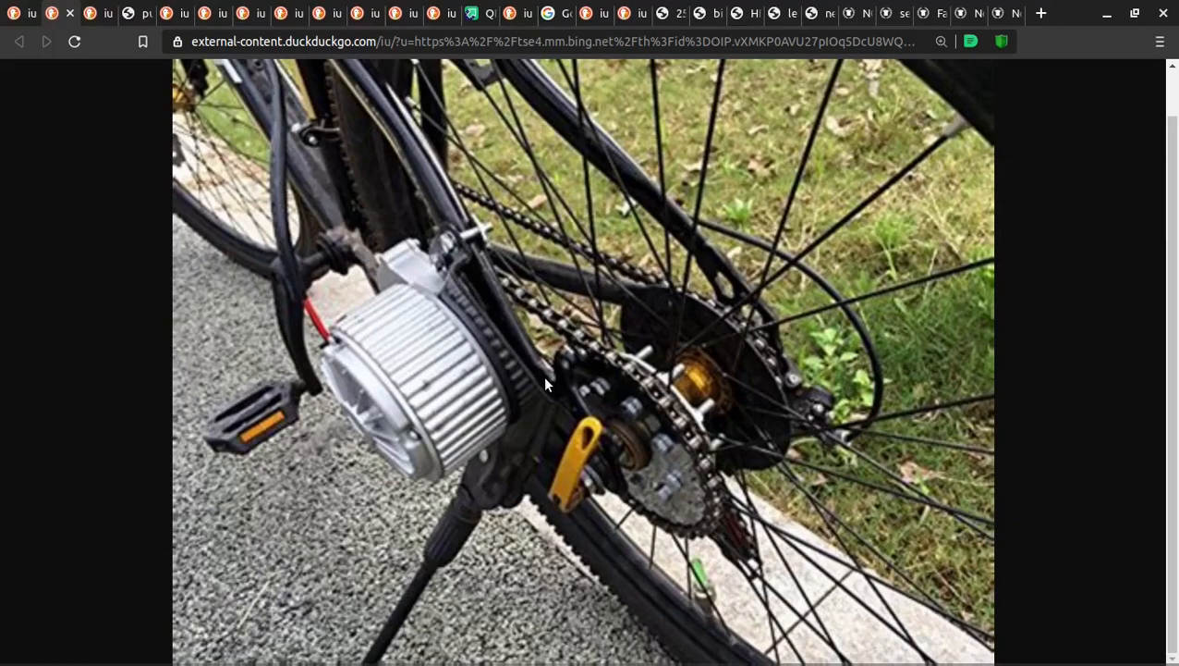
{"action": "mouse_move", "coordinate": [740, 307]}
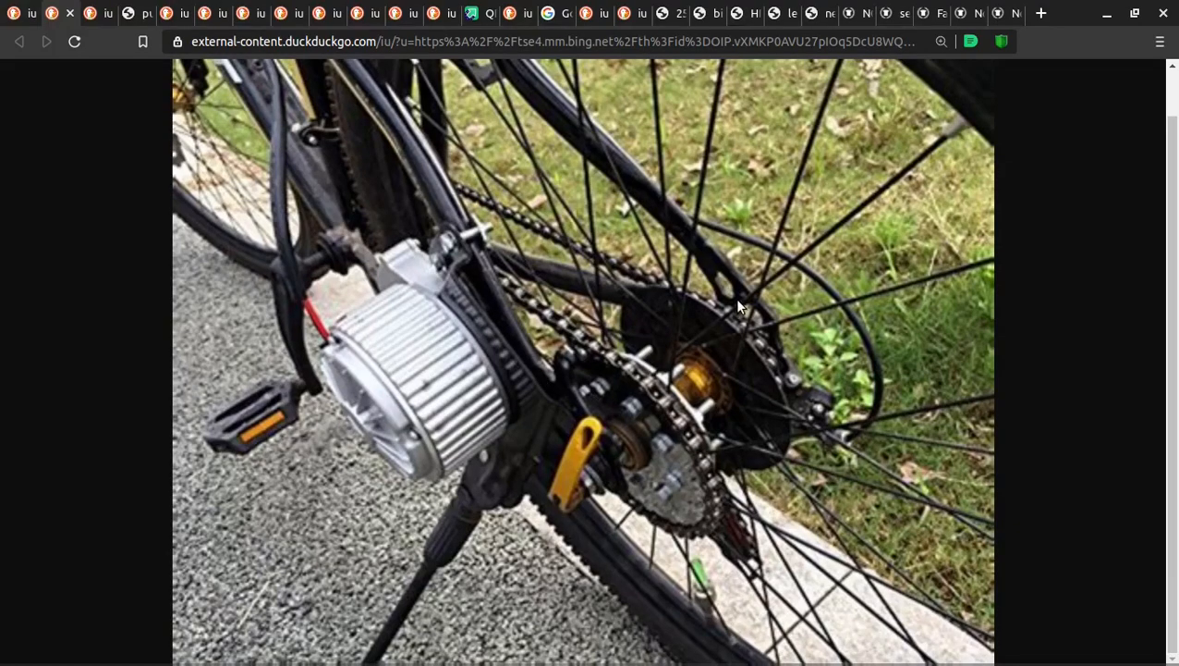
{"action": "mouse_move", "coordinate": [403, 325]}
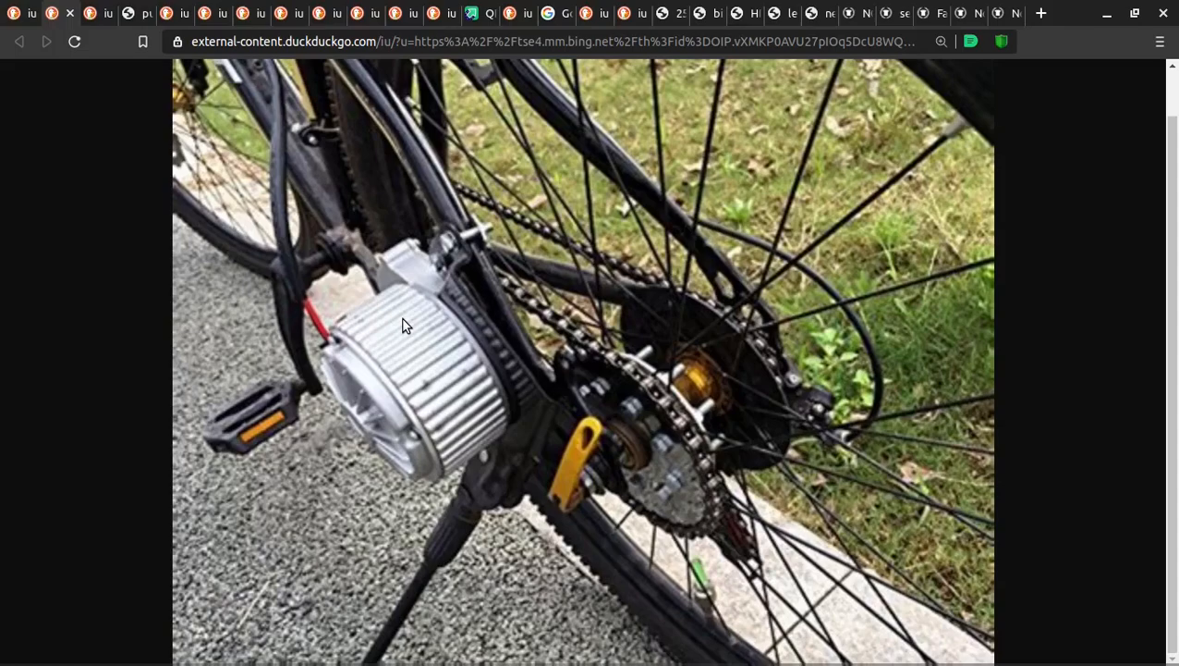
{"action": "mouse_move", "coordinate": [647, 414]}
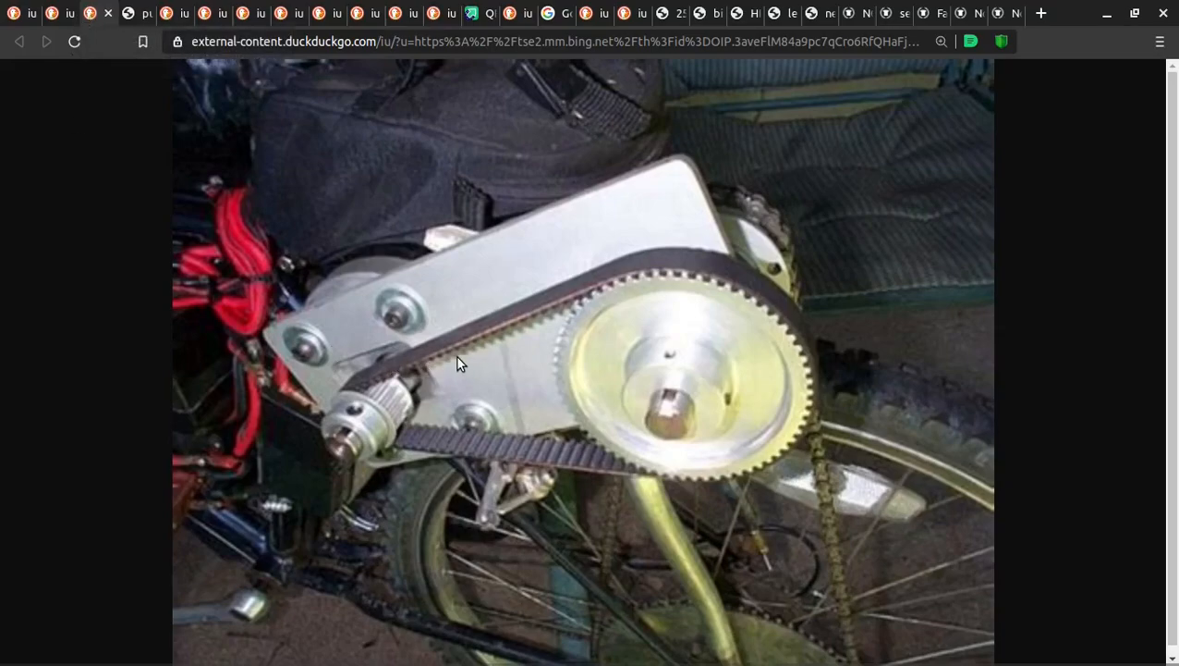
{"action": "mouse_move", "coordinate": [377, 392]}
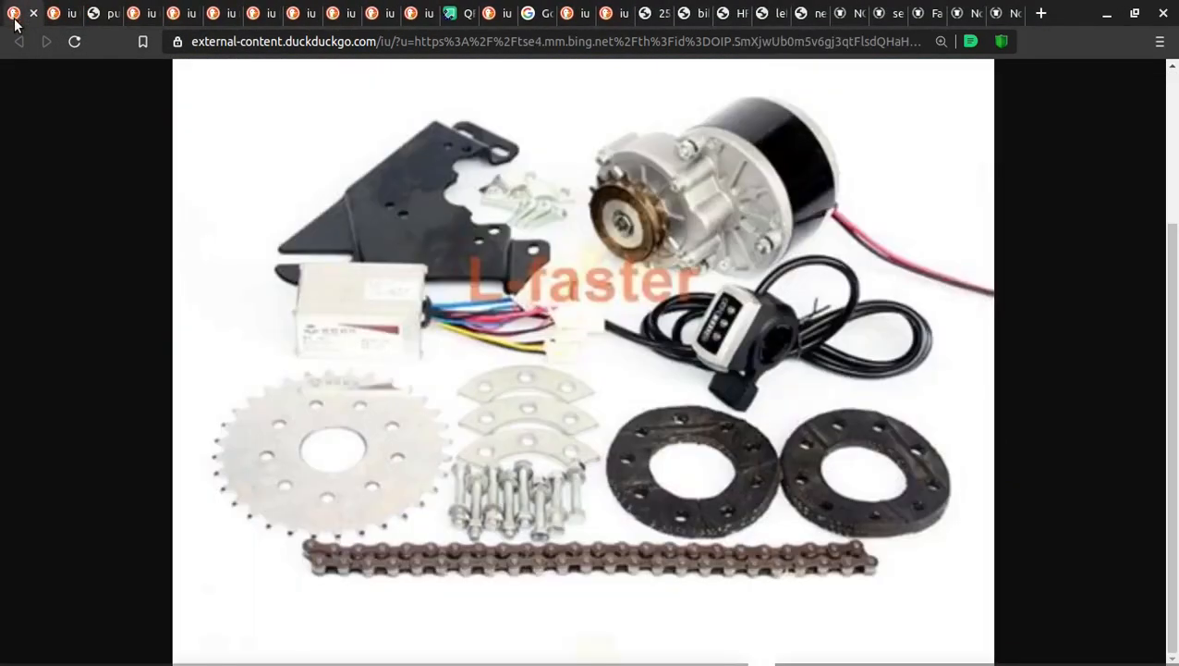
{"action": "mouse_move", "coordinate": [717, 429]}
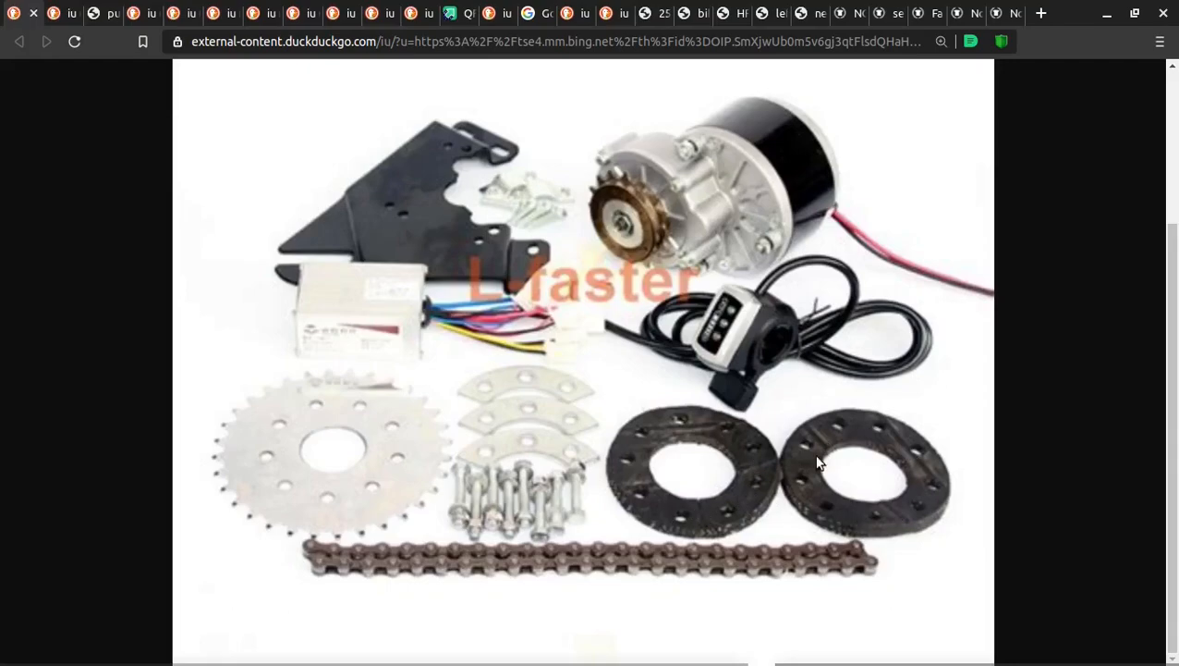
{"action": "mouse_move", "coordinate": [859, 440]}
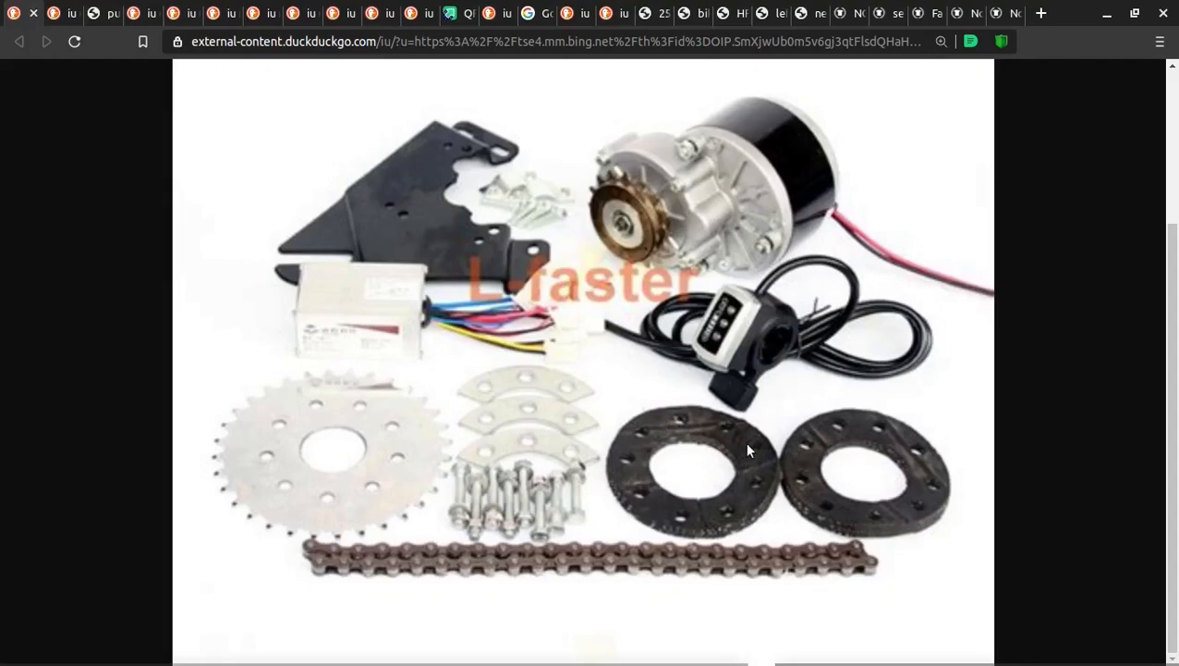
{"action": "mouse_move", "coordinate": [884, 518]}
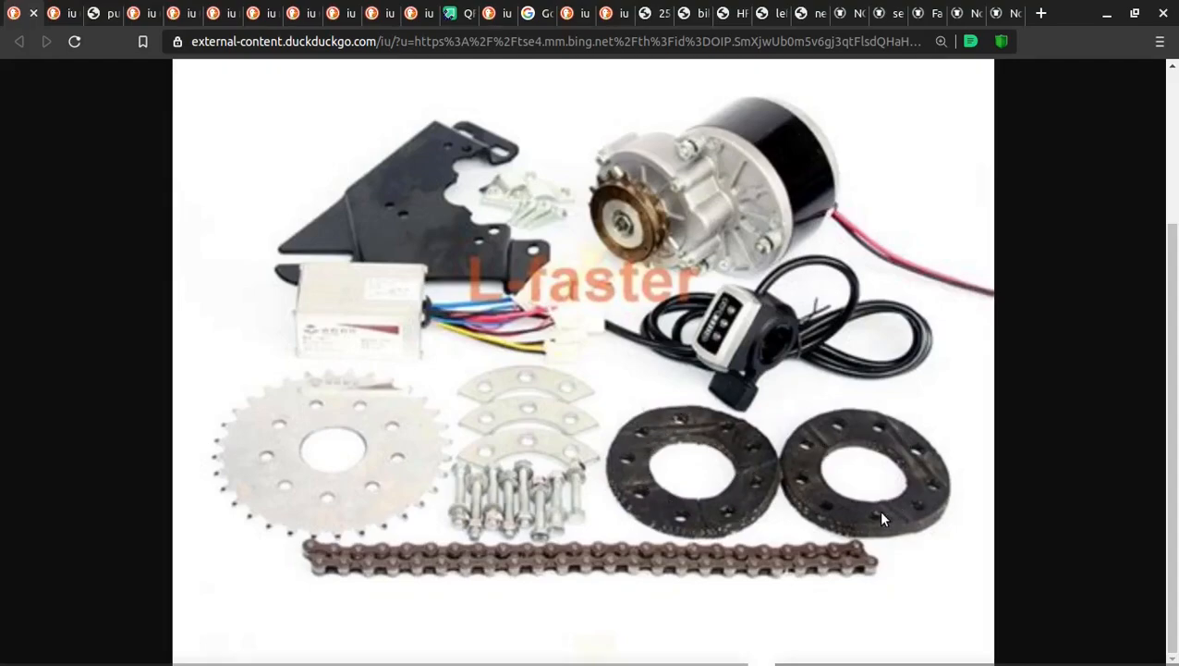
{"action": "mouse_move", "coordinate": [609, 456]}
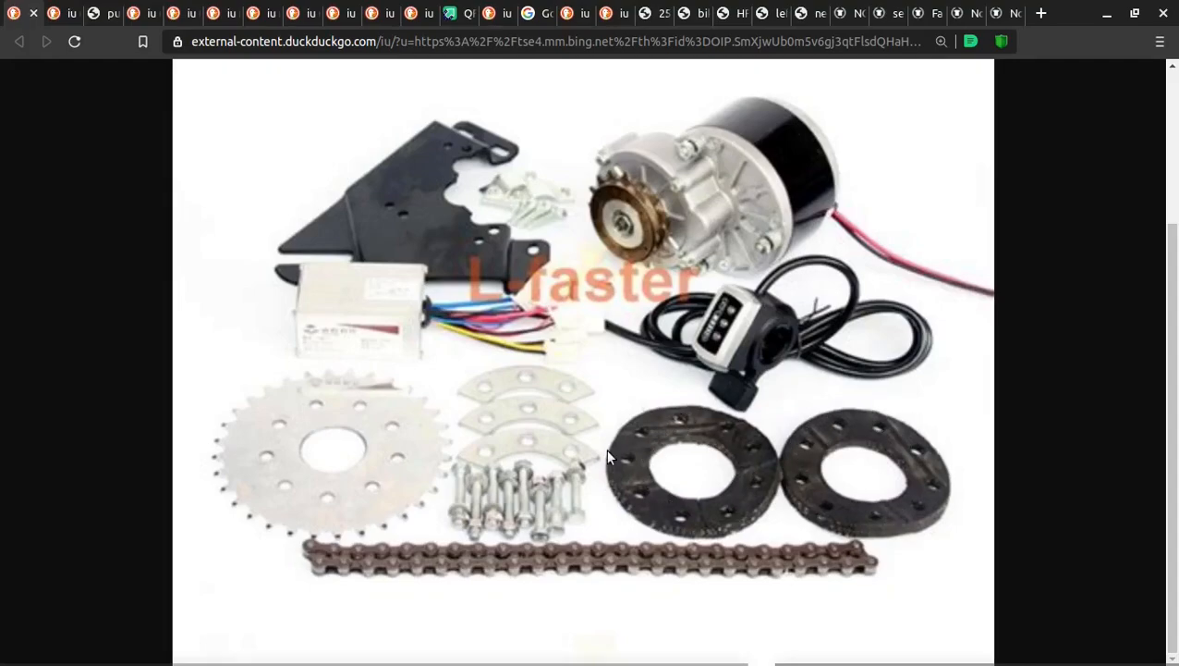
{"action": "mouse_move", "coordinate": [548, 399]}
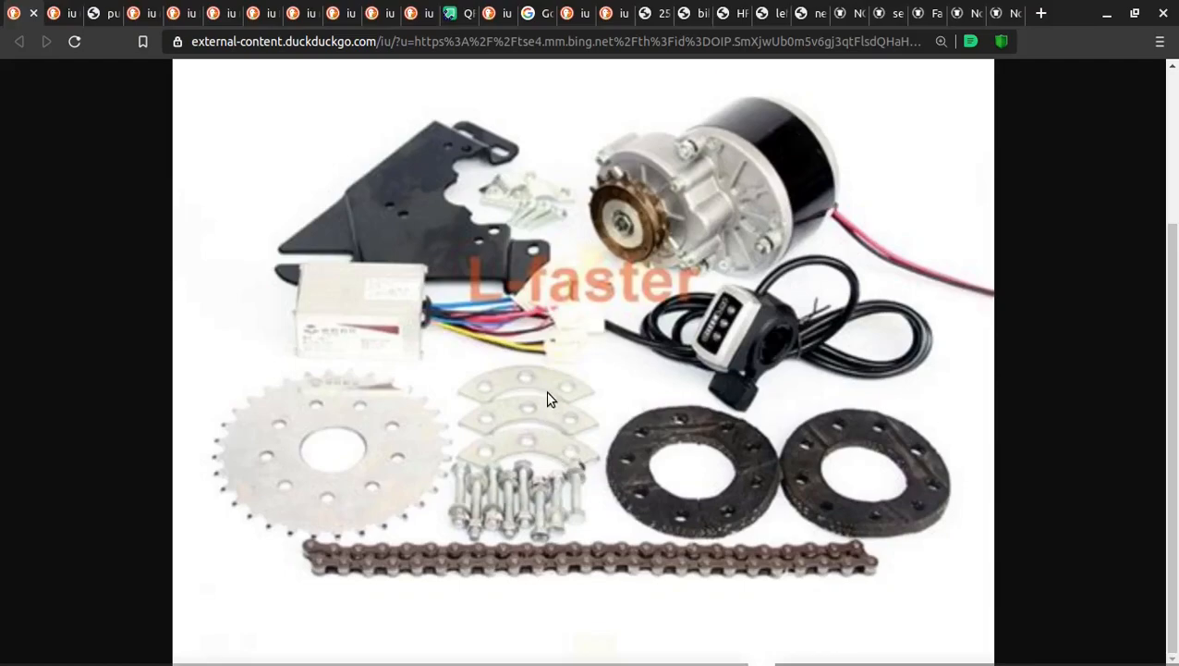
{"action": "mouse_move", "coordinate": [410, 453]}
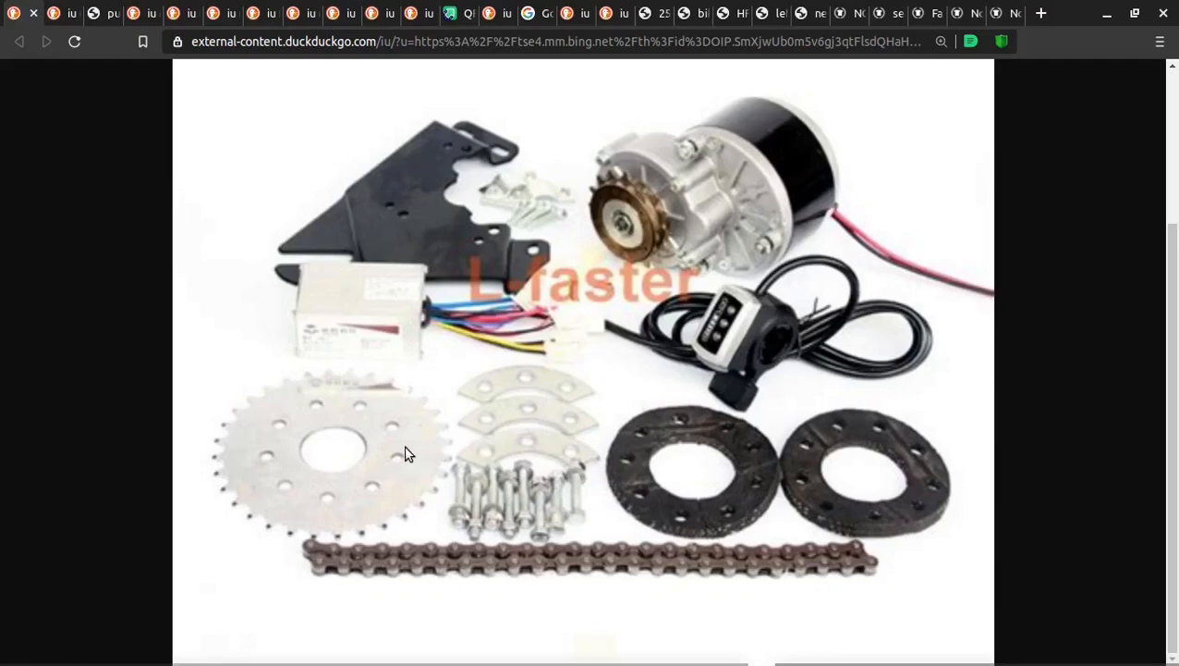
{"action": "mouse_move", "coordinate": [442, 446]}
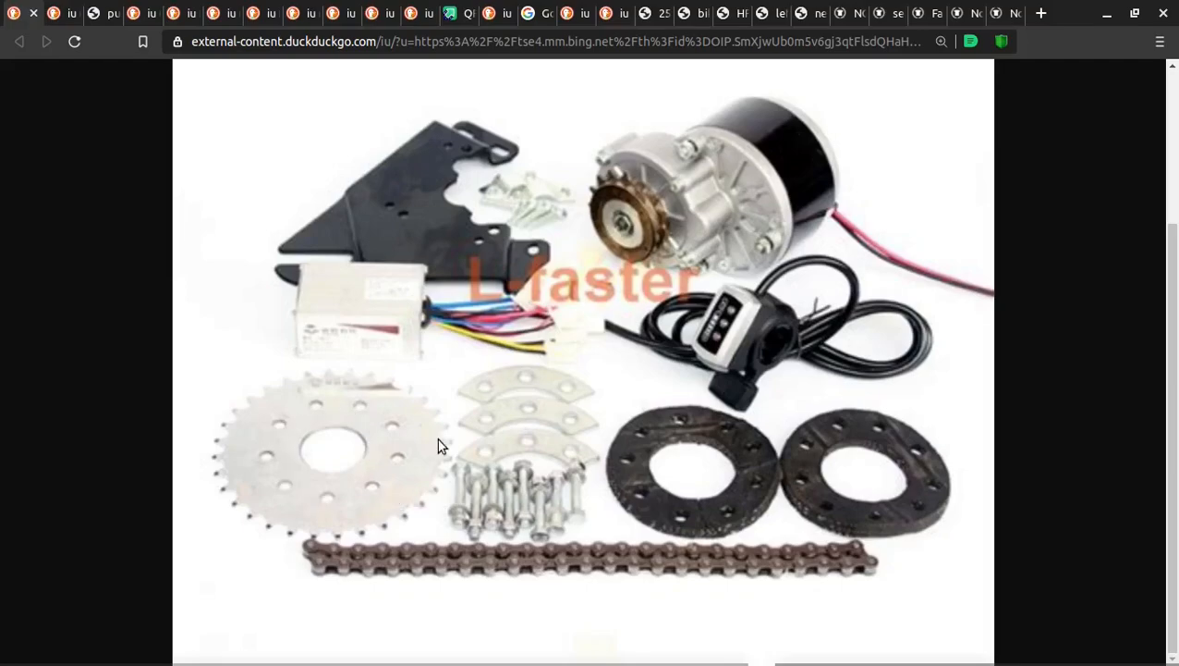
{"action": "mouse_move", "coordinate": [541, 511]}
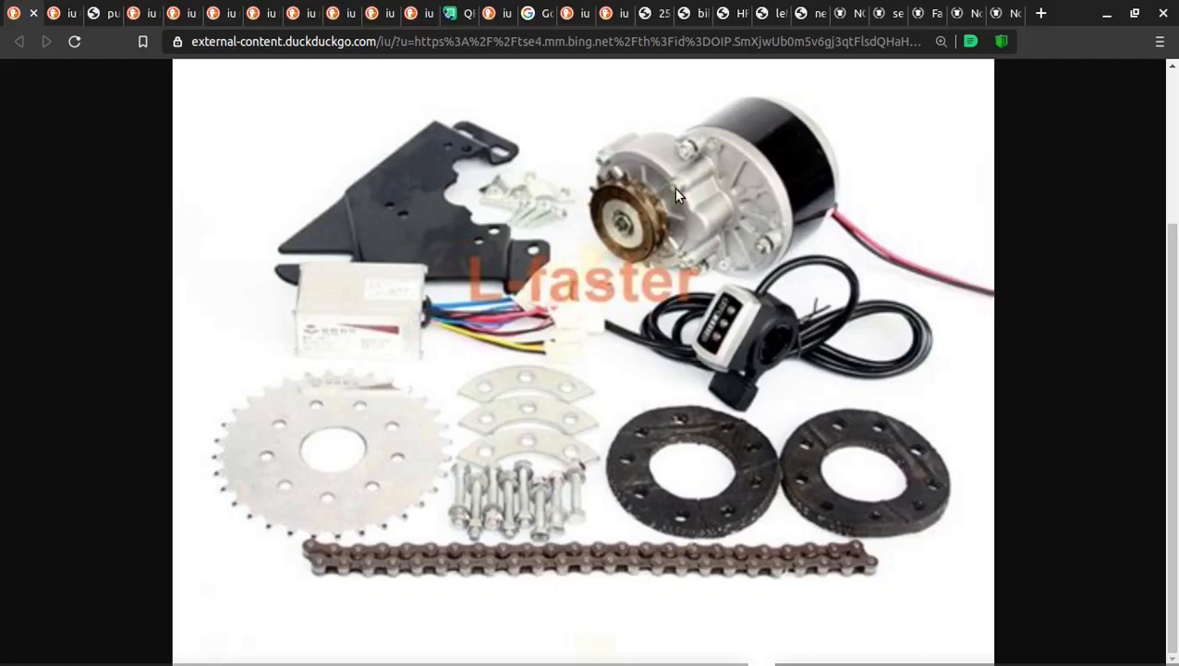
{"action": "mouse_move", "coordinate": [418, 244]}
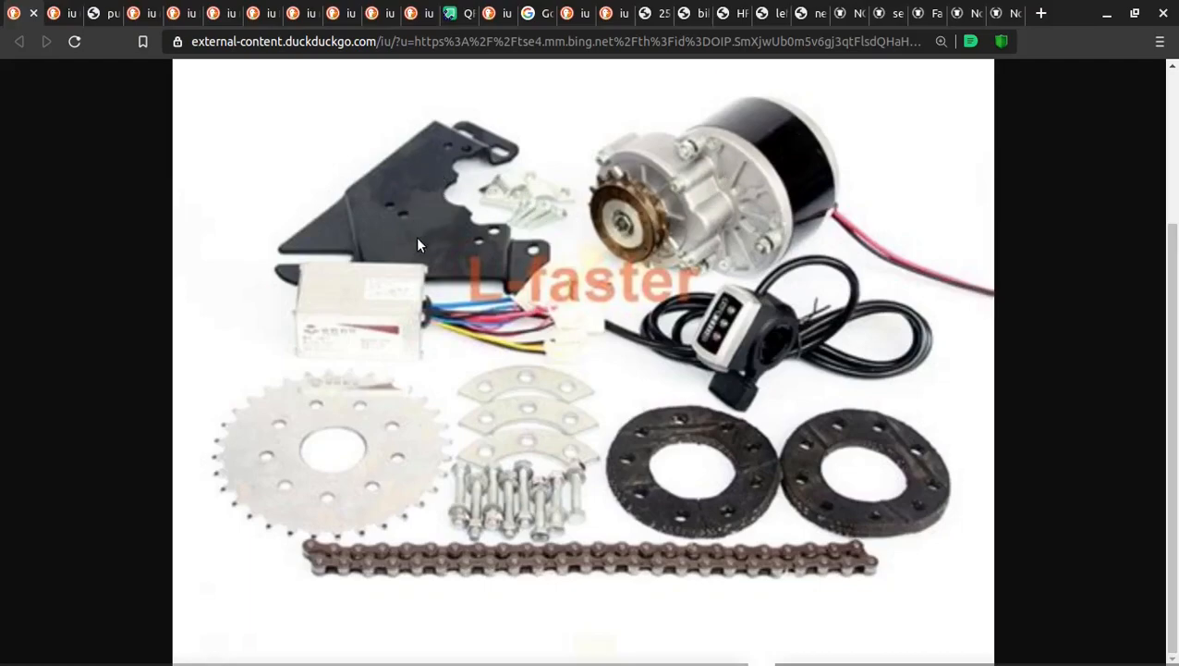
{"action": "mouse_move", "coordinate": [574, 240]}
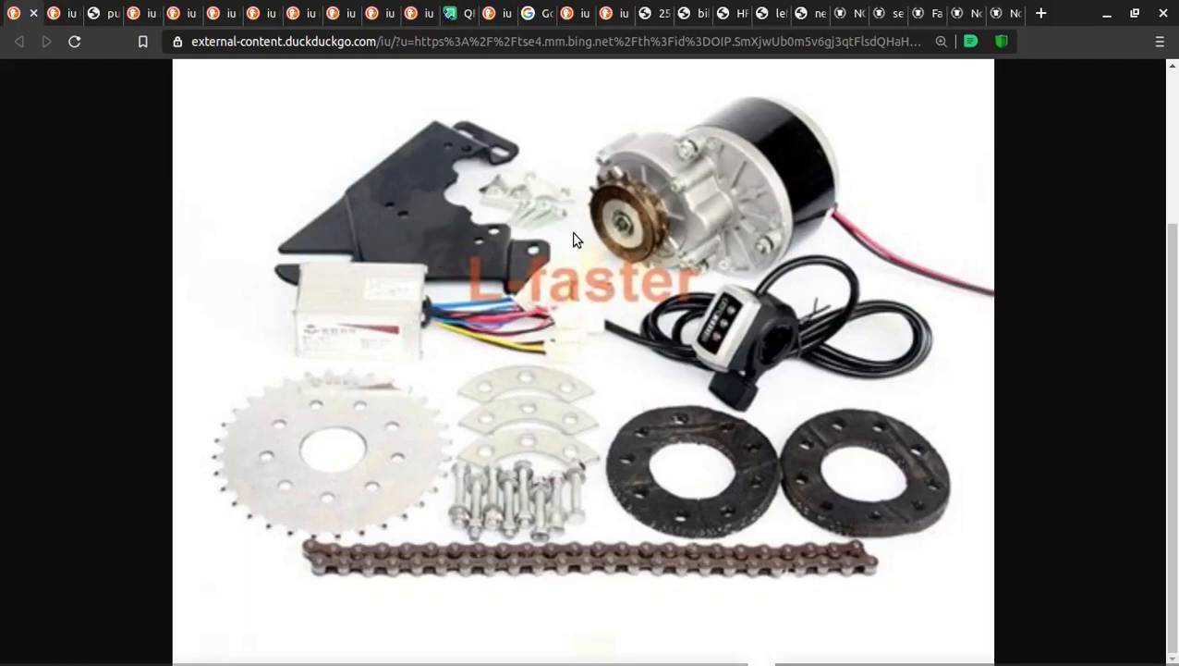
{"action": "mouse_move", "coordinate": [324, 324]}
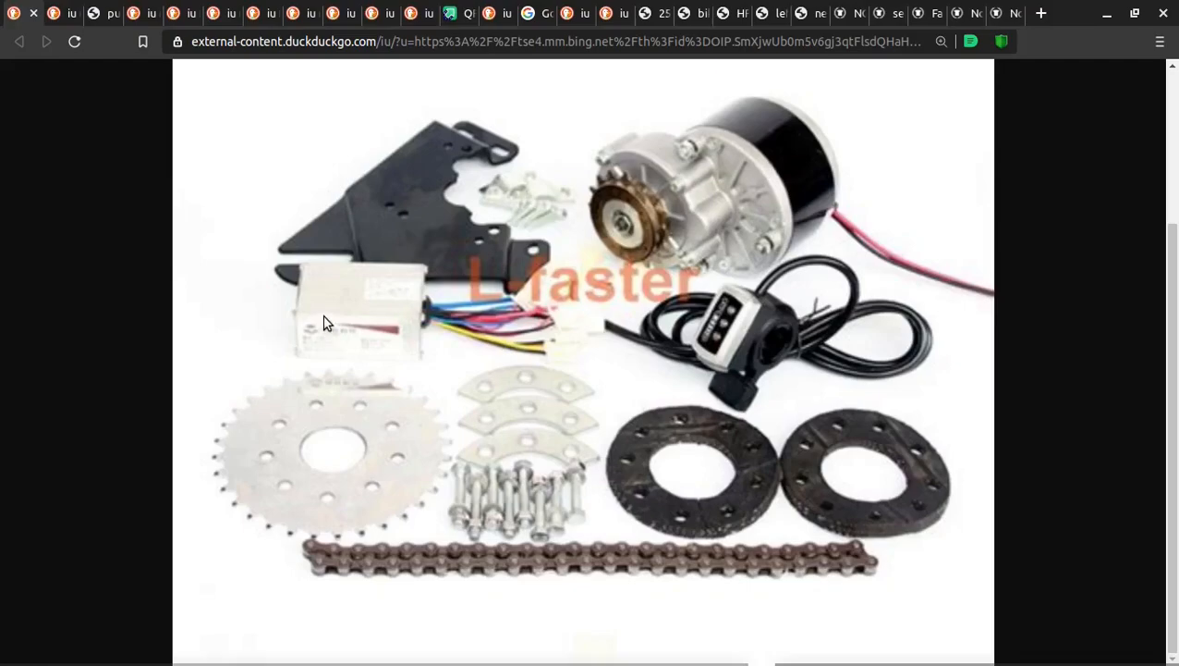
{"action": "mouse_move", "coordinate": [834, 336]}
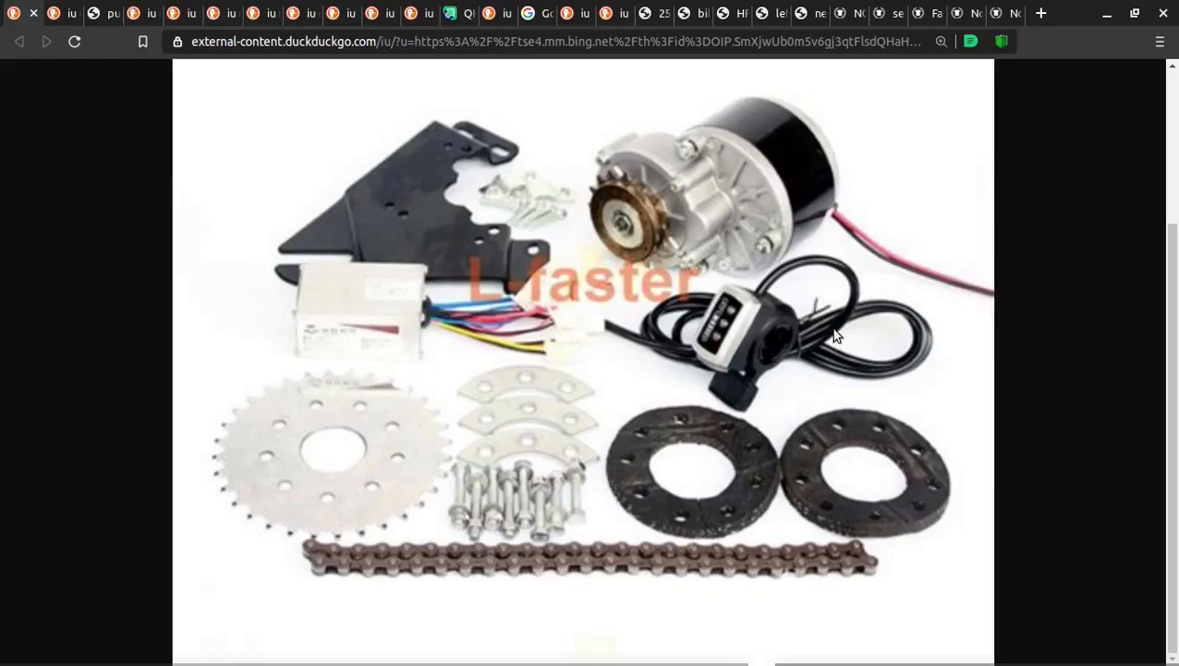
{"action": "mouse_move", "coordinate": [606, 381]}
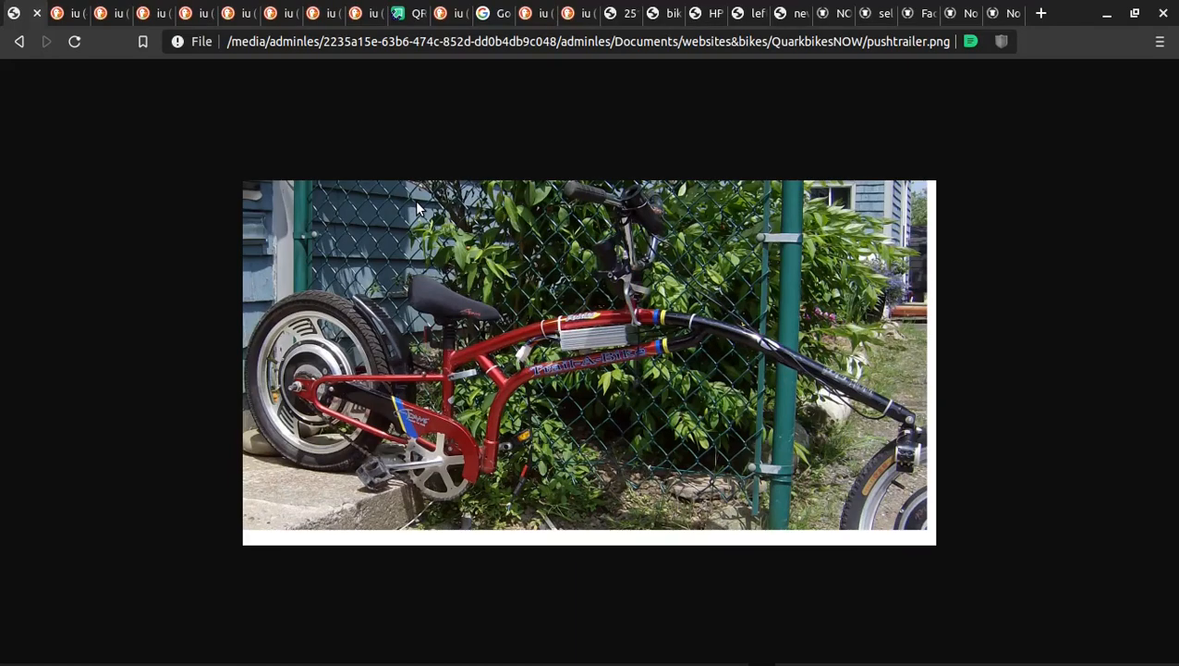
{"action": "mouse_move", "coordinate": [618, 336]}
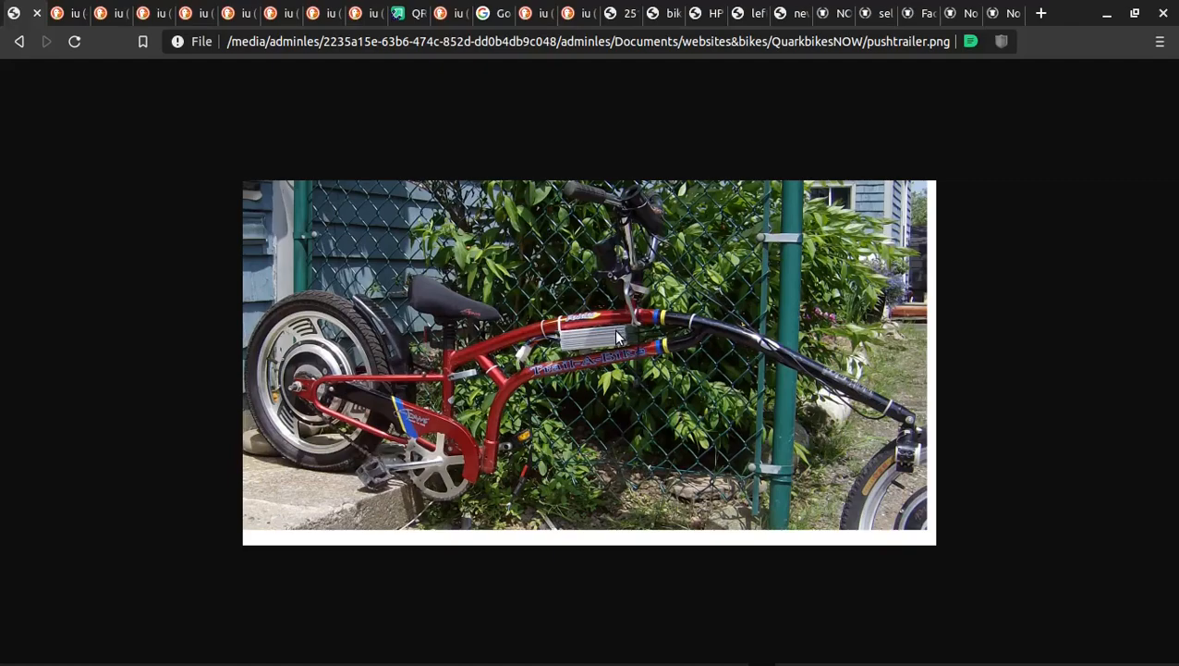
{"action": "mouse_move", "coordinate": [612, 348]}
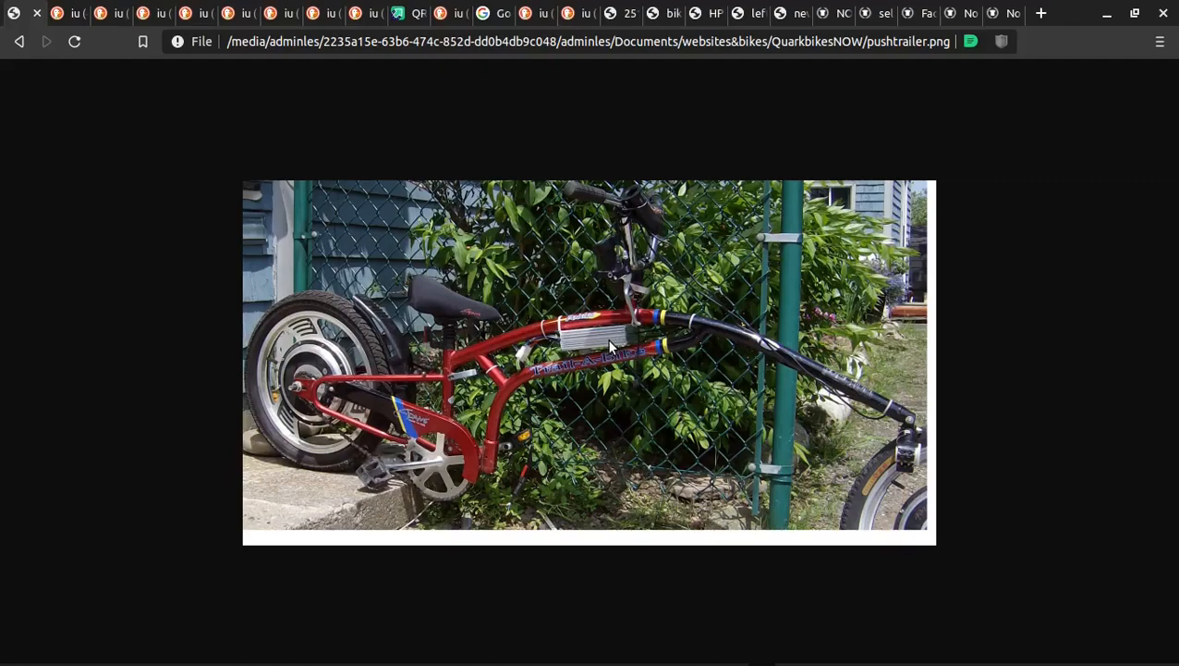
{"action": "mouse_move", "coordinate": [766, 380]}
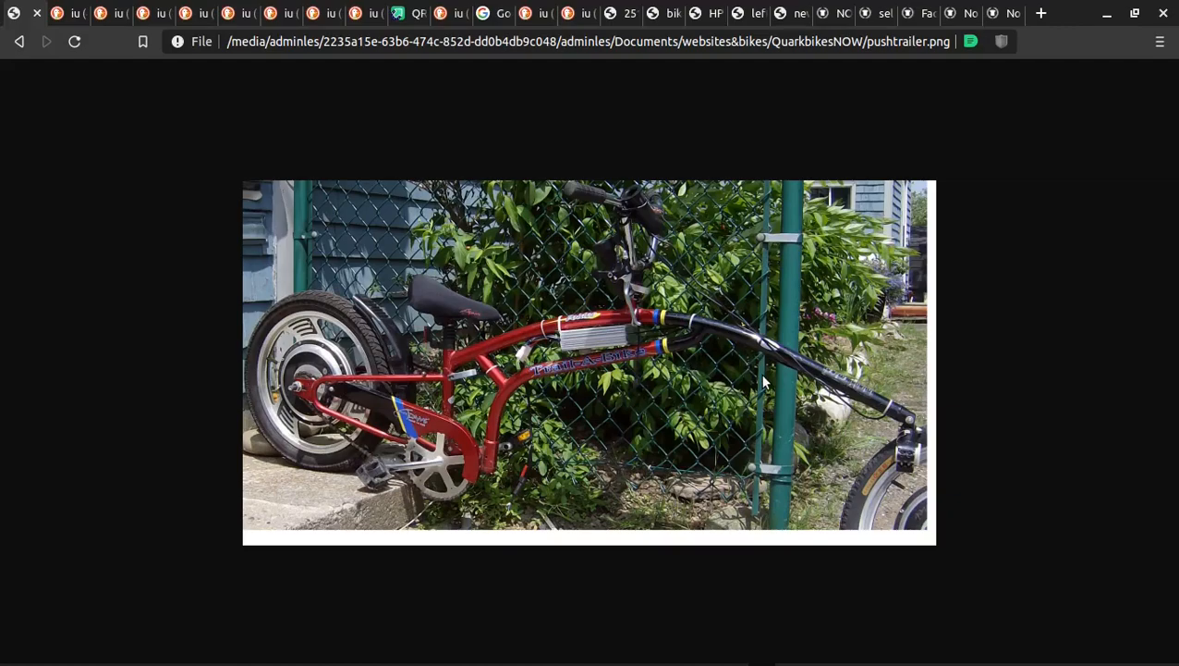
{"action": "mouse_move", "coordinate": [798, 403]}
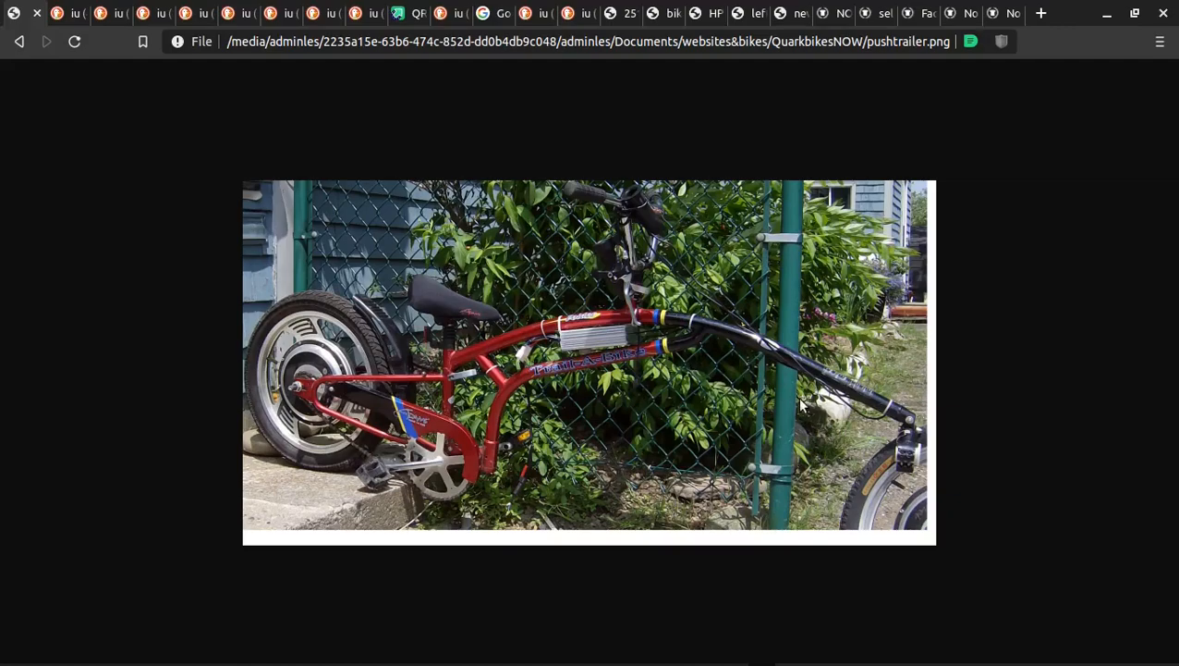
{"action": "mouse_move", "coordinate": [784, 410]}
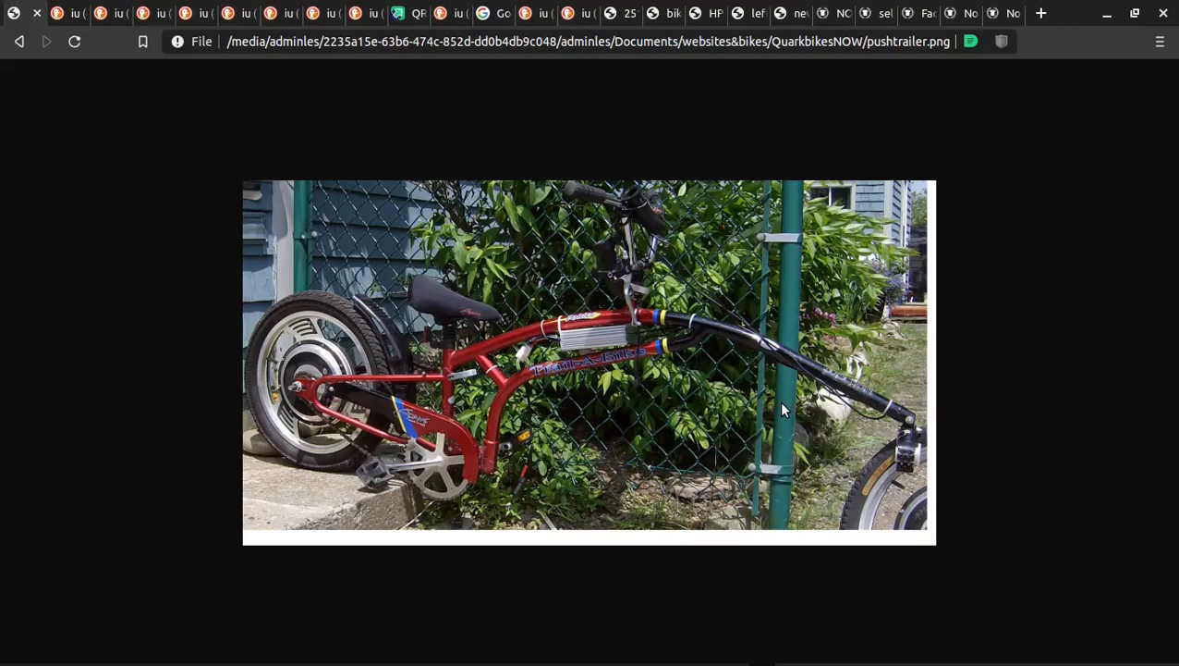
{"action": "mouse_move", "coordinate": [515, 414]}
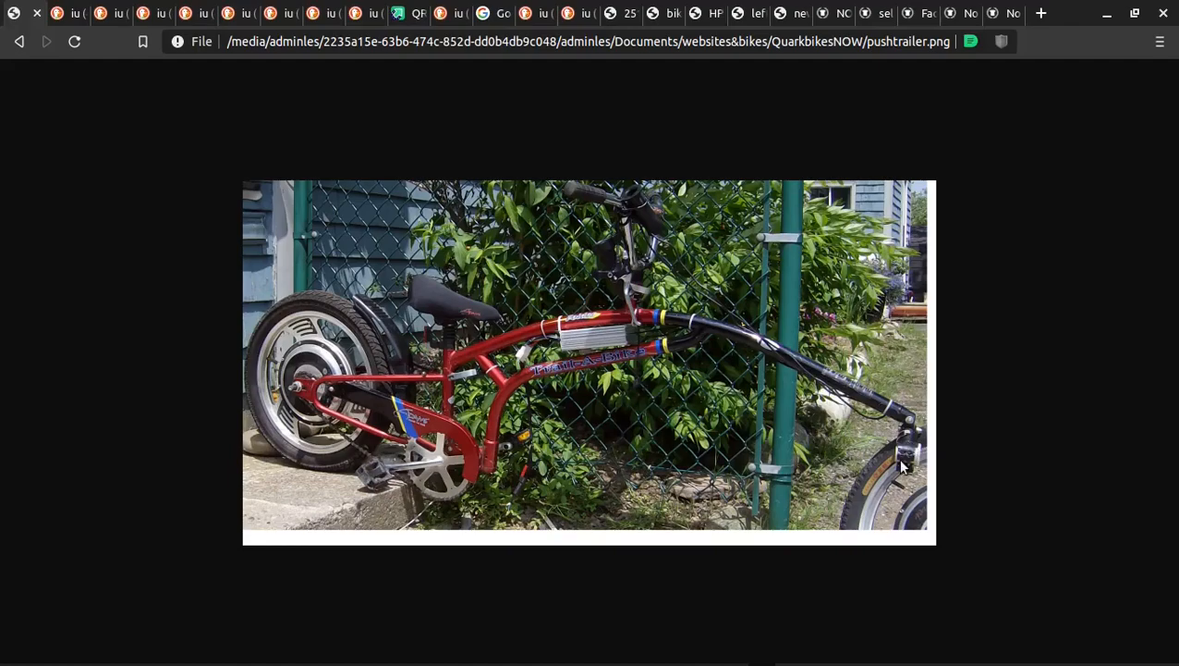
{"action": "mouse_move", "coordinate": [908, 477]}
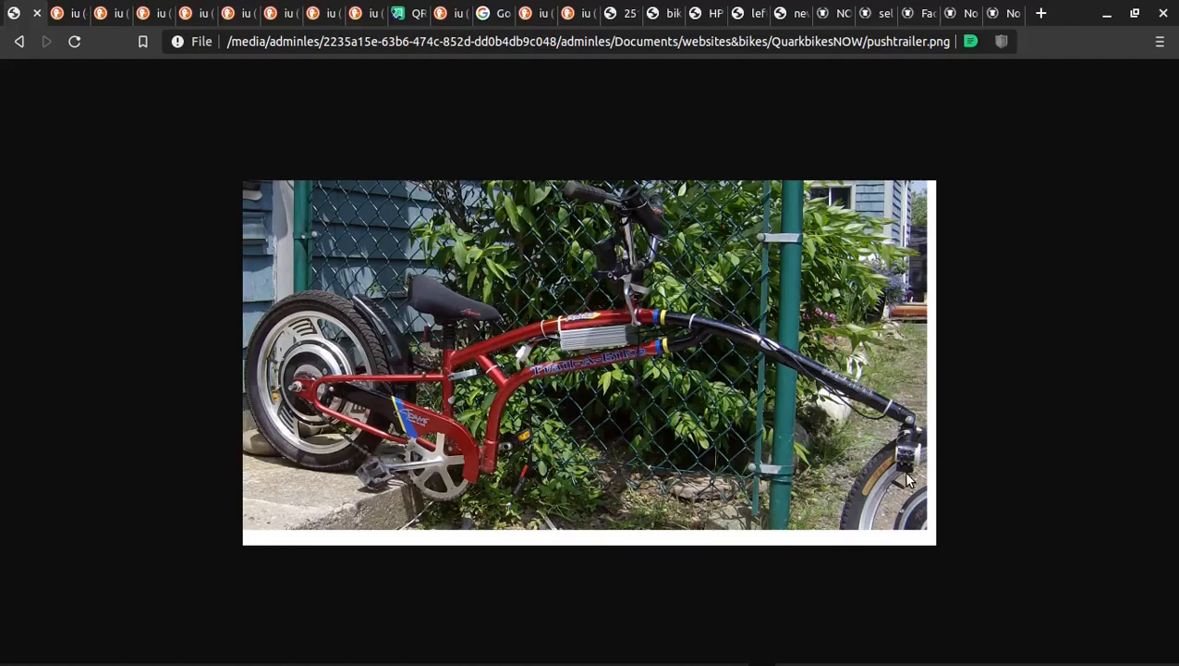
{"action": "mouse_move", "coordinate": [924, 443]}
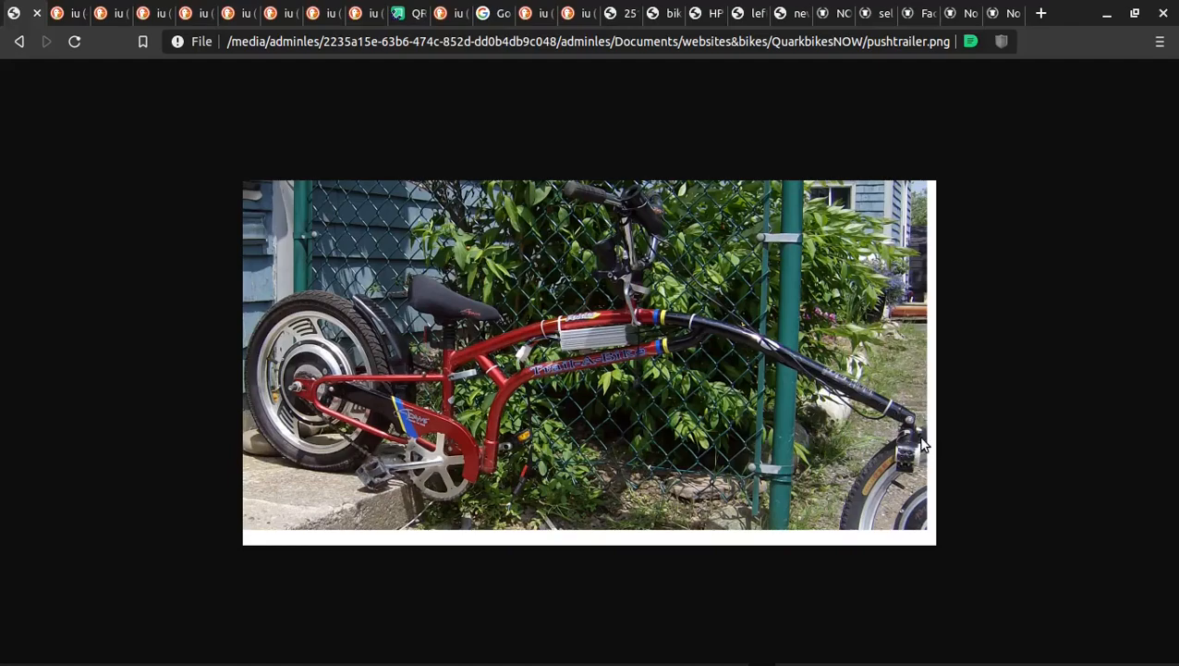
{"action": "mouse_move", "coordinate": [514, 379]}
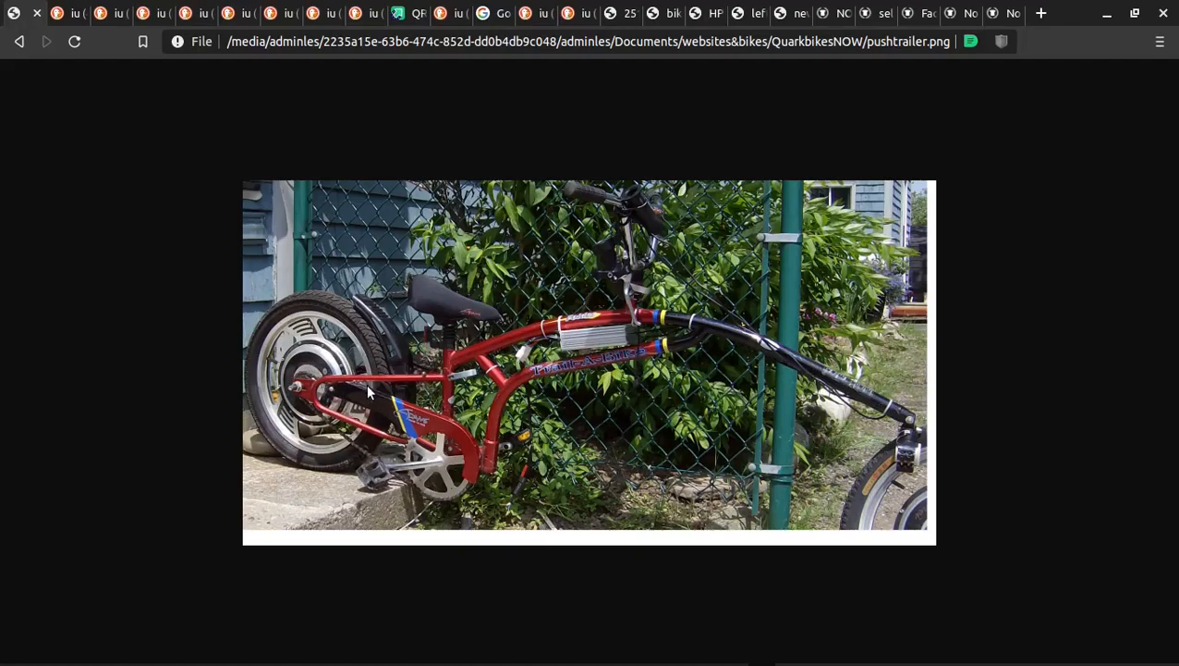
{"action": "mouse_move", "coordinate": [311, 369]}
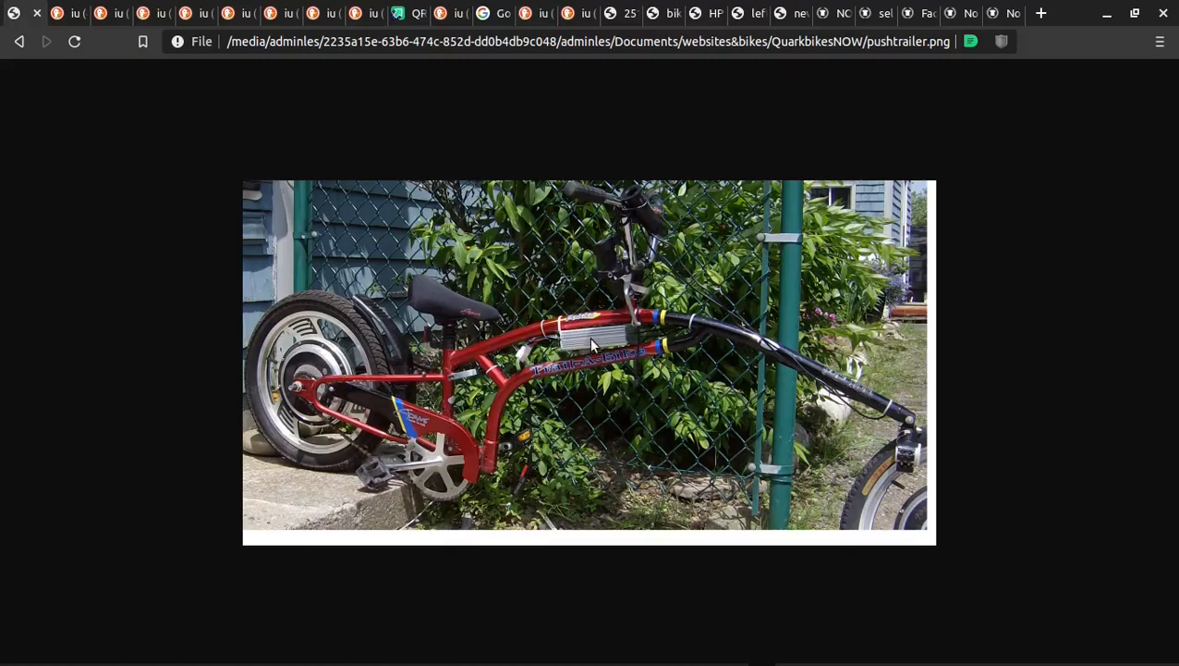
{"action": "mouse_move", "coordinate": [660, 444]}
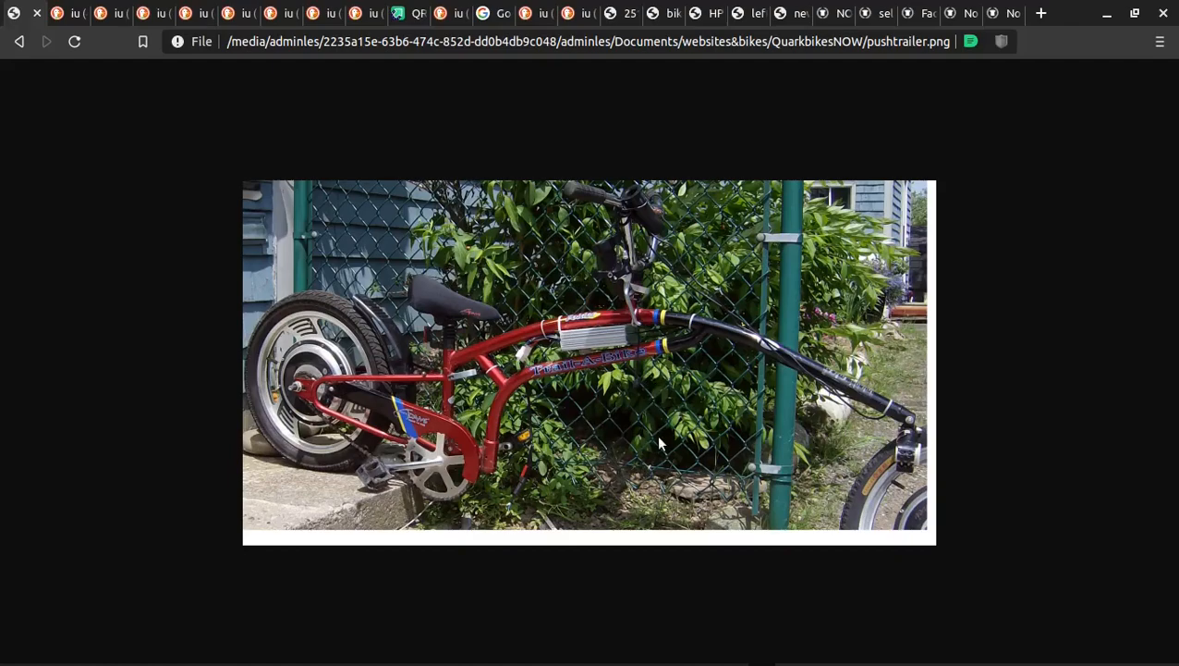
{"action": "mouse_move", "coordinate": [620, 314]}
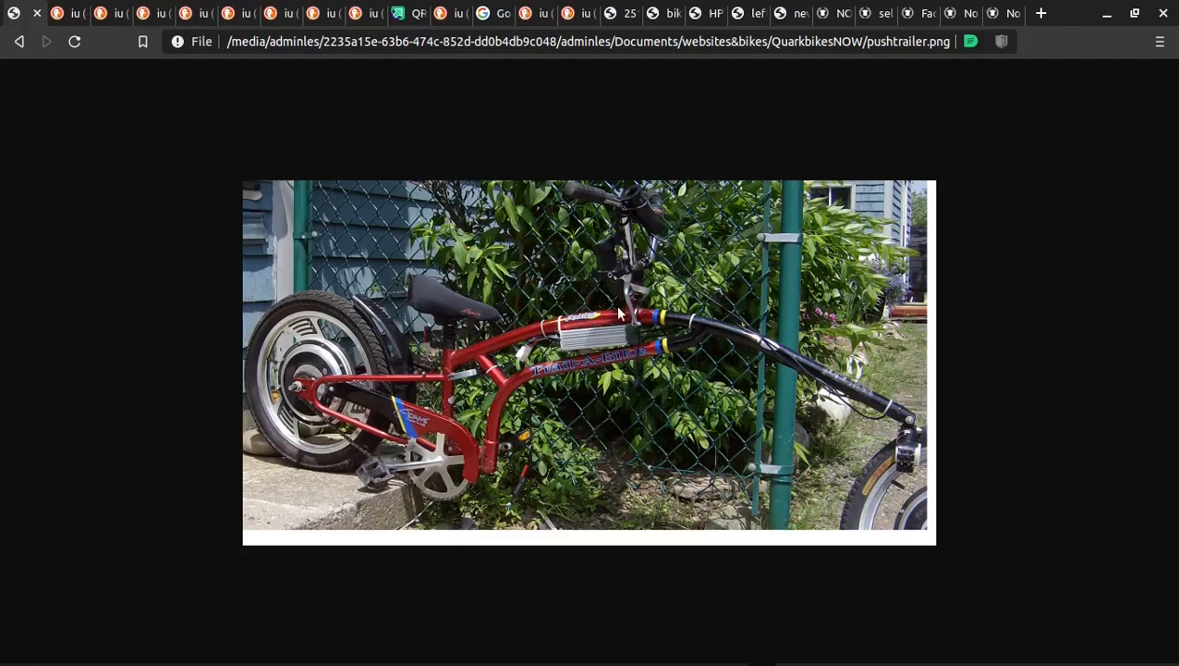
{"action": "mouse_move", "coordinate": [1174, 324]}
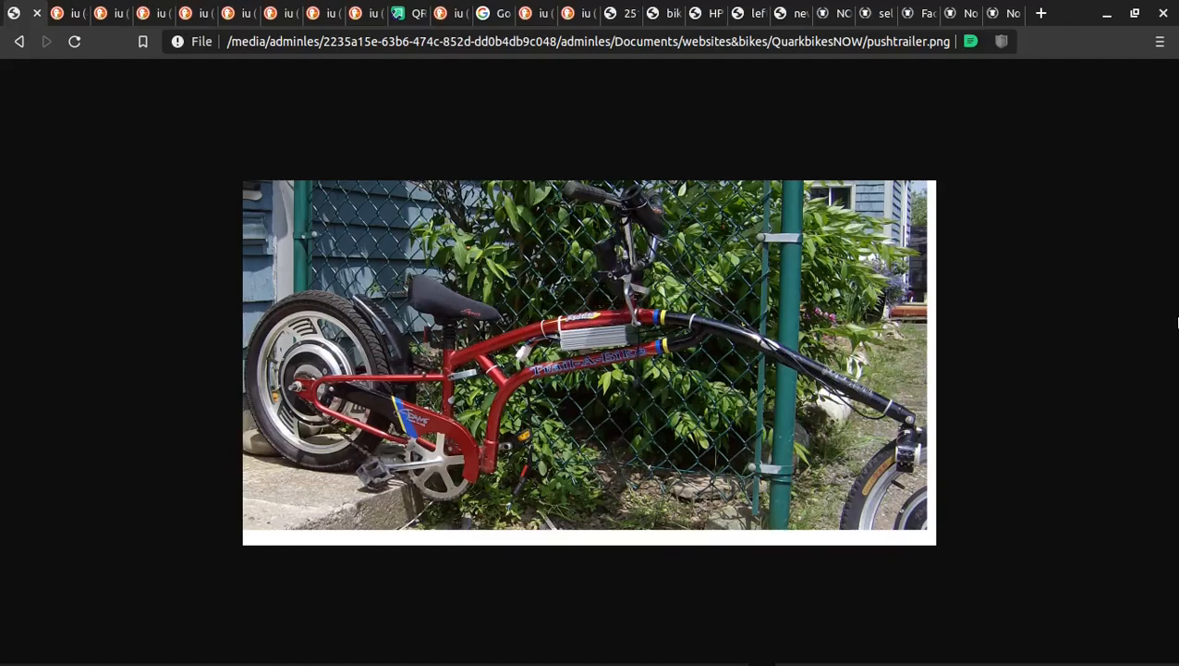
{"action": "mouse_move", "coordinate": [1146, 357]}
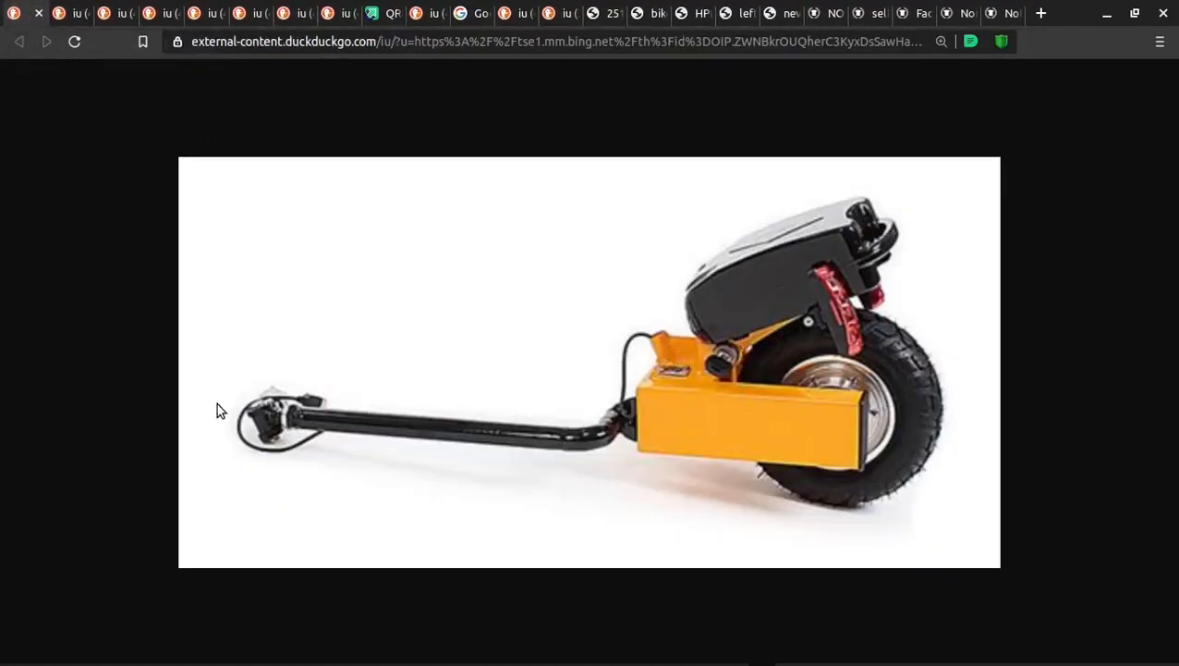
{"action": "mouse_move", "coordinate": [336, 399]}
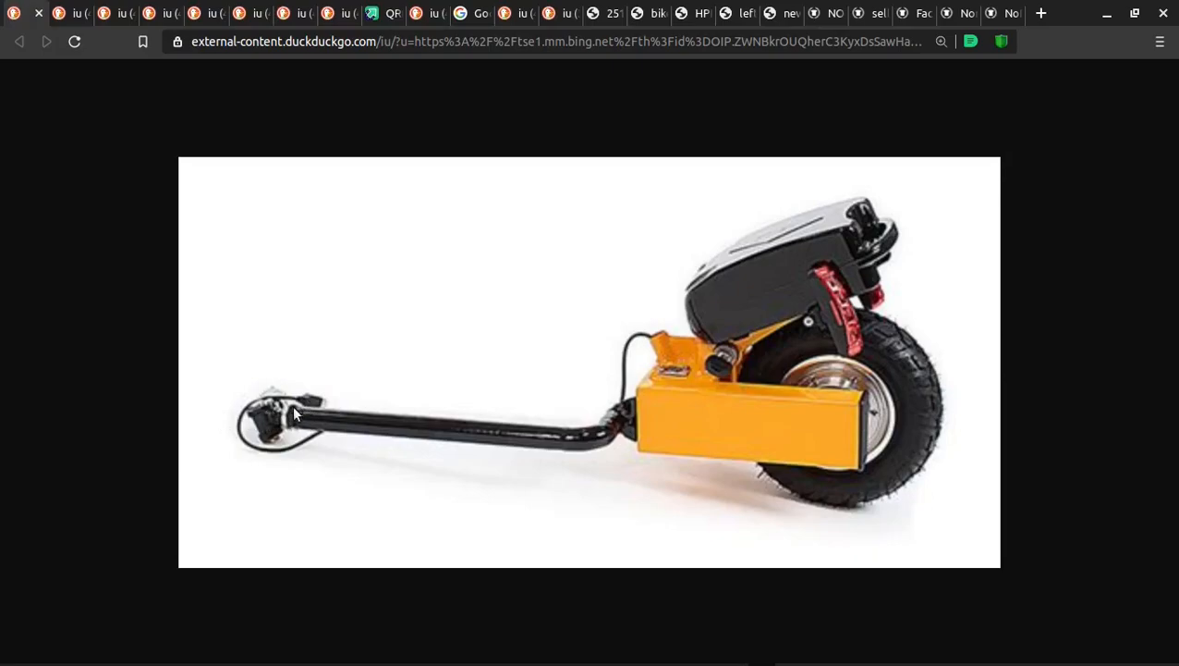
{"action": "mouse_move", "coordinate": [292, 405]}
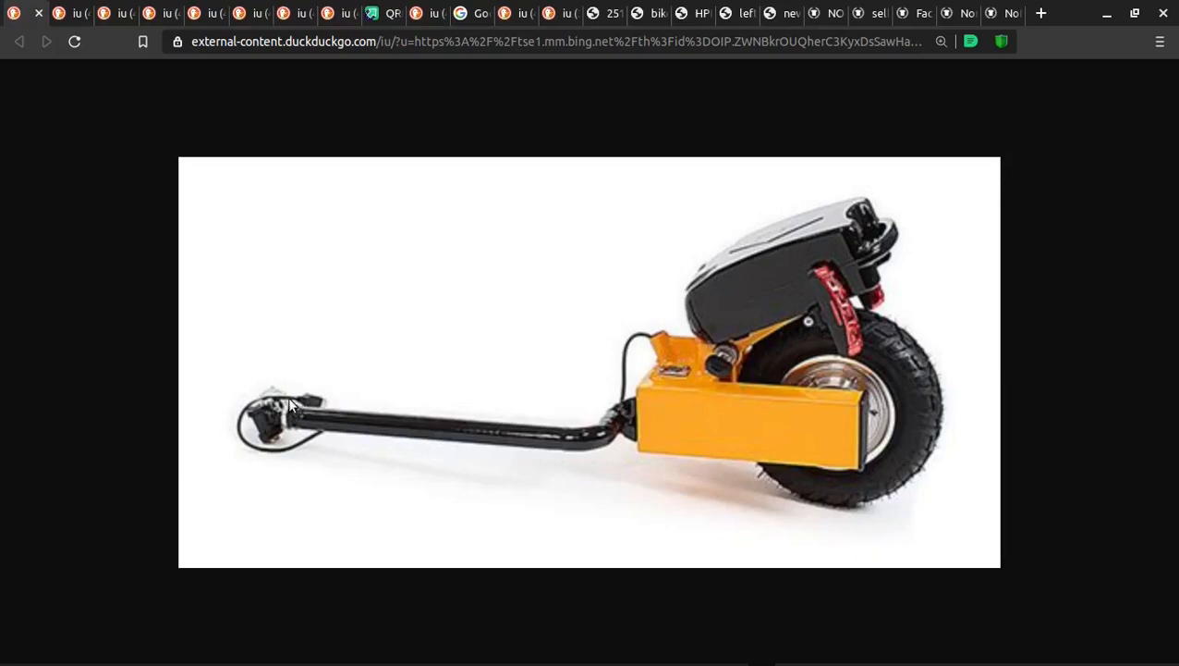
{"action": "mouse_move", "coordinate": [270, 410]}
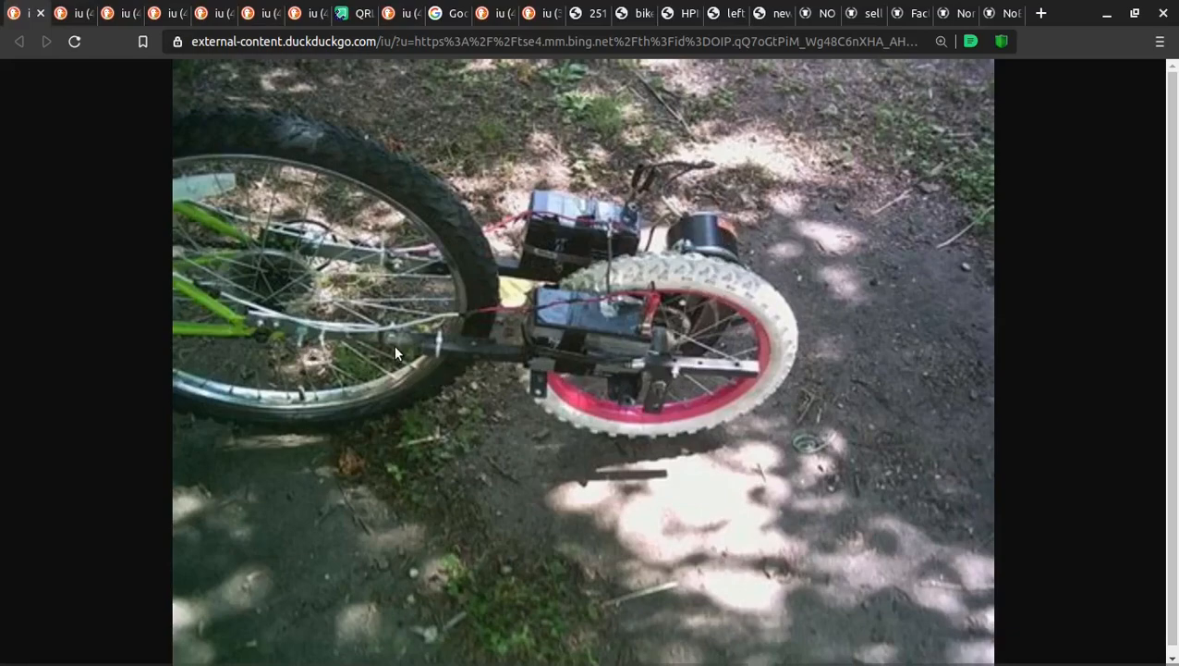
{"action": "mouse_move", "coordinate": [274, 327]}
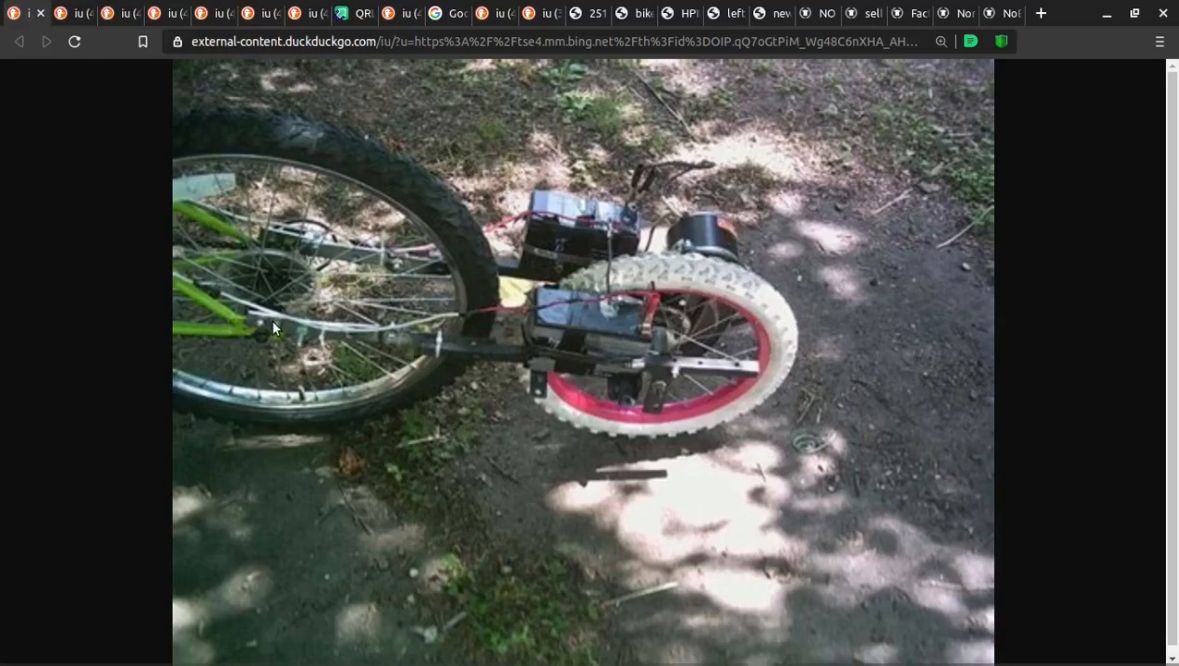
{"action": "mouse_move", "coordinate": [281, 244]}
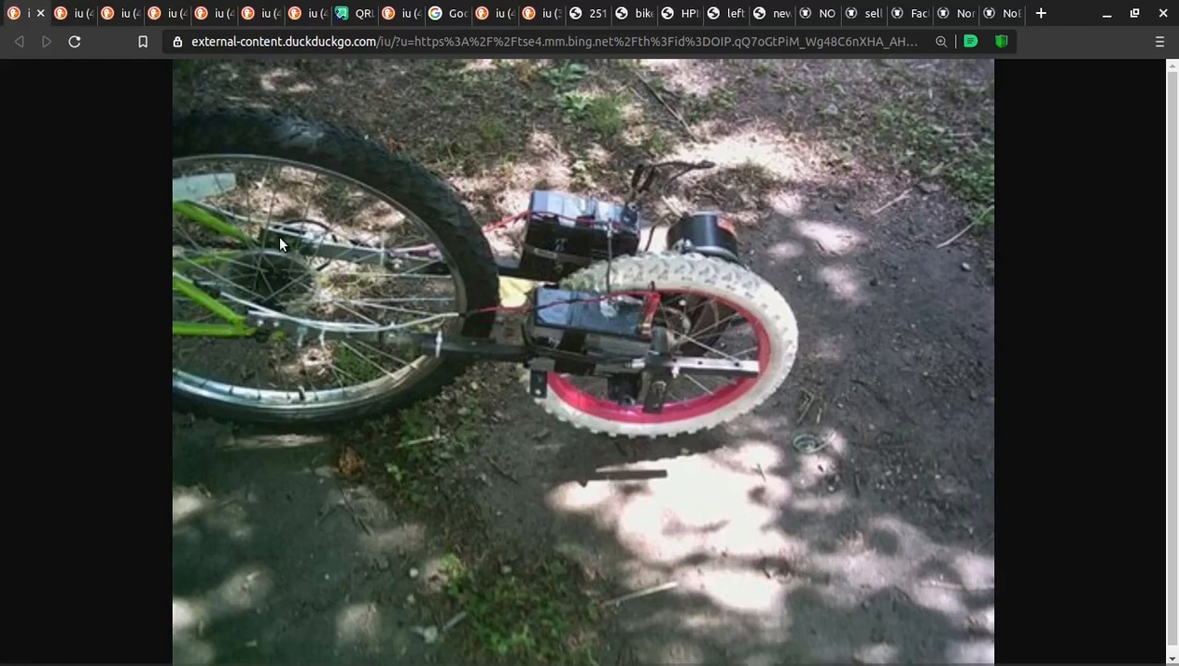
{"action": "mouse_move", "coordinate": [696, 351]}
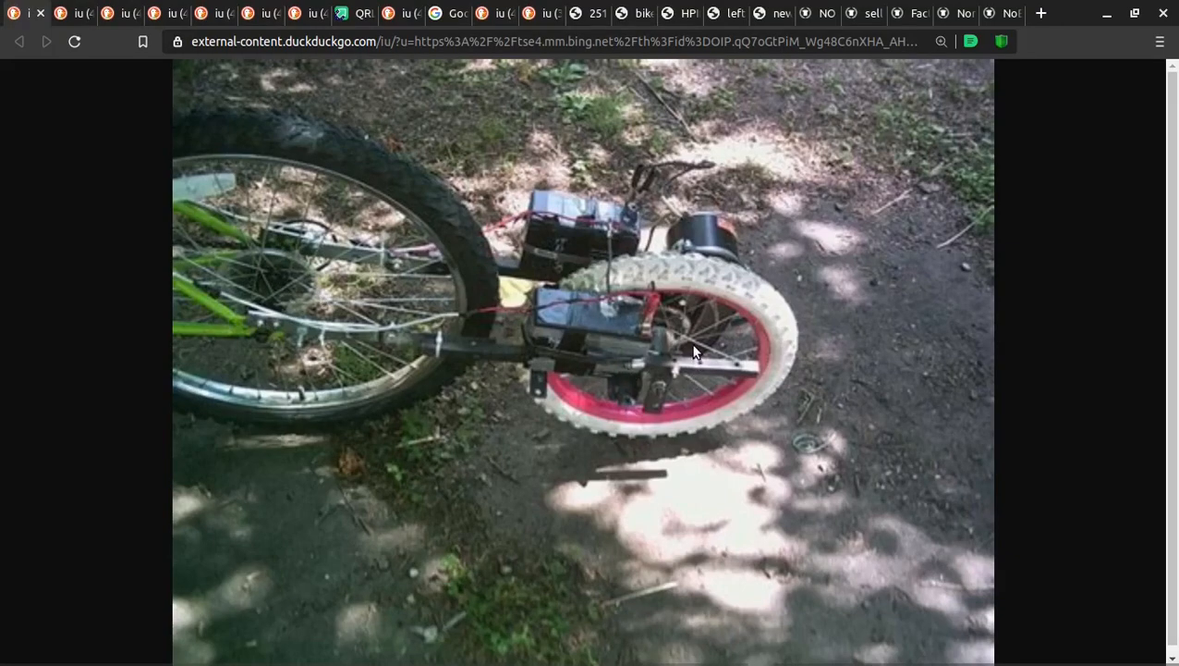
{"action": "mouse_move", "coordinate": [684, 331]}
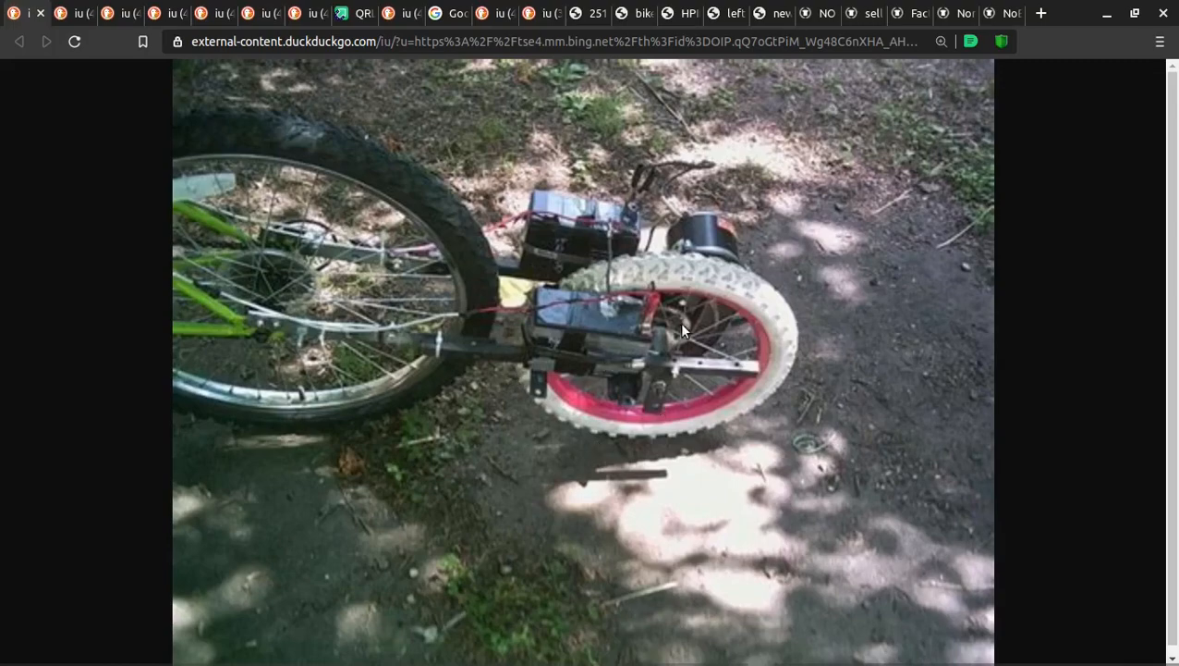
{"action": "mouse_move", "coordinate": [298, 220]}
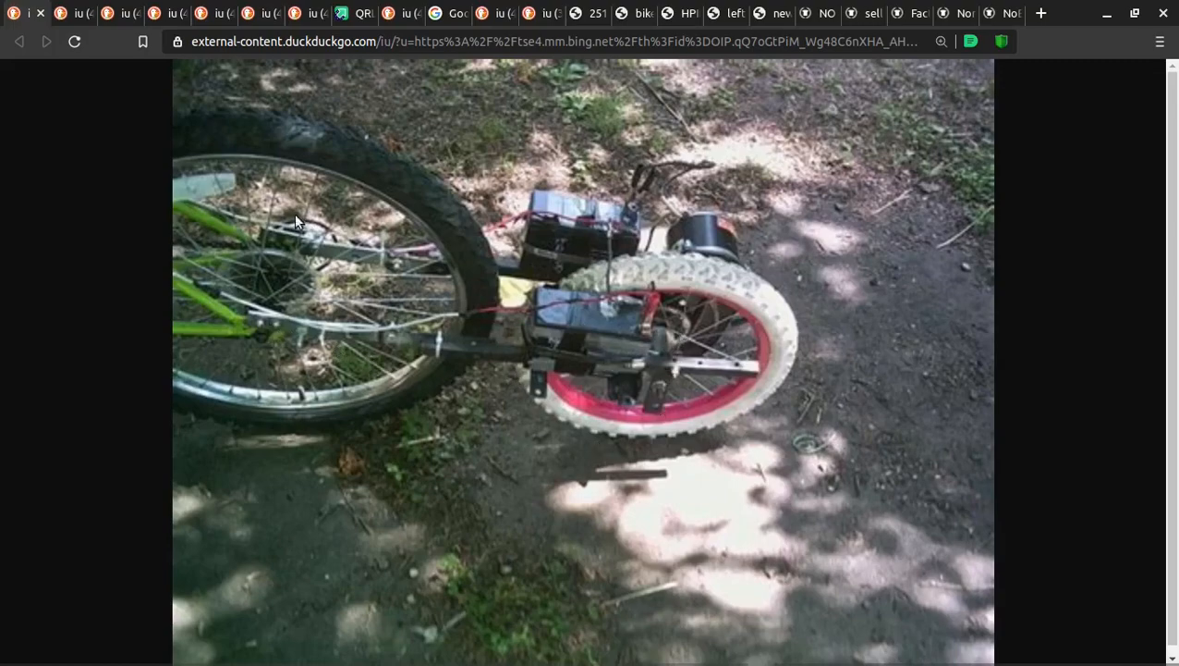
{"action": "mouse_move", "coordinate": [708, 226]}
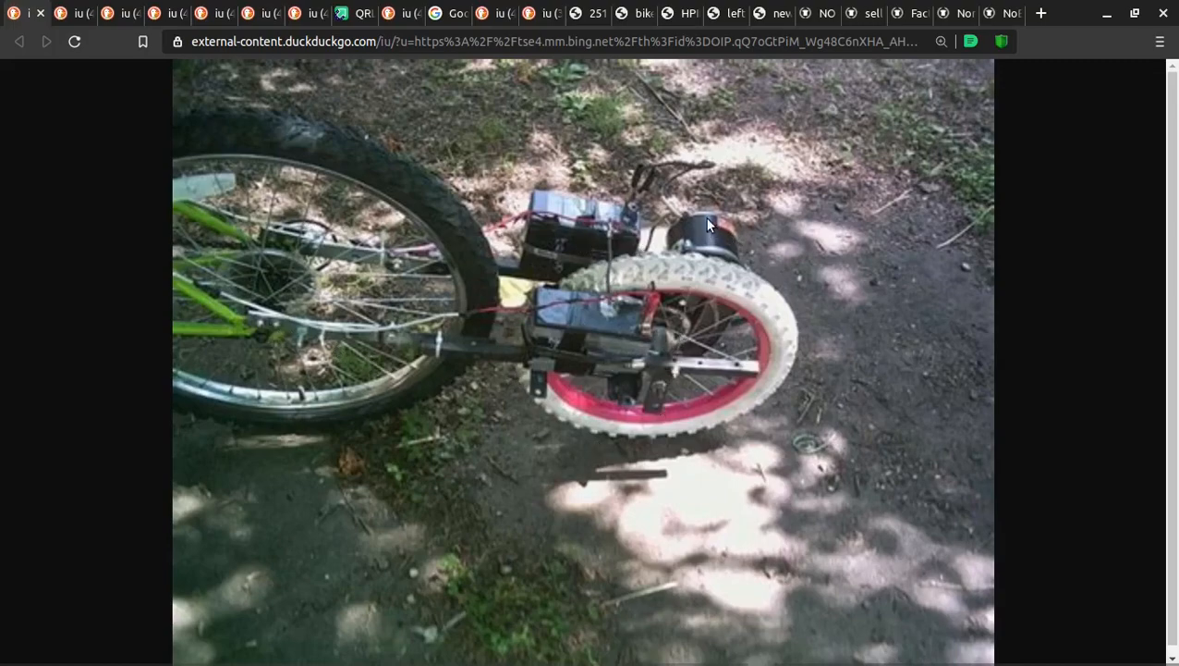
{"action": "mouse_move", "coordinate": [688, 312]}
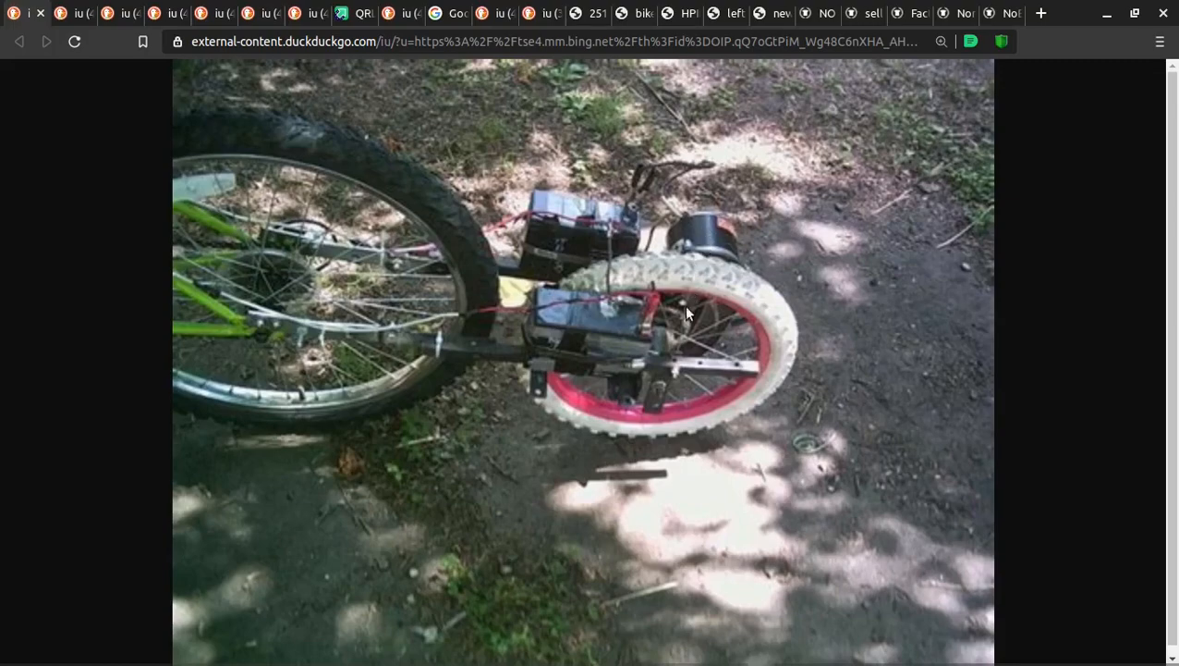
{"action": "mouse_move", "coordinate": [672, 336]}
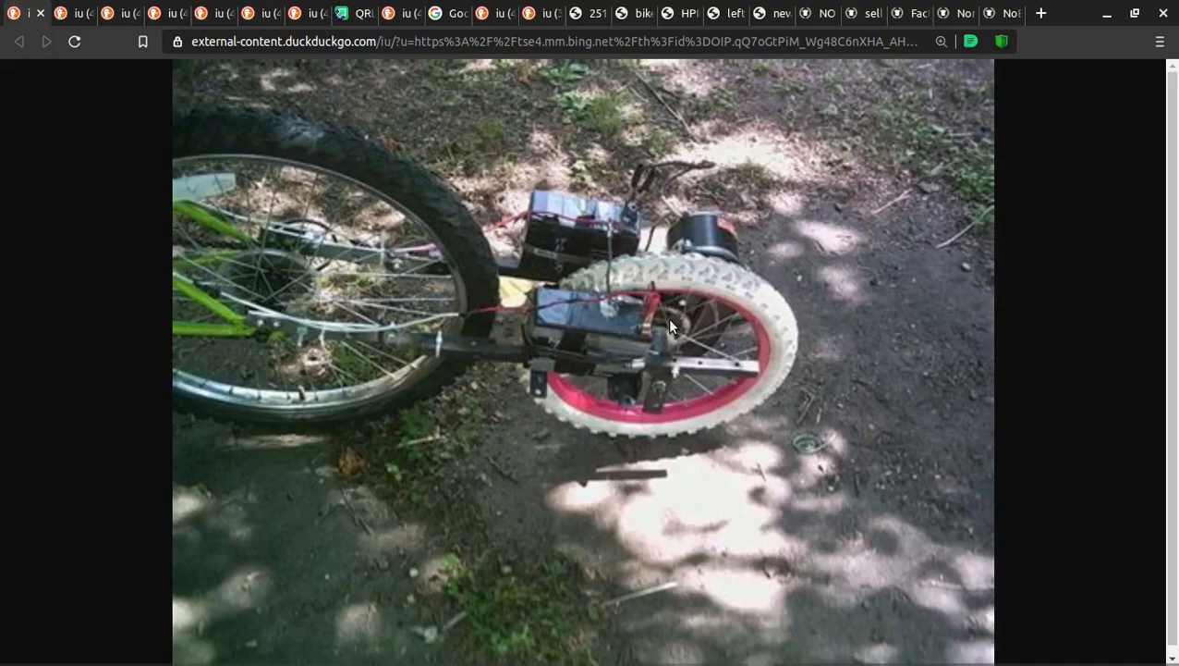
{"action": "mouse_move", "coordinate": [575, 317]}
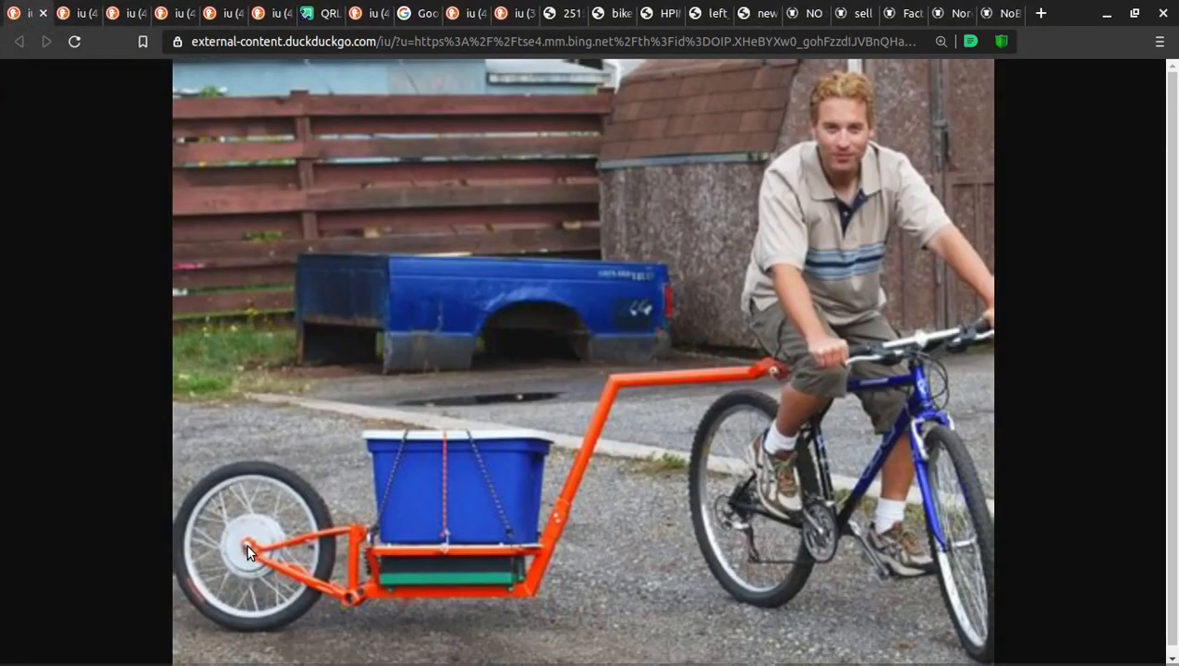
{"action": "mouse_move", "coordinate": [564, 514]}
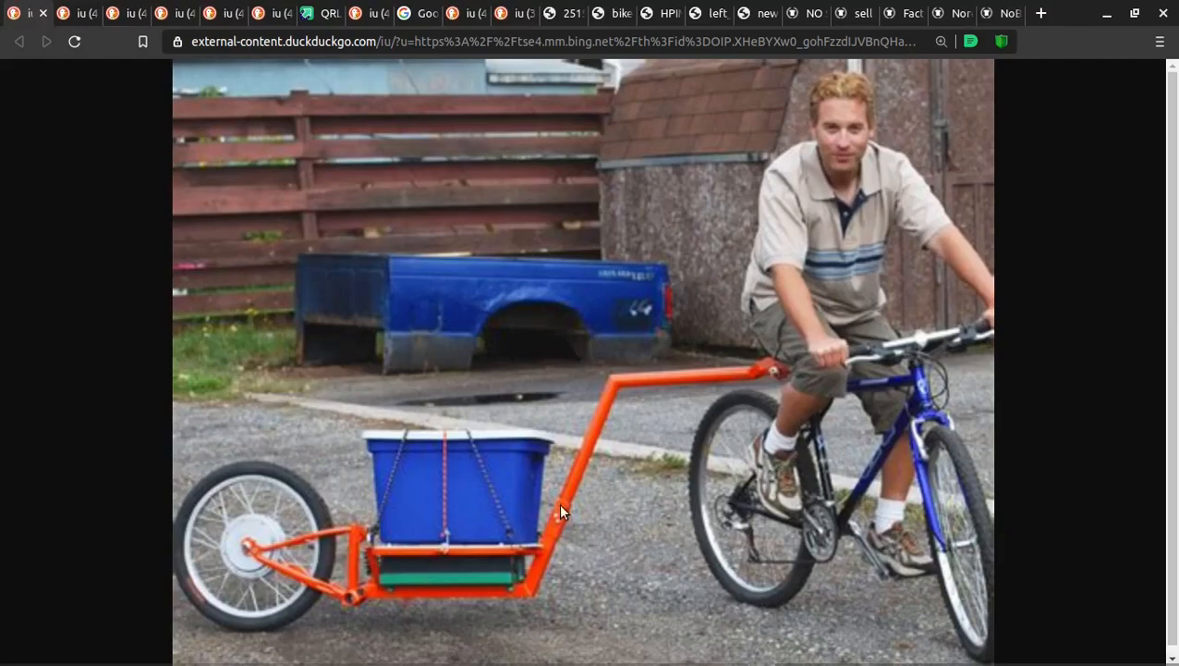
{"action": "mouse_move", "coordinate": [274, 525]}
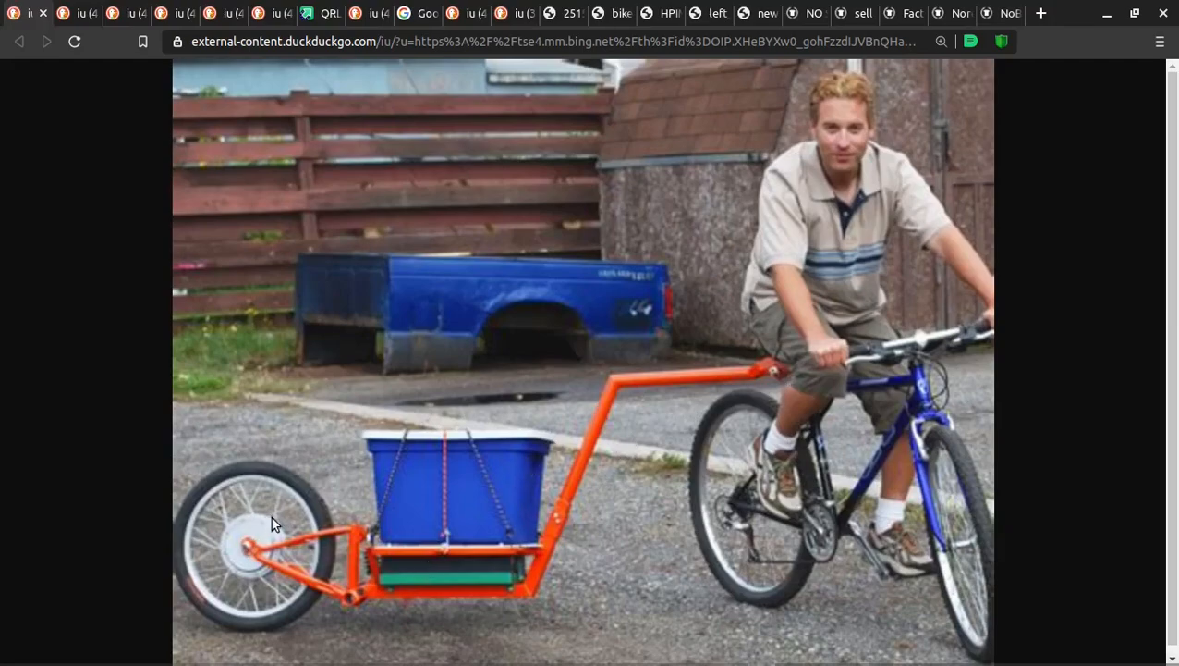
{"action": "mouse_move", "coordinate": [795, 382]}
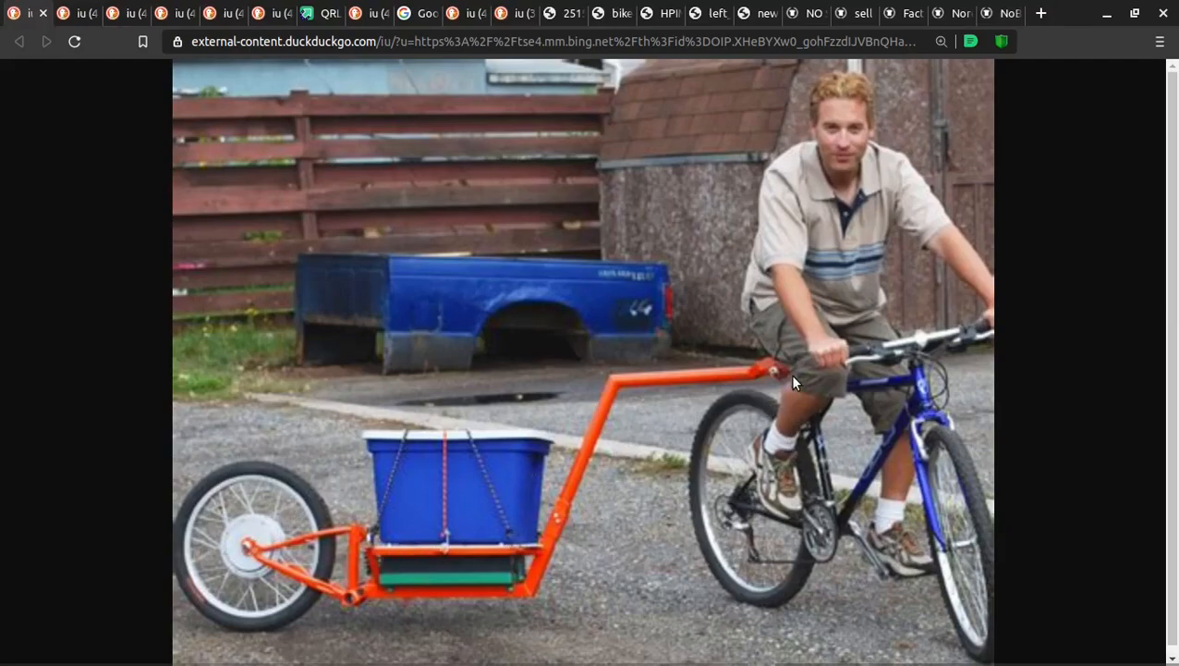
{"action": "mouse_move", "coordinate": [429, 518]}
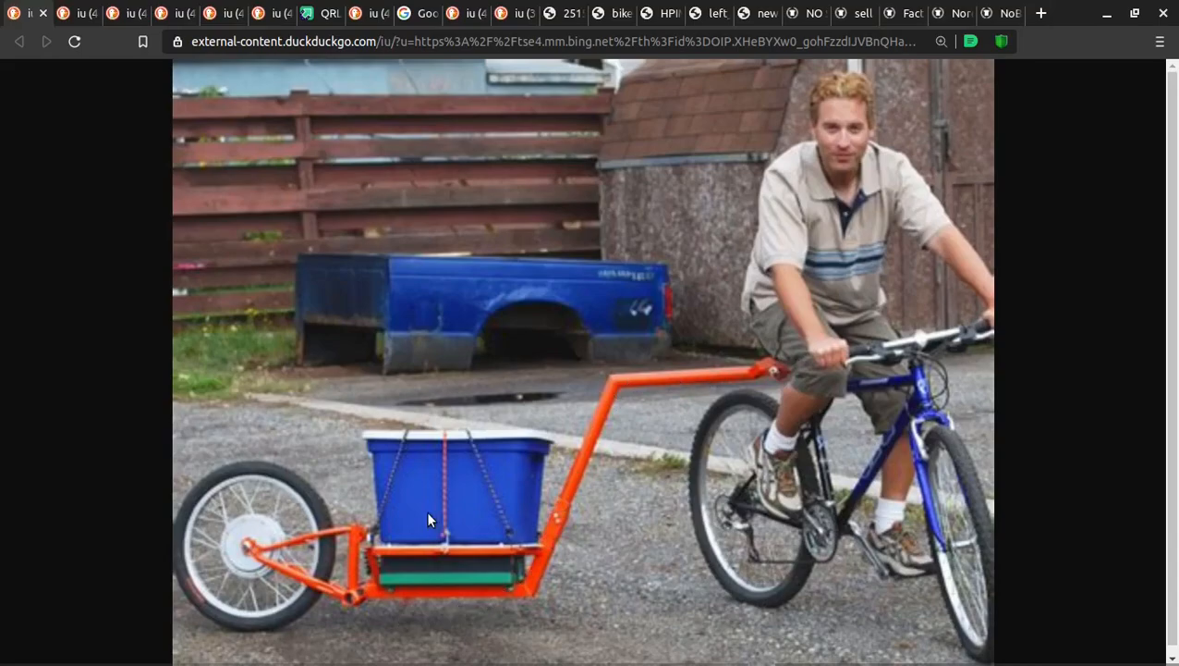
Step: Close the orange cargo trailer photo tab so the engine-driven pusher wheel photo shows
{"action": "left_click", "coordinate": [72, 13]}
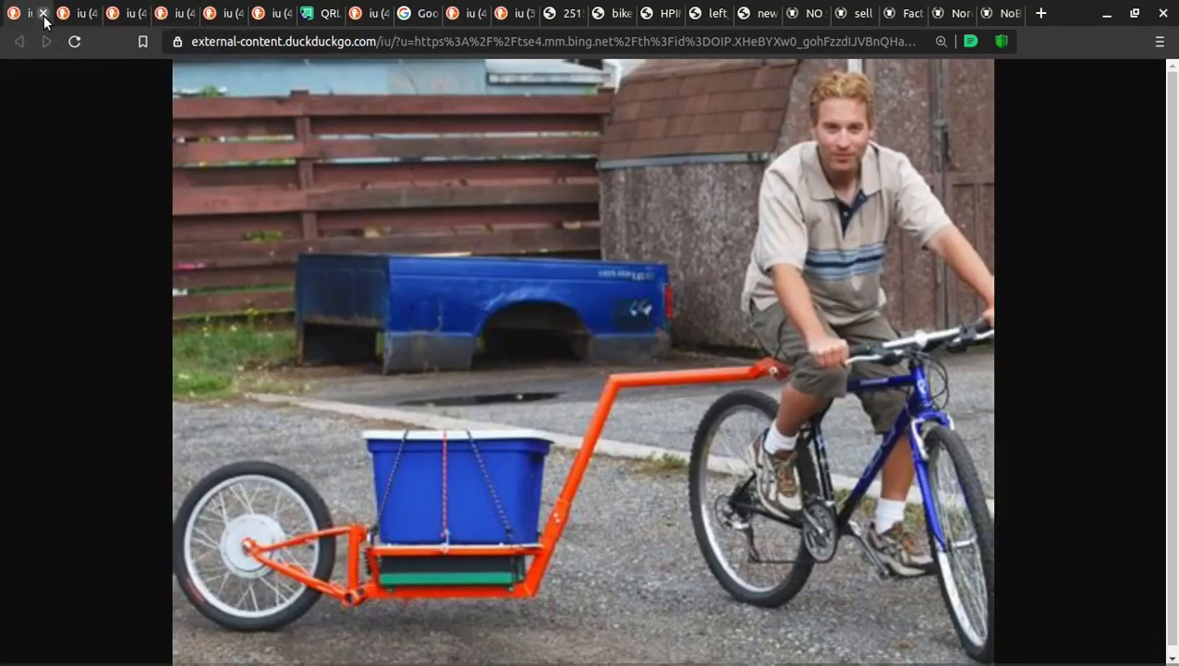
{"action": "left_click", "coordinate": [44, 13]}
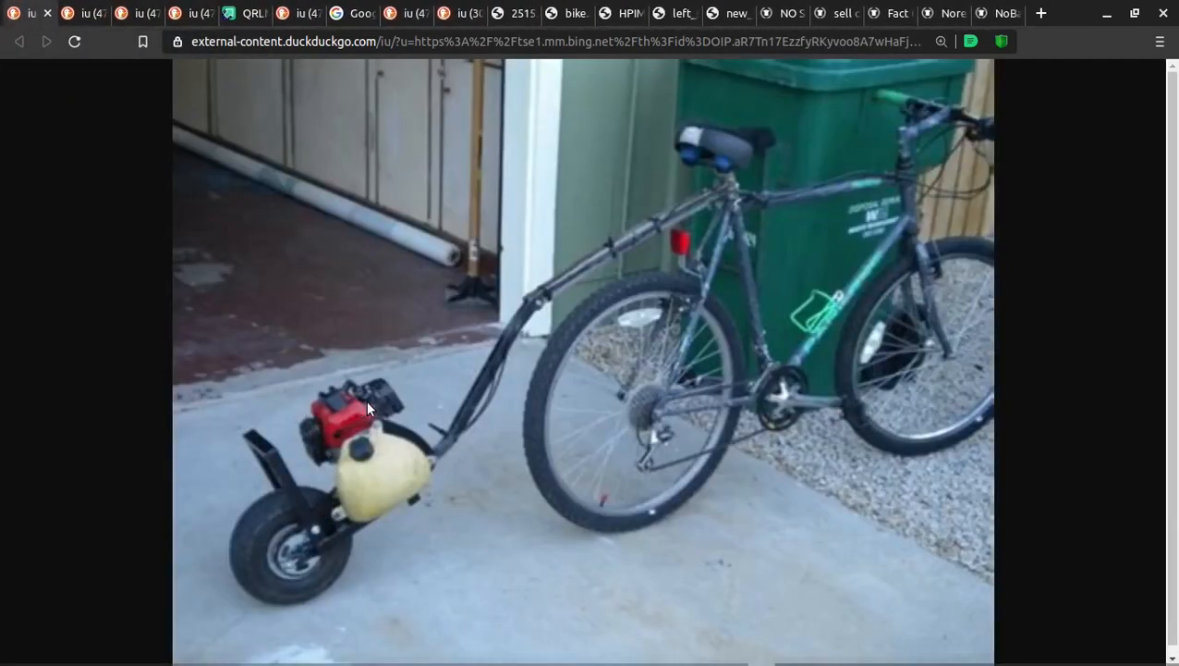
{"action": "mouse_move", "coordinate": [352, 429]}
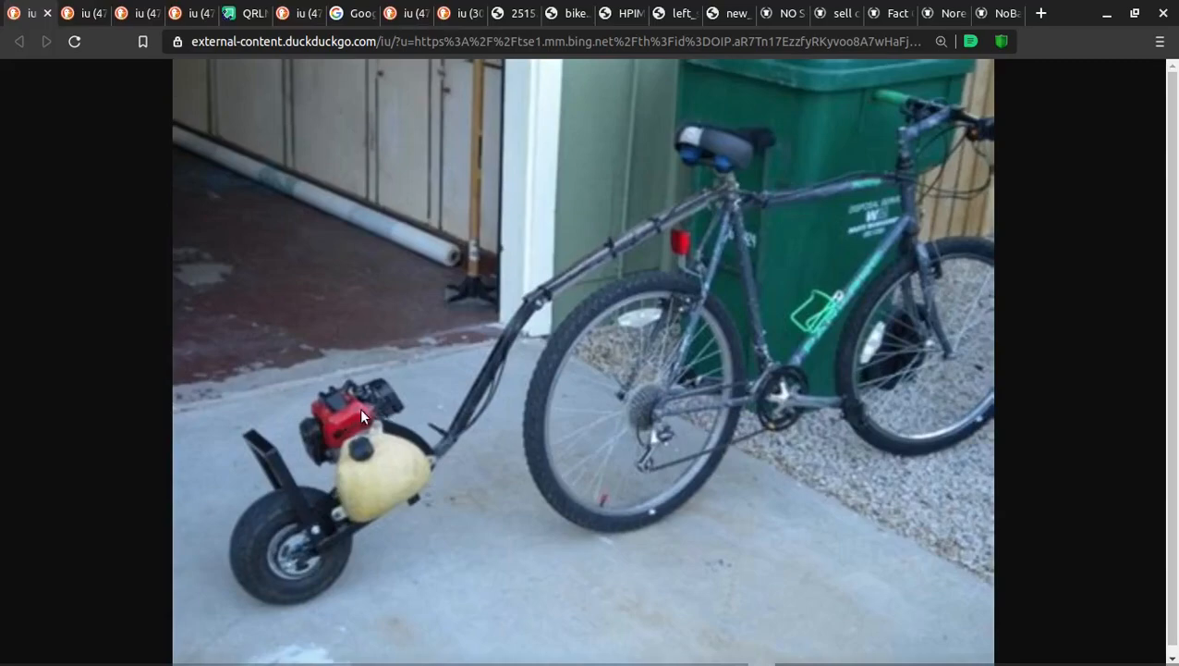
{"action": "mouse_move", "coordinate": [362, 480]}
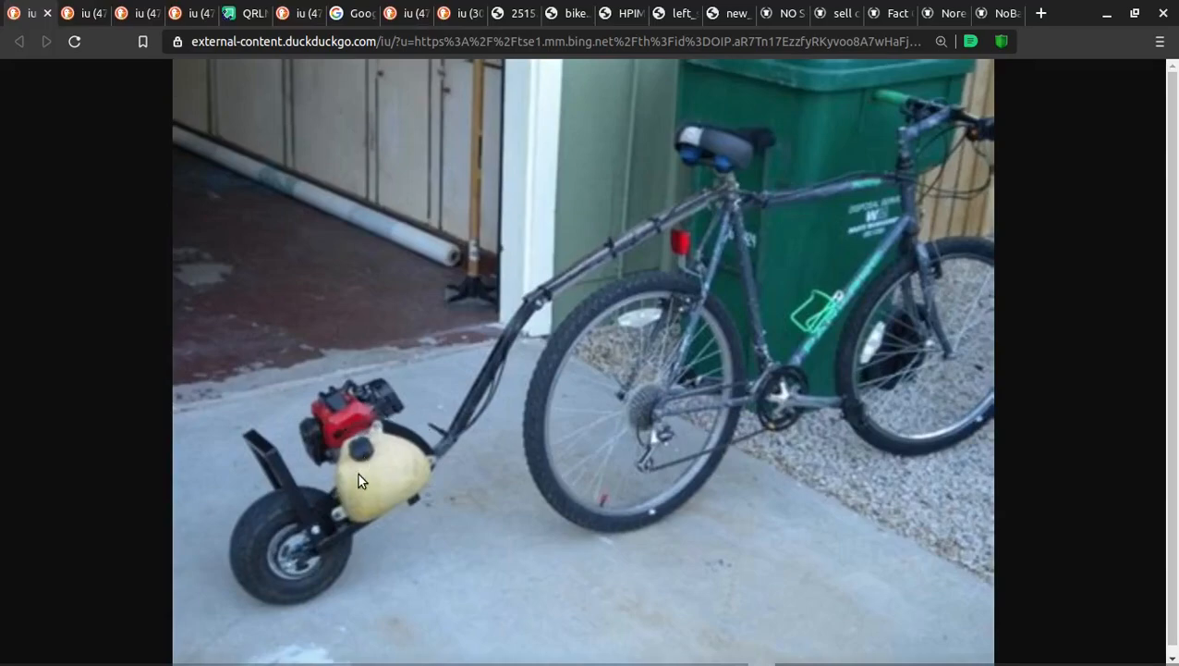
{"action": "mouse_move", "coordinate": [499, 370]}
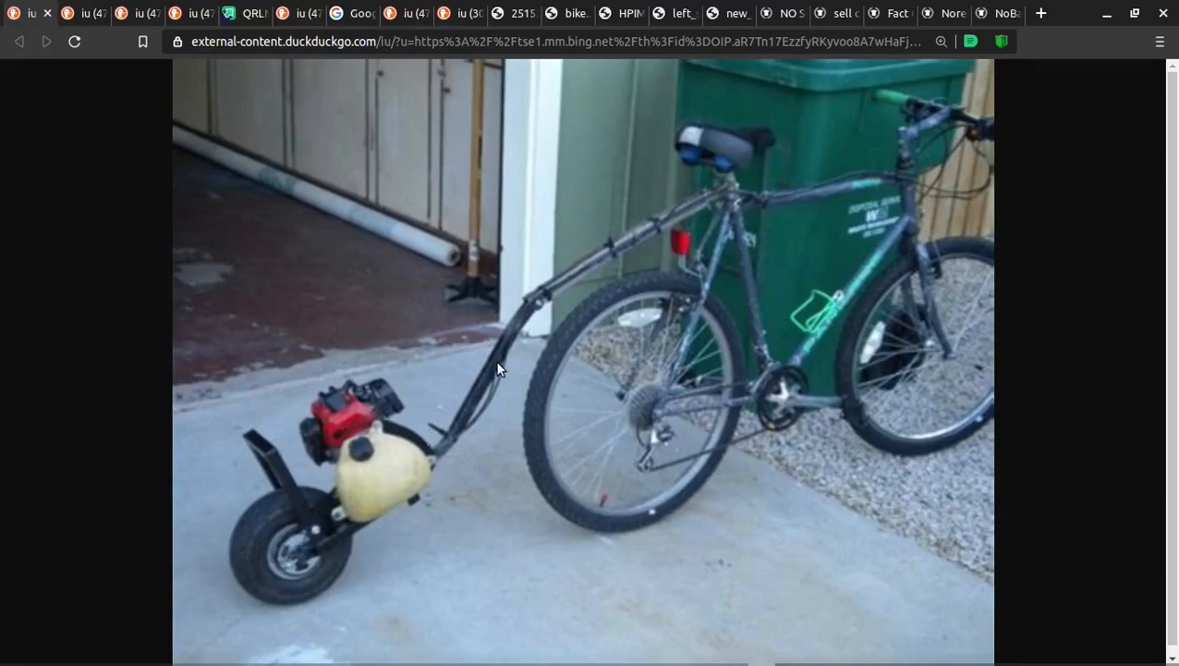
{"action": "left_click", "coordinate": [85, 13]}
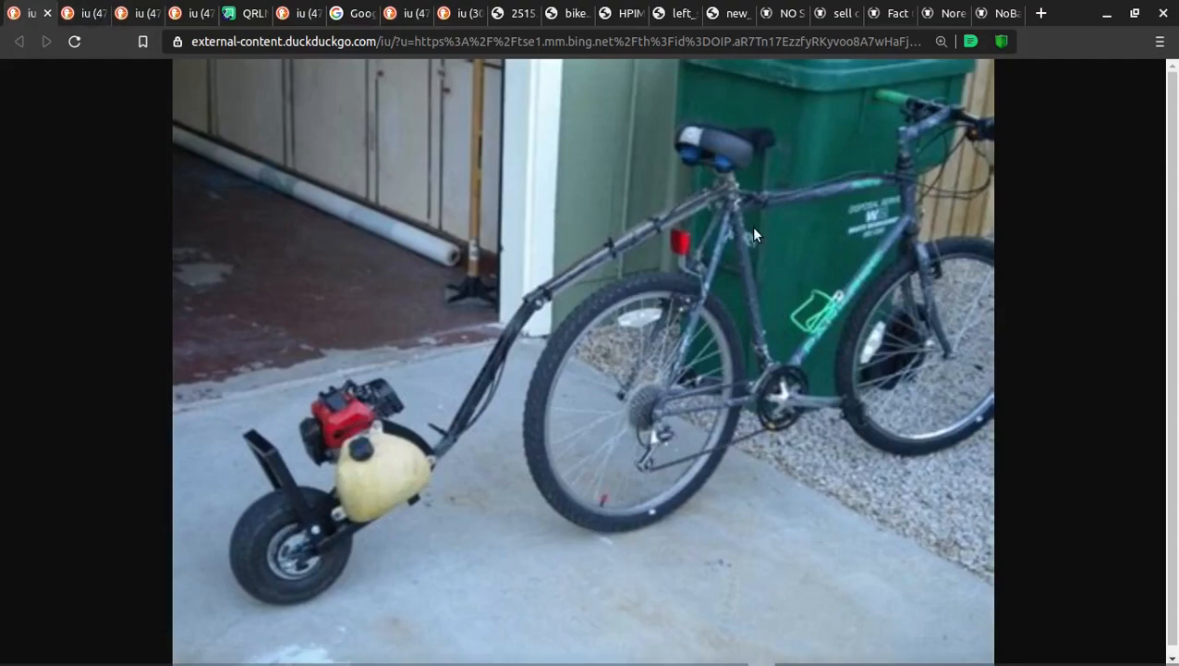
{"action": "mouse_move", "coordinate": [658, 278]}
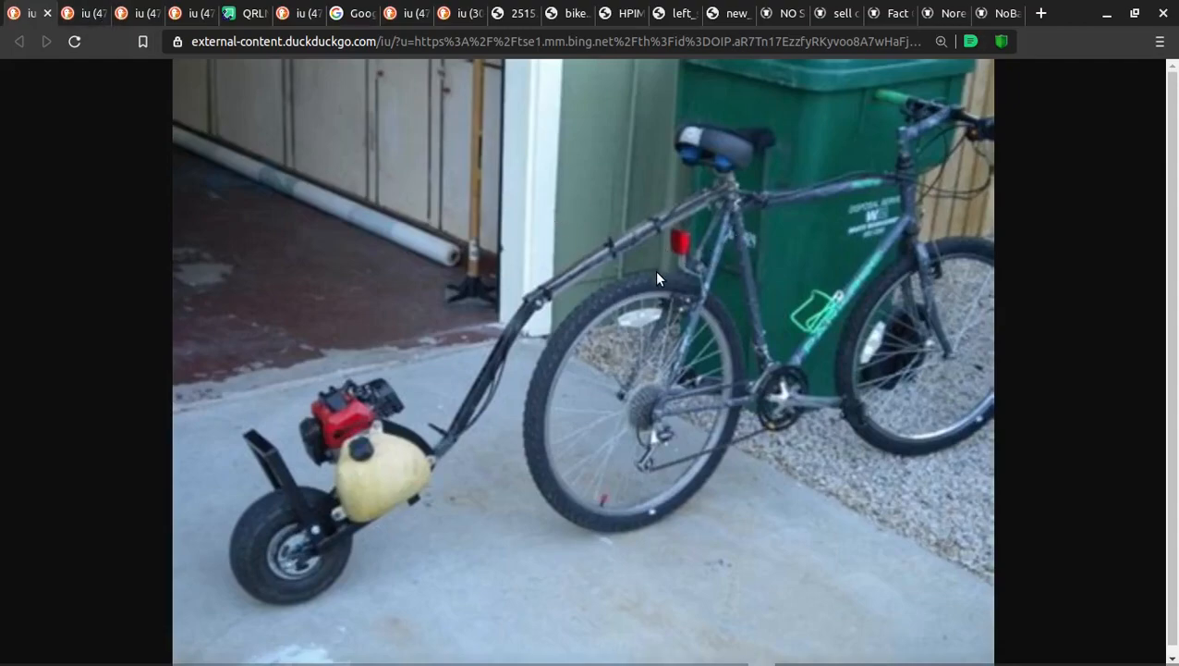
{"action": "mouse_move", "coordinate": [747, 229]}
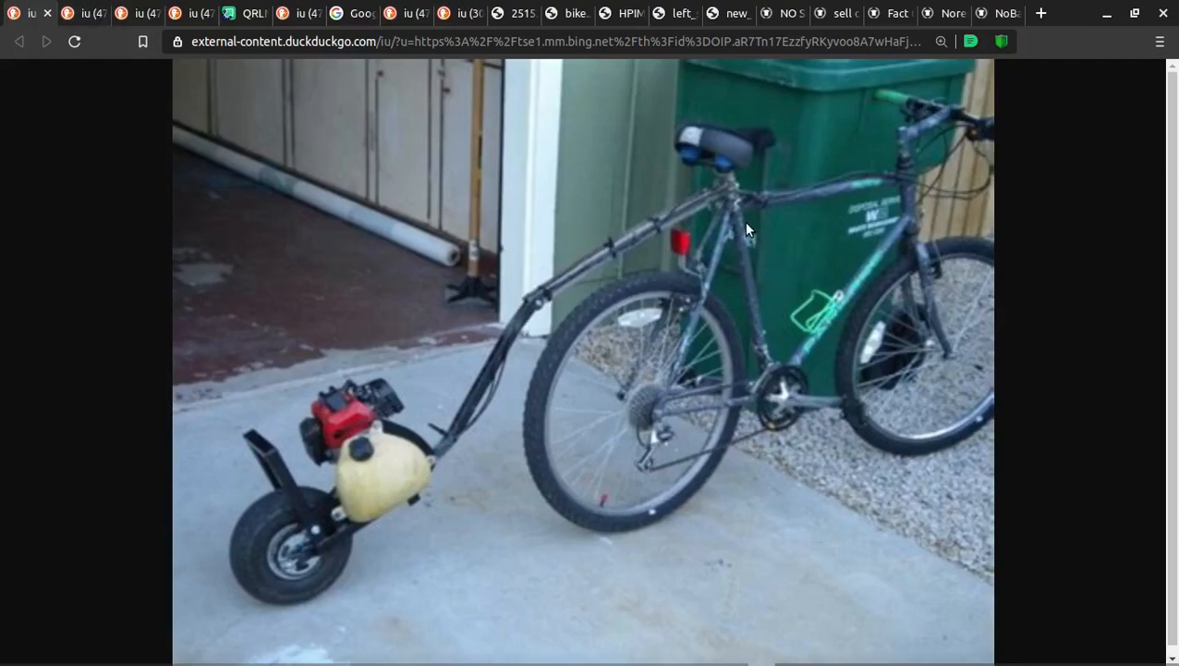
{"action": "mouse_move", "coordinate": [729, 191]}
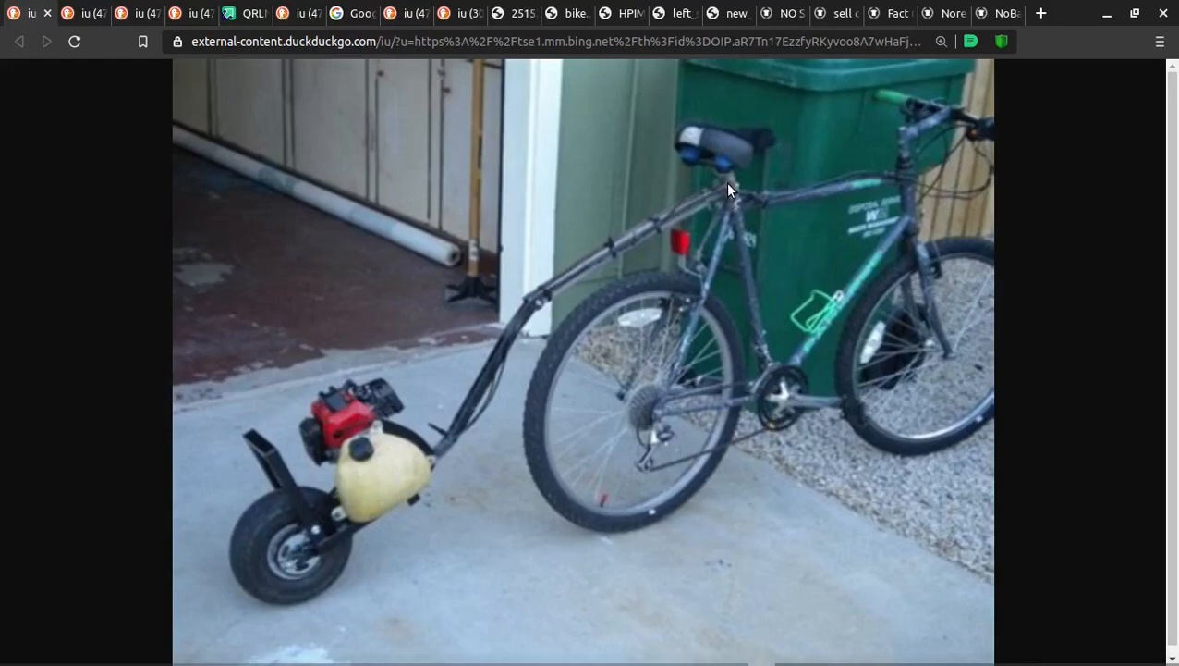
{"action": "mouse_move", "coordinate": [719, 194]}
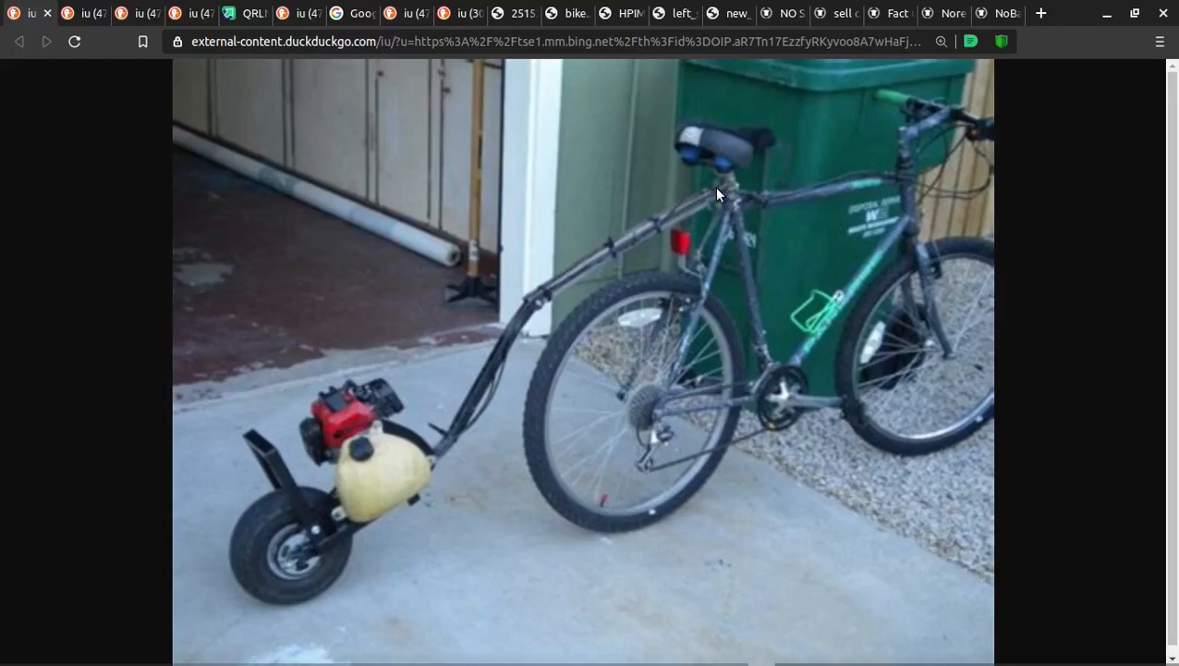
{"action": "mouse_move", "coordinate": [592, 249]}
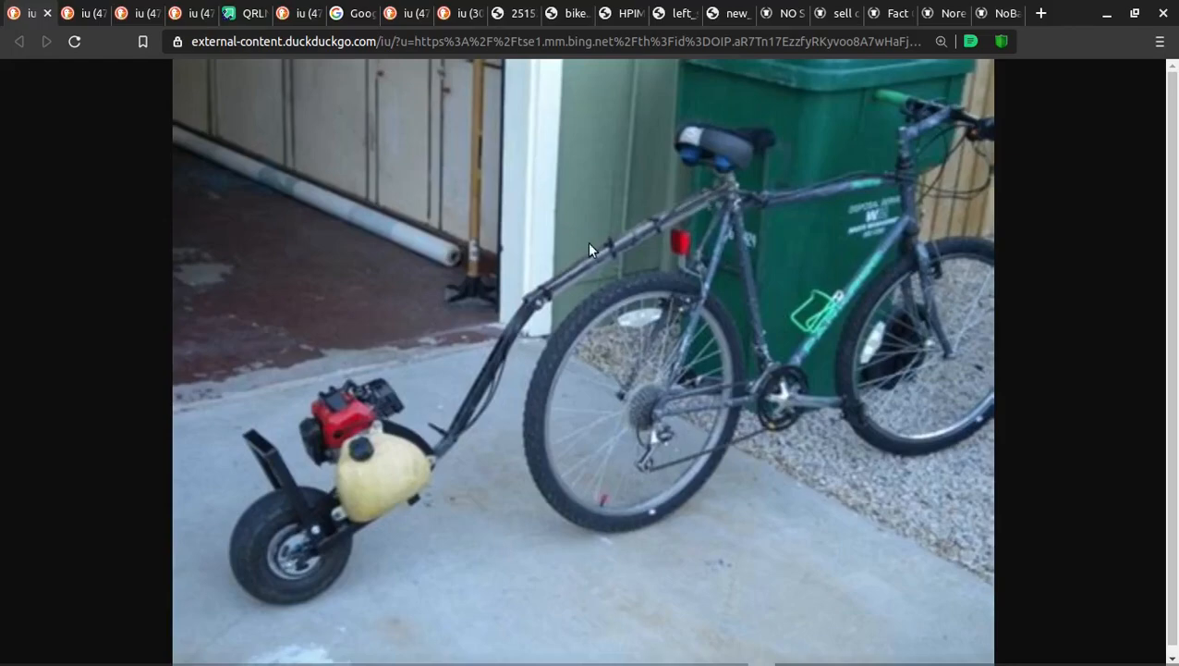
{"action": "mouse_move", "coordinate": [595, 295]}
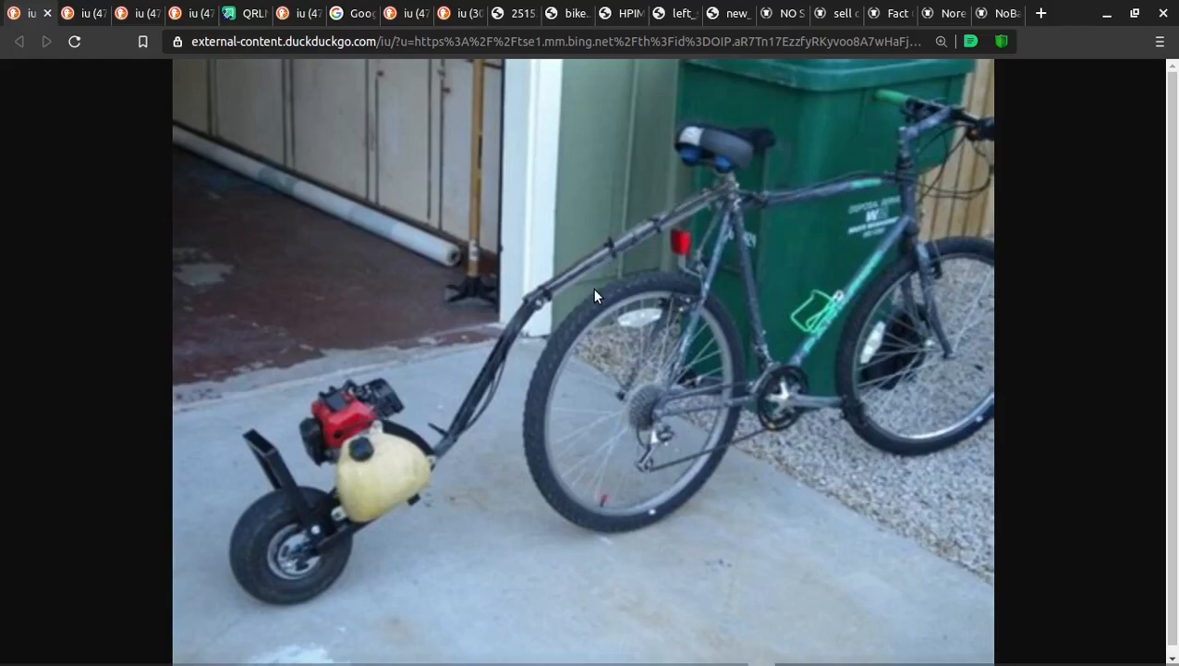
{"action": "mouse_move", "coordinate": [721, 211]}
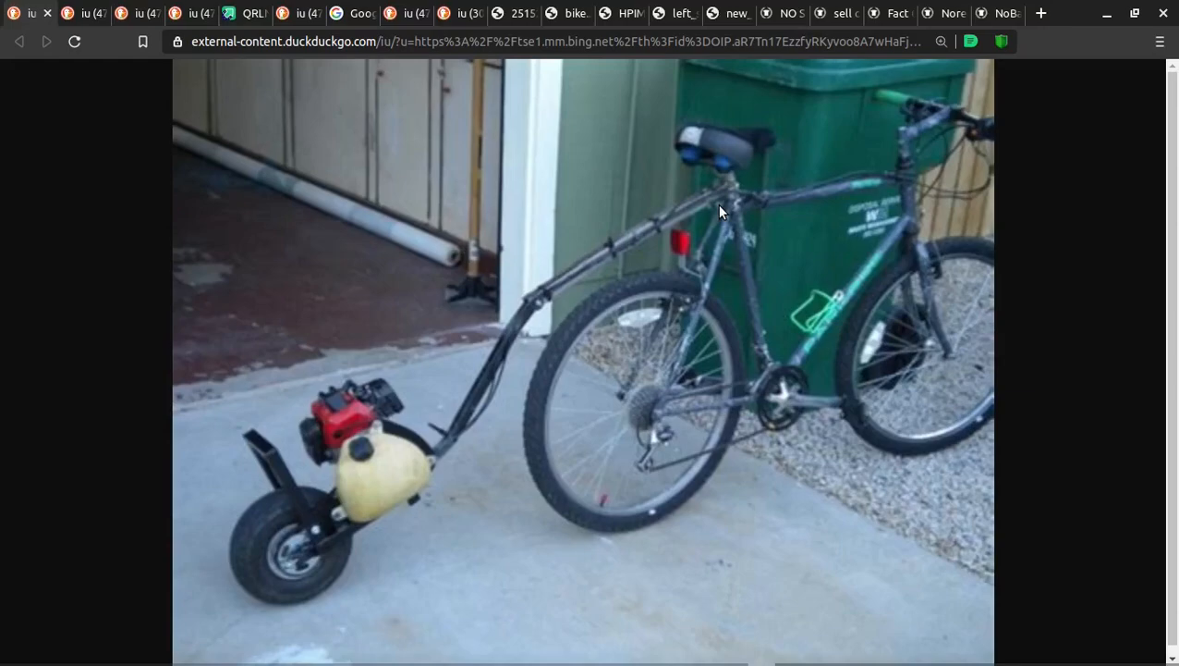
{"action": "mouse_move", "coordinate": [723, 205]}
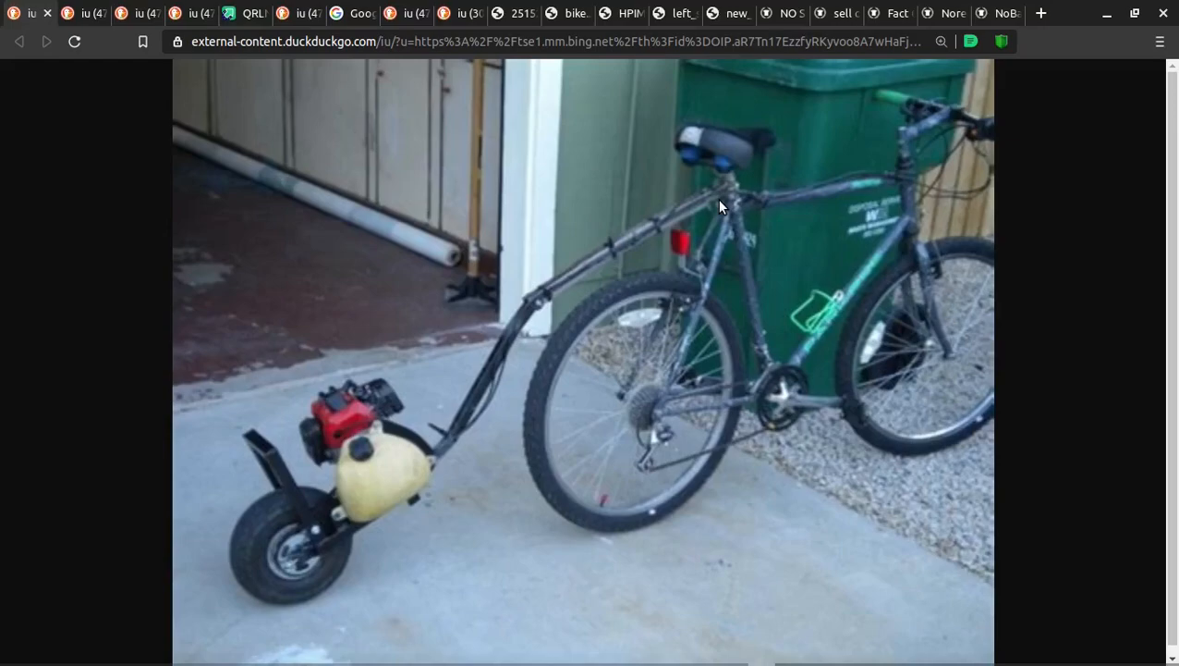
{"action": "mouse_move", "coordinate": [701, 157]}
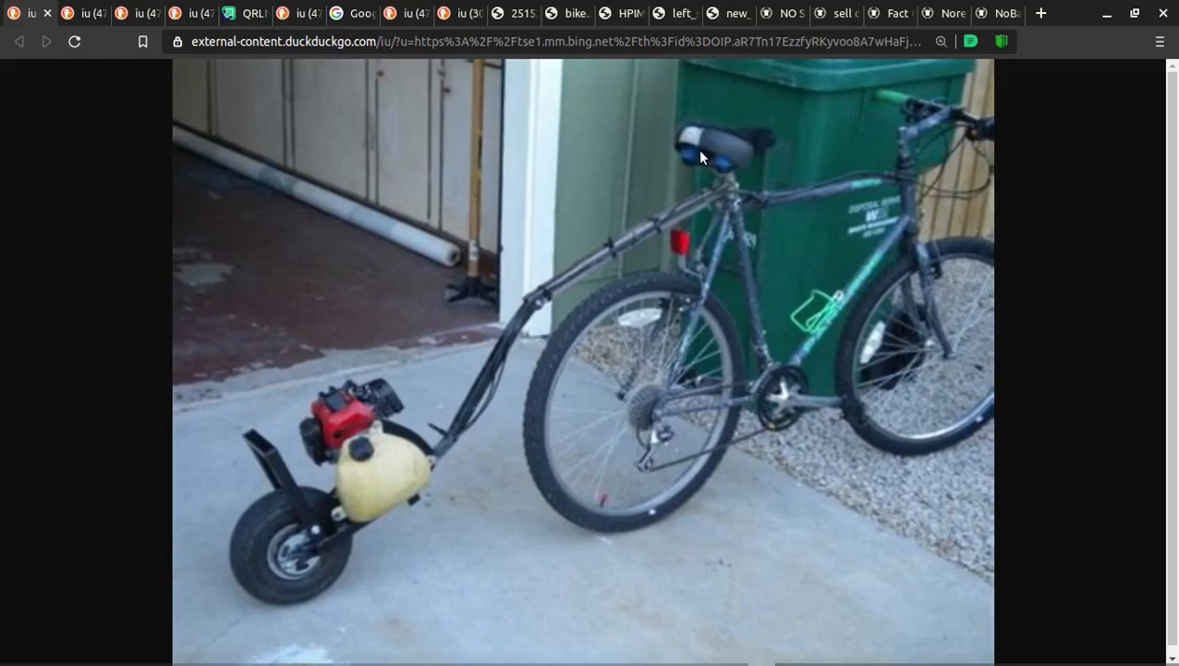
{"action": "mouse_move", "coordinate": [28, 27]}
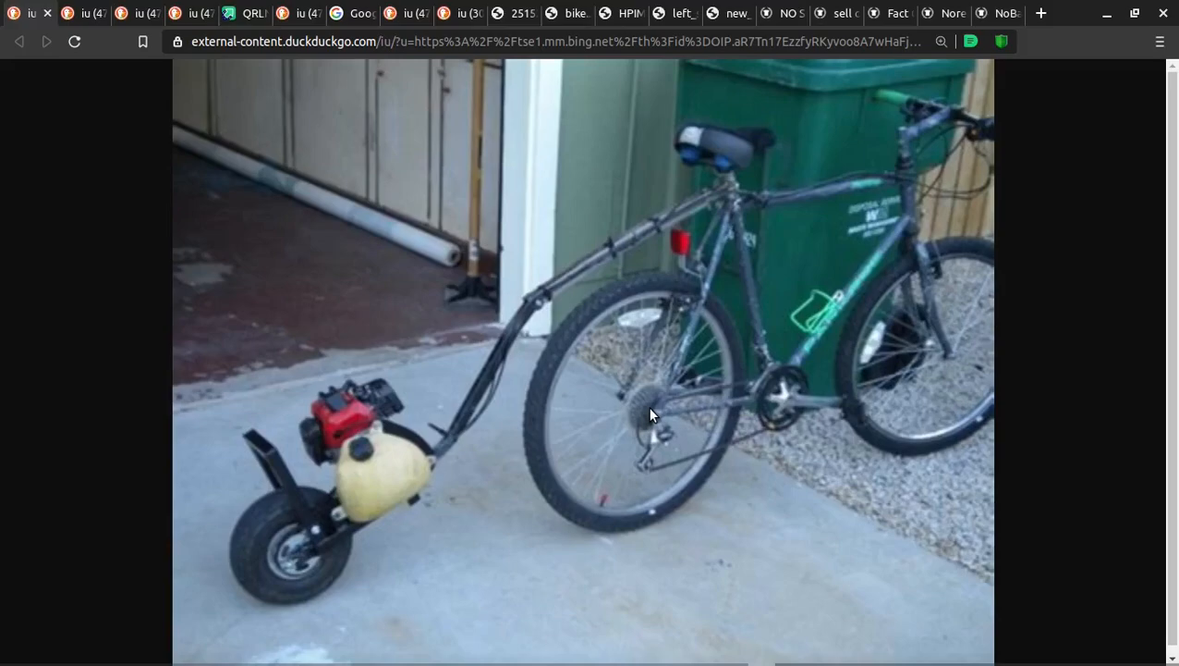
{"action": "mouse_move", "coordinate": [281, 540]}
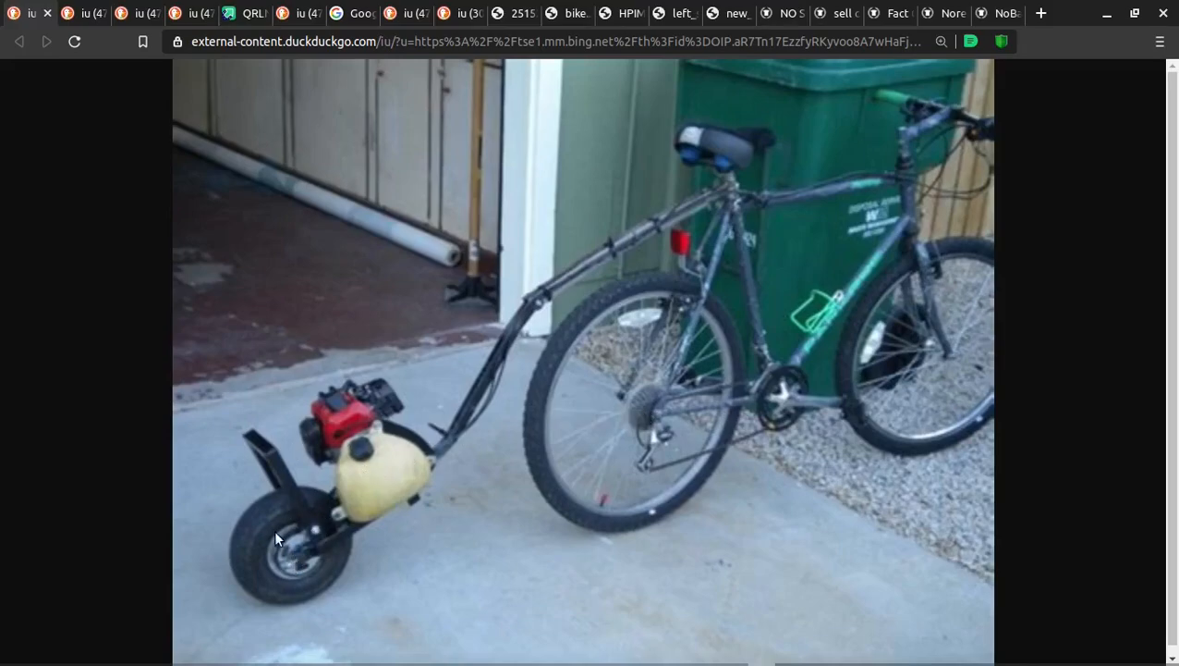
{"action": "mouse_move", "coordinate": [365, 403]}
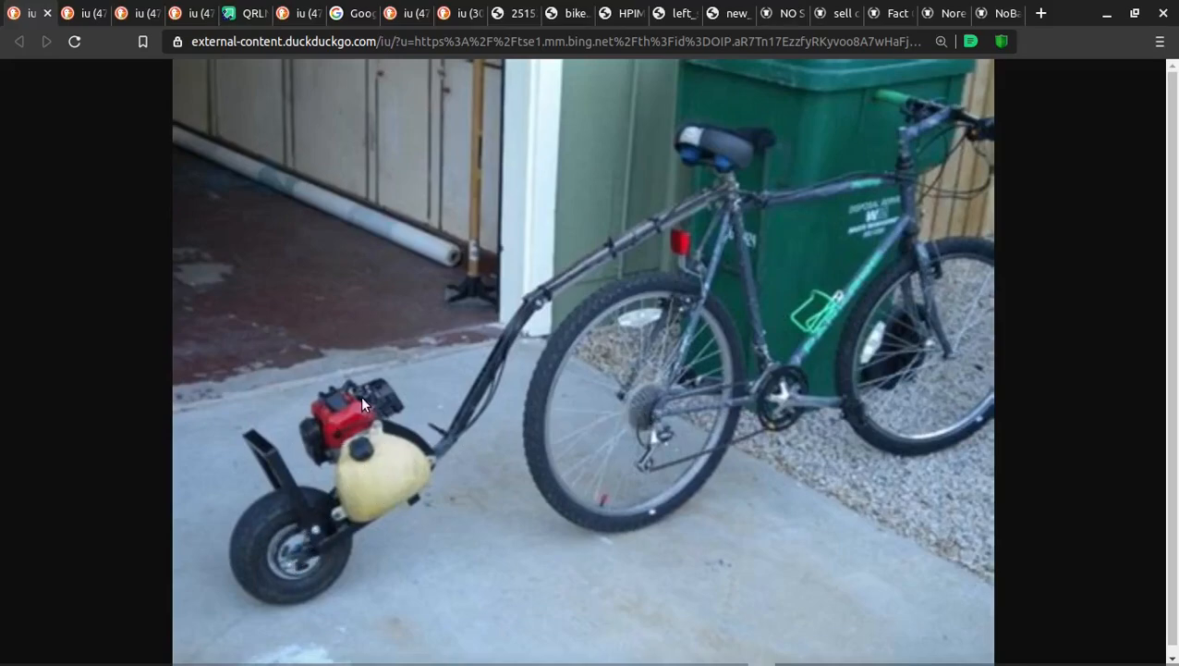
{"action": "mouse_move", "coordinate": [310, 514]}
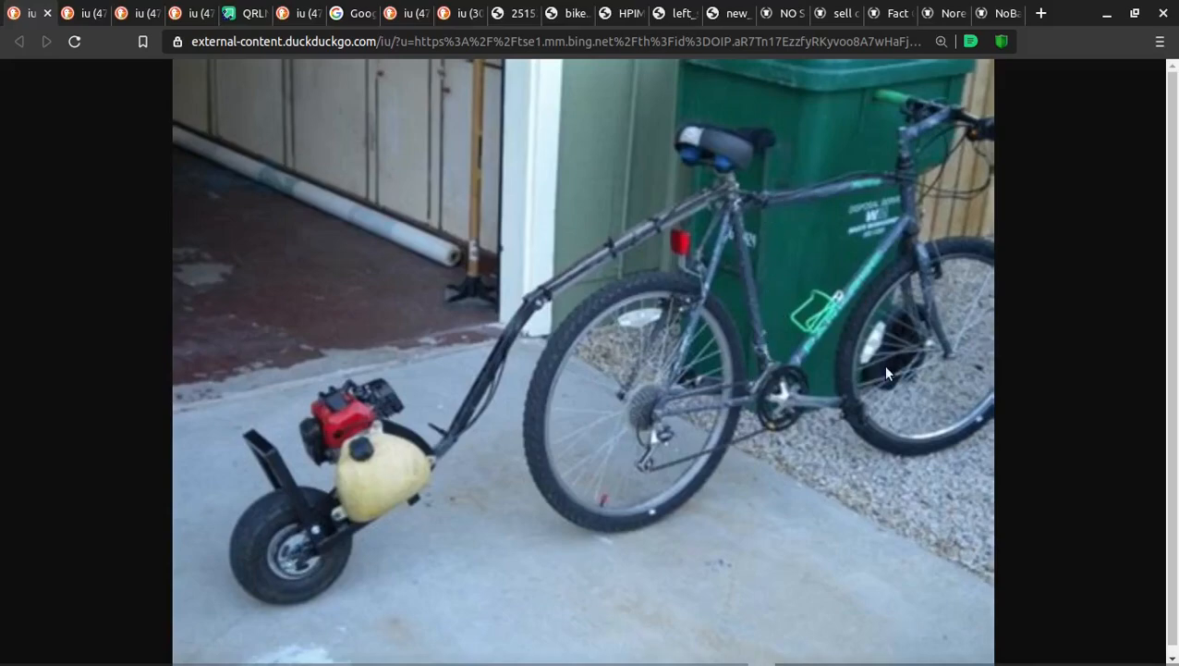
{"action": "mouse_move", "coordinate": [815, 485]}
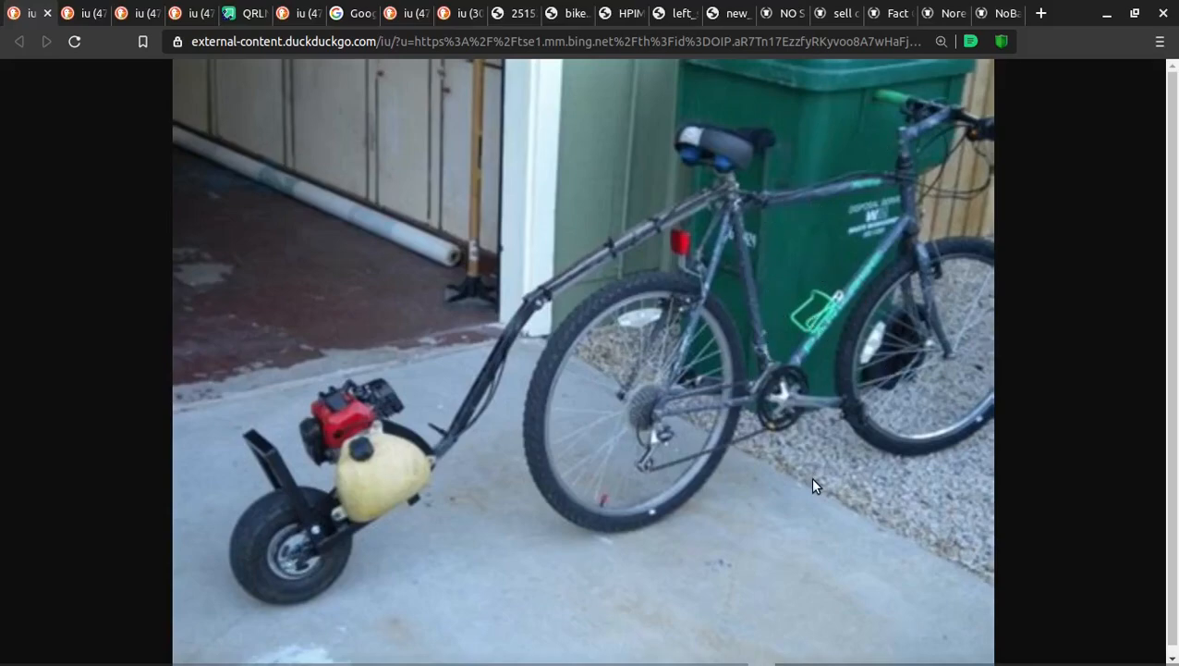
{"action": "mouse_move", "coordinate": [743, 373]}
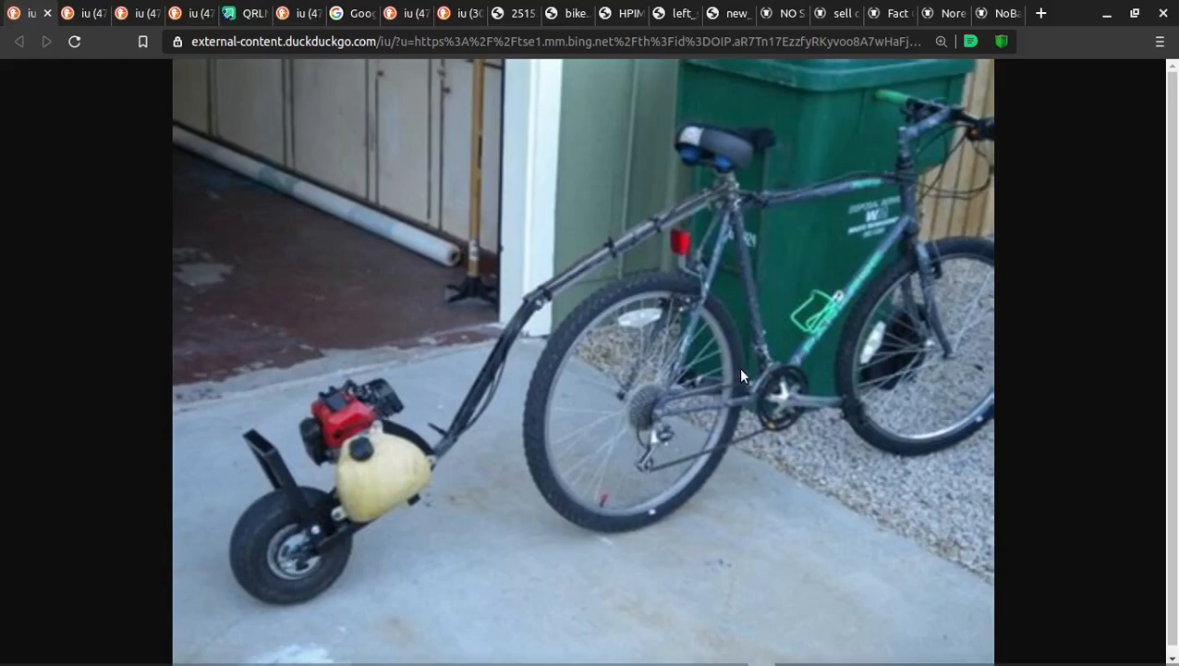
{"action": "mouse_move", "coordinate": [411, 147]}
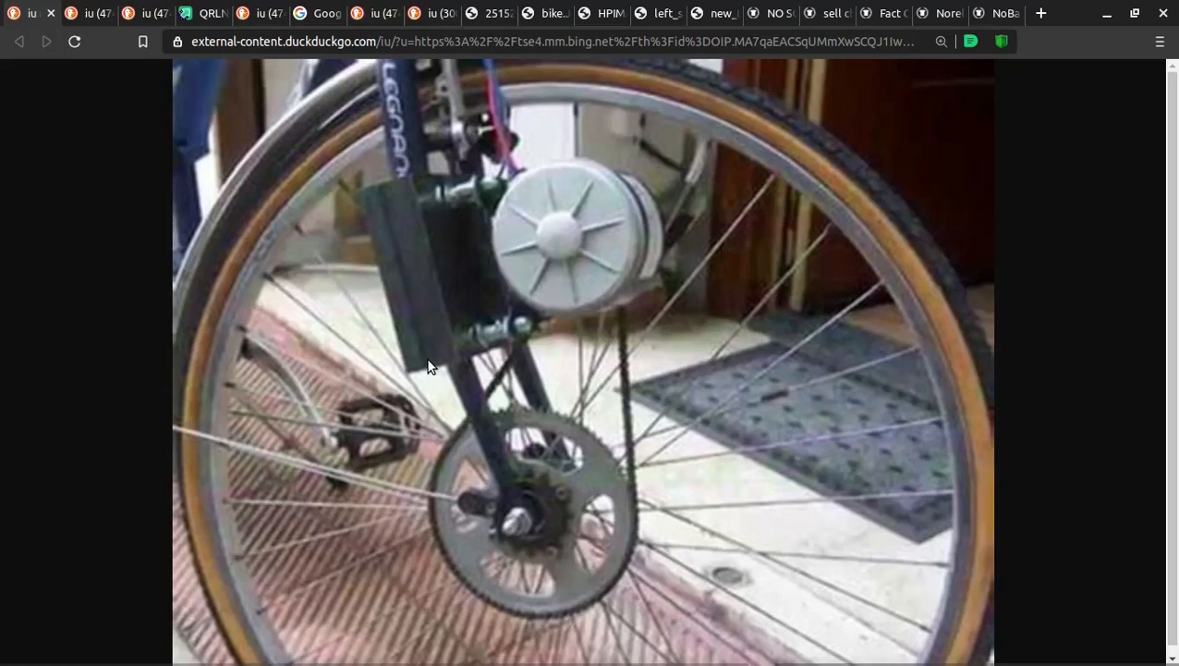
{"action": "mouse_move", "coordinate": [429, 294]}
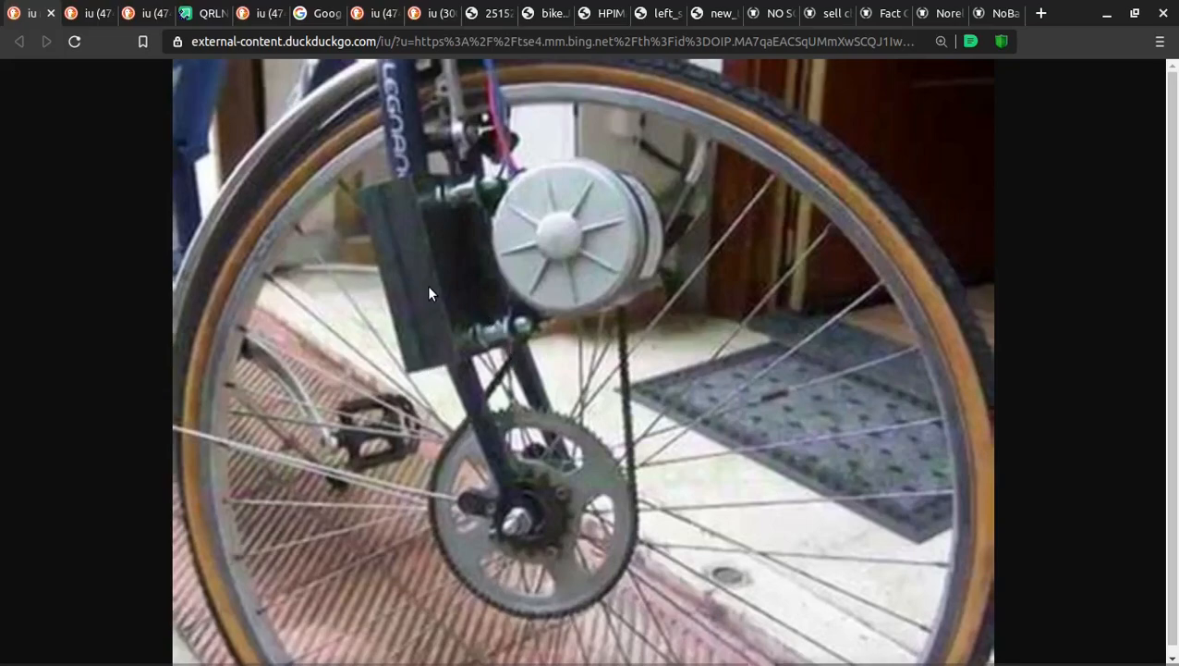
{"action": "mouse_move", "coordinate": [442, 370]}
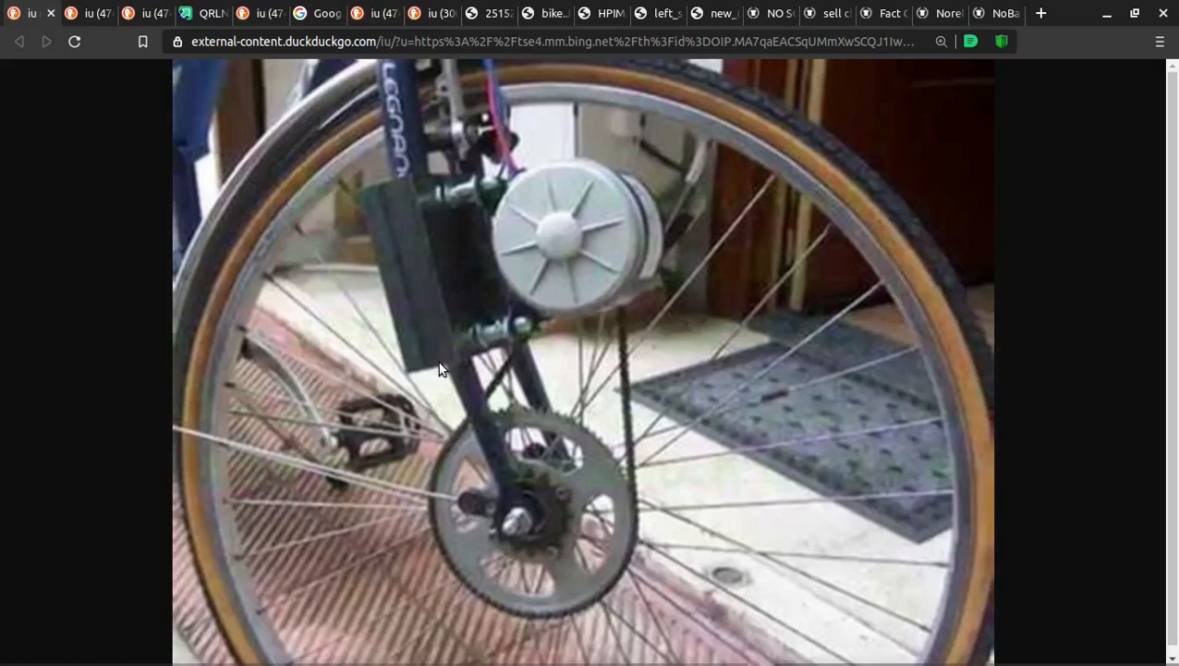
{"action": "mouse_move", "coordinate": [417, 202]}
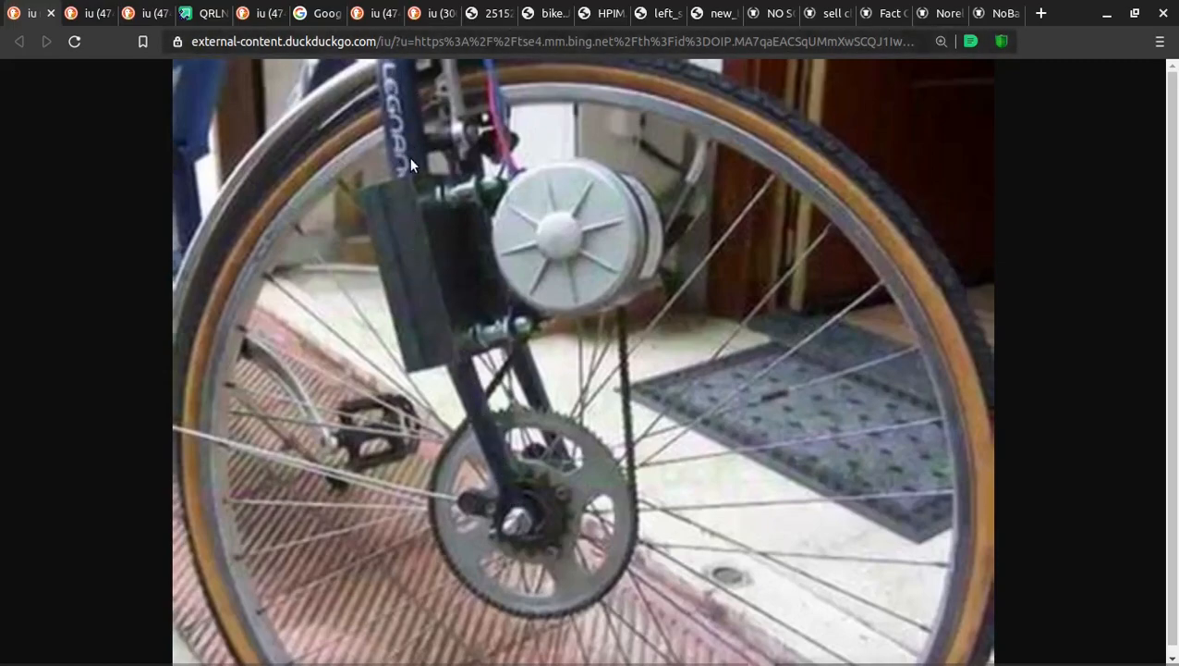
{"action": "mouse_move", "coordinate": [400, 109]}
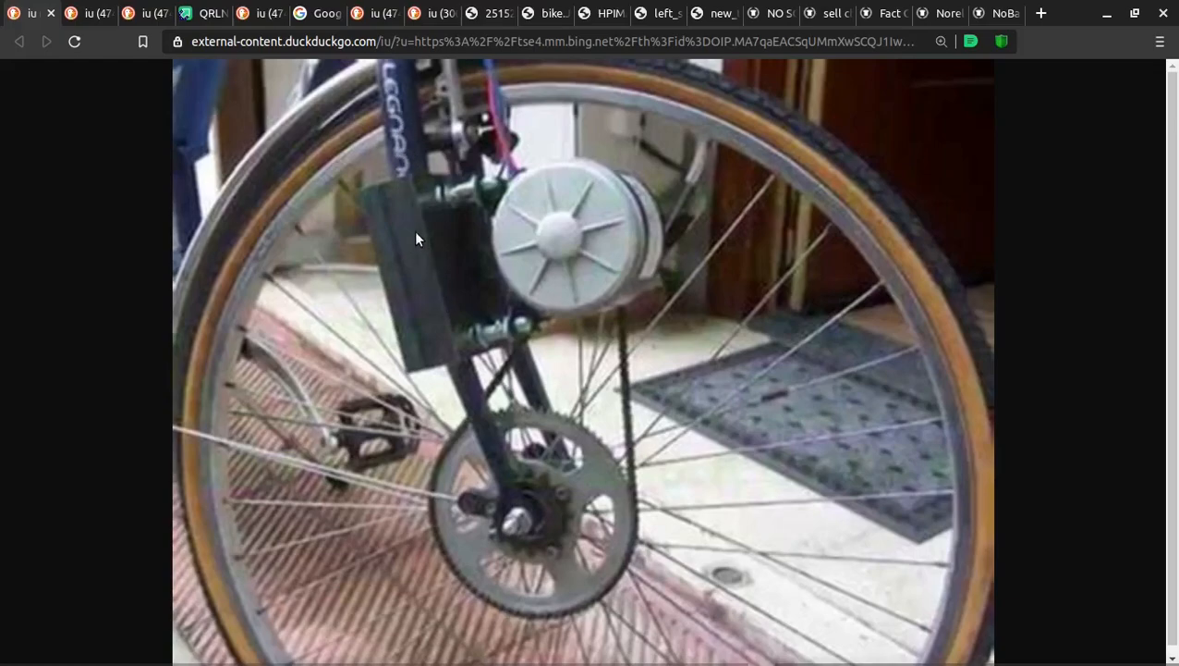
{"action": "mouse_move", "coordinate": [442, 201]}
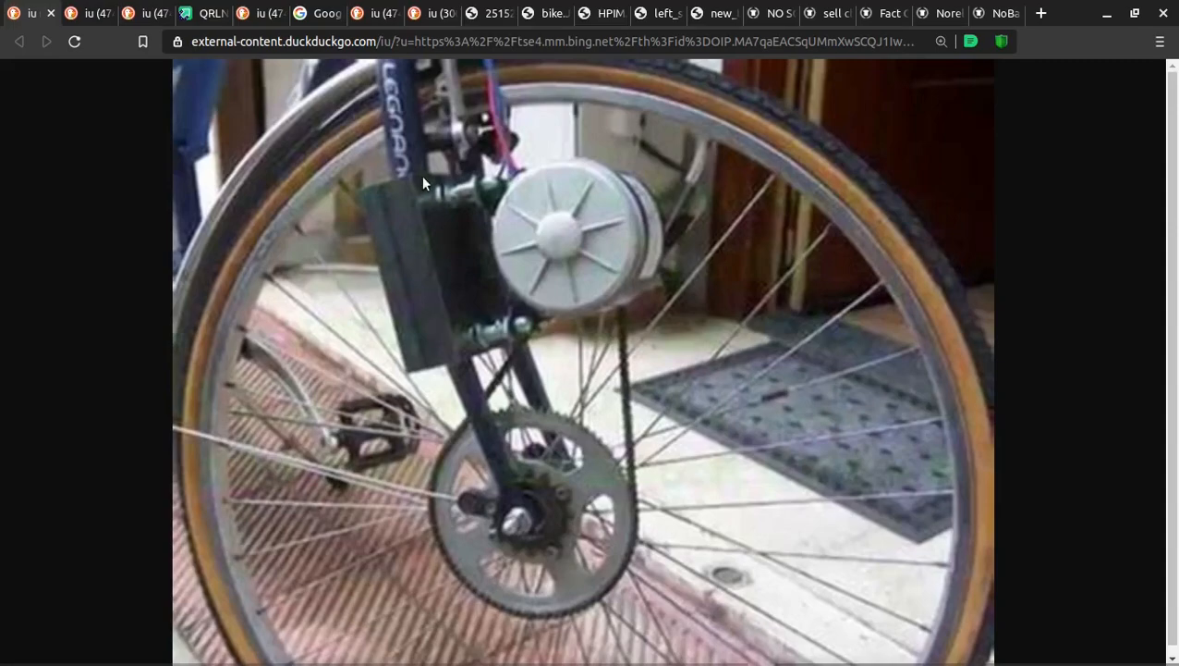
{"action": "mouse_move", "coordinate": [392, 76]}
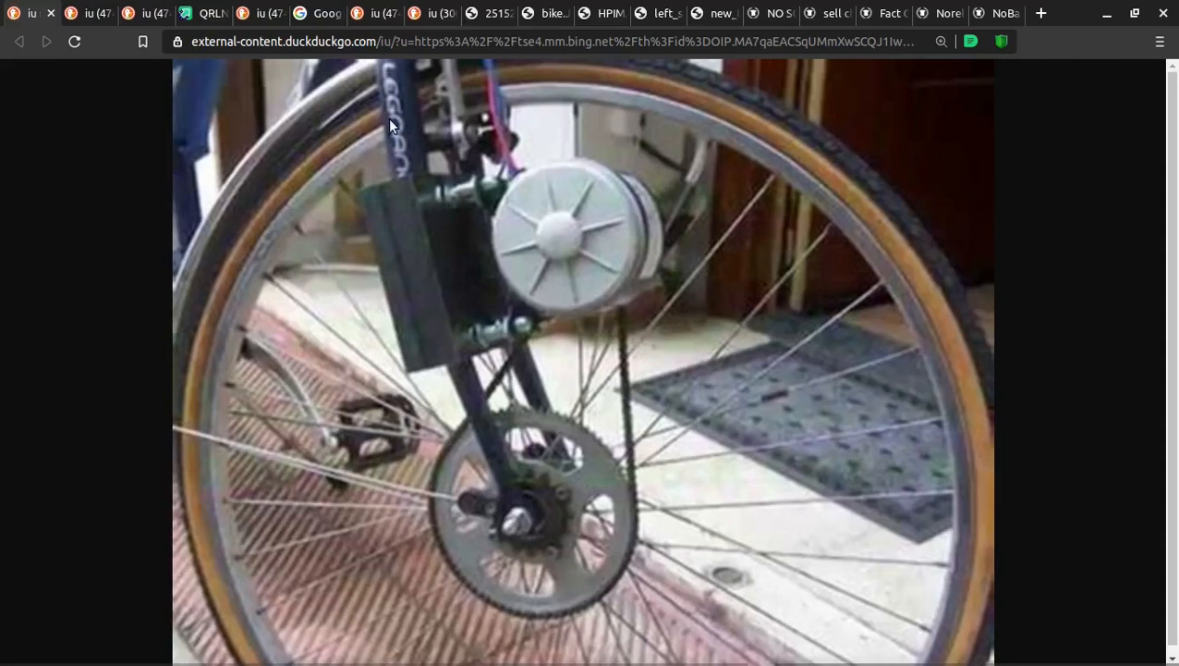
{"action": "mouse_move", "coordinate": [418, 255]}
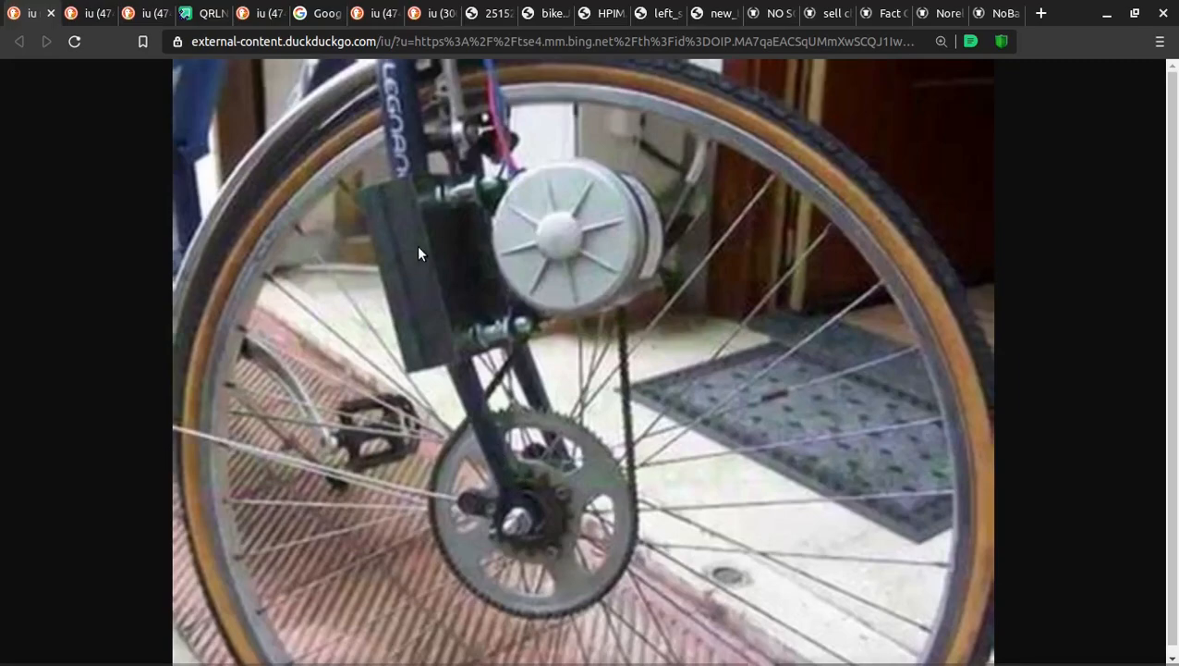
{"action": "mouse_move", "coordinate": [461, 397]}
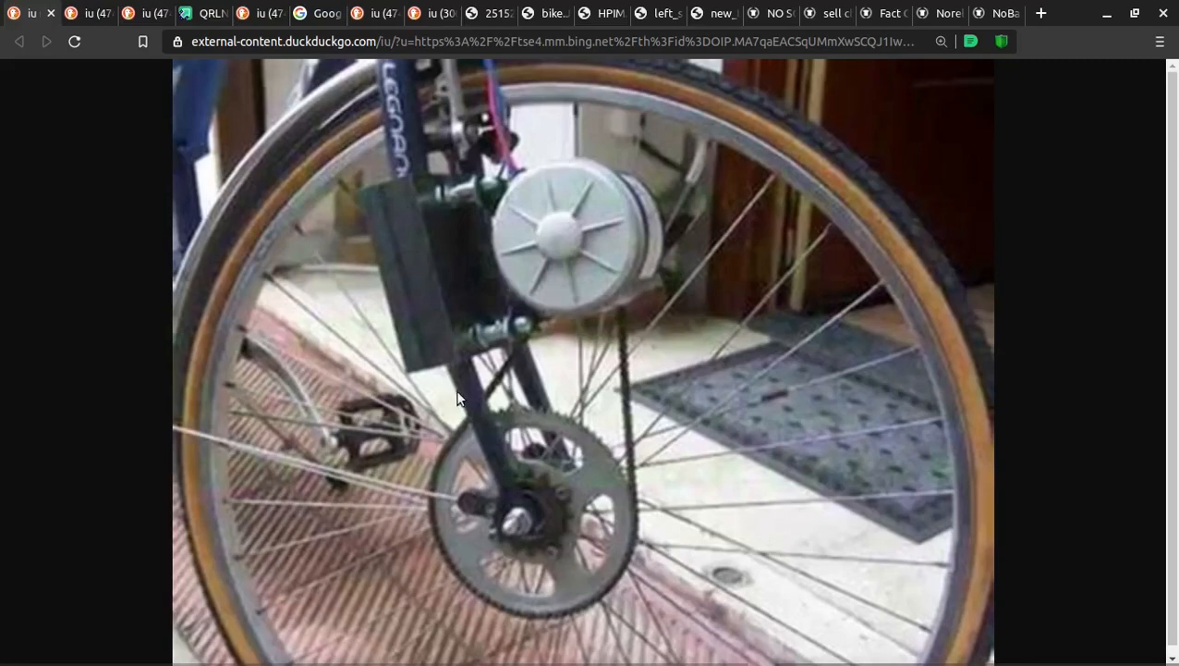
{"action": "mouse_move", "coordinate": [492, 306]}
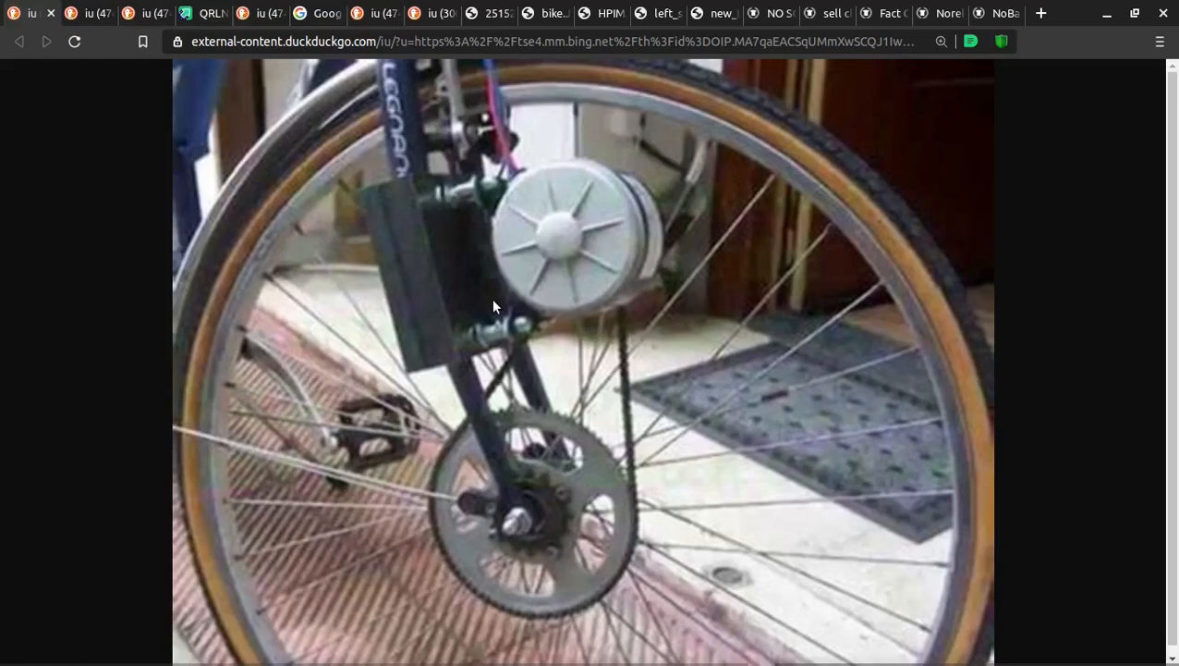
{"action": "mouse_move", "coordinate": [411, 148]}
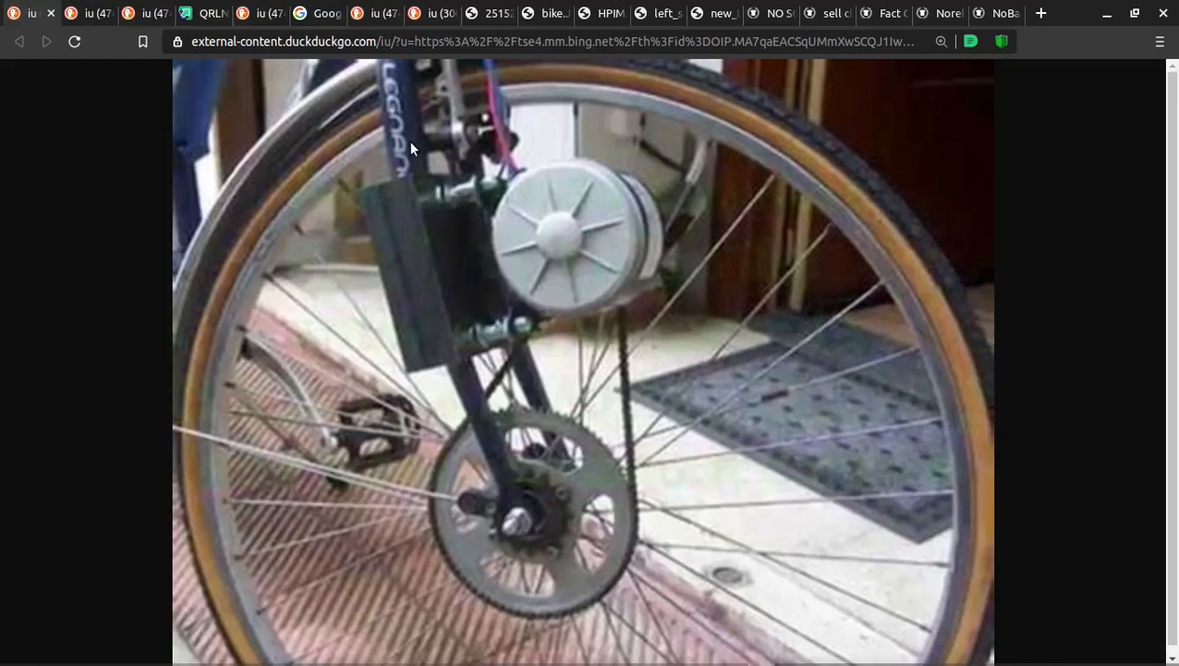
{"action": "mouse_move", "coordinate": [414, 203]}
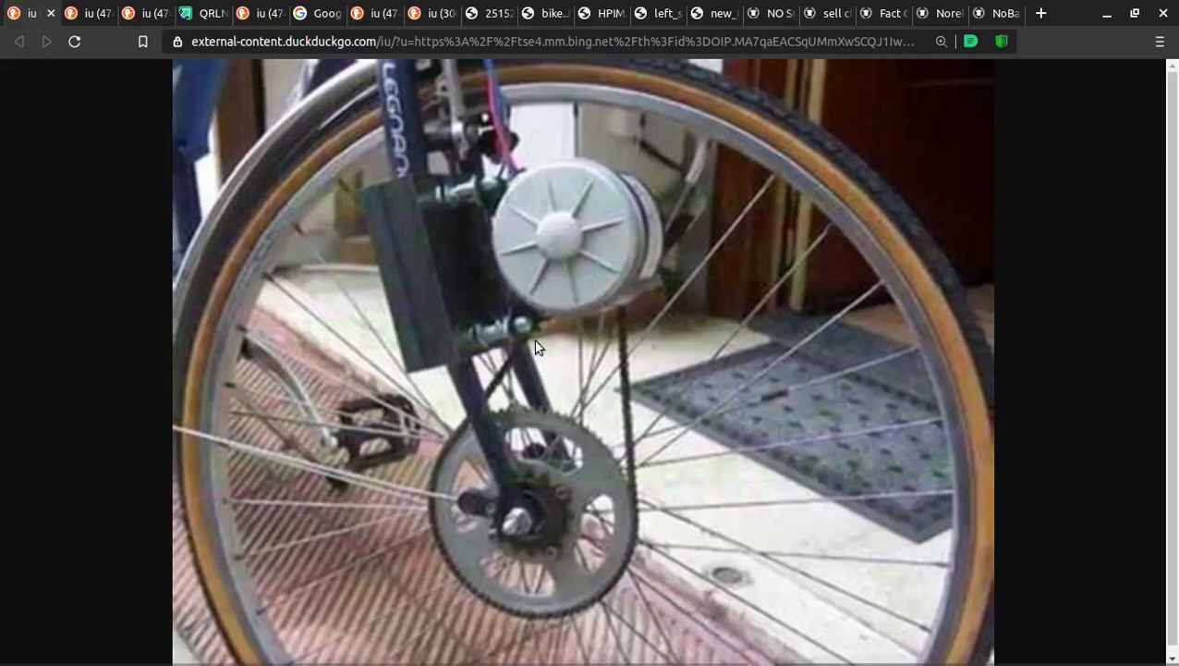
{"action": "mouse_move", "coordinate": [518, 243]}
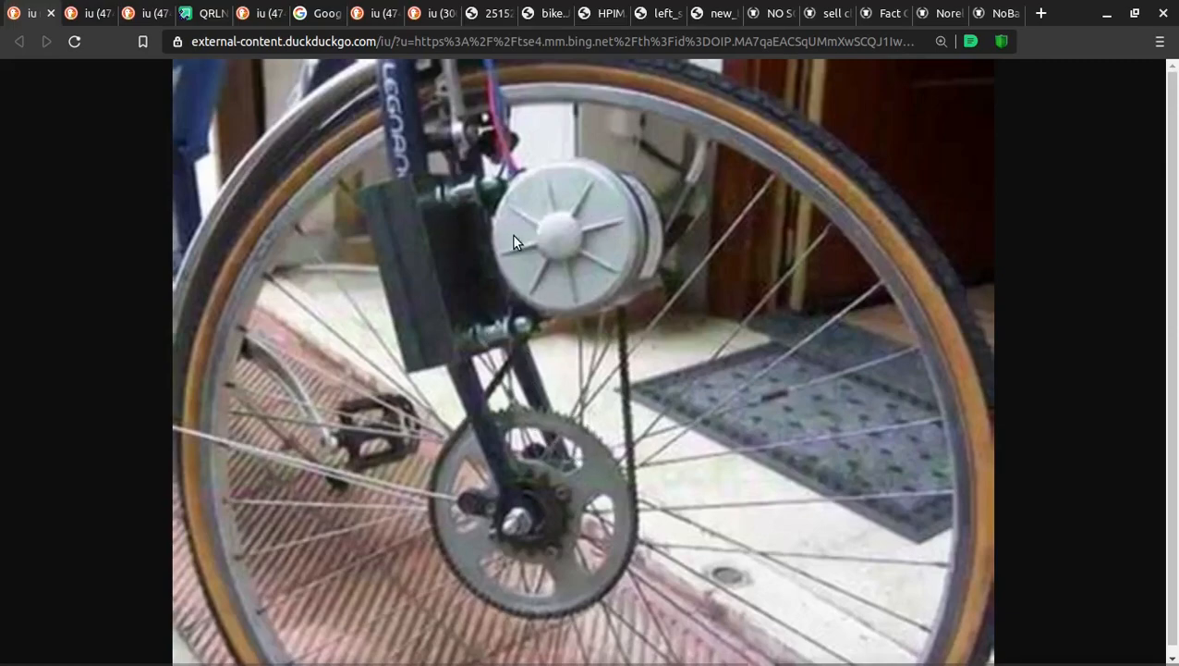
{"action": "mouse_move", "coordinate": [599, 205]}
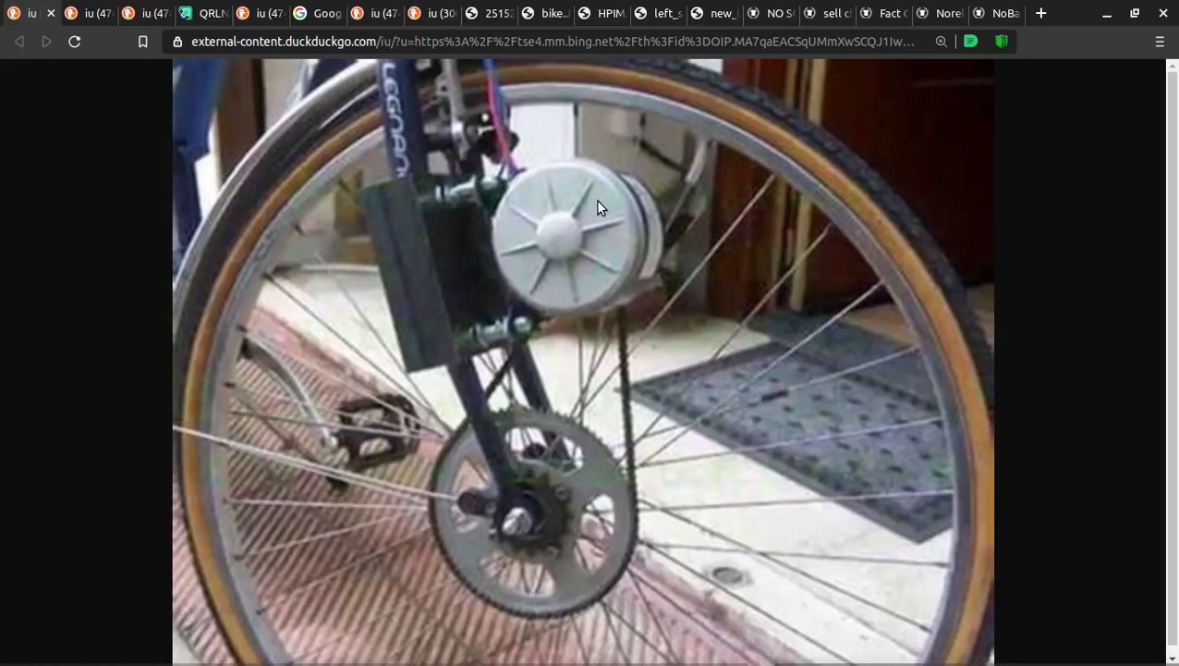
{"action": "mouse_move", "coordinate": [614, 205]}
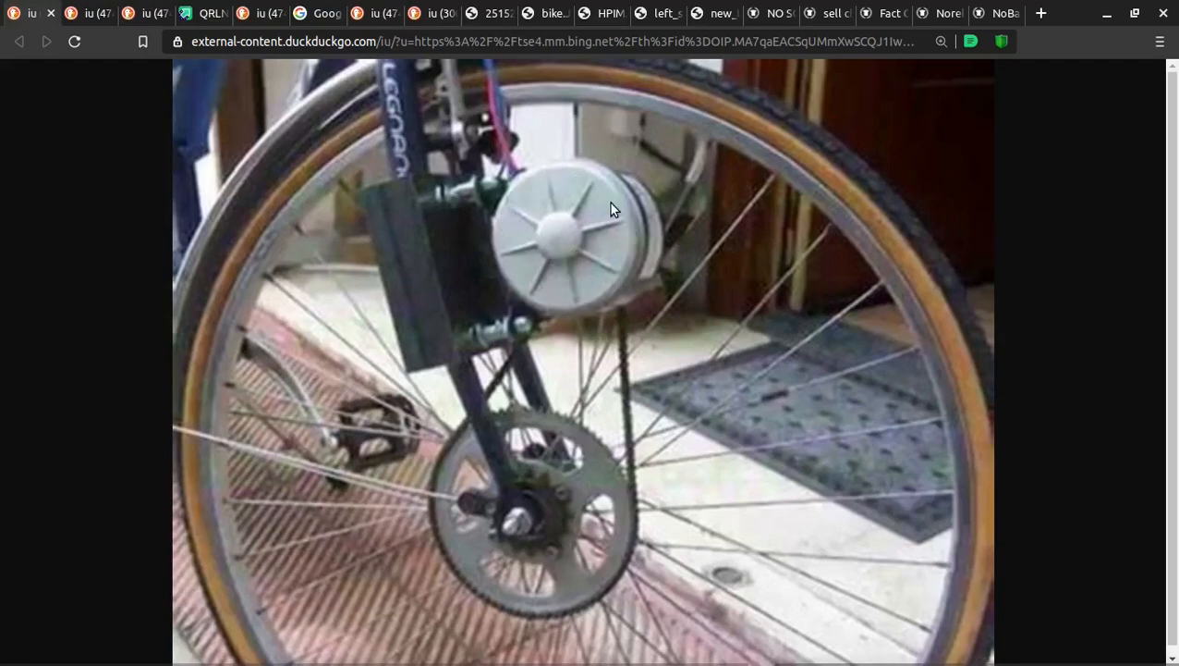
{"action": "mouse_move", "coordinate": [518, 237]}
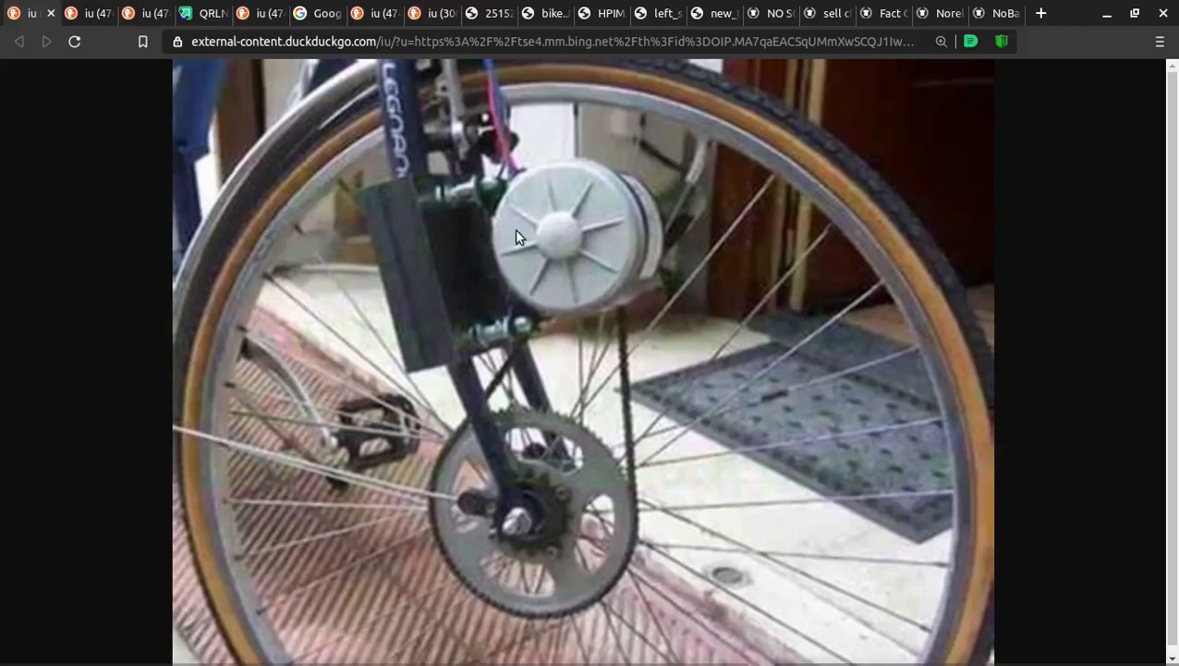
{"action": "mouse_move", "coordinate": [465, 346]}
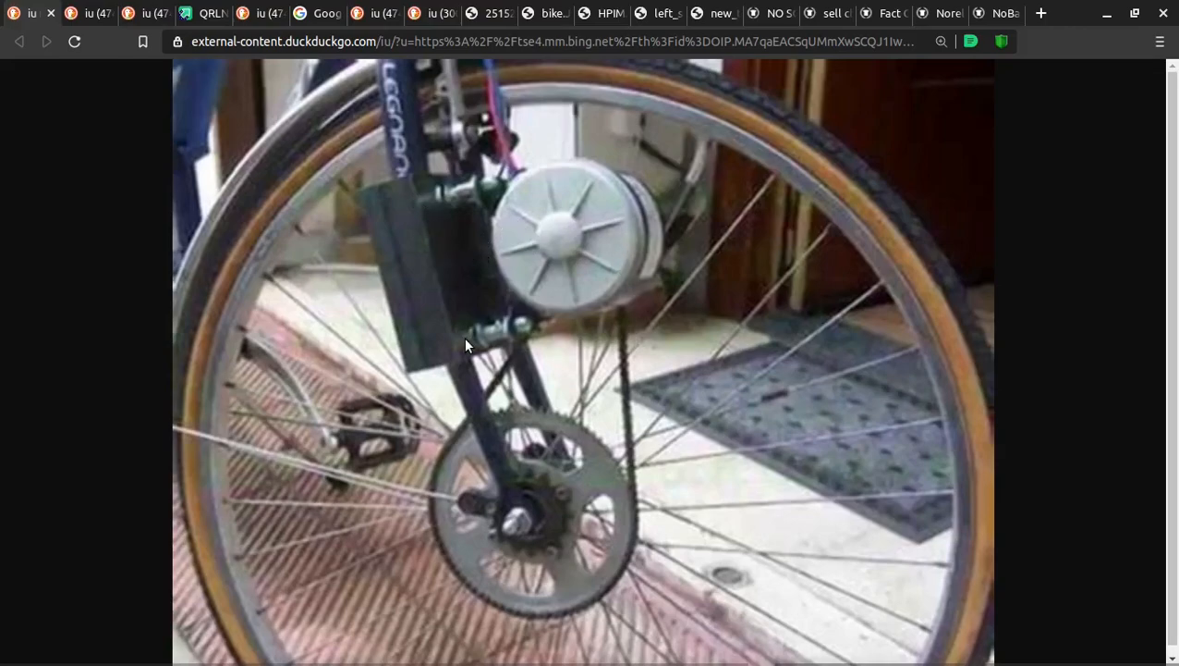
{"action": "mouse_move", "coordinate": [490, 252]}
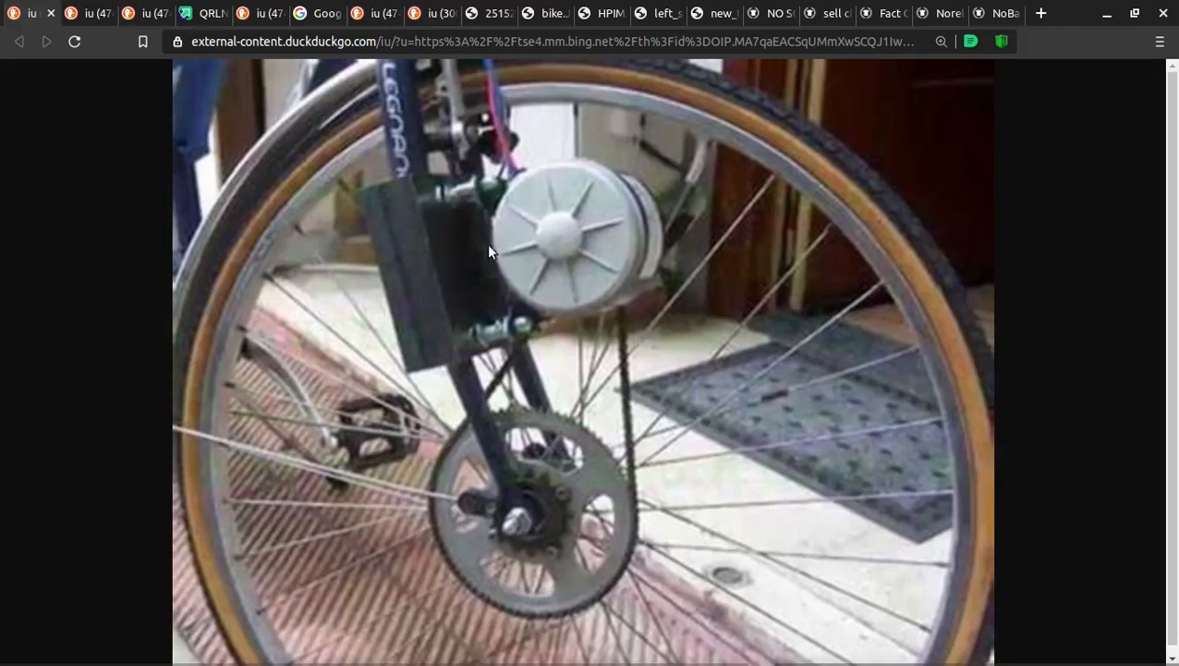
{"action": "mouse_move", "coordinate": [540, 244]}
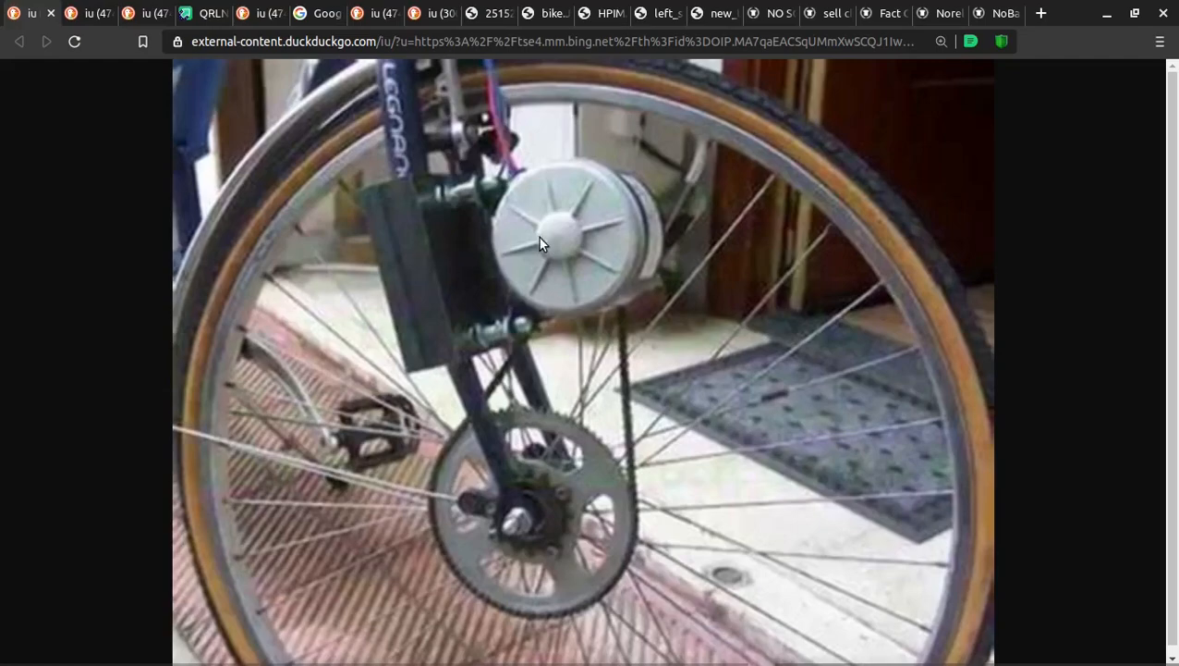
{"action": "mouse_move", "coordinate": [780, 266]}
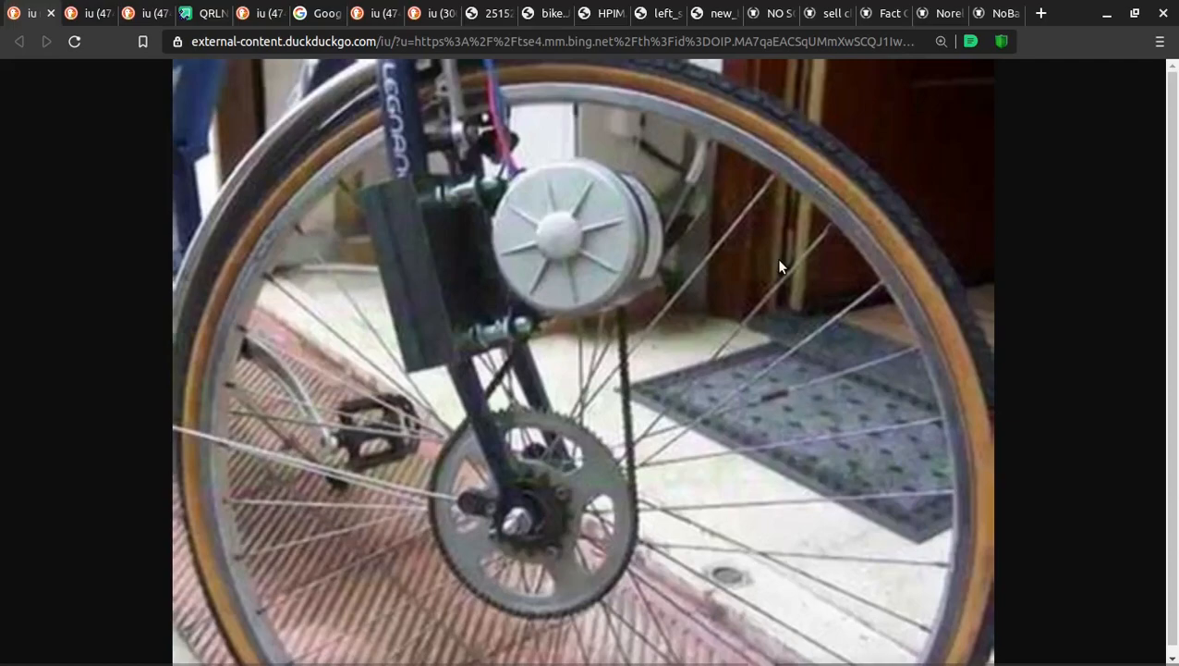
{"action": "mouse_move", "coordinate": [80, 357]}
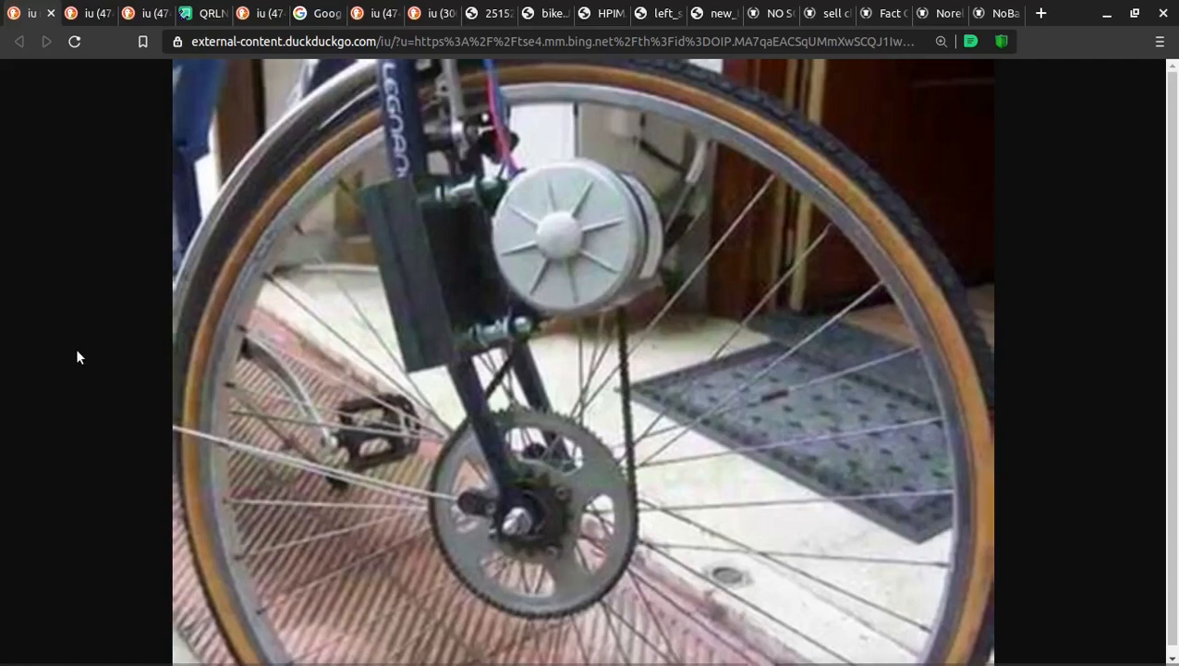
{"action": "mouse_move", "coordinate": [591, 267]}
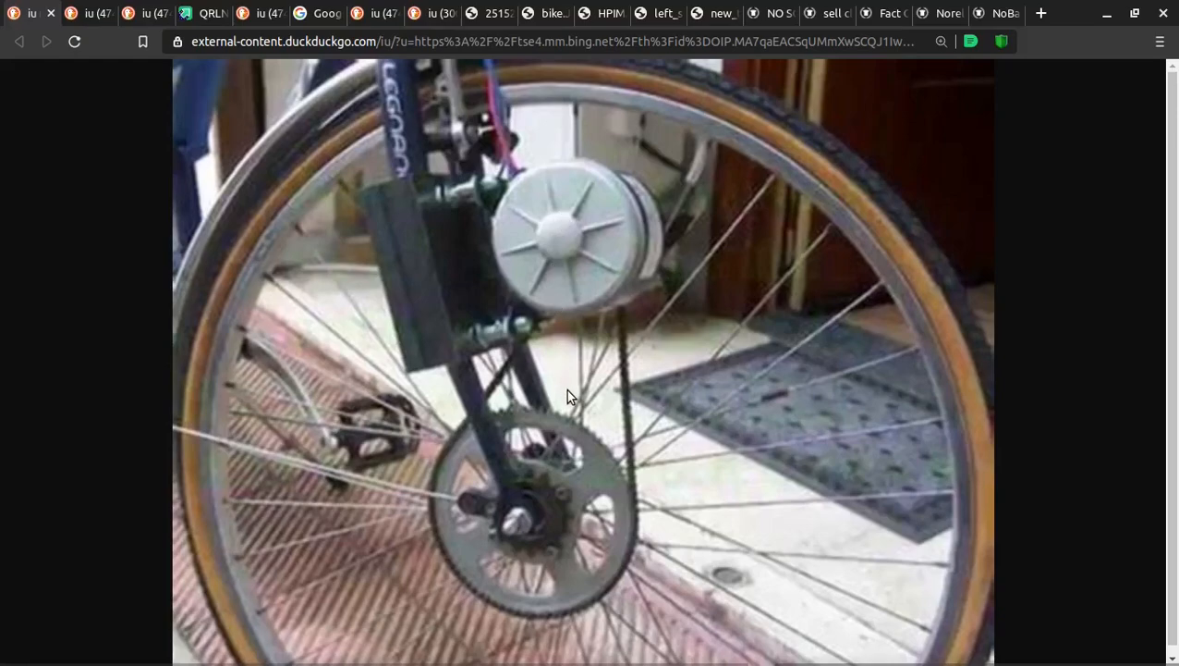
{"action": "mouse_move", "coordinate": [581, 440]}
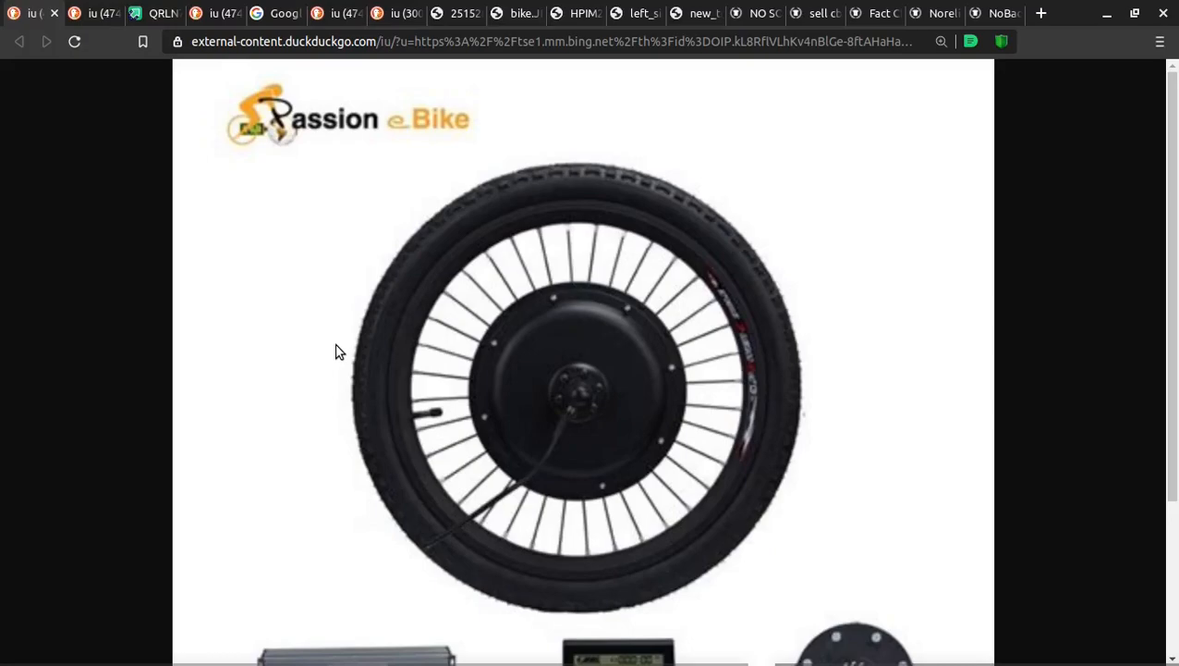
{"action": "mouse_move", "coordinate": [506, 381]}
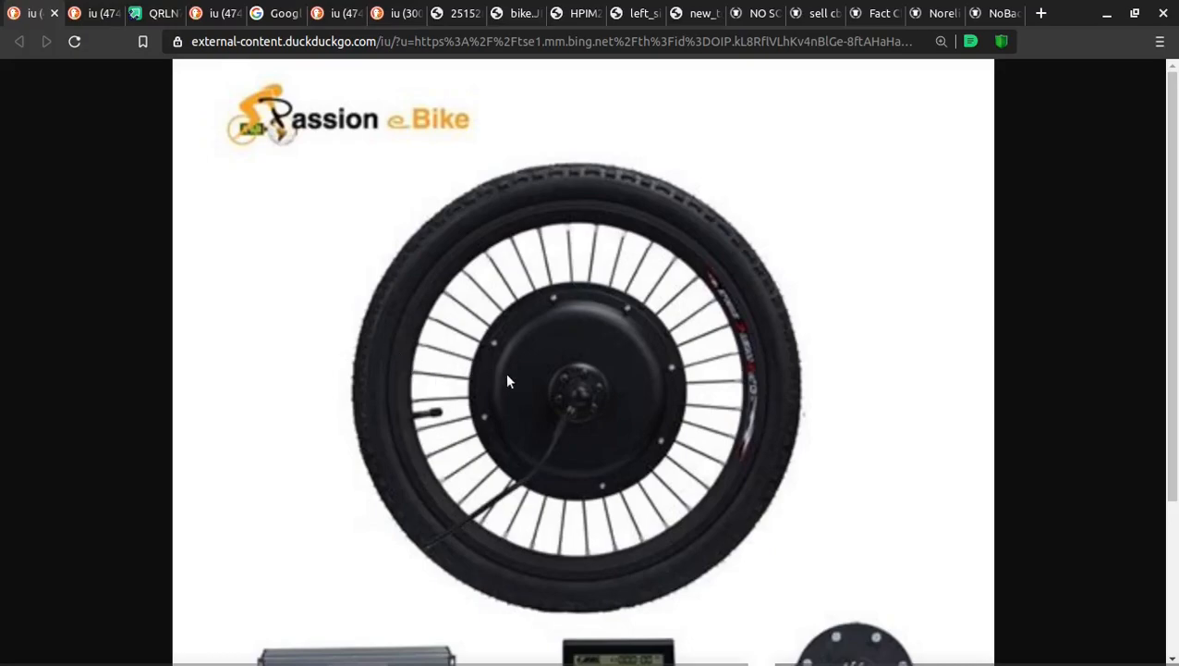
Step: Scroll the Passion e-Bike image down to reveal the controller, display, throttle, brake levers and pedal sensor
{"action": "scroll", "scroll_direction": "down", "scroll_amount": 3}
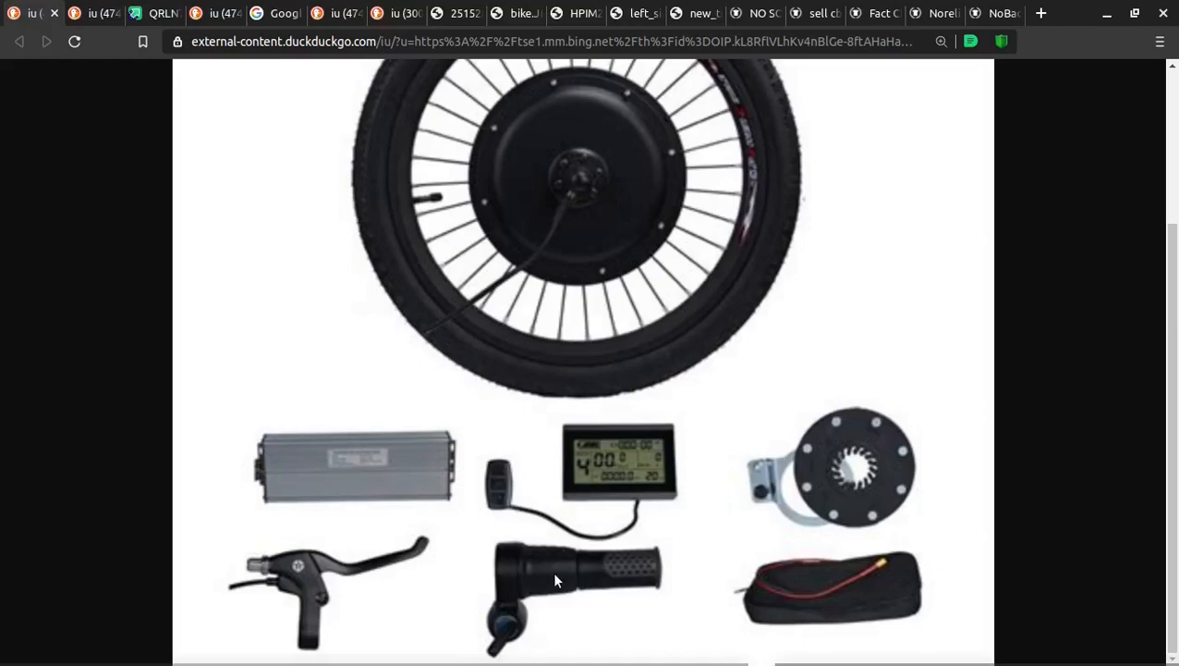
{"action": "mouse_move", "coordinate": [266, 588]}
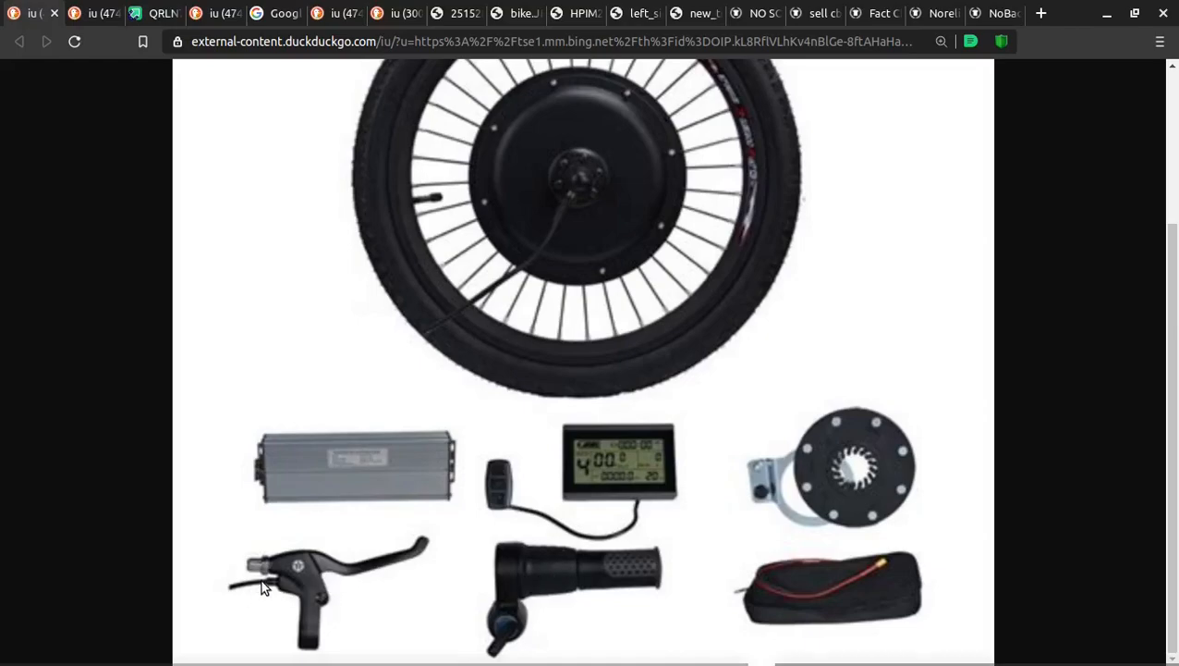
{"action": "mouse_move", "coordinate": [865, 459]}
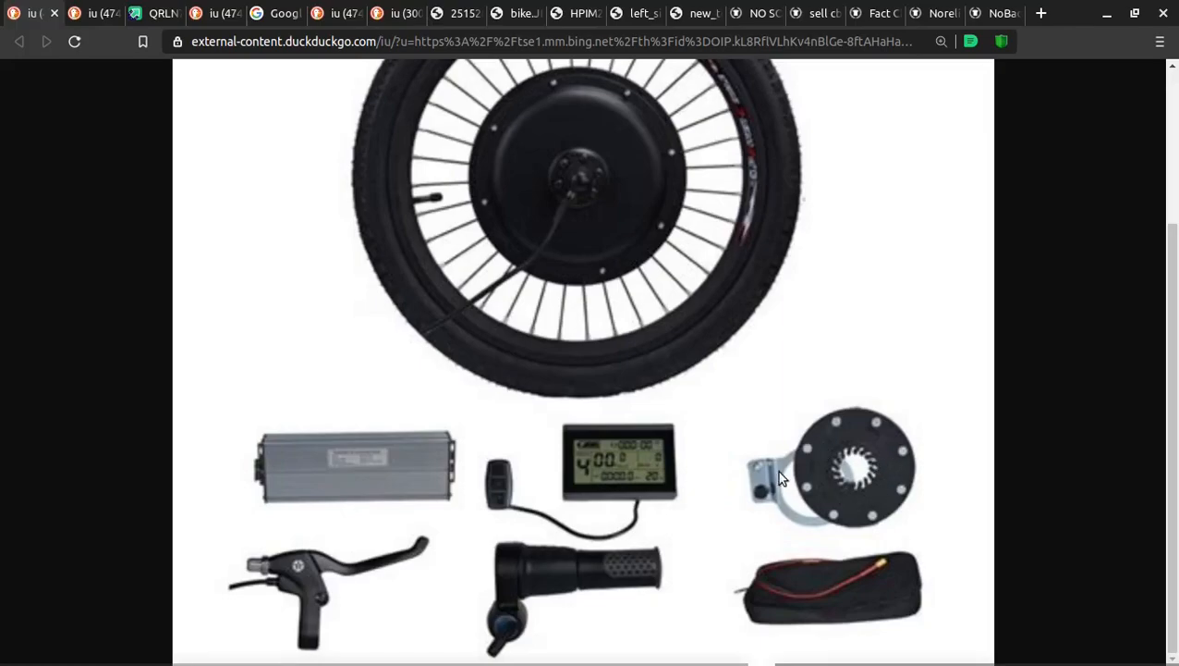
{"action": "mouse_move", "coordinate": [891, 471]}
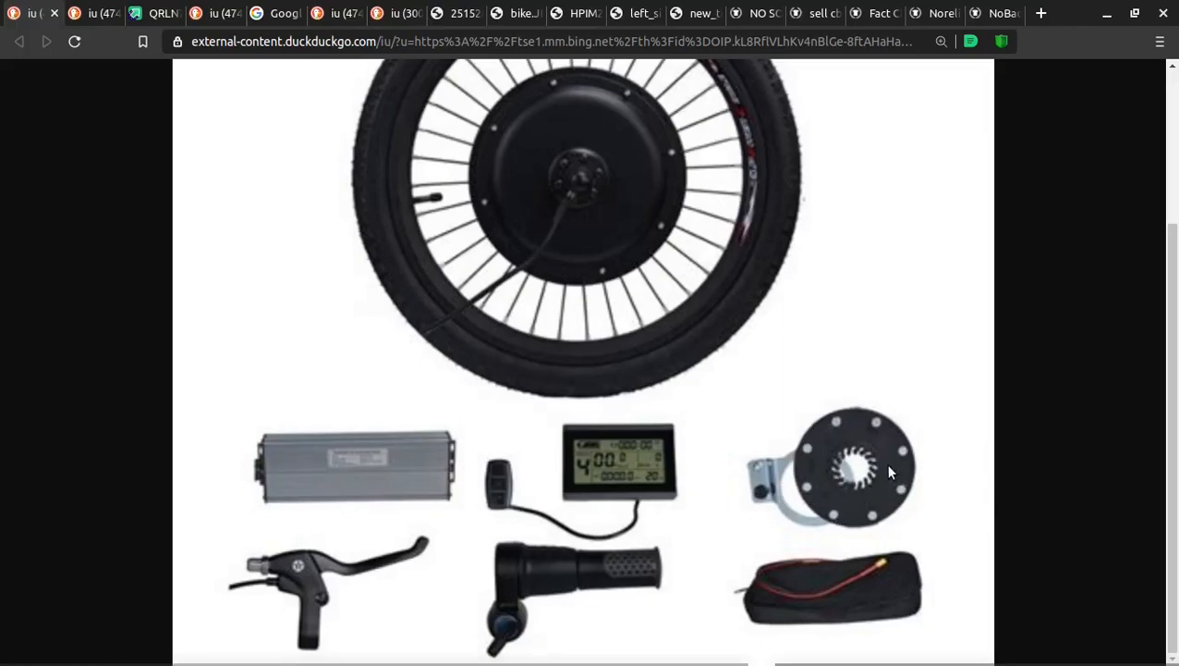
{"action": "mouse_move", "coordinate": [869, 458]}
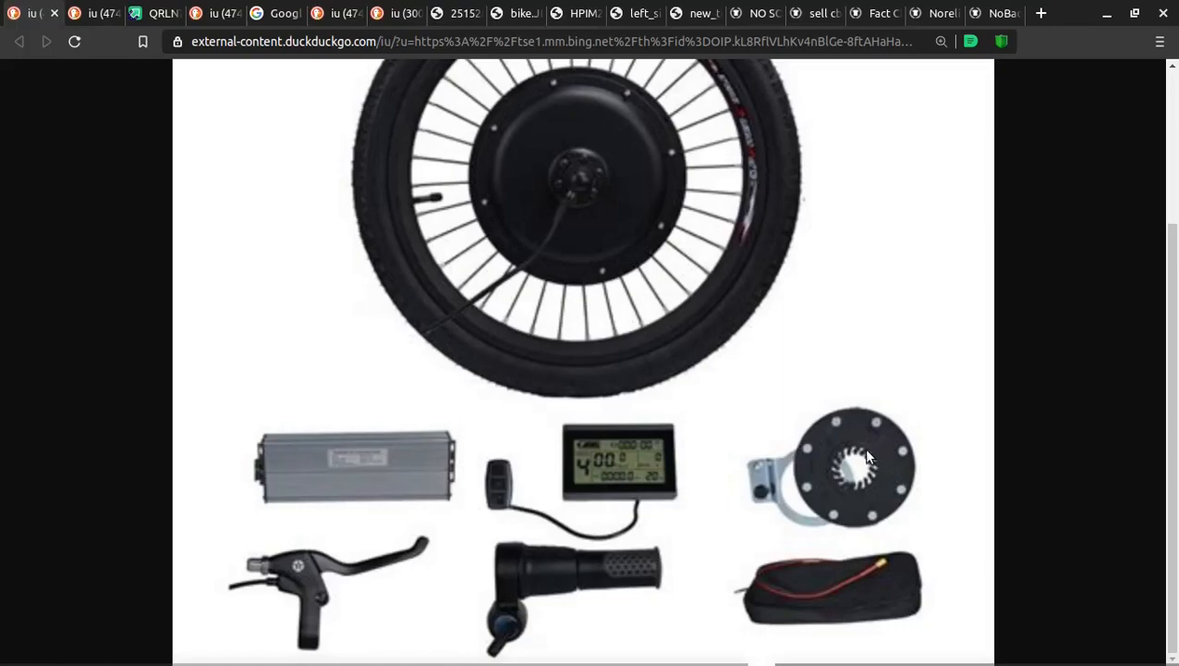
{"action": "mouse_move", "coordinate": [760, 294]}
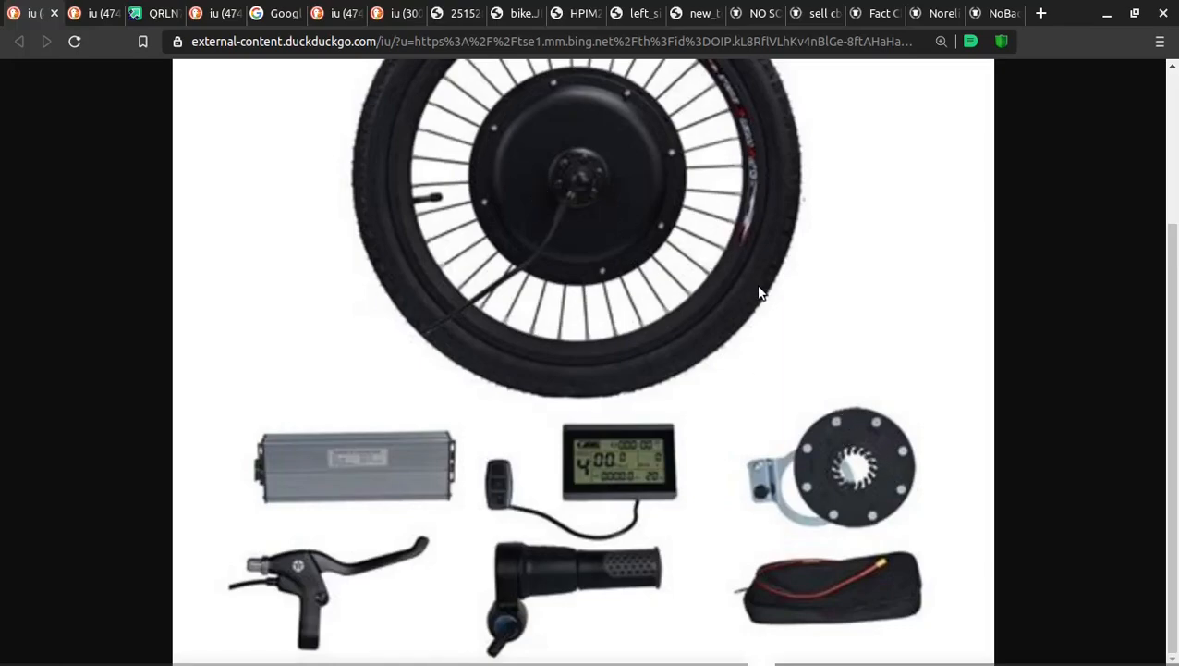
{"action": "mouse_move", "coordinate": [839, 425]}
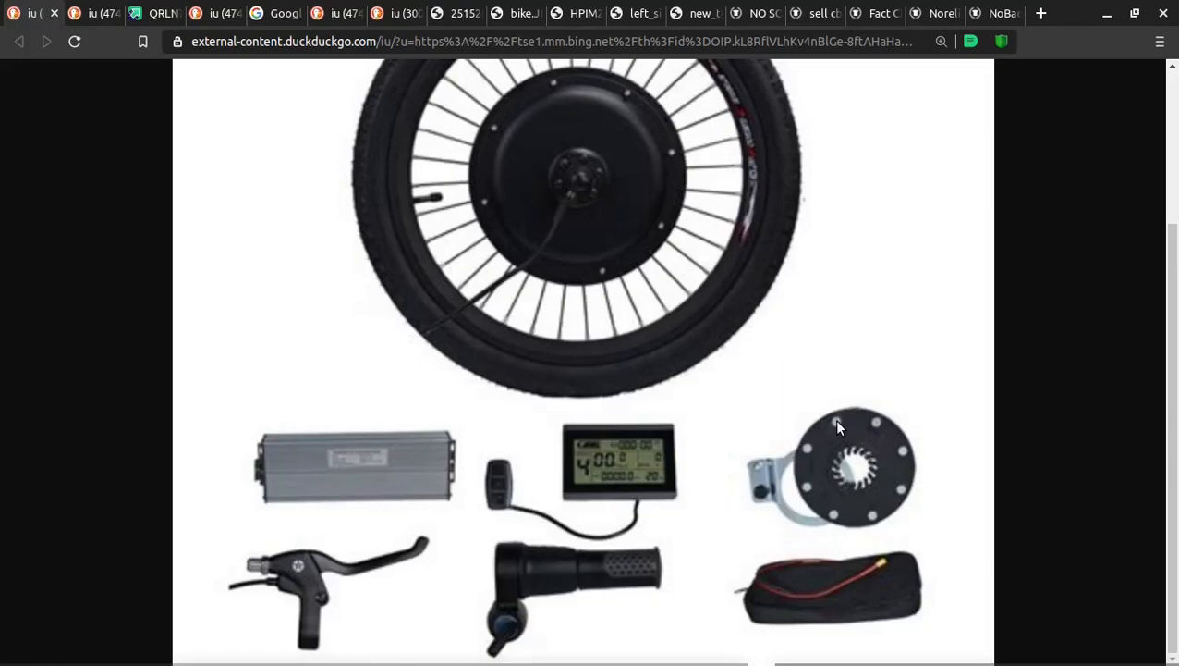
{"action": "mouse_move", "coordinate": [791, 431]}
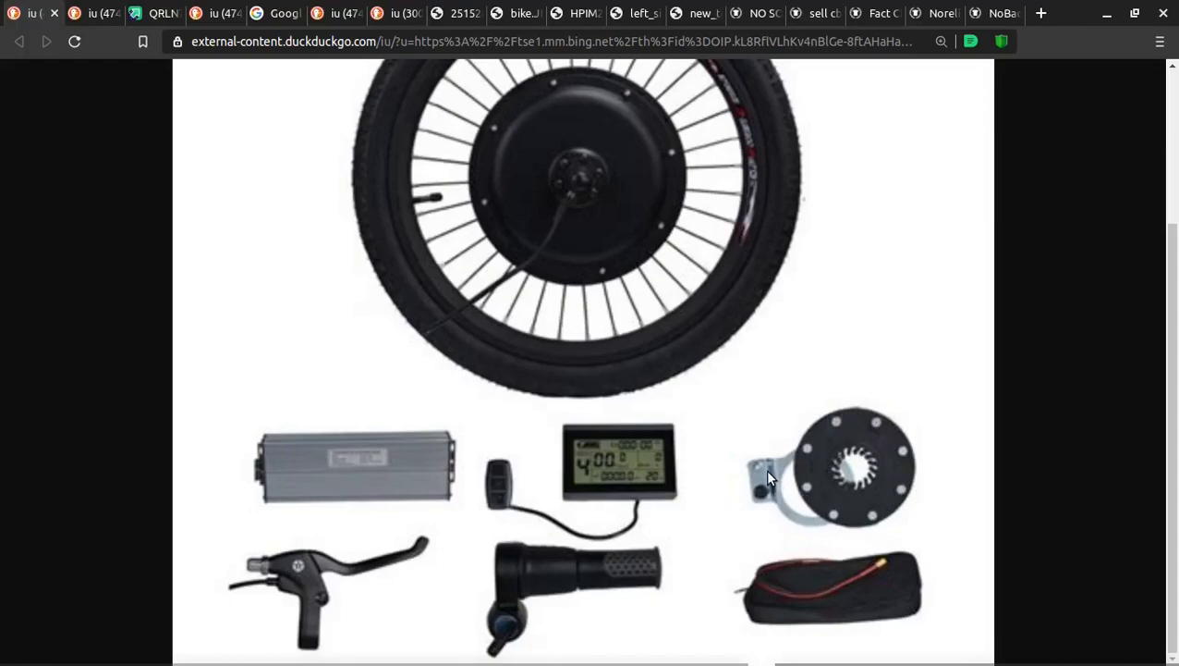
{"action": "mouse_move", "coordinate": [780, 470]}
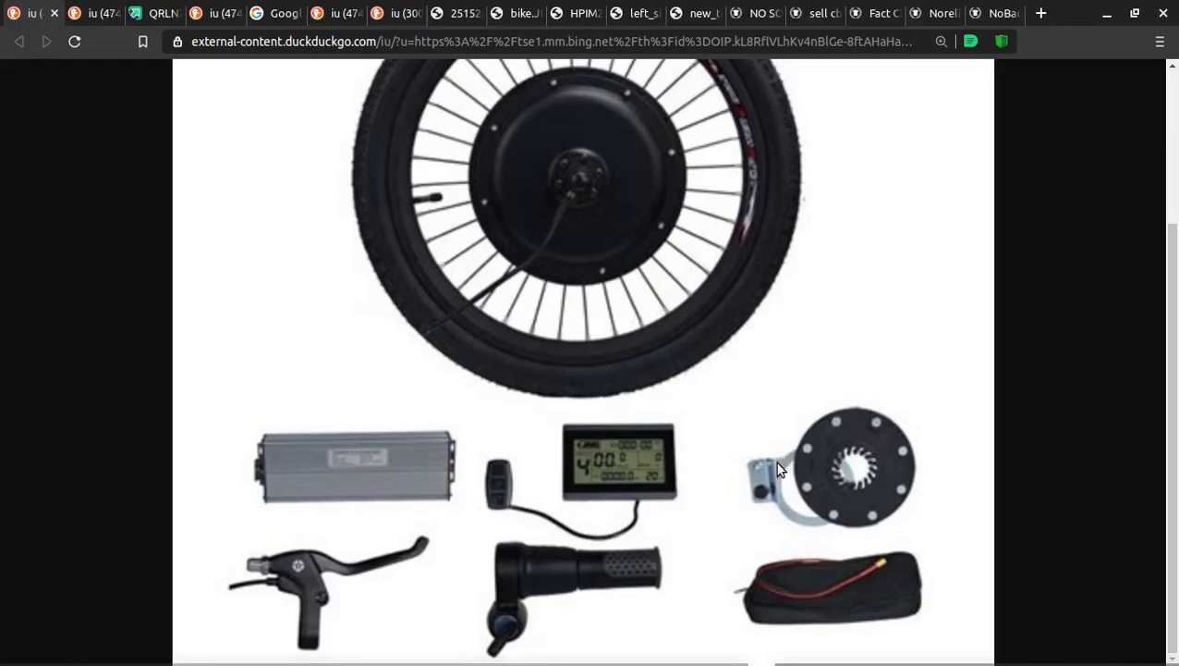
{"action": "mouse_move", "coordinate": [773, 492]}
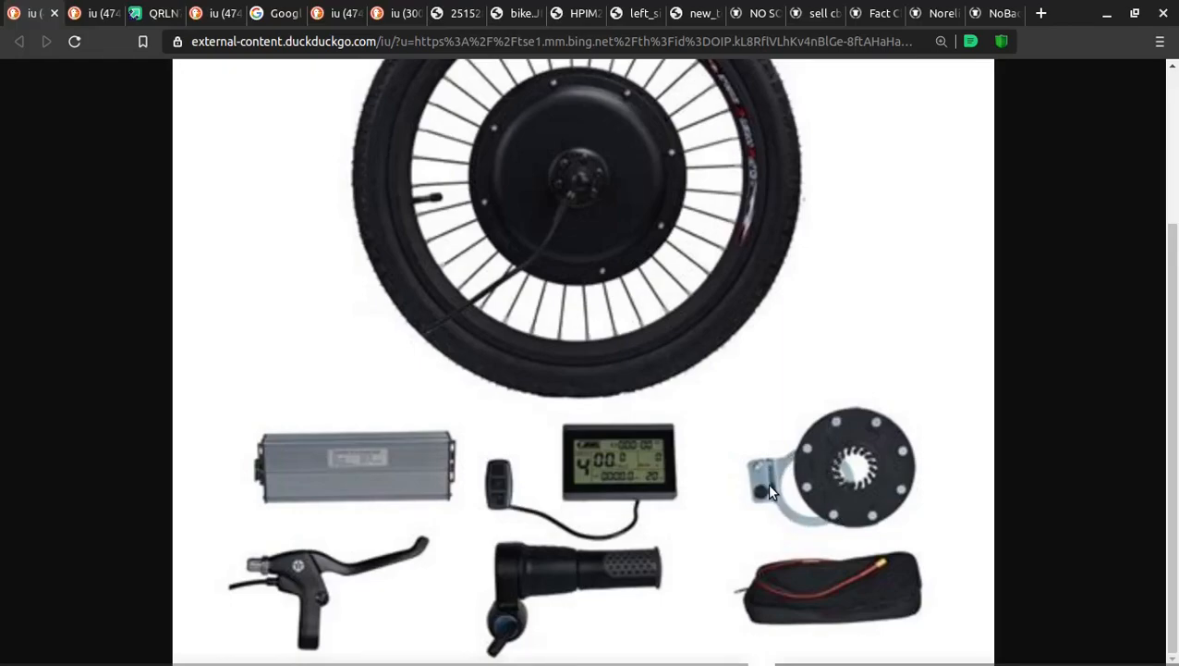
{"action": "mouse_move", "coordinate": [398, 459]}
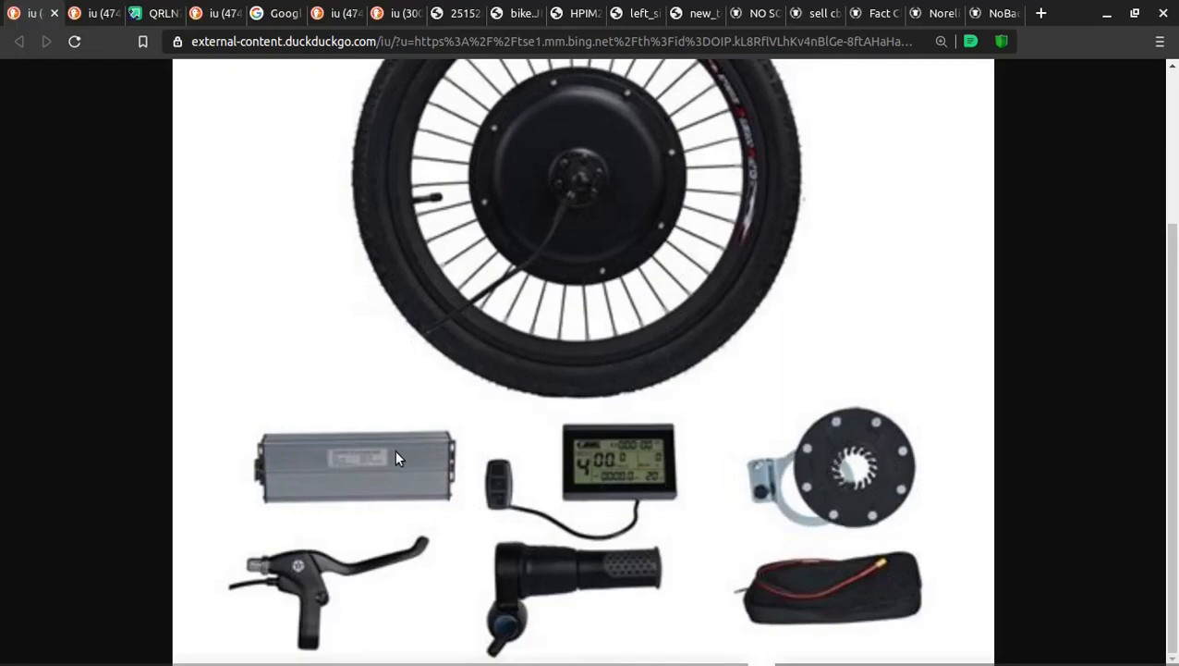
{"action": "mouse_move", "coordinate": [803, 446]}
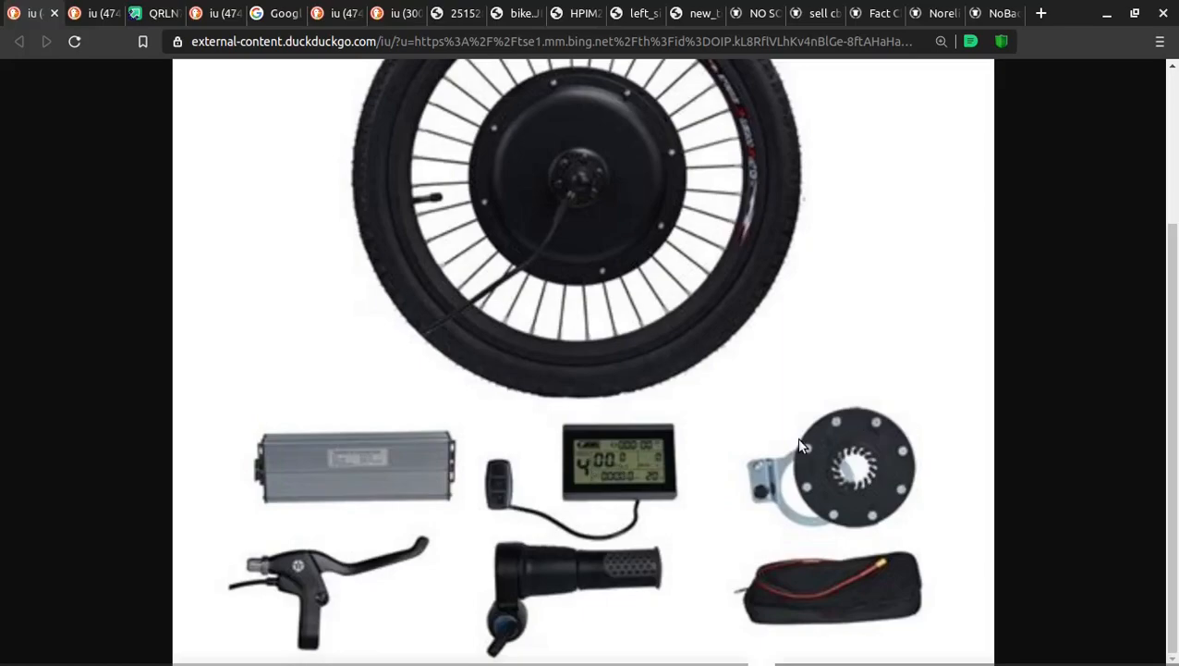
{"action": "mouse_move", "coordinate": [773, 477]}
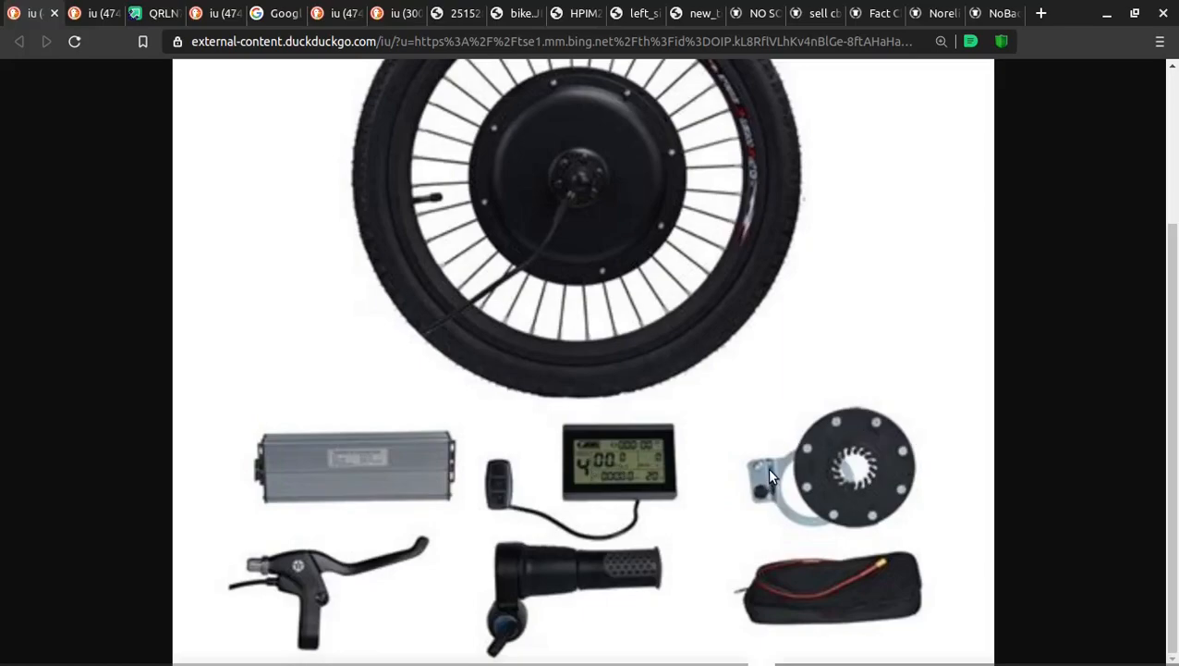
{"action": "mouse_move", "coordinate": [582, 190]}
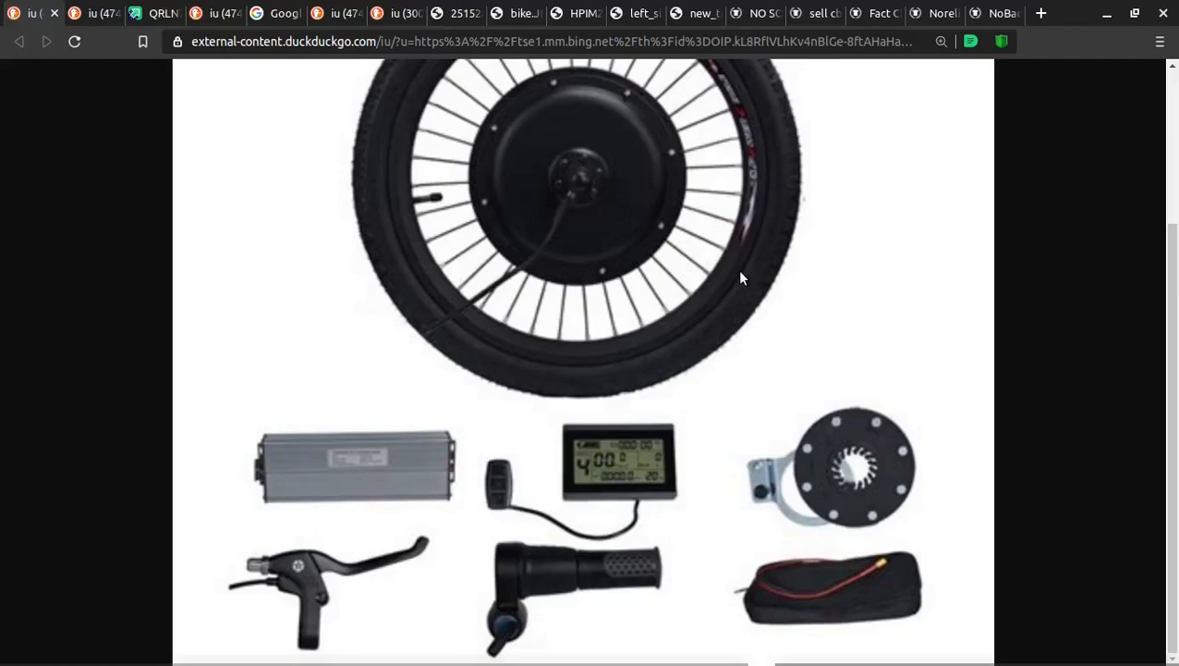
{"action": "mouse_move", "coordinate": [432, 329]}
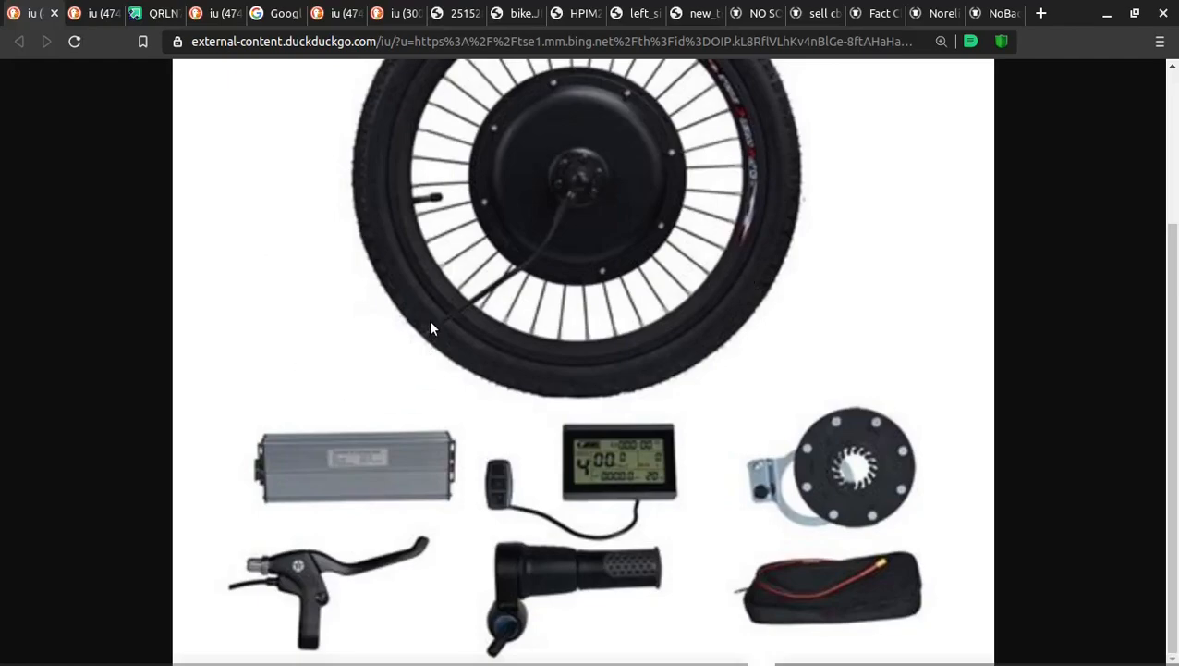
{"action": "mouse_move", "coordinate": [880, 463]}
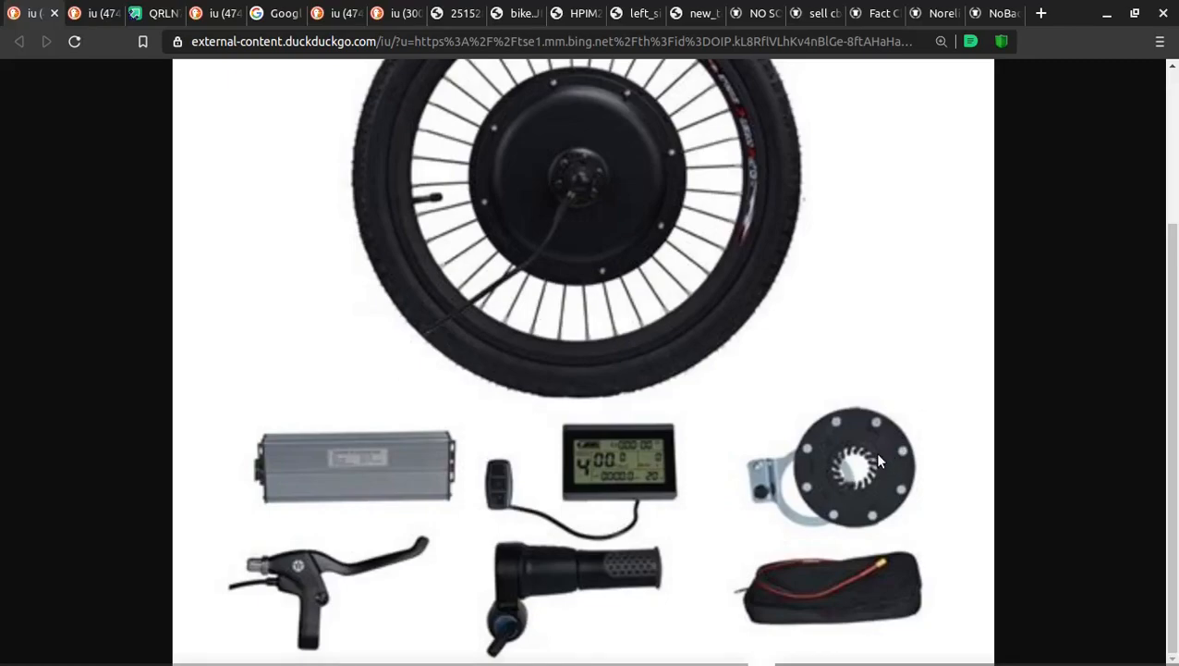
{"action": "mouse_move", "coordinate": [540, 591]}
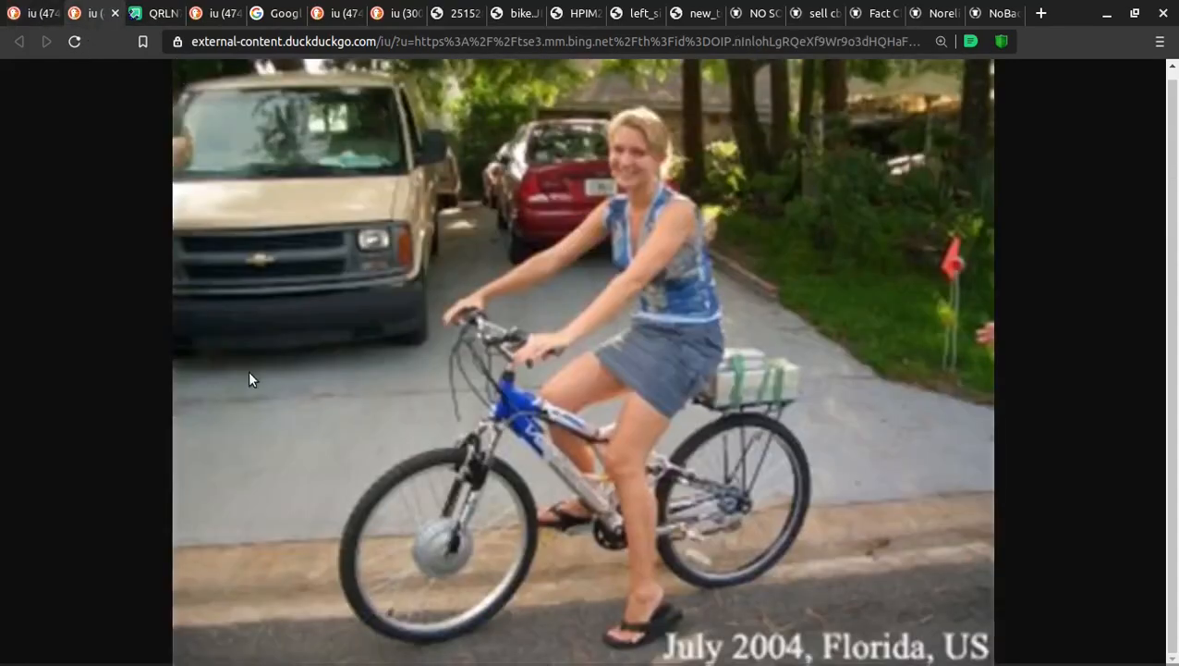
{"action": "mouse_move", "coordinate": [414, 540]}
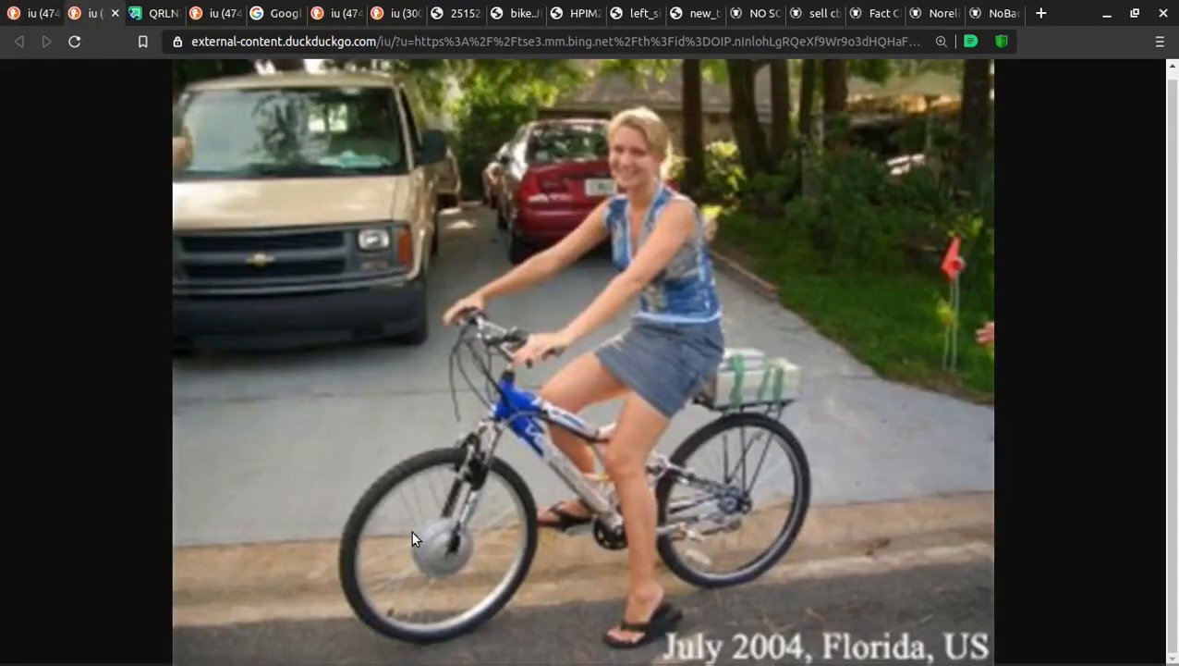
{"action": "mouse_move", "coordinate": [743, 466]}
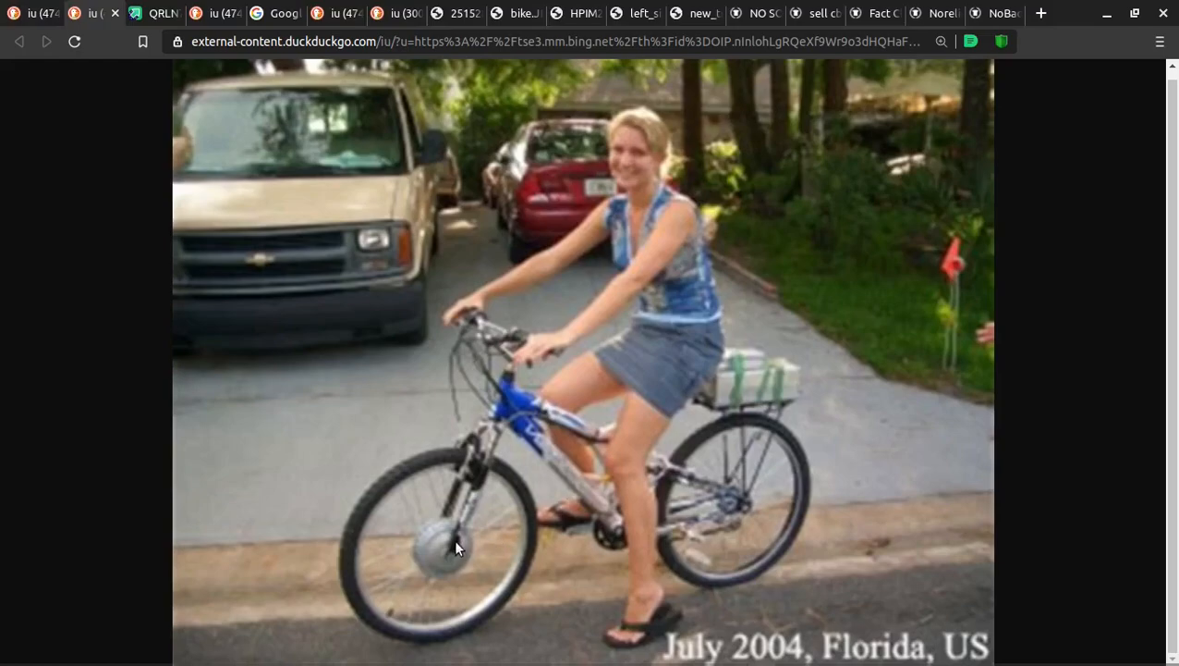
{"action": "mouse_move", "coordinate": [411, 545]}
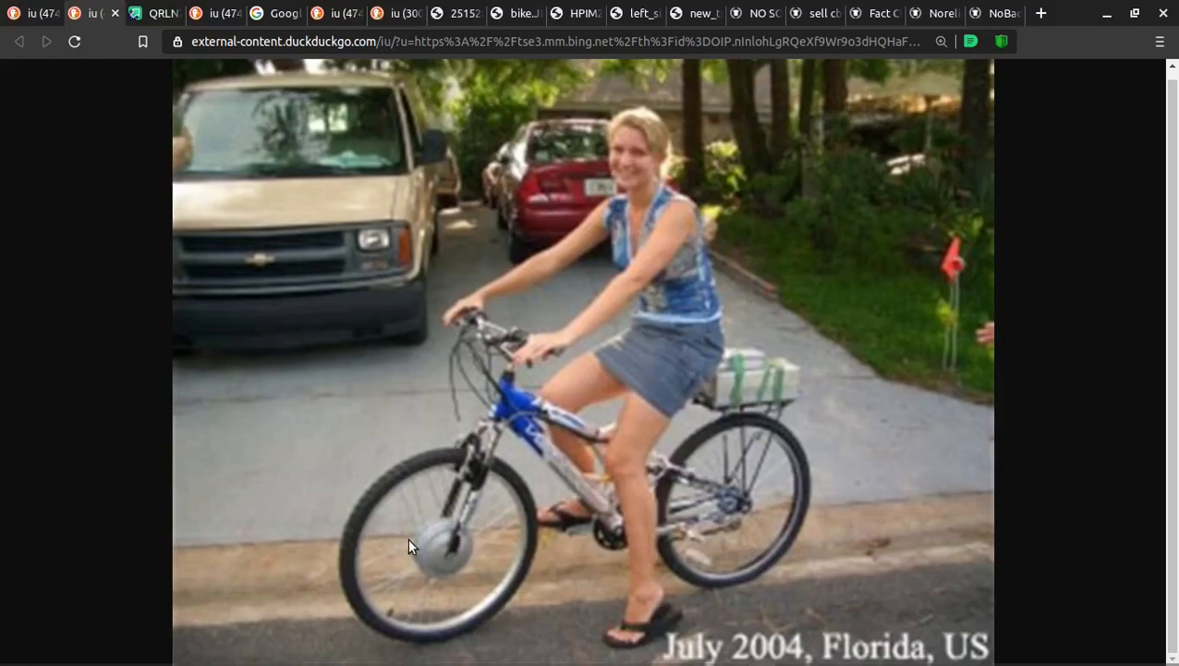
{"action": "mouse_move", "coordinate": [775, 373]}
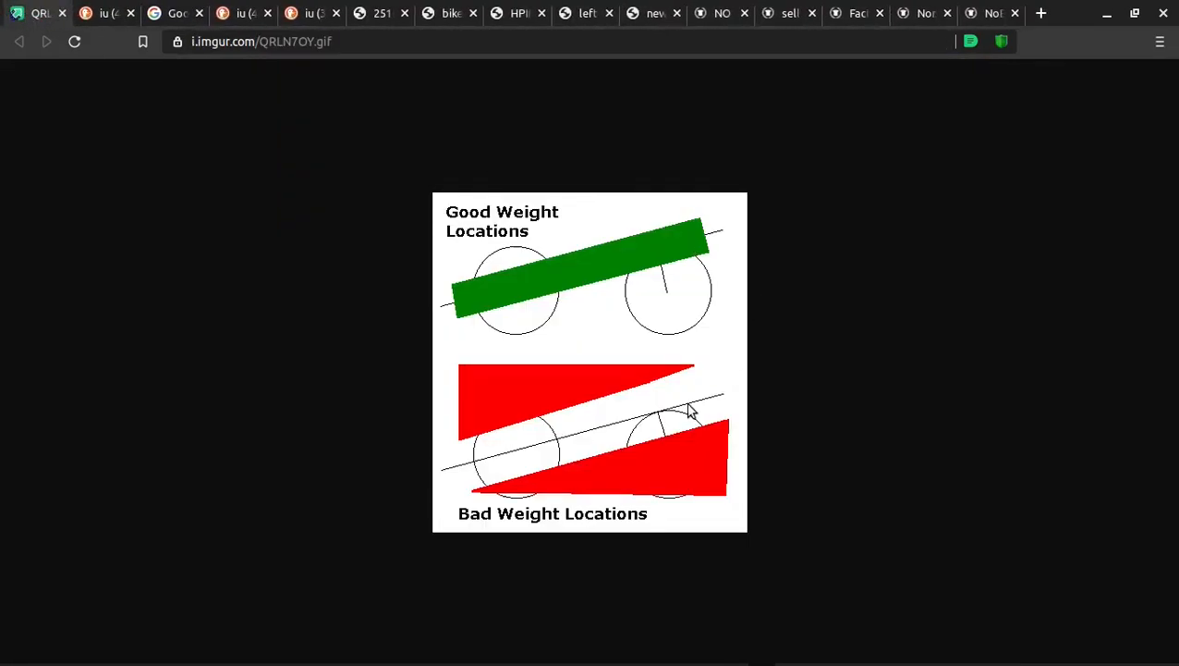
{"action": "mouse_move", "coordinate": [492, 397]}
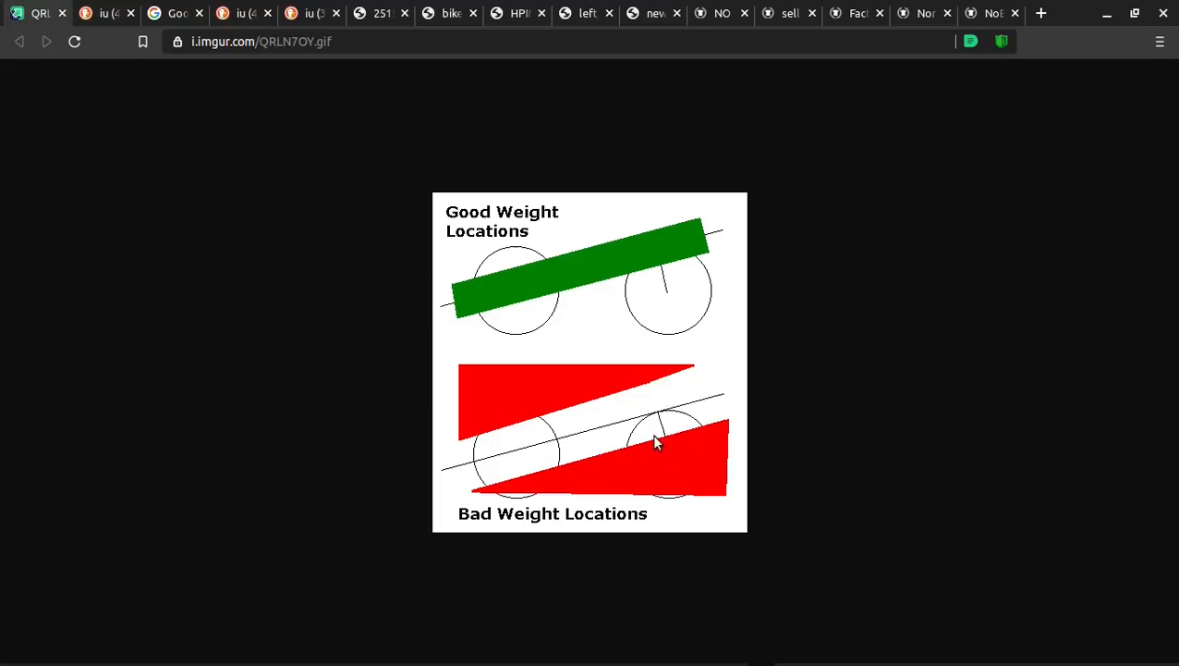
{"action": "mouse_move", "coordinate": [669, 483]}
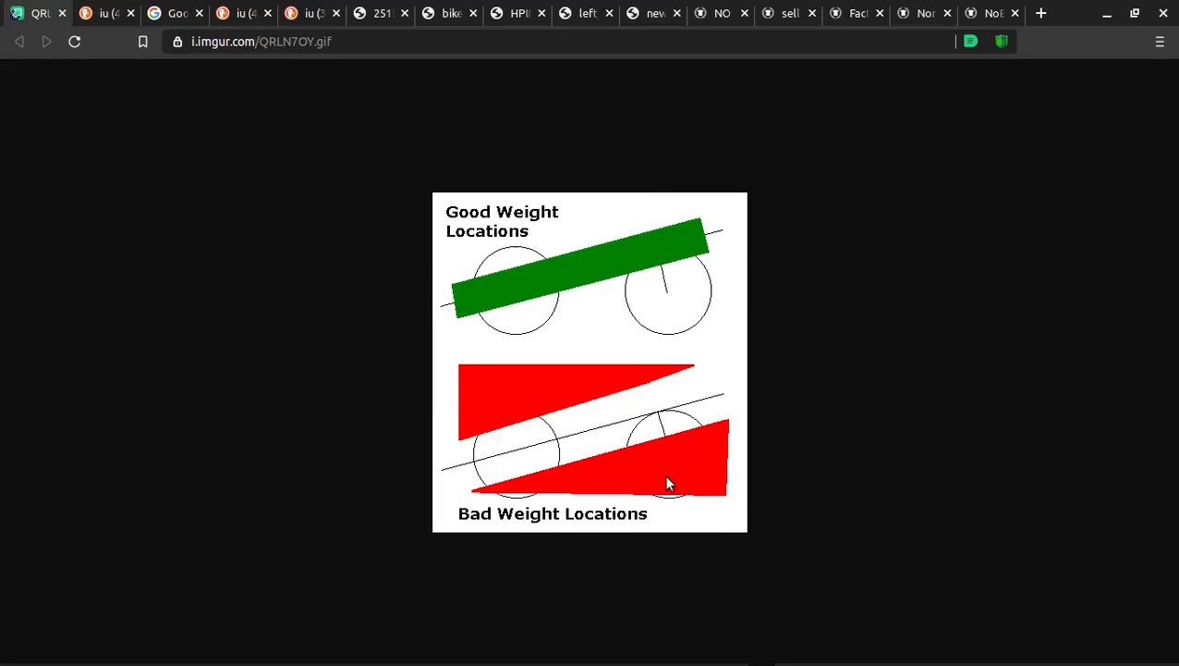
{"action": "mouse_move", "coordinate": [681, 477]}
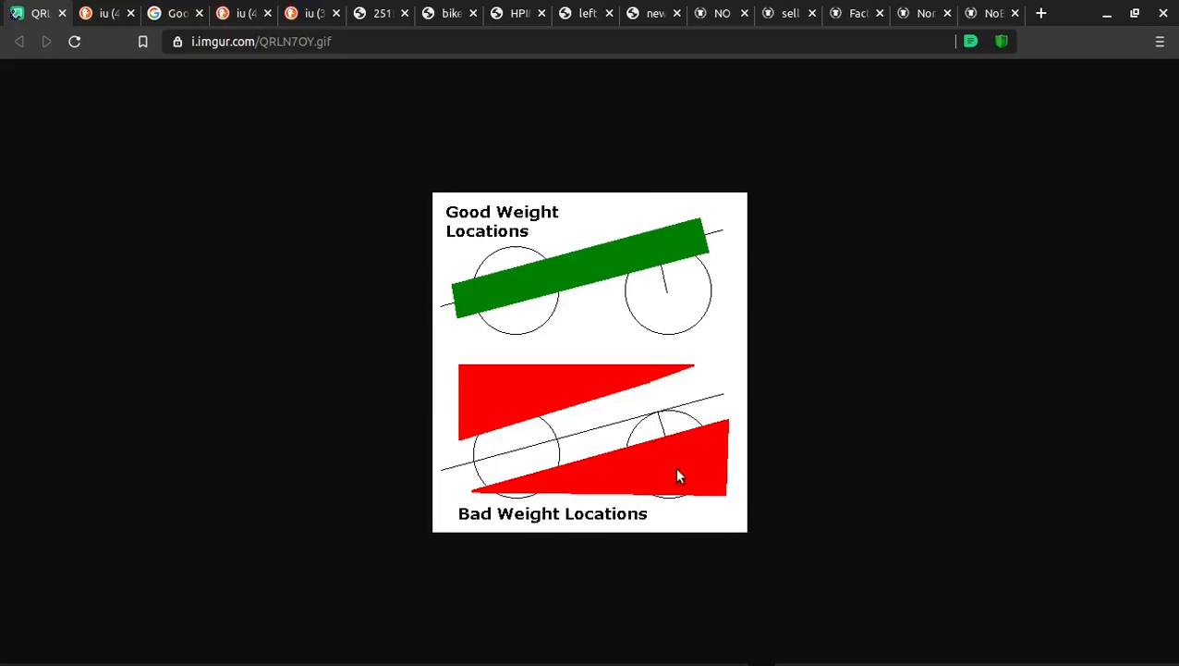
{"action": "mouse_move", "coordinate": [488, 397]}
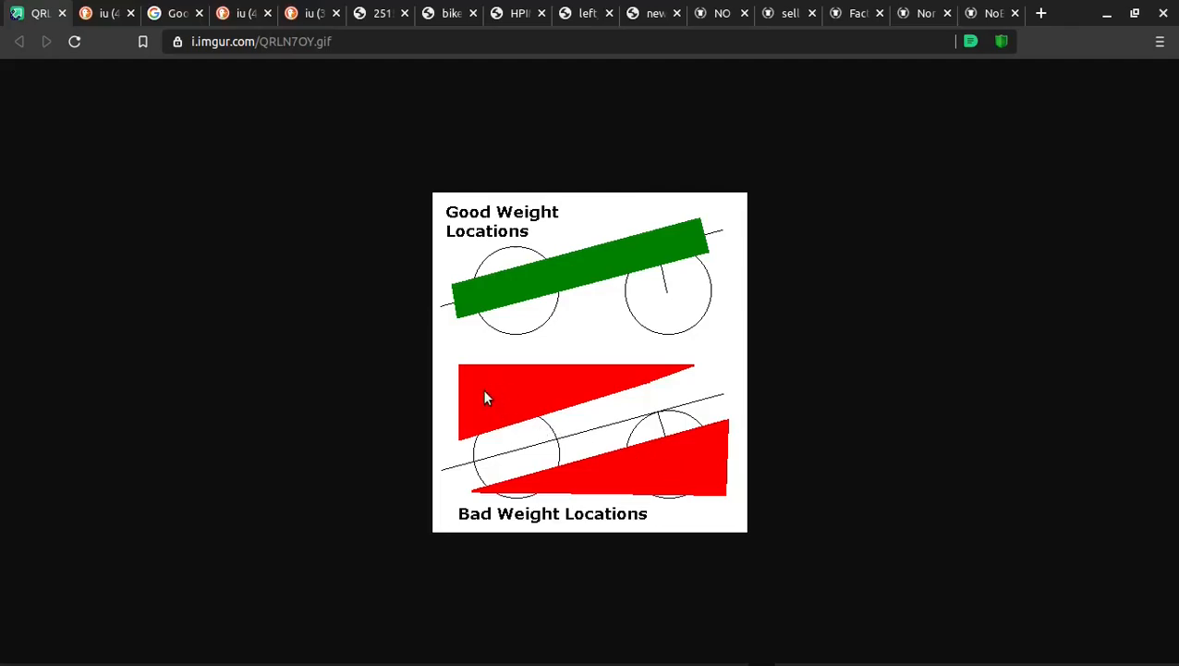
{"action": "mouse_move", "coordinate": [595, 446]}
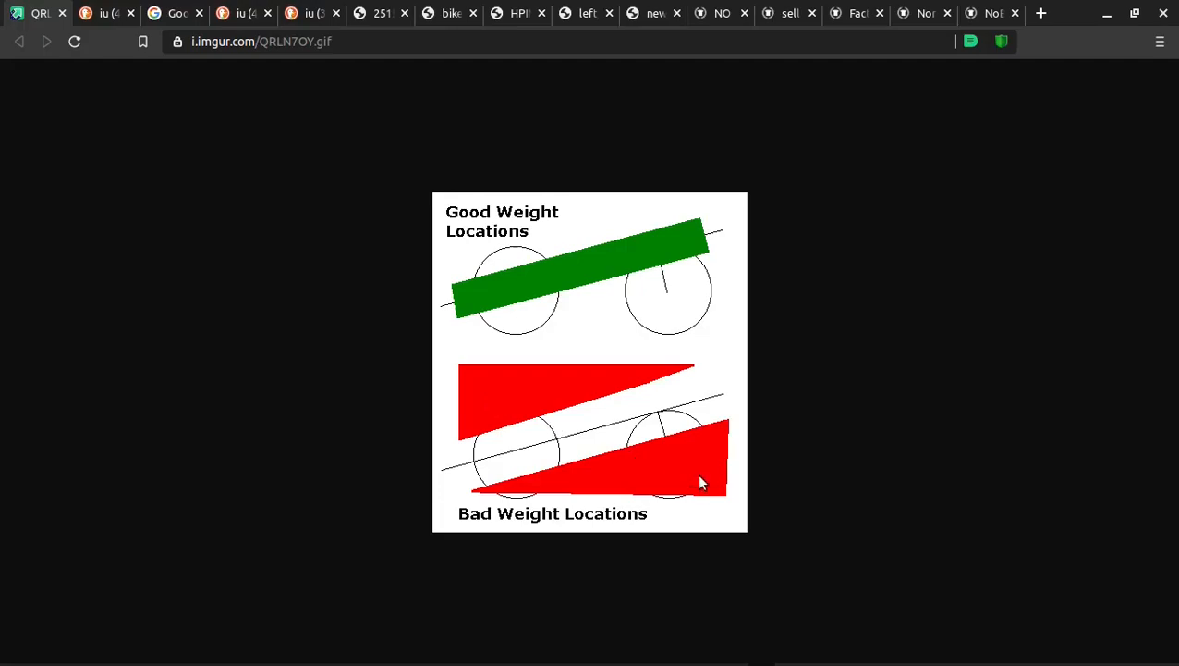
{"action": "mouse_move", "coordinate": [517, 392]}
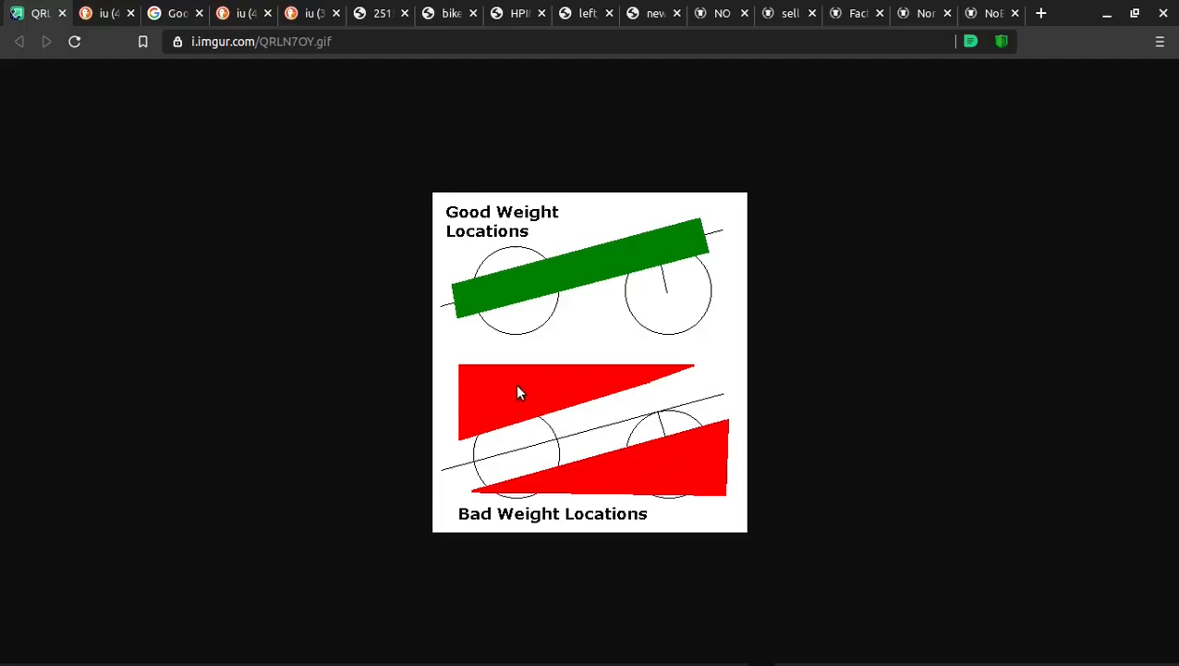
{"action": "mouse_move", "coordinate": [547, 286]}
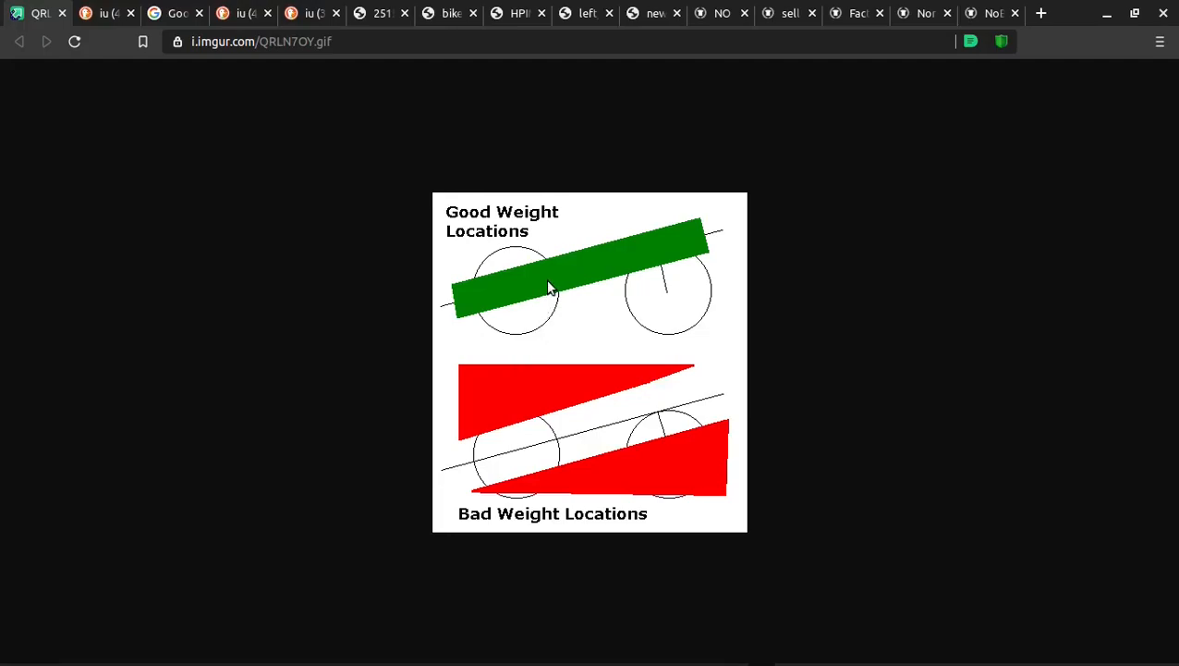
{"action": "mouse_move", "coordinate": [686, 251]}
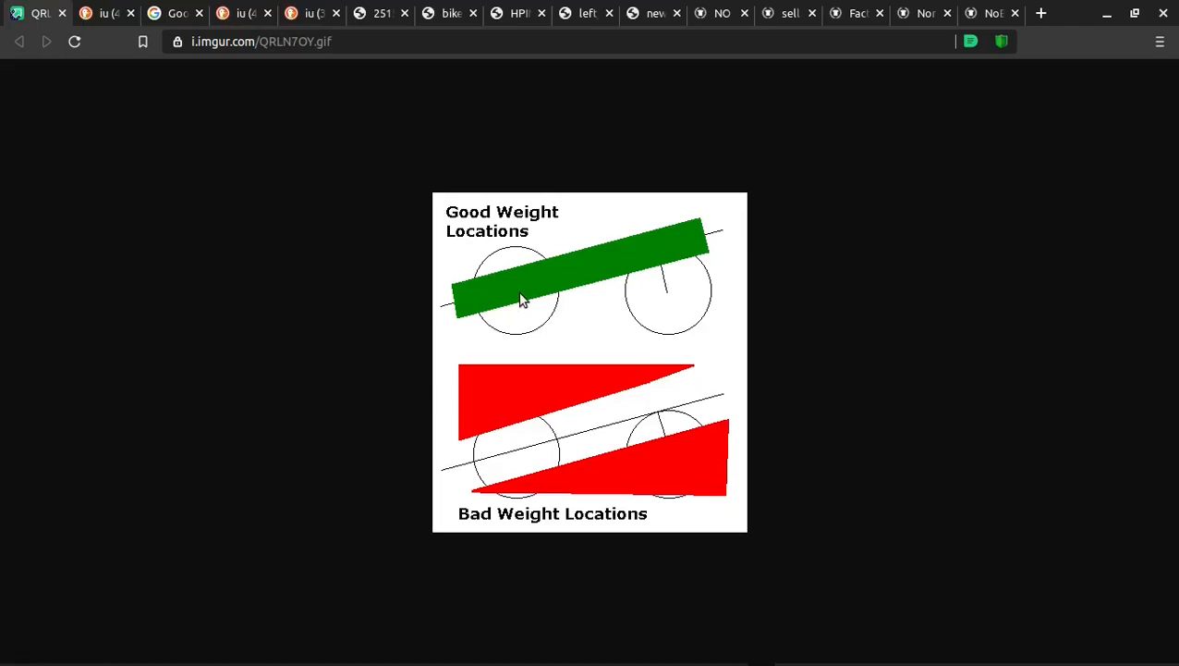
{"action": "mouse_move", "coordinate": [669, 236]}
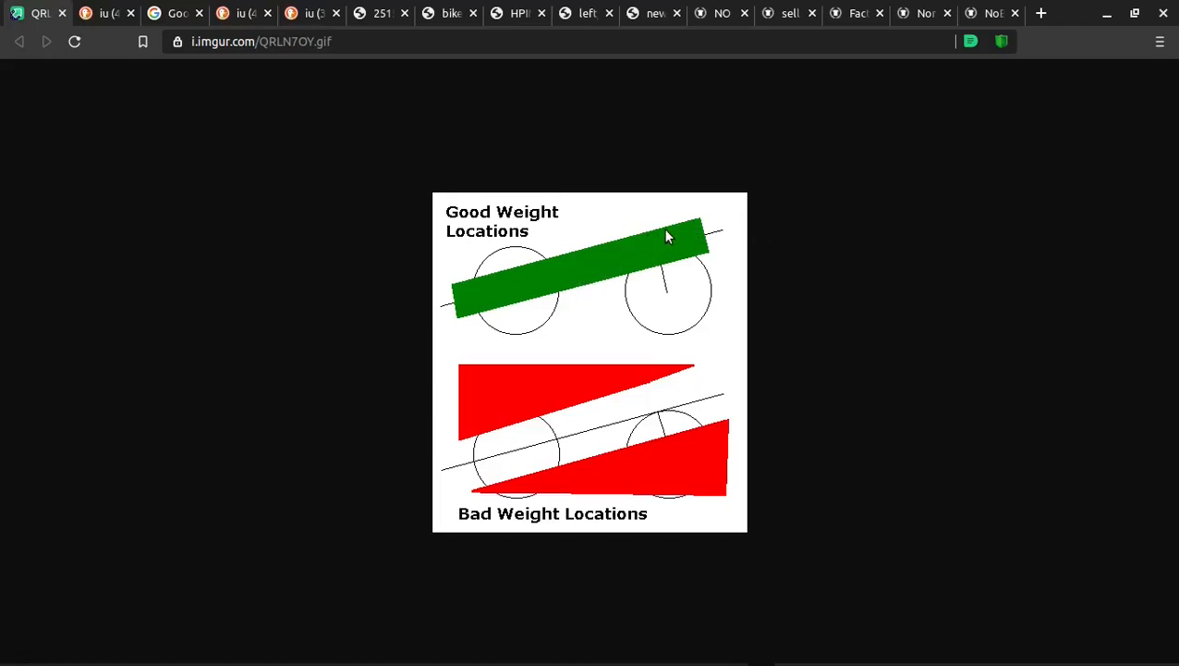
{"action": "mouse_move", "coordinate": [687, 241]}
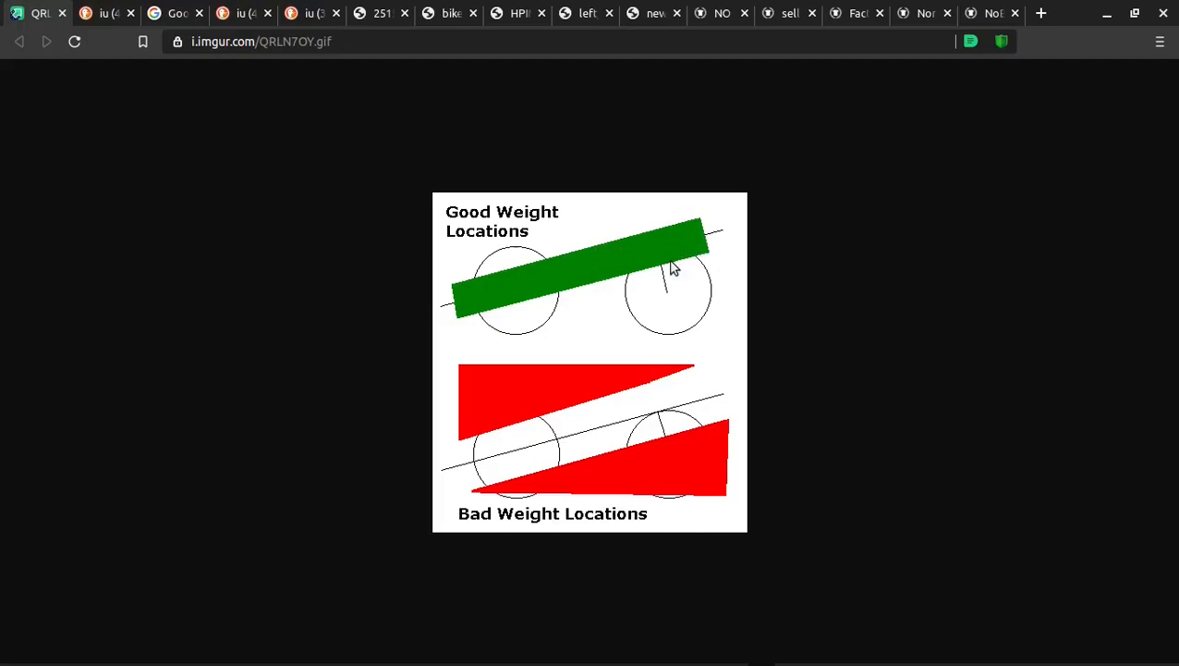
{"action": "mouse_move", "coordinate": [720, 229]}
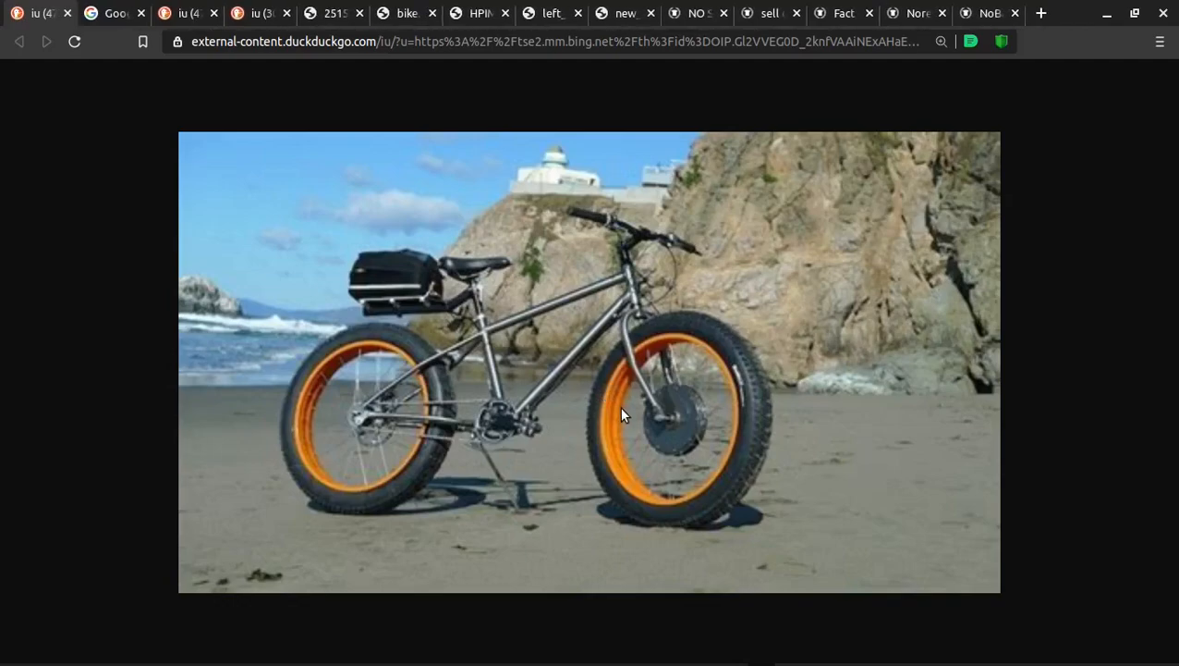
{"action": "mouse_move", "coordinate": [677, 418]}
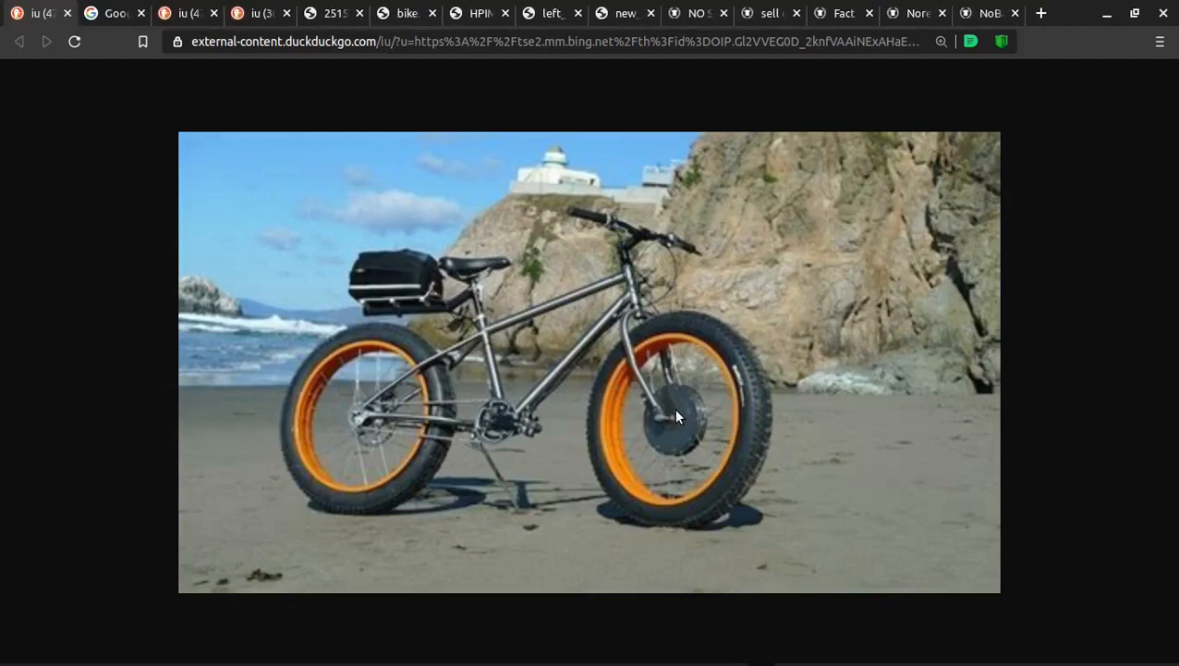
{"action": "mouse_move", "coordinate": [397, 267]}
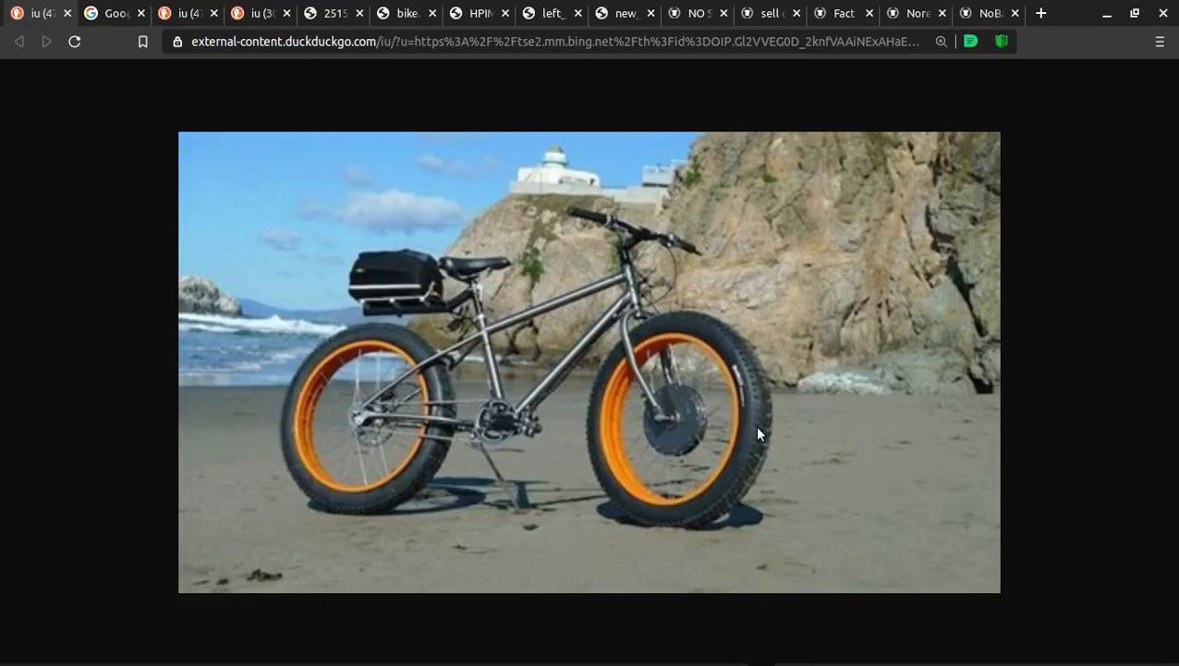
{"action": "mouse_move", "coordinate": [725, 507]}
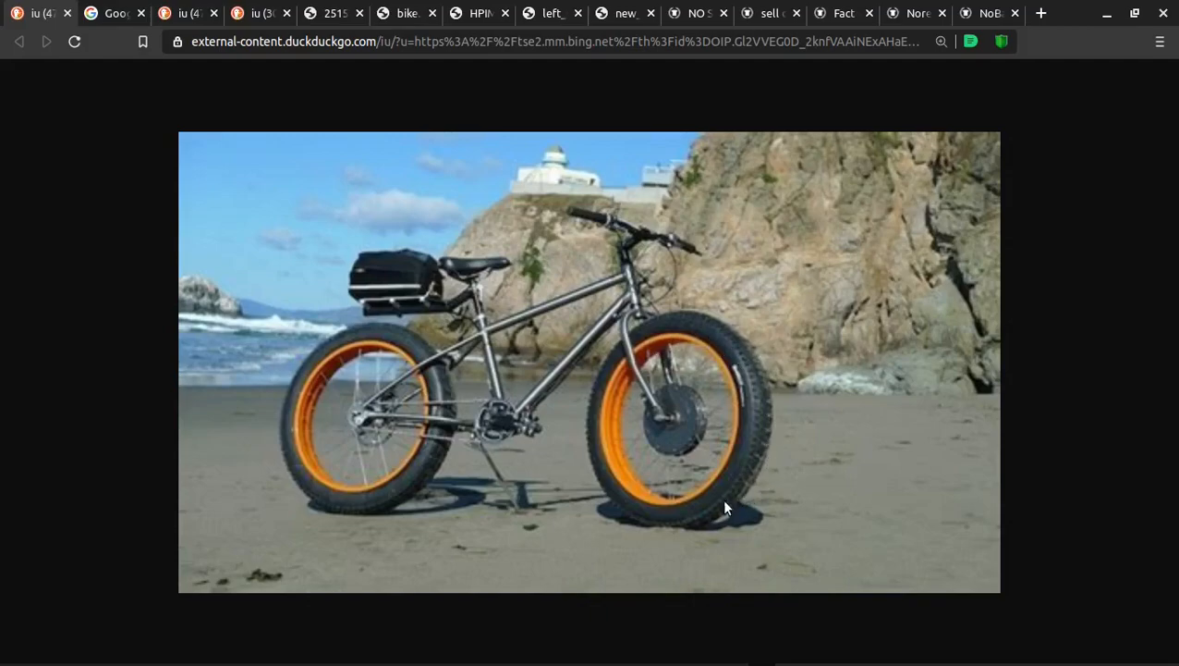
{"action": "mouse_move", "coordinate": [462, 551]}
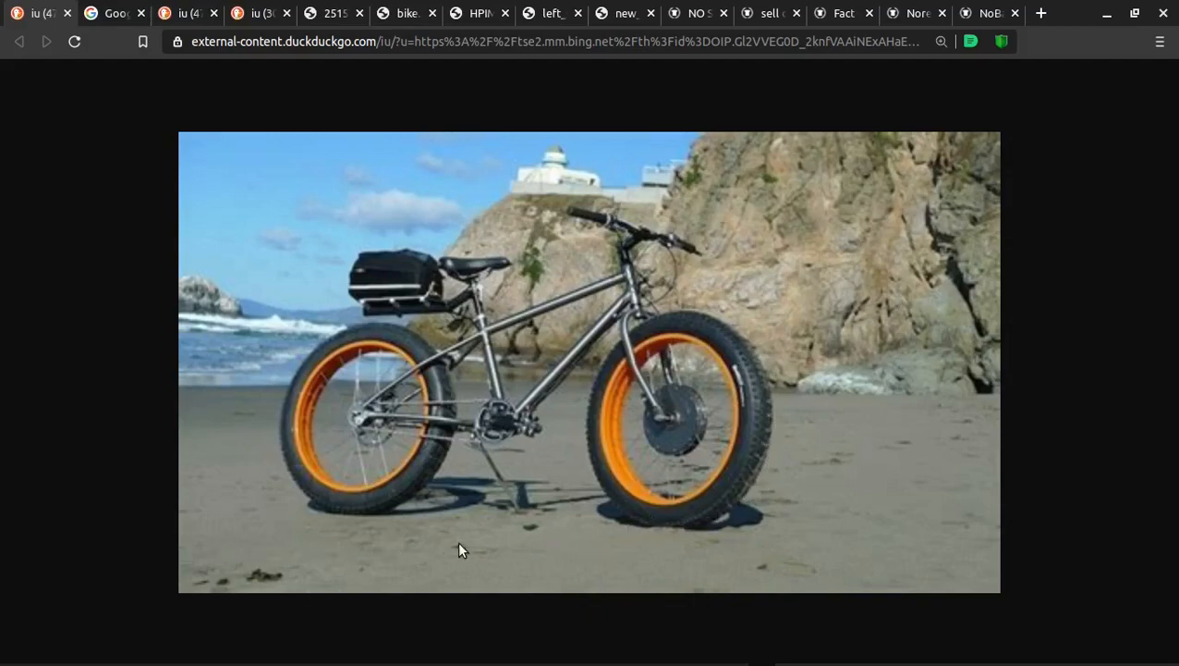
{"action": "mouse_move", "coordinate": [719, 333]}
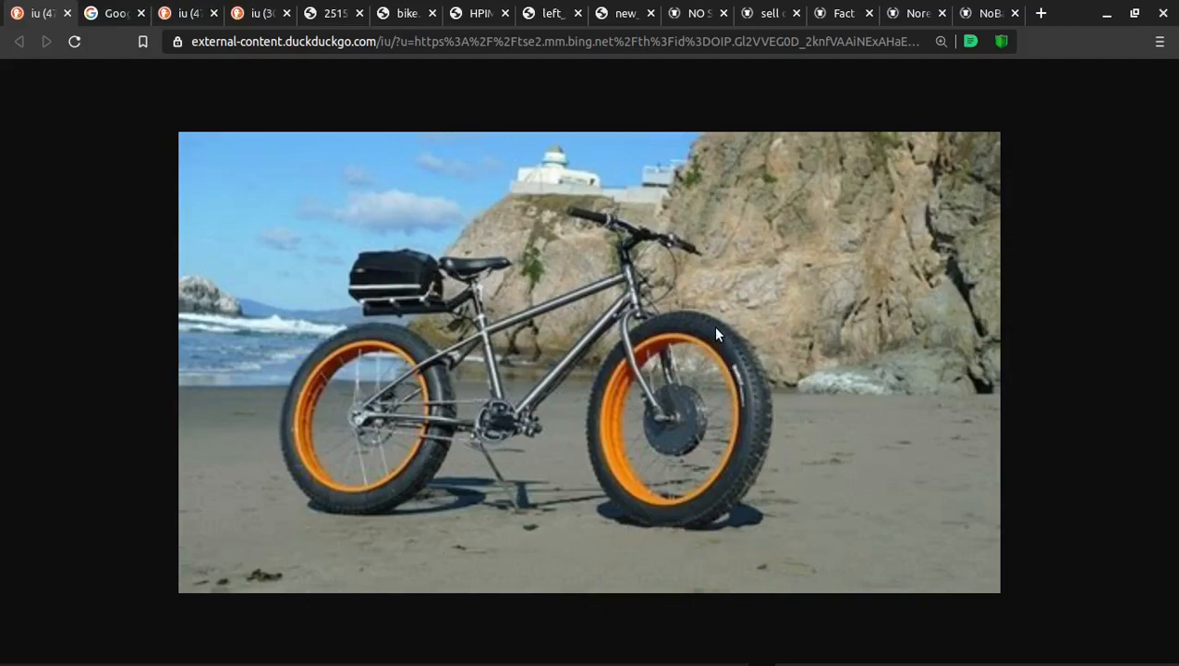
{"action": "mouse_move", "coordinate": [687, 322]}
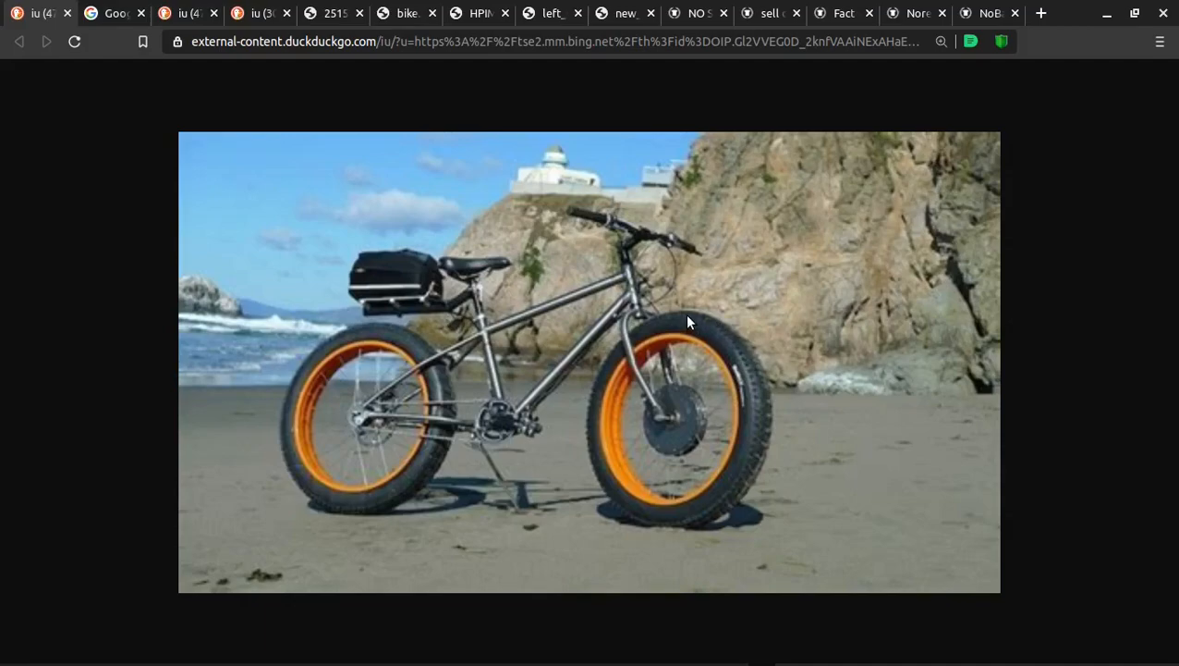
{"action": "mouse_move", "coordinate": [738, 570]}
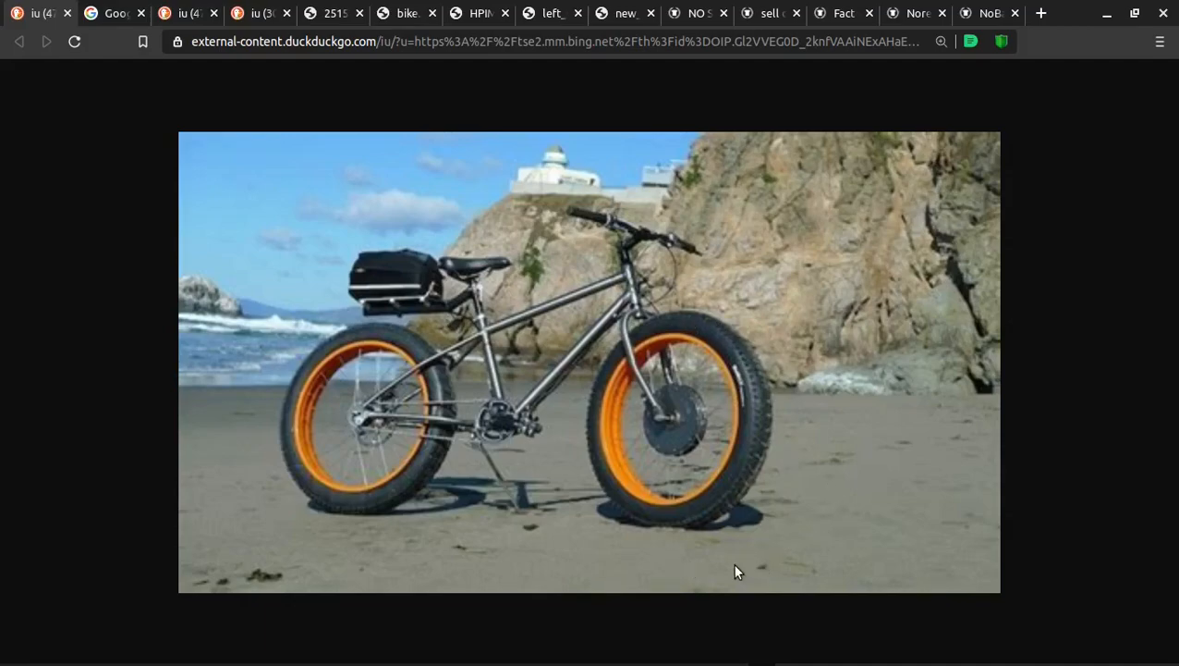
{"action": "mouse_move", "coordinate": [568, 535]}
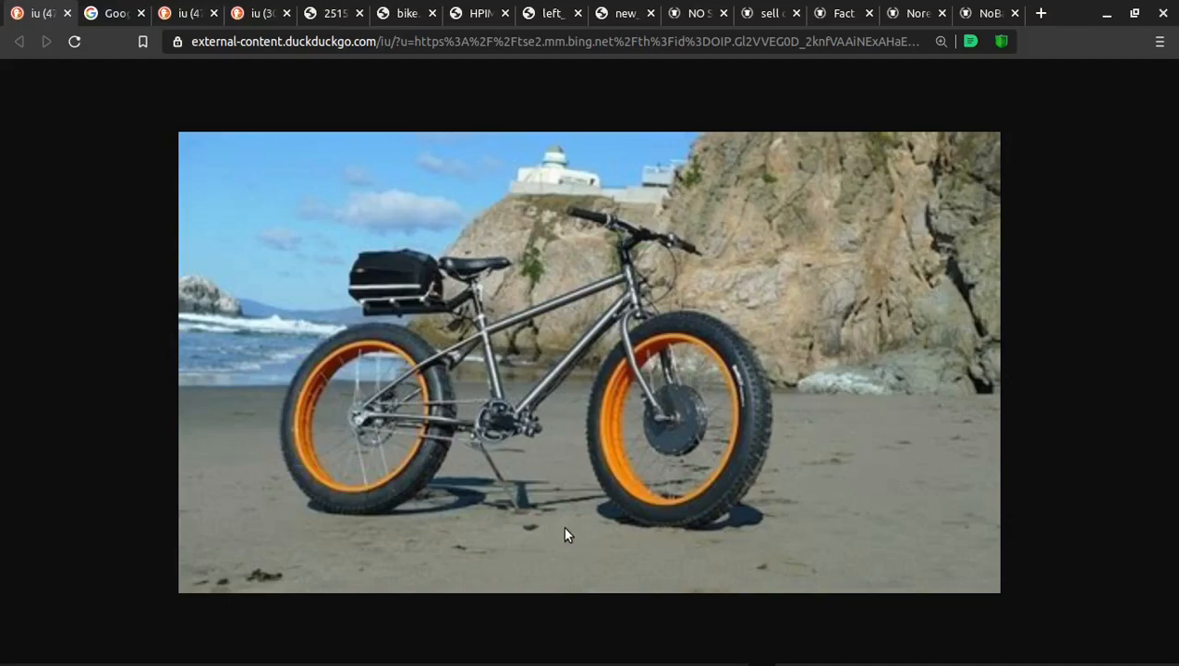
{"action": "mouse_move", "coordinate": [588, 418]}
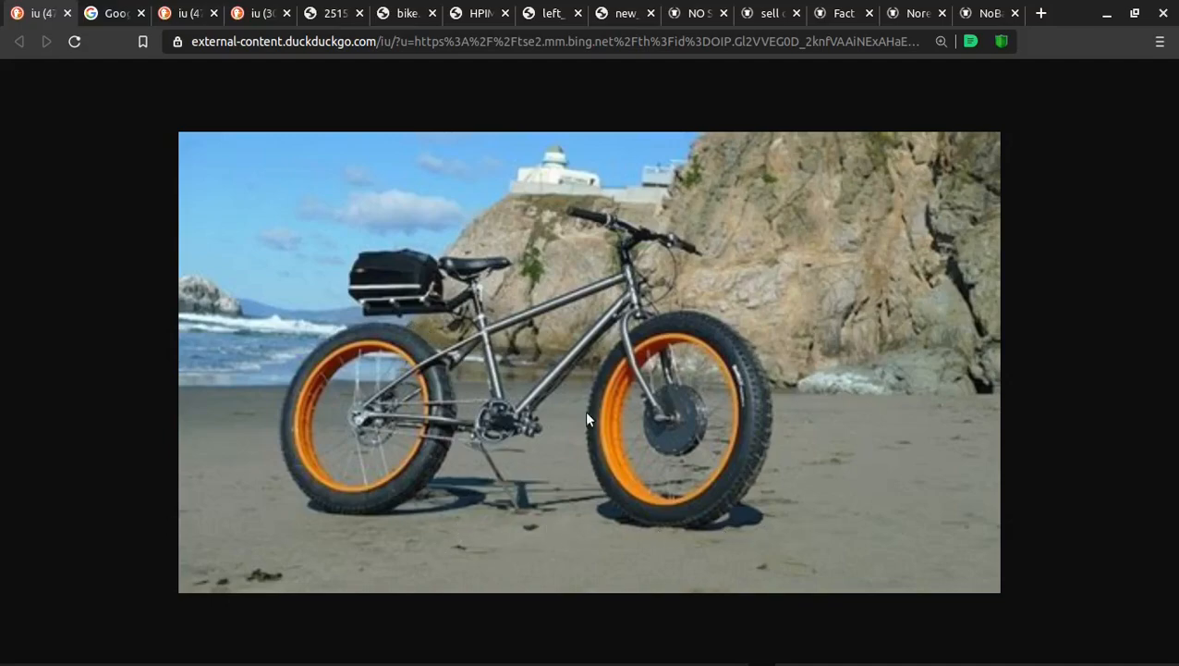
{"action": "mouse_move", "coordinate": [539, 562]}
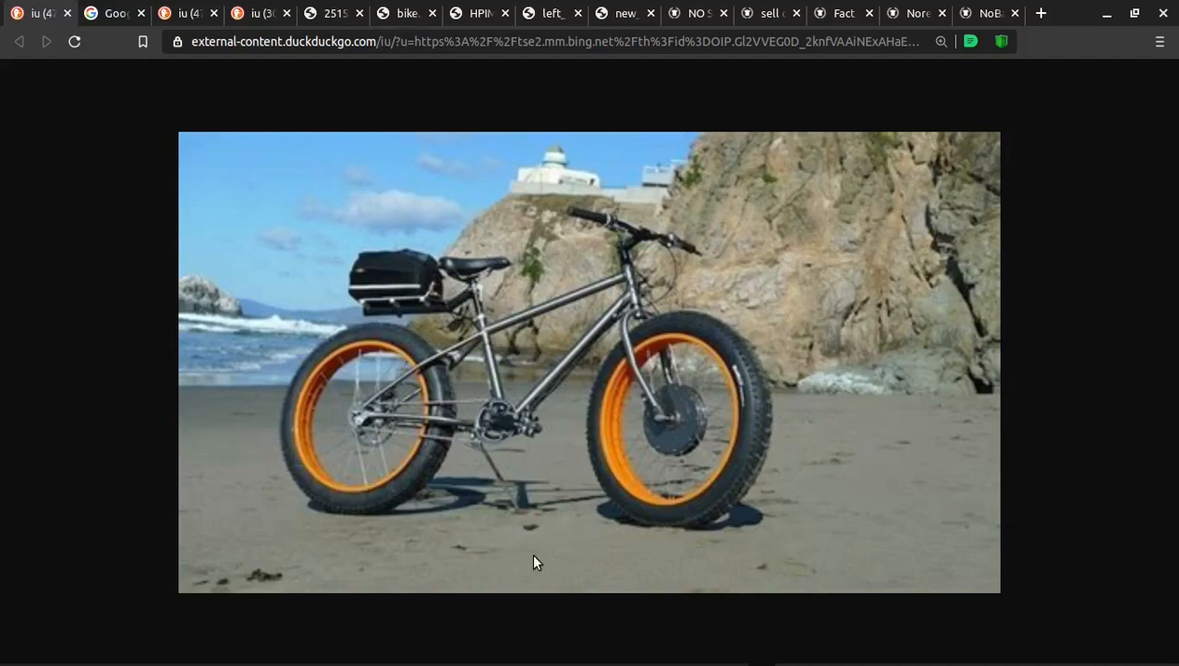
{"action": "mouse_move", "coordinate": [425, 303]}
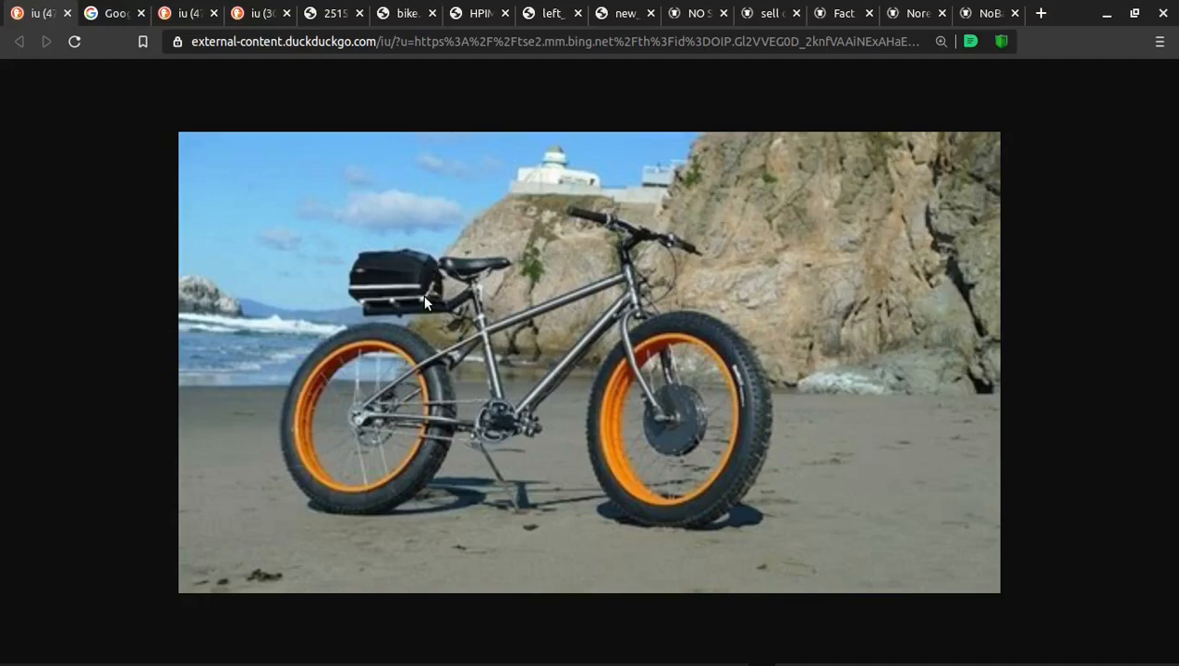
{"action": "mouse_move", "coordinate": [549, 318]}
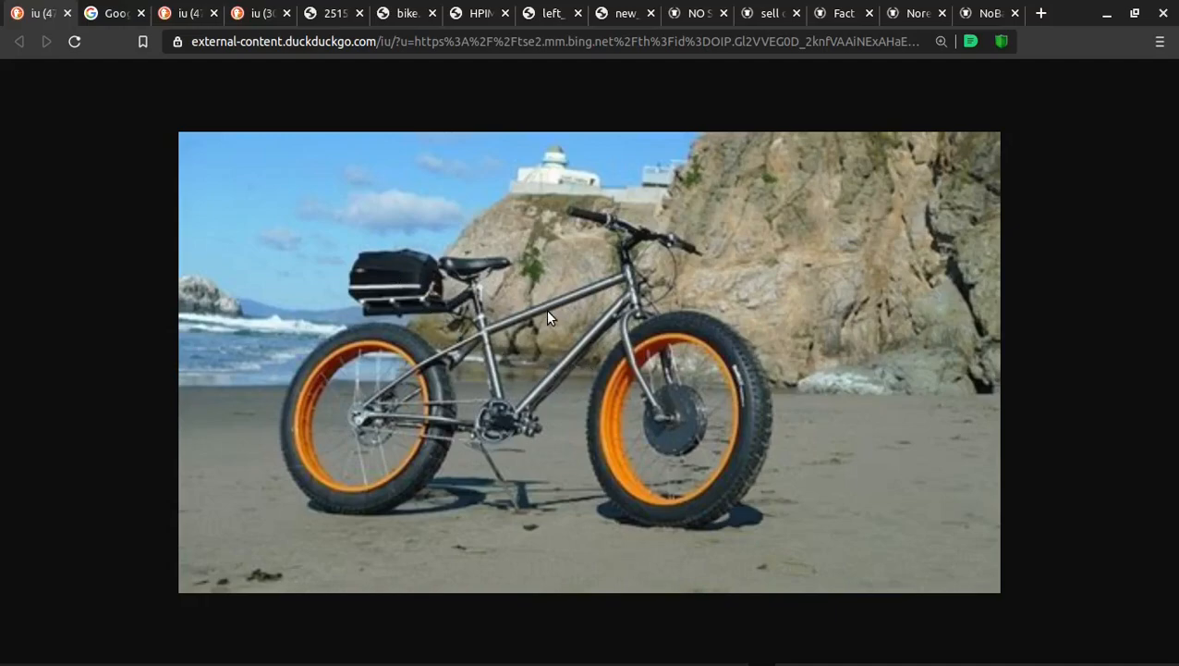
{"action": "mouse_move", "coordinate": [144, 33]}
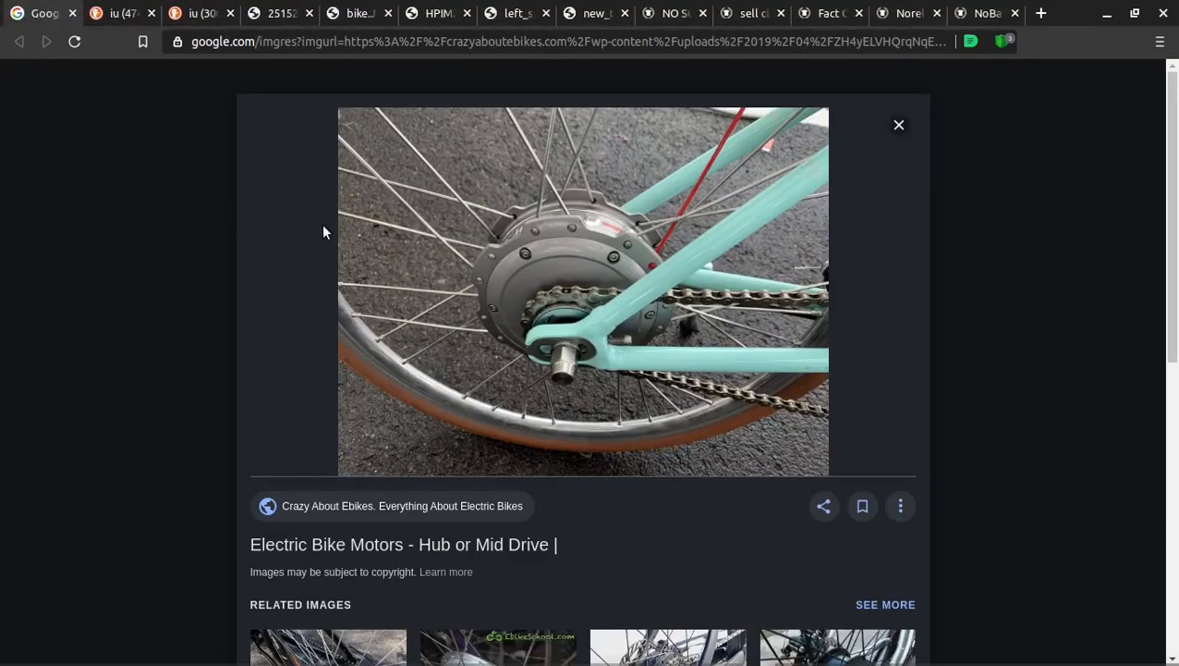
{"action": "mouse_move", "coordinate": [521, 288]}
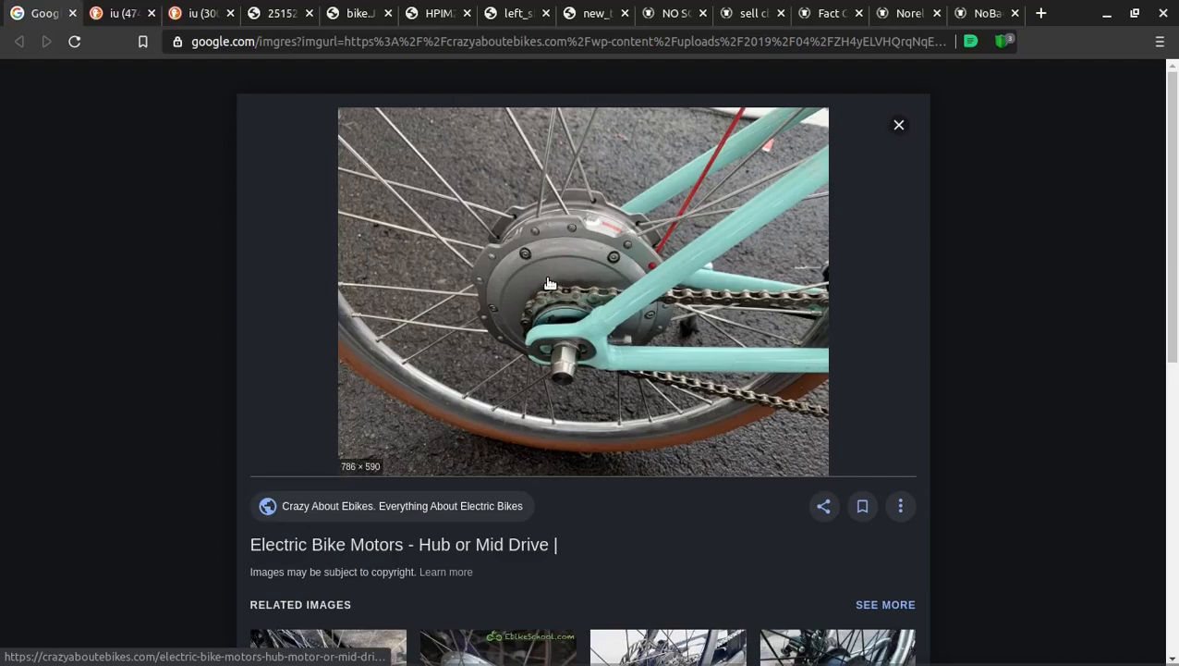
{"action": "mouse_move", "coordinate": [647, 206]}
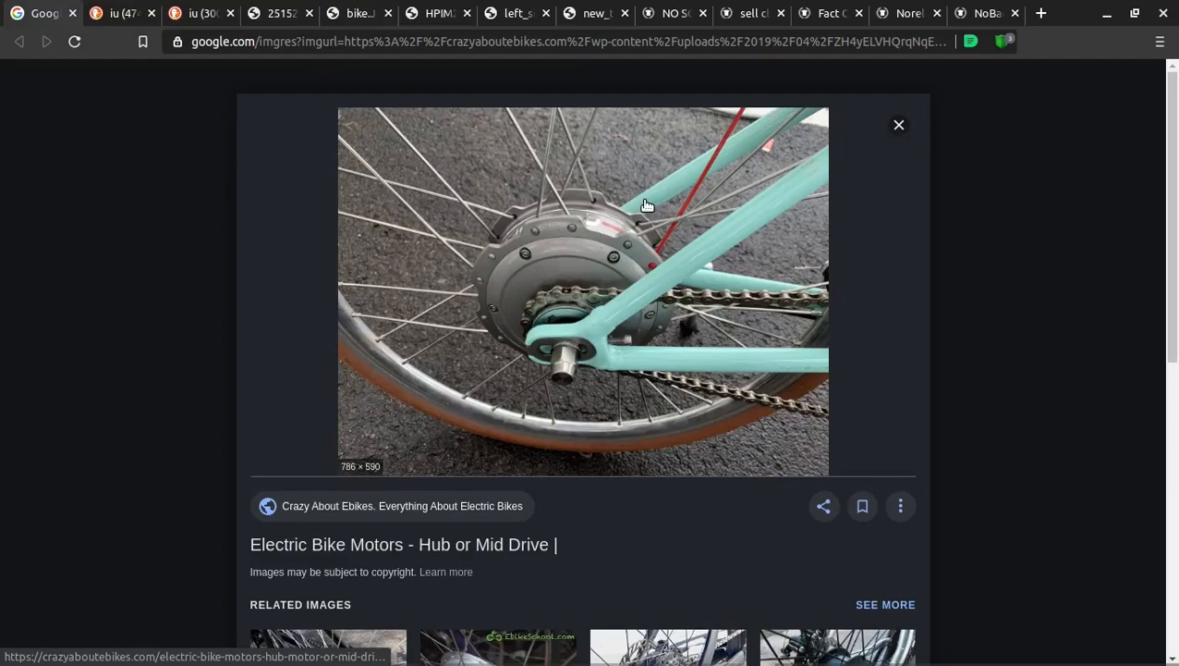
{"action": "mouse_move", "coordinate": [629, 218]}
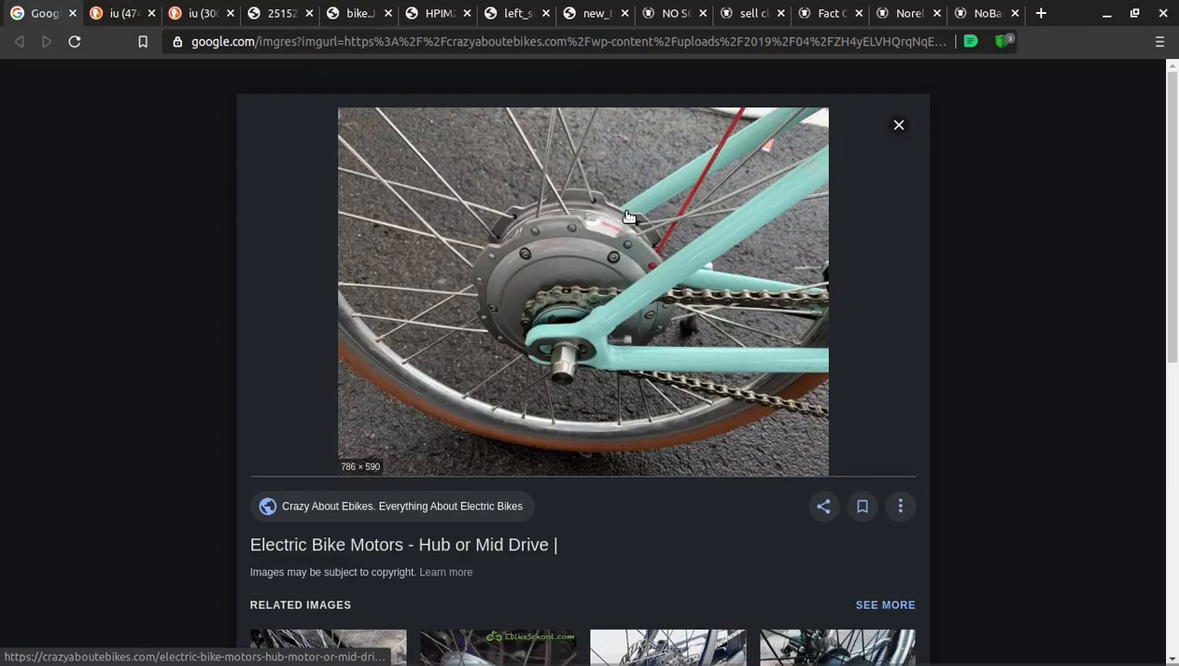
{"action": "mouse_move", "coordinate": [566, 363]}
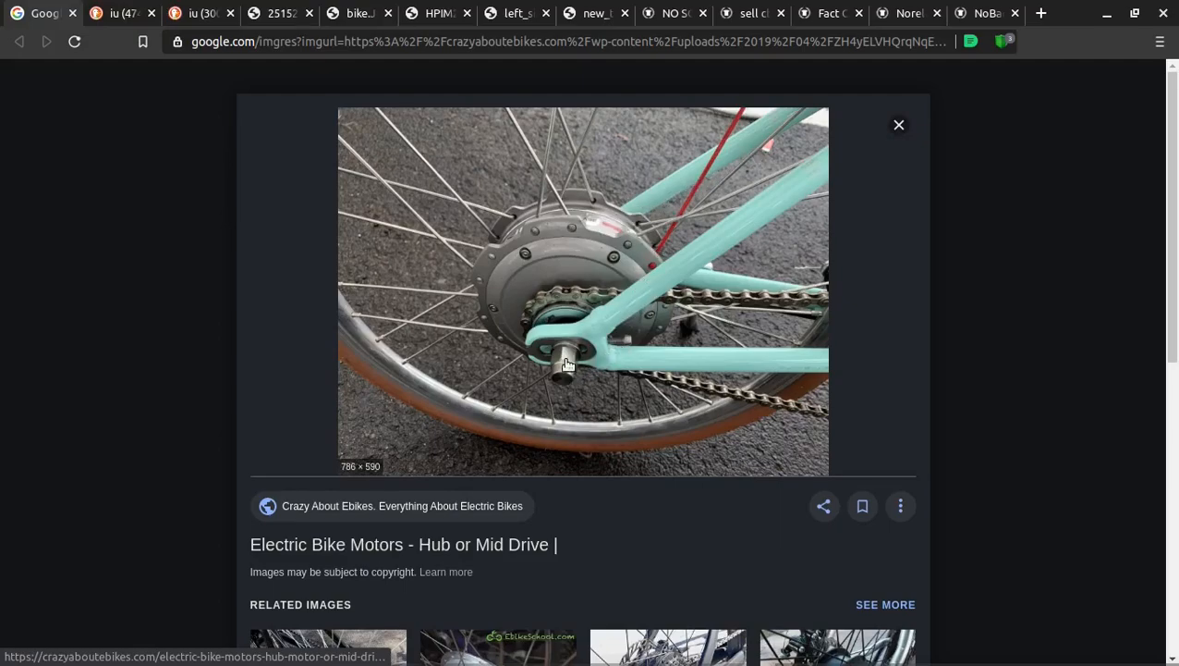
{"action": "mouse_move", "coordinate": [595, 205]}
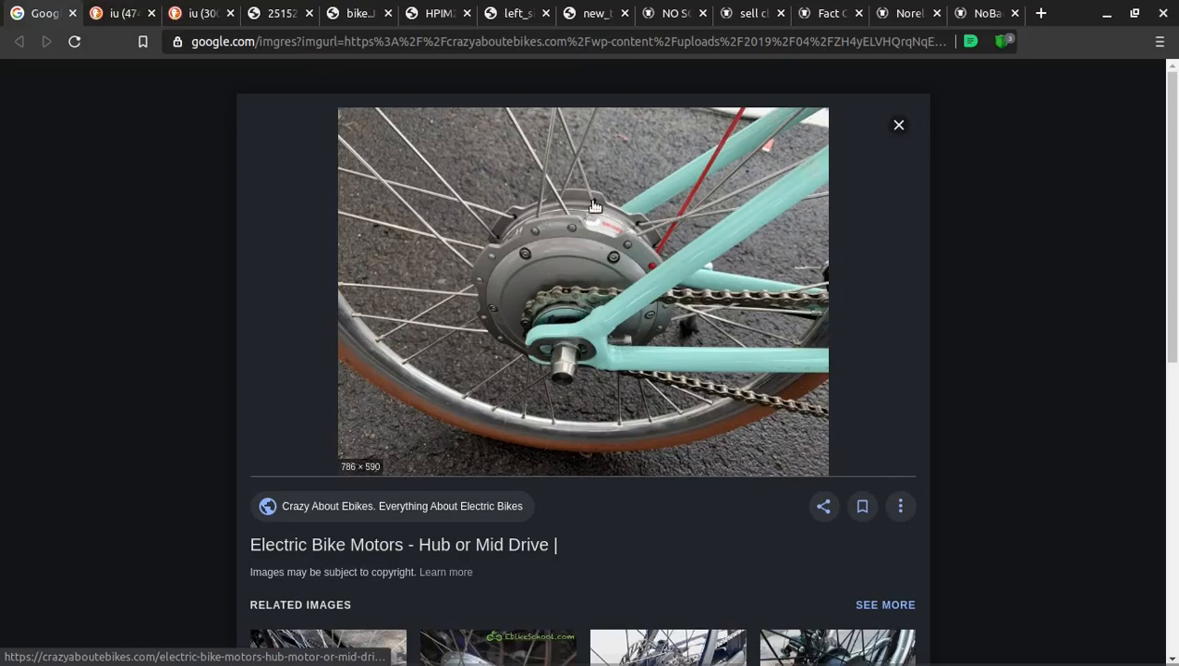
{"action": "mouse_move", "coordinate": [599, 172]}
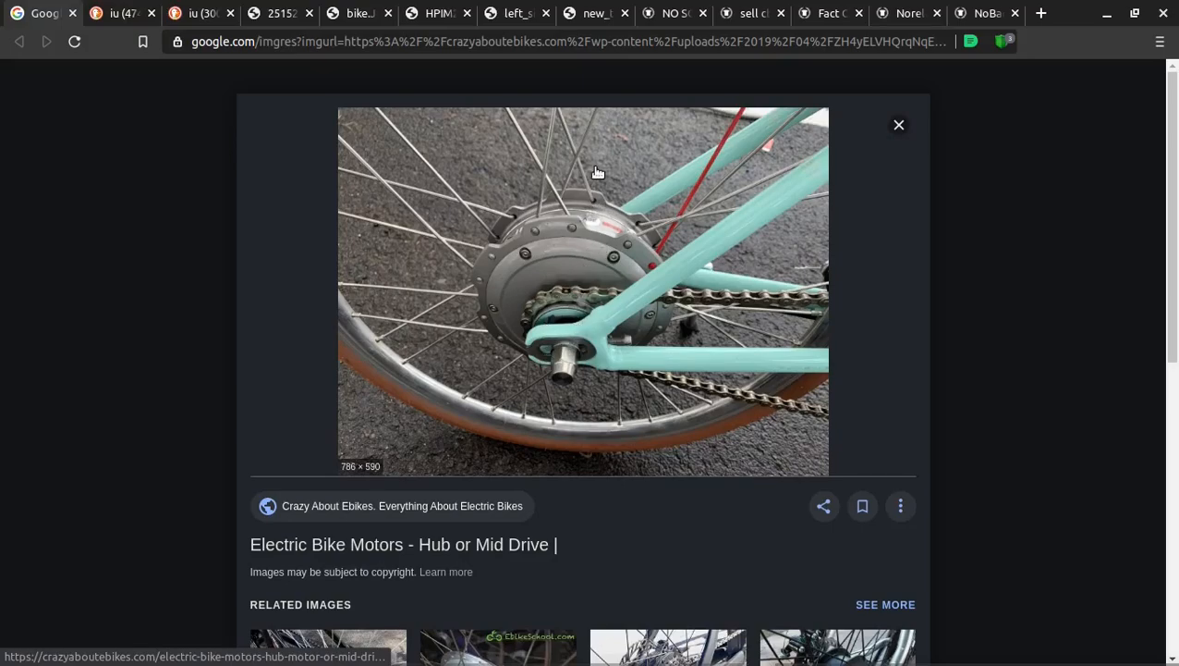
{"action": "mouse_move", "coordinate": [558, 325]}
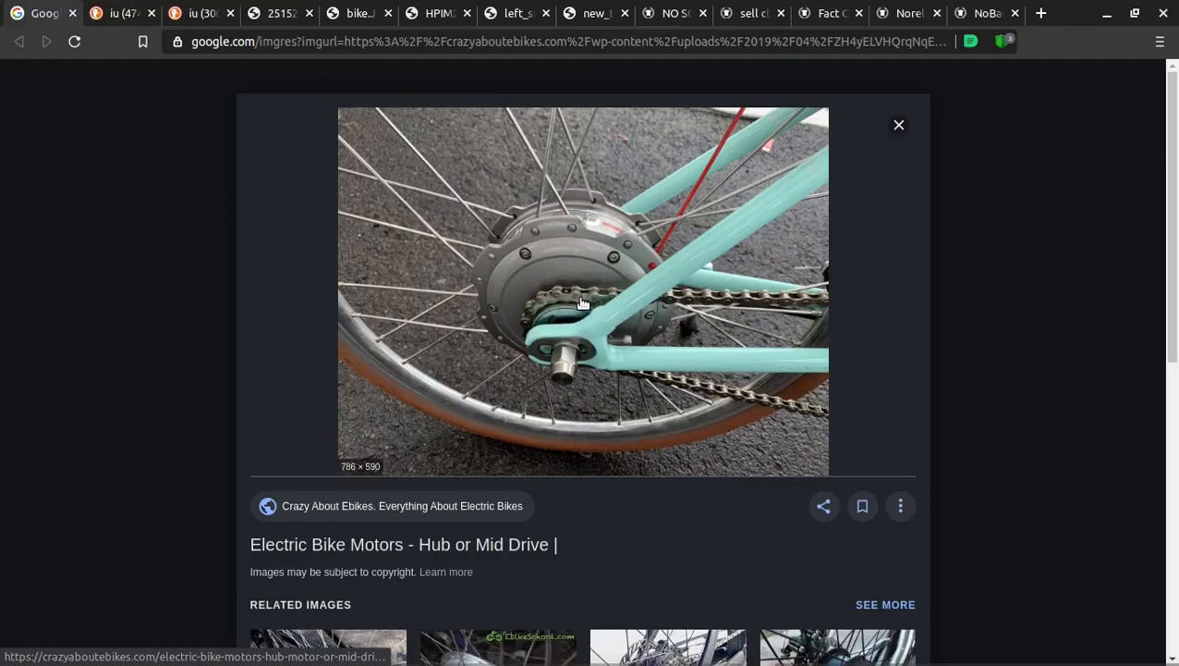
{"action": "mouse_move", "coordinate": [577, 294]}
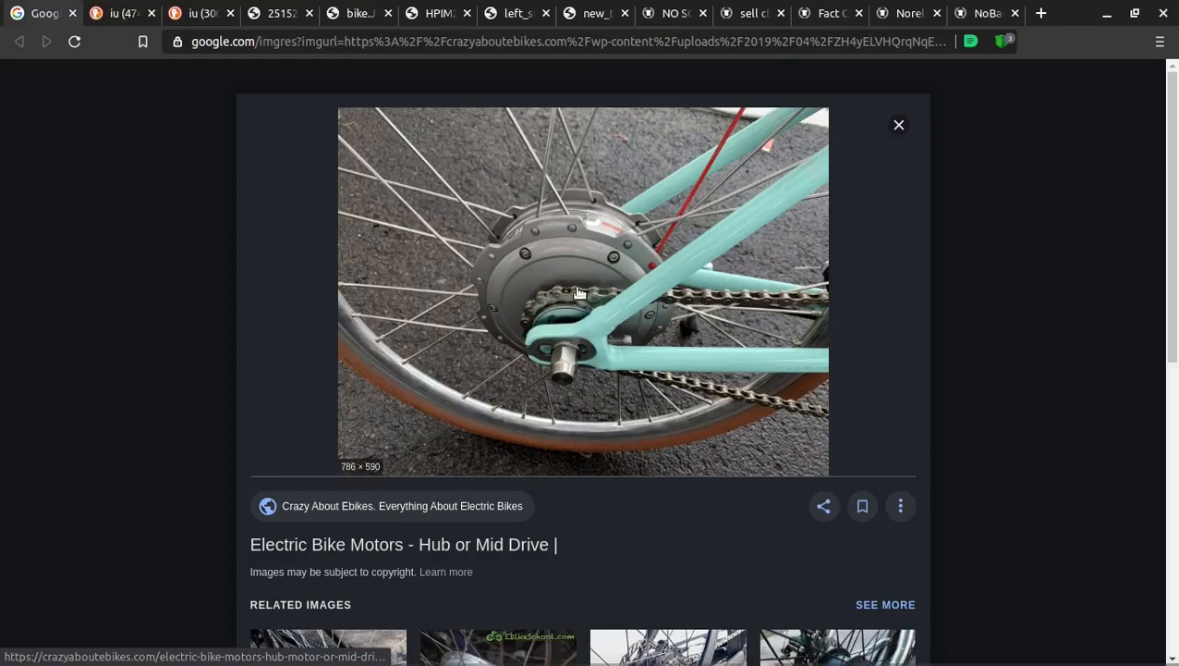
{"action": "mouse_move", "coordinate": [573, 377]}
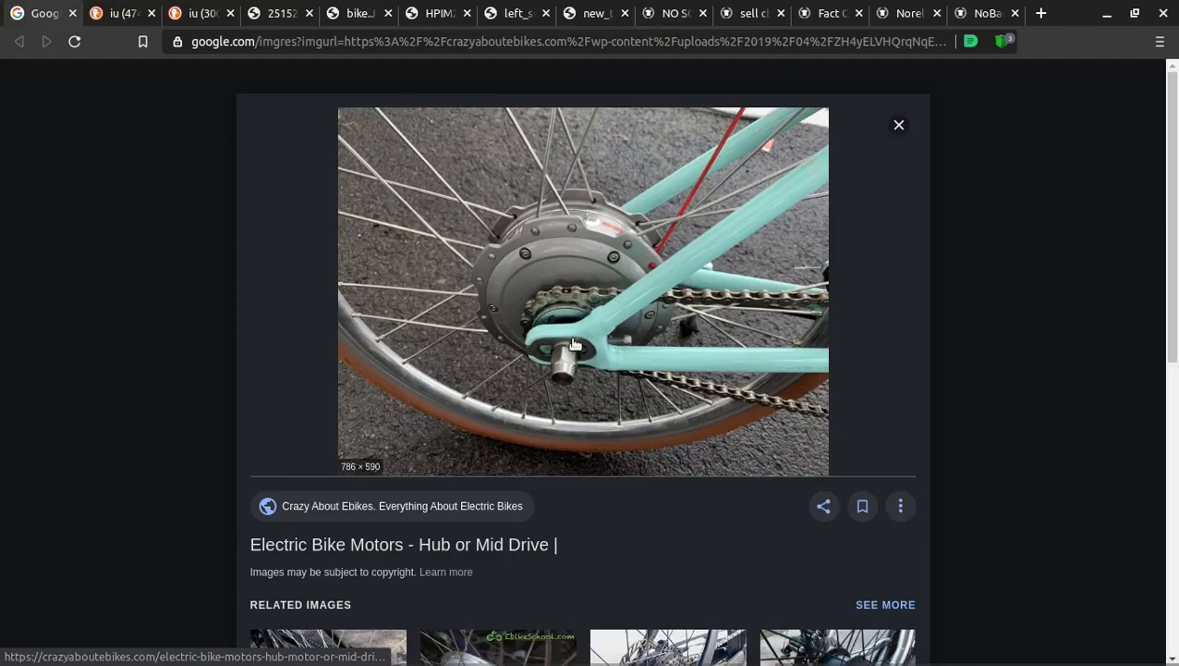
{"action": "mouse_move", "coordinate": [588, 403]}
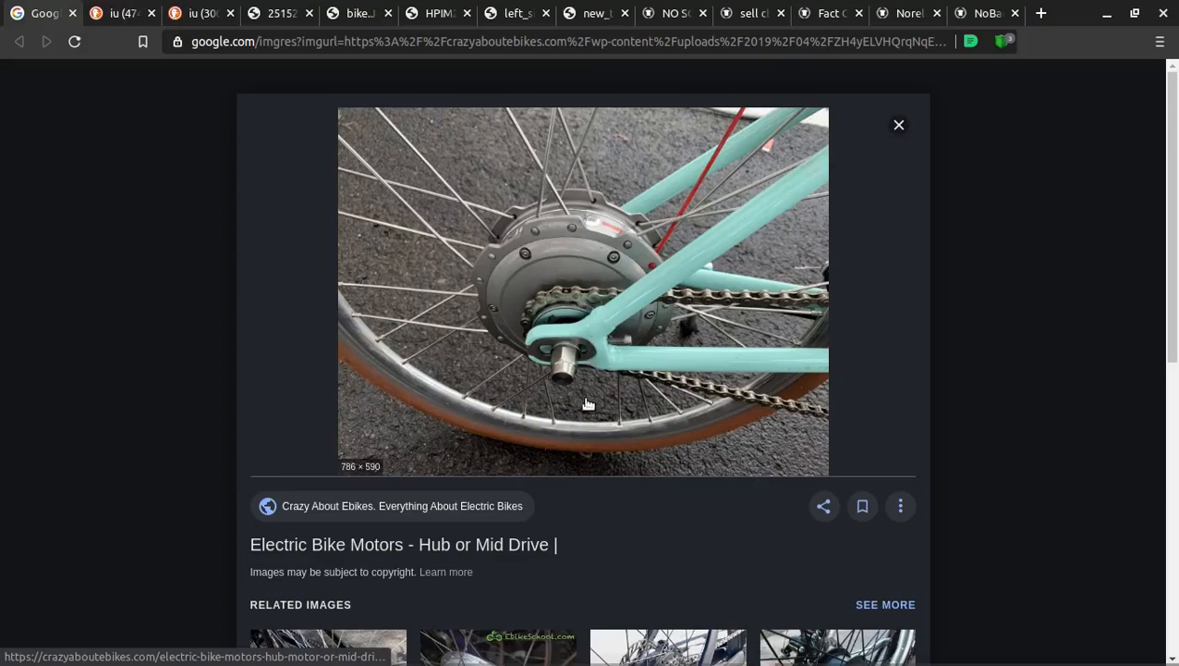
{"action": "mouse_move", "coordinate": [595, 223]}
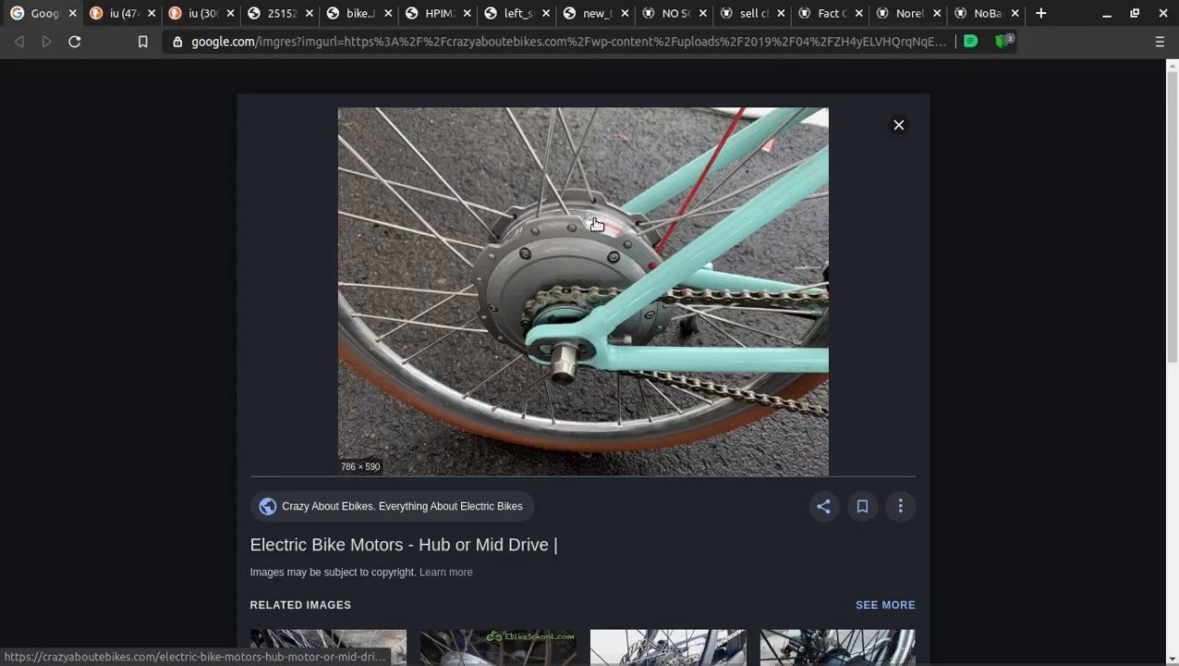
{"action": "mouse_move", "coordinate": [558, 374]}
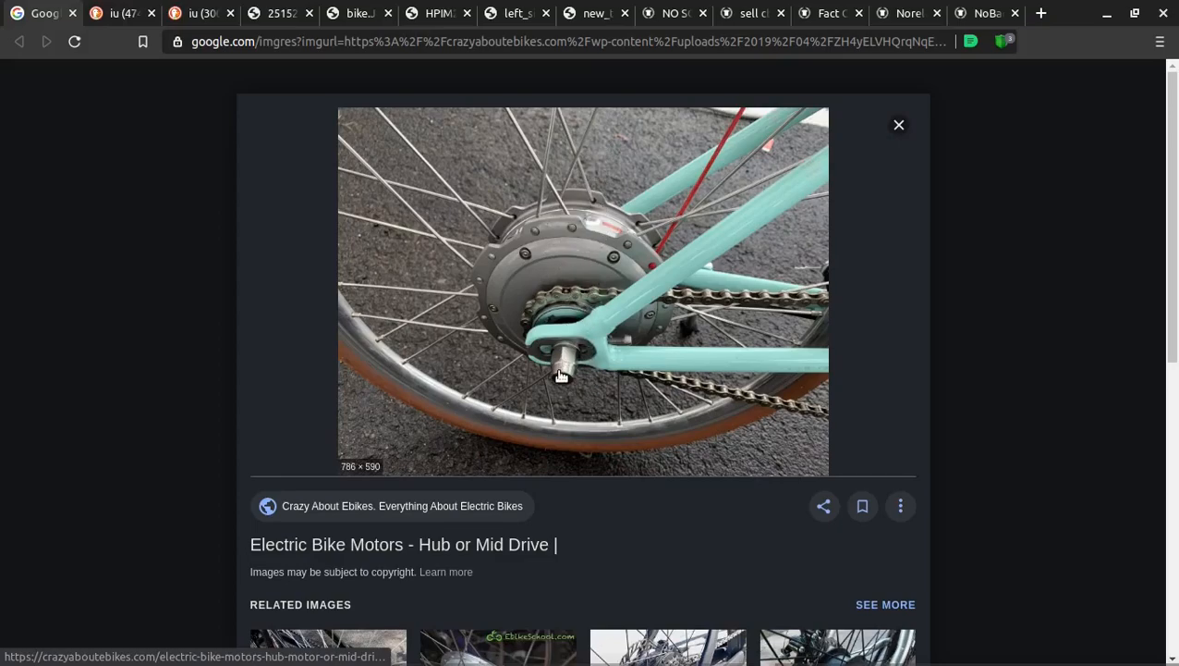
{"action": "mouse_move", "coordinate": [573, 299]}
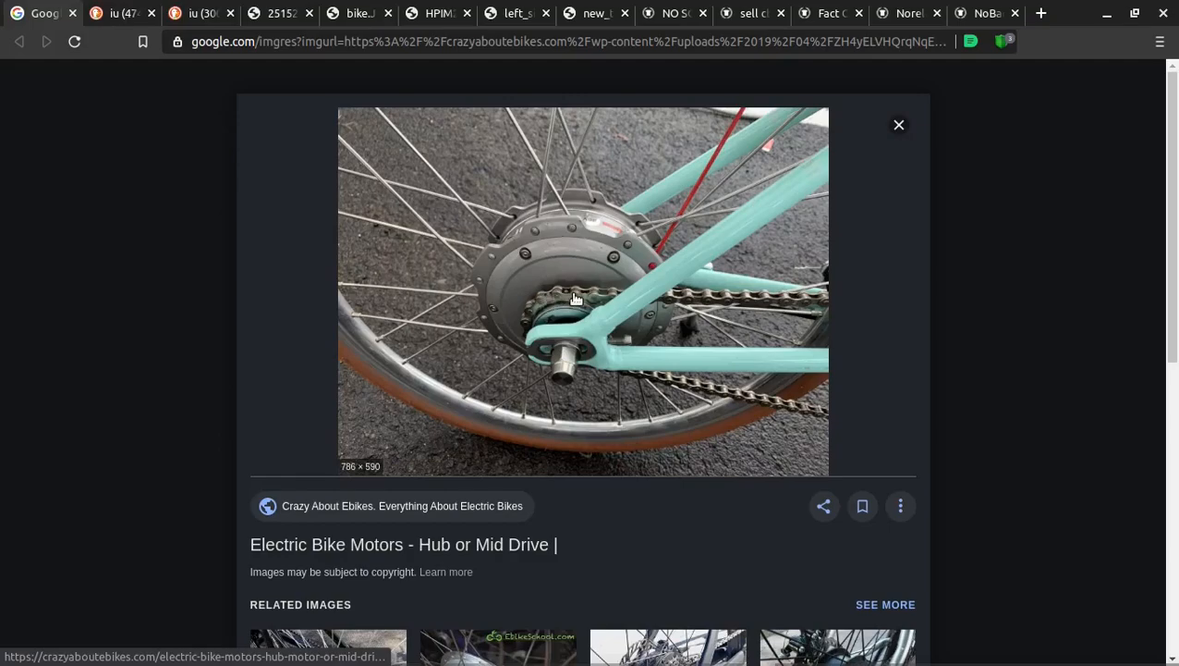
{"action": "mouse_move", "coordinate": [499, 226]}
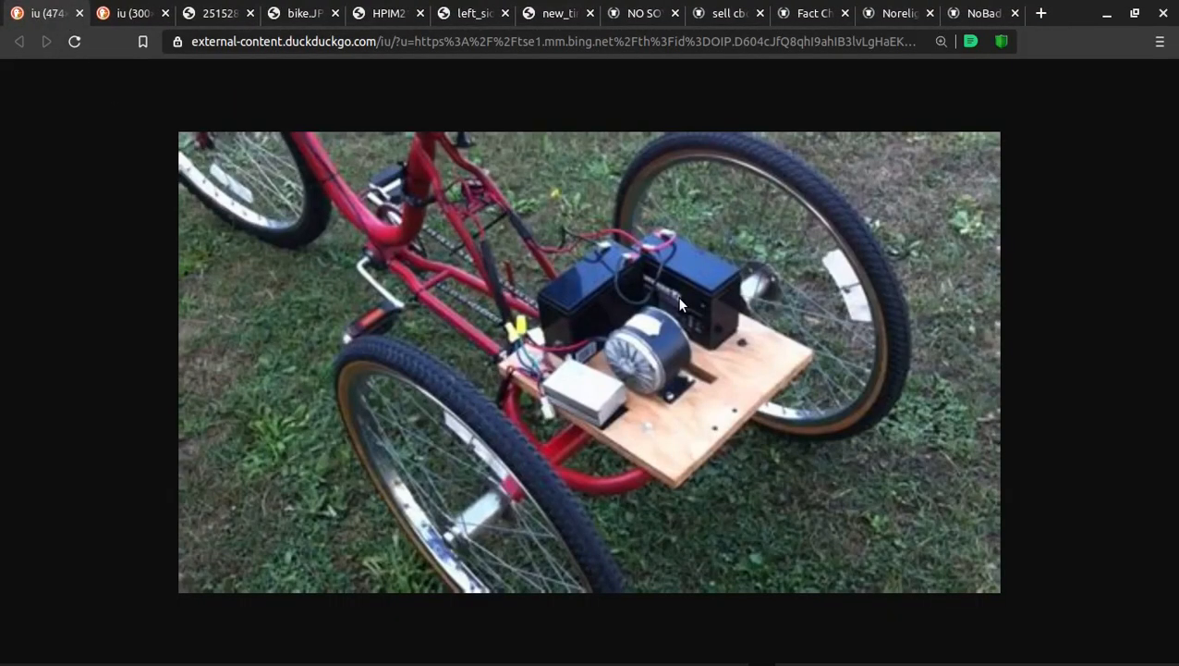
{"action": "mouse_move", "coordinate": [765, 427]}
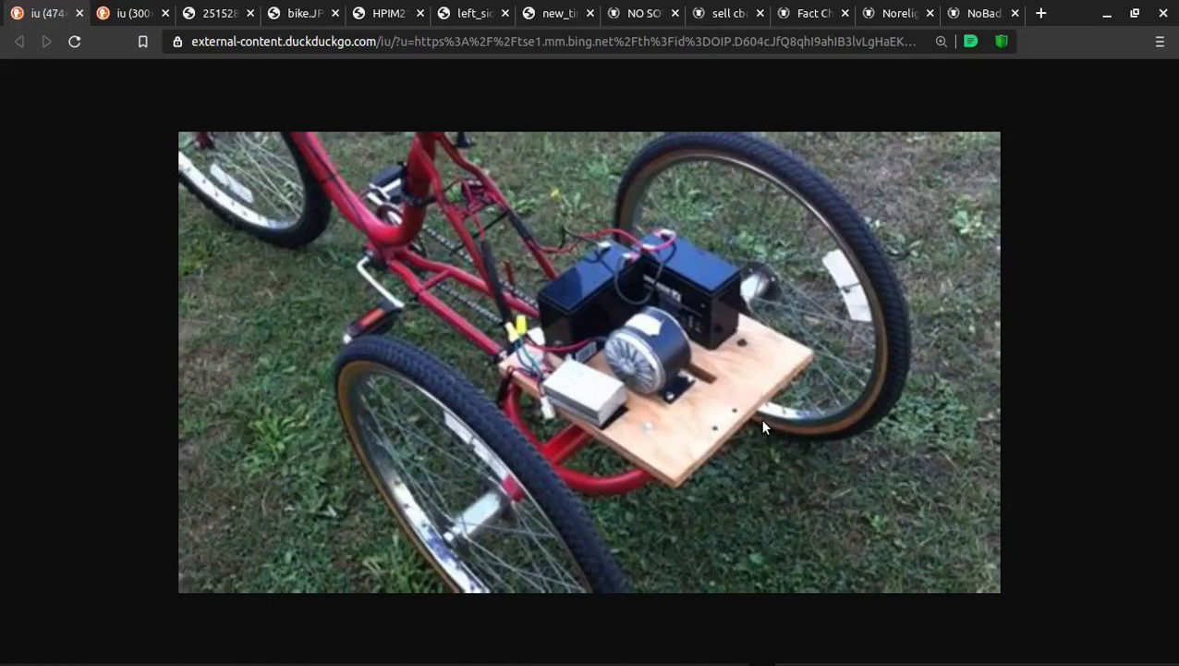
{"action": "mouse_move", "coordinate": [711, 253]}
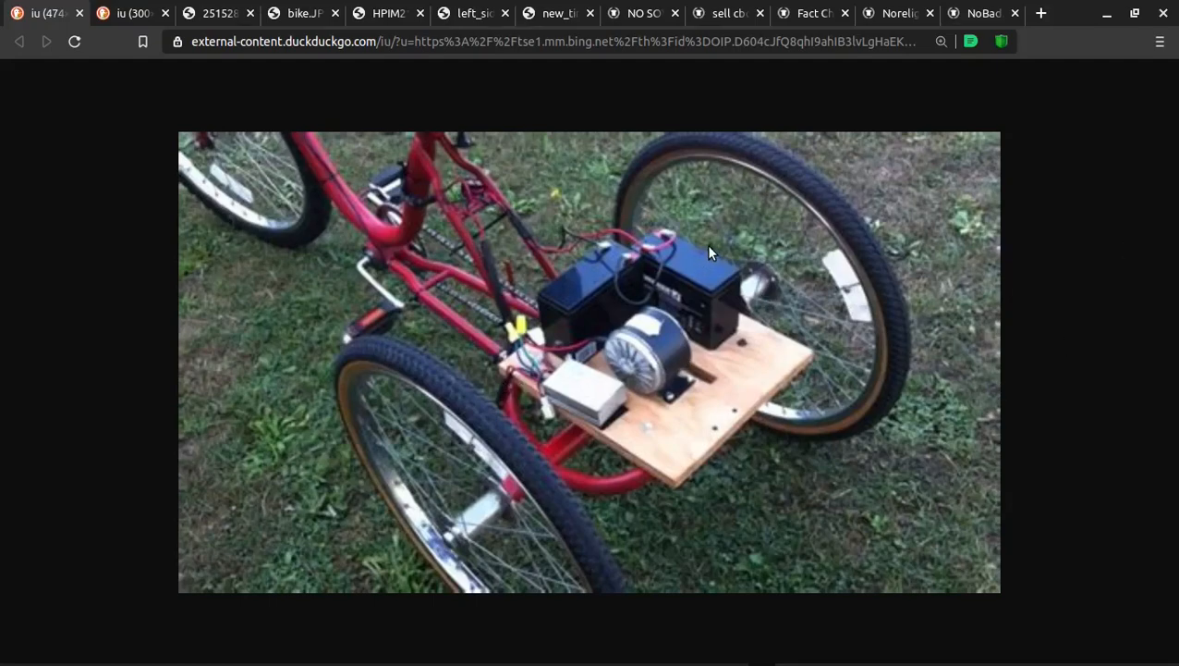
{"action": "mouse_move", "coordinate": [686, 346]}
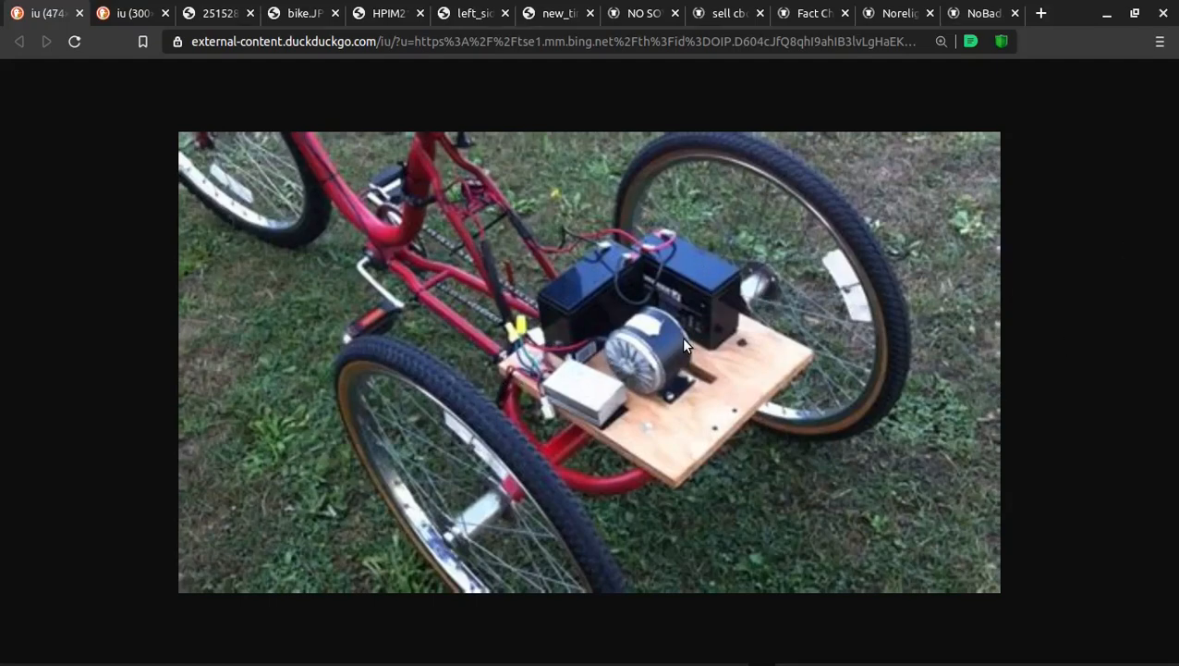
{"action": "mouse_move", "coordinate": [613, 361]}
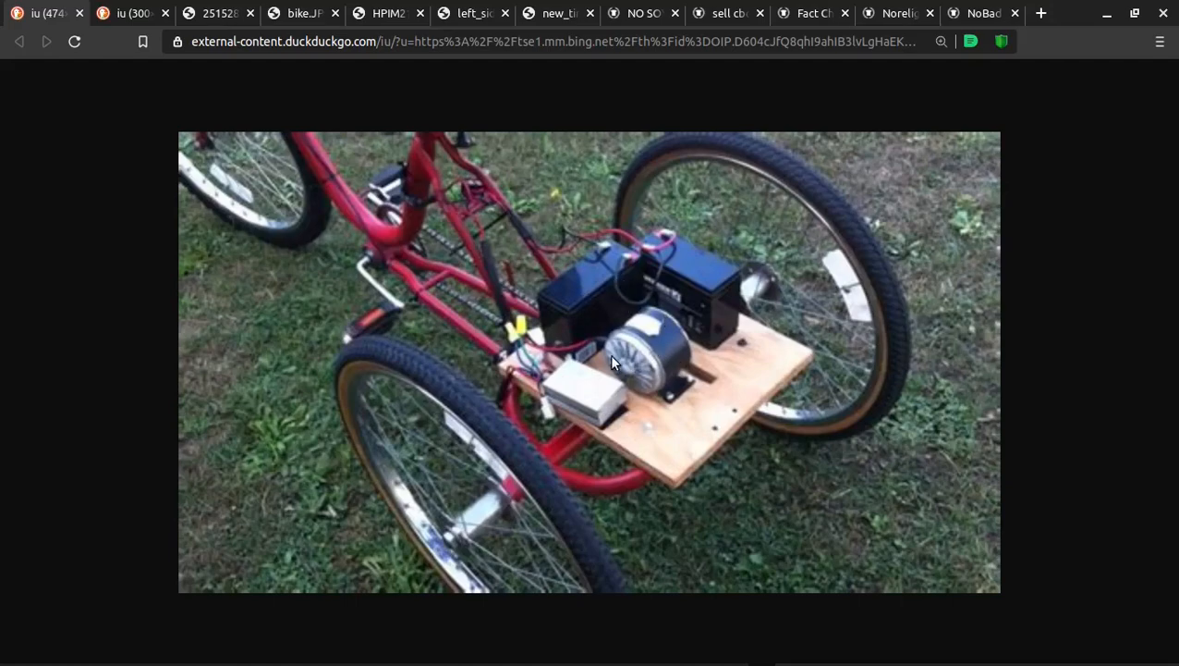
{"action": "mouse_move", "coordinate": [691, 298]}
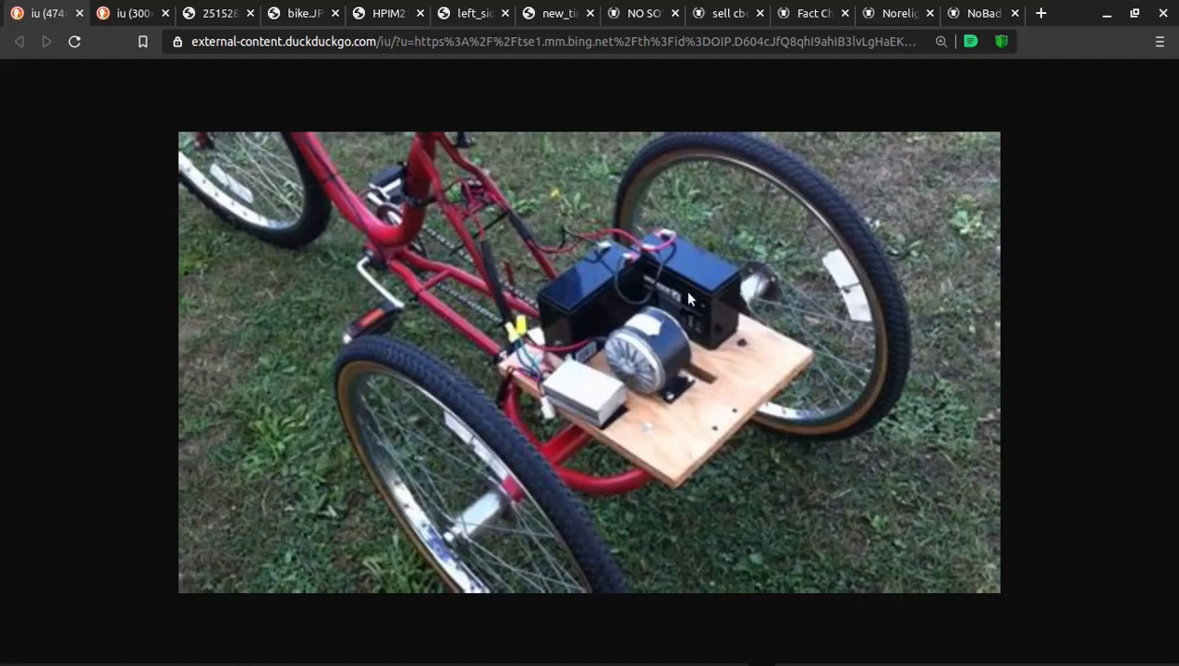
{"action": "mouse_move", "coordinate": [647, 335]}
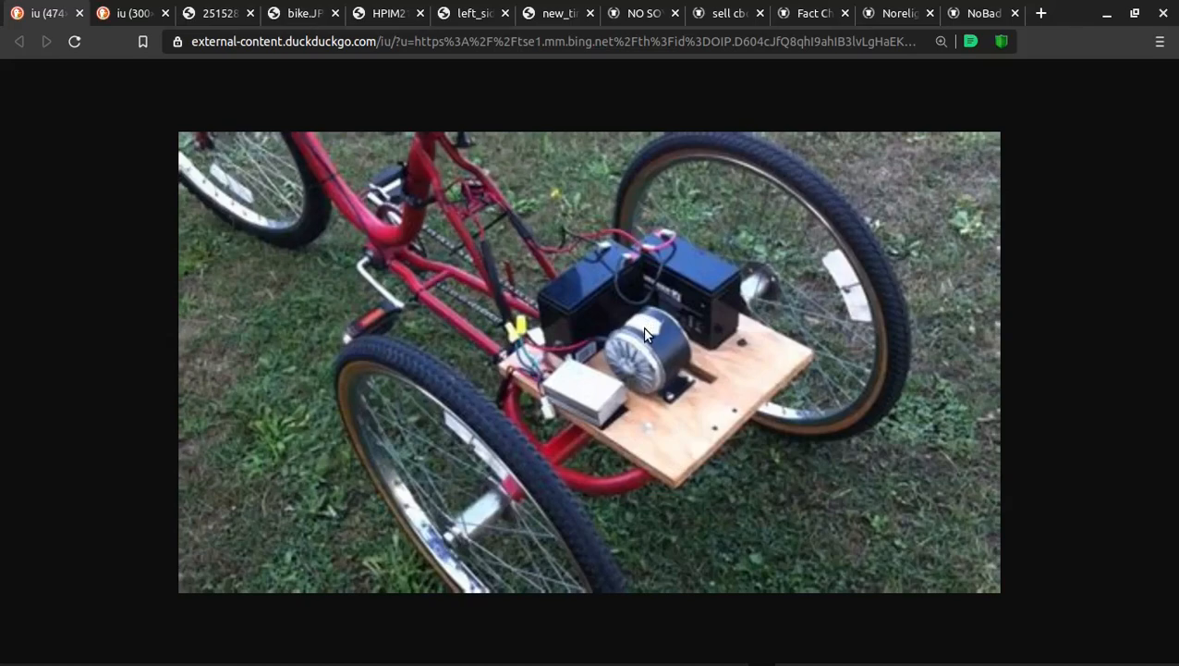
{"action": "mouse_move", "coordinate": [654, 355]}
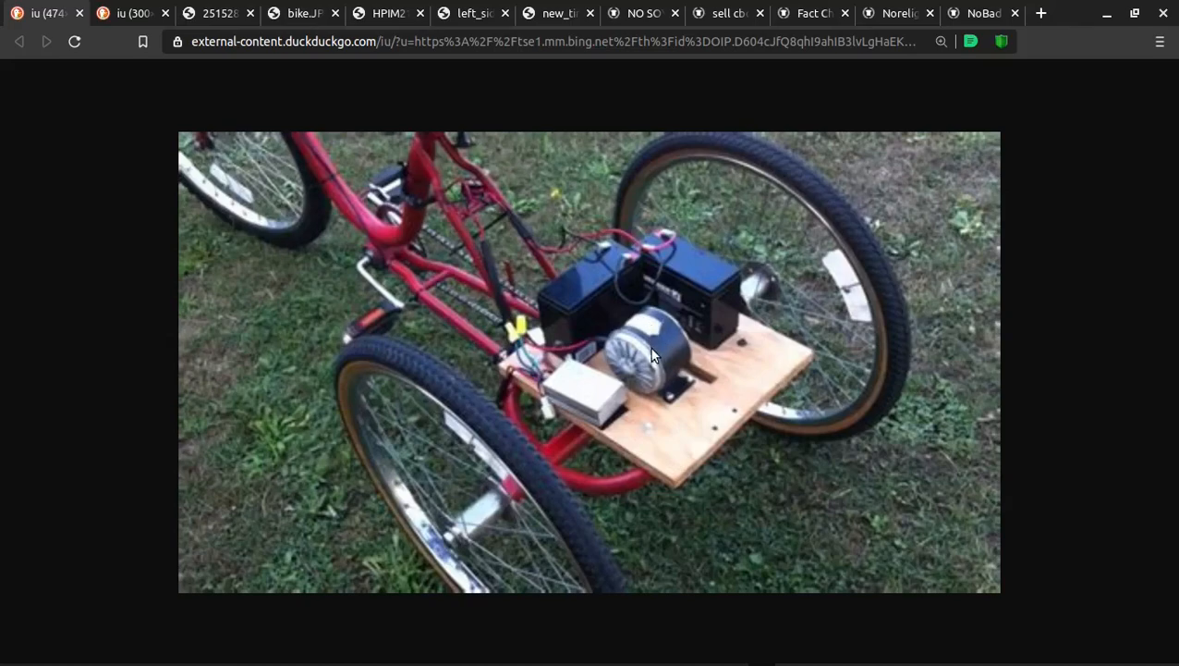
{"action": "mouse_move", "coordinate": [510, 475]}
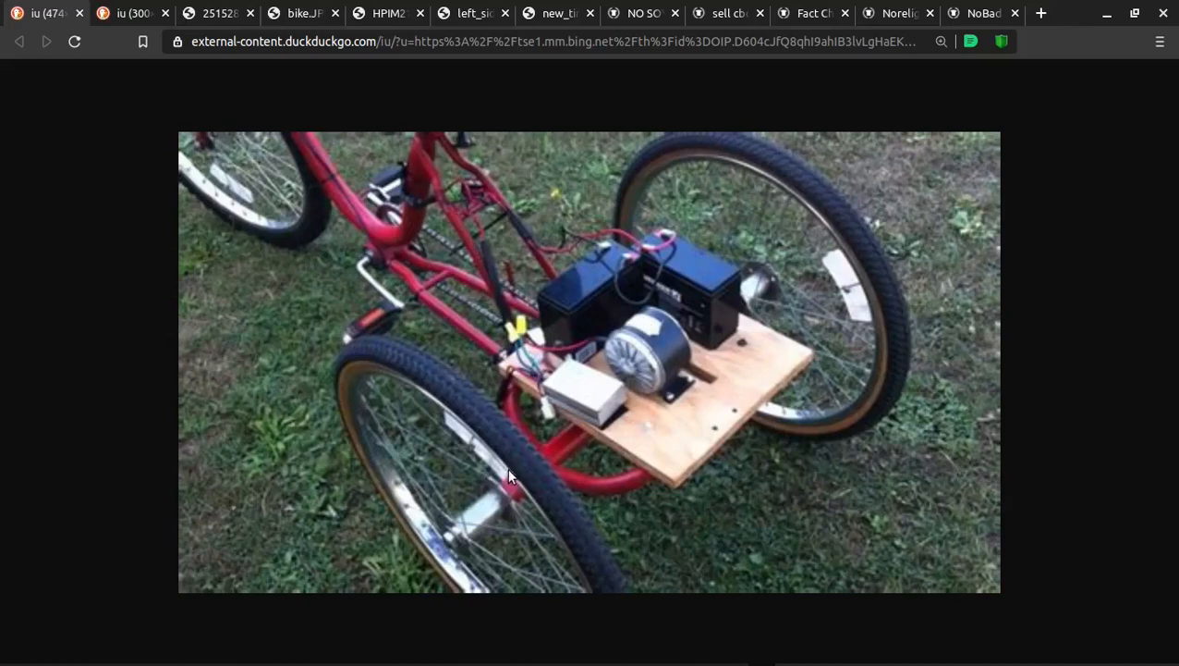
{"action": "mouse_move", "coordinate": [610, 427]}
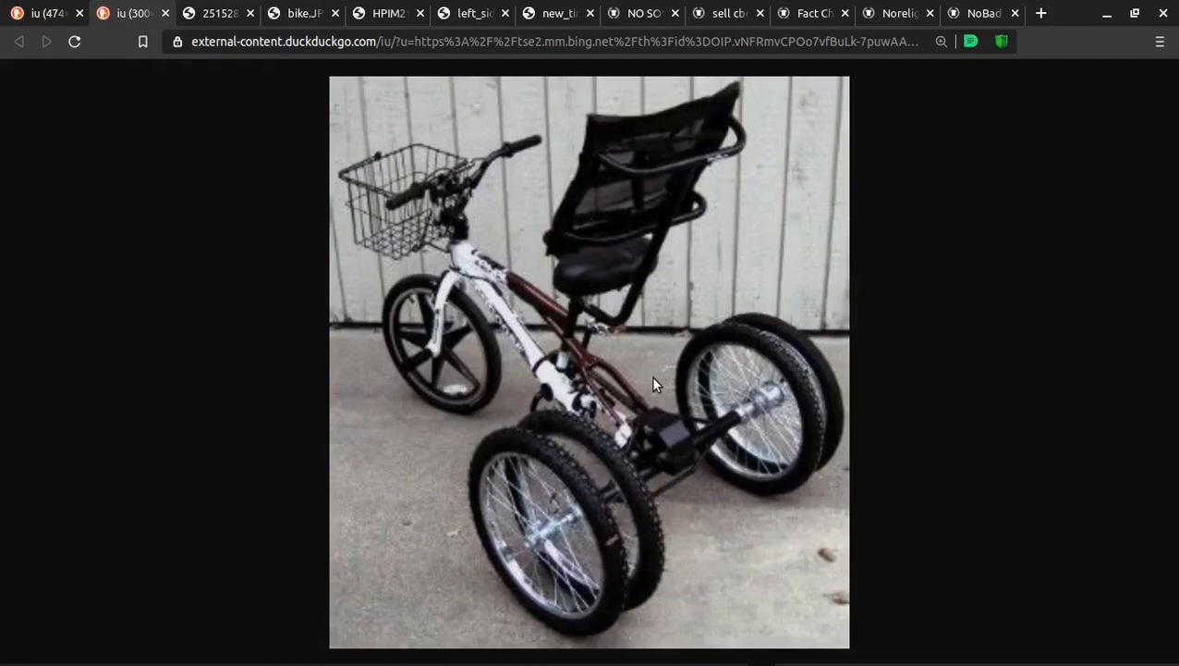
{"action": "mouse_move", "coordinate": [609, 248]}
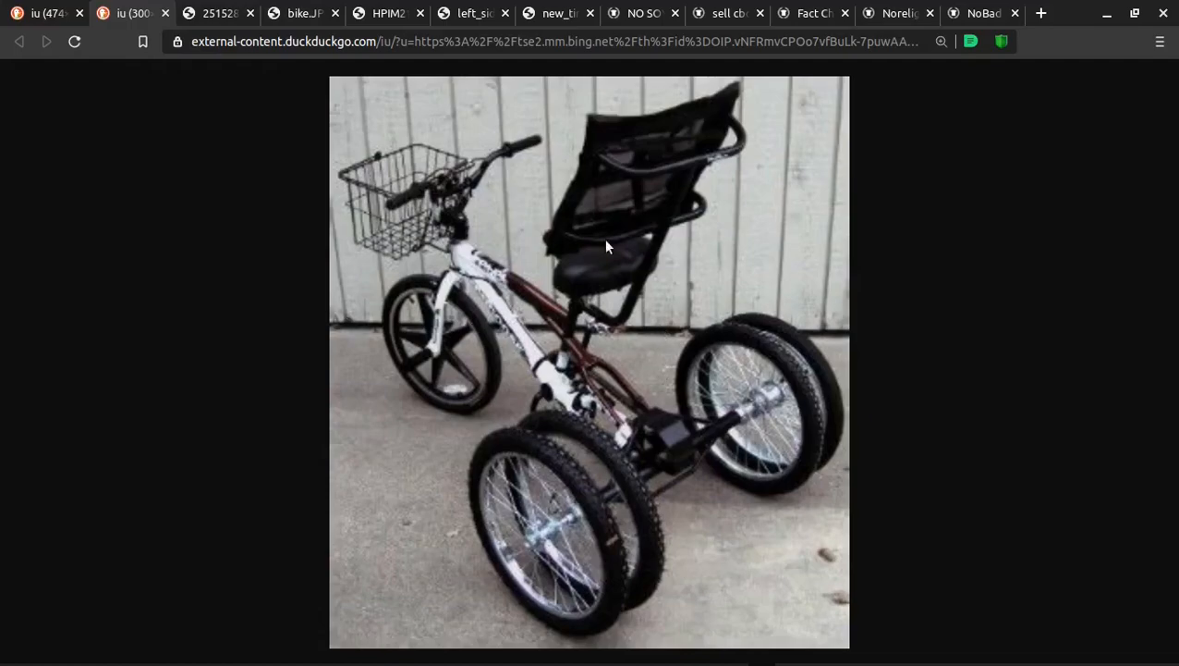
{"action": "mouse_move", "coordinate": [551, 521]}
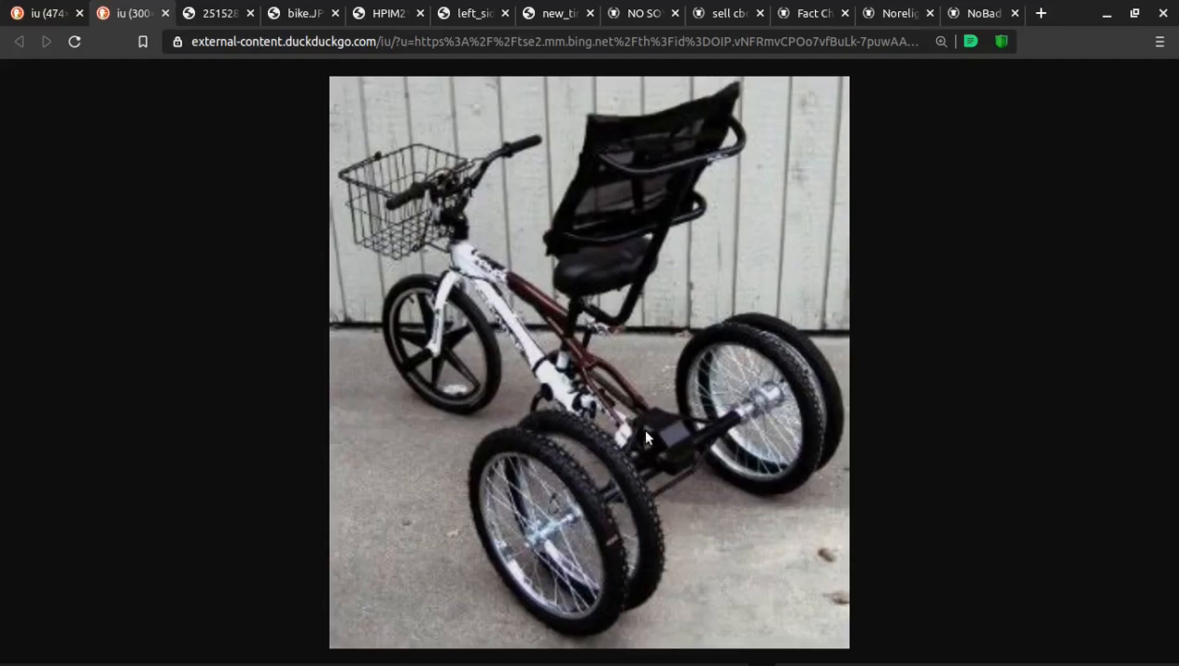
{"action": "mouse_move", "coordinate": [688, 372]}
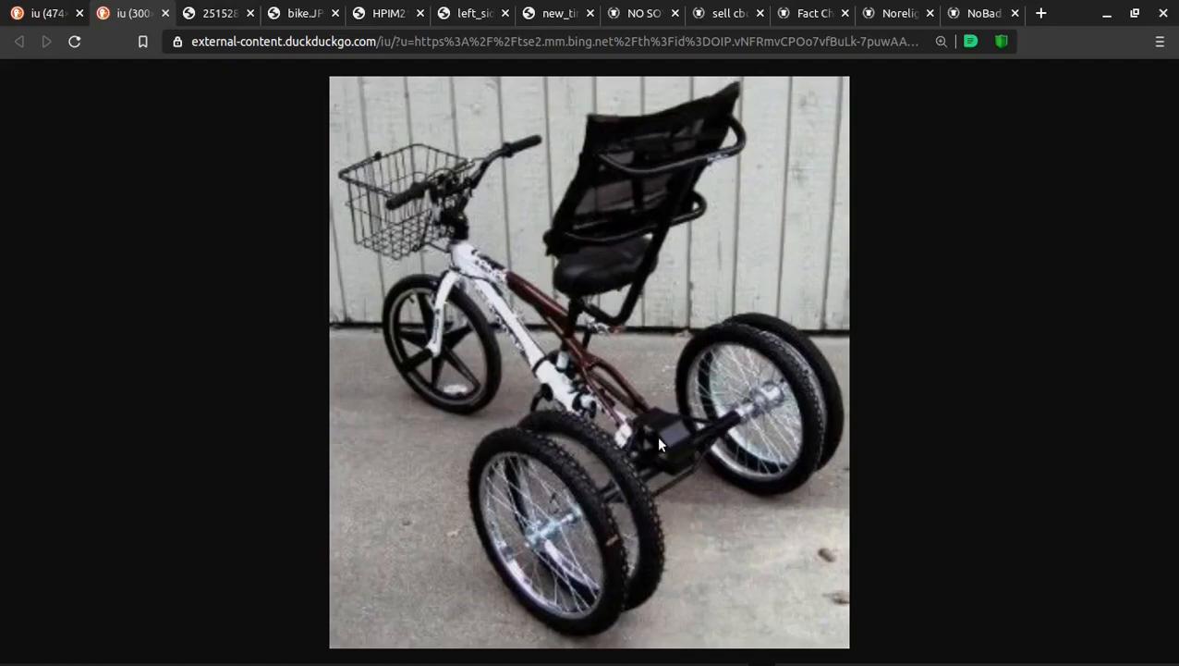
{"action": "mouse_move", "coordinate": [666, 458]}
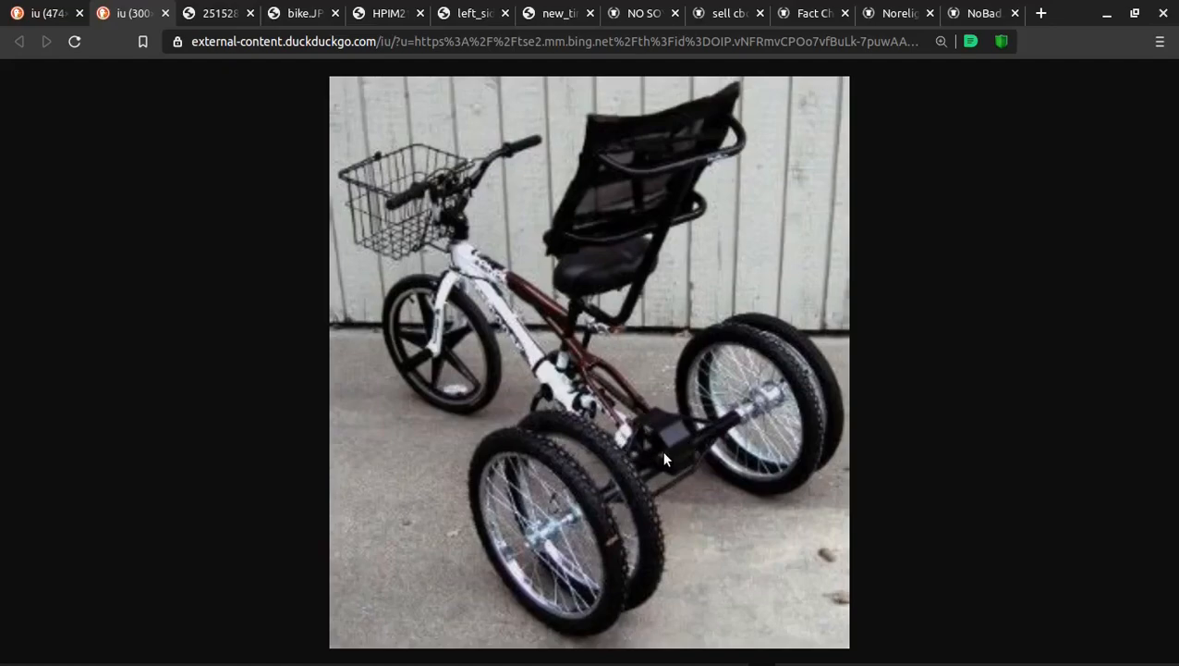
{"action": "mouse_move", "coordinate": [671, 409]}
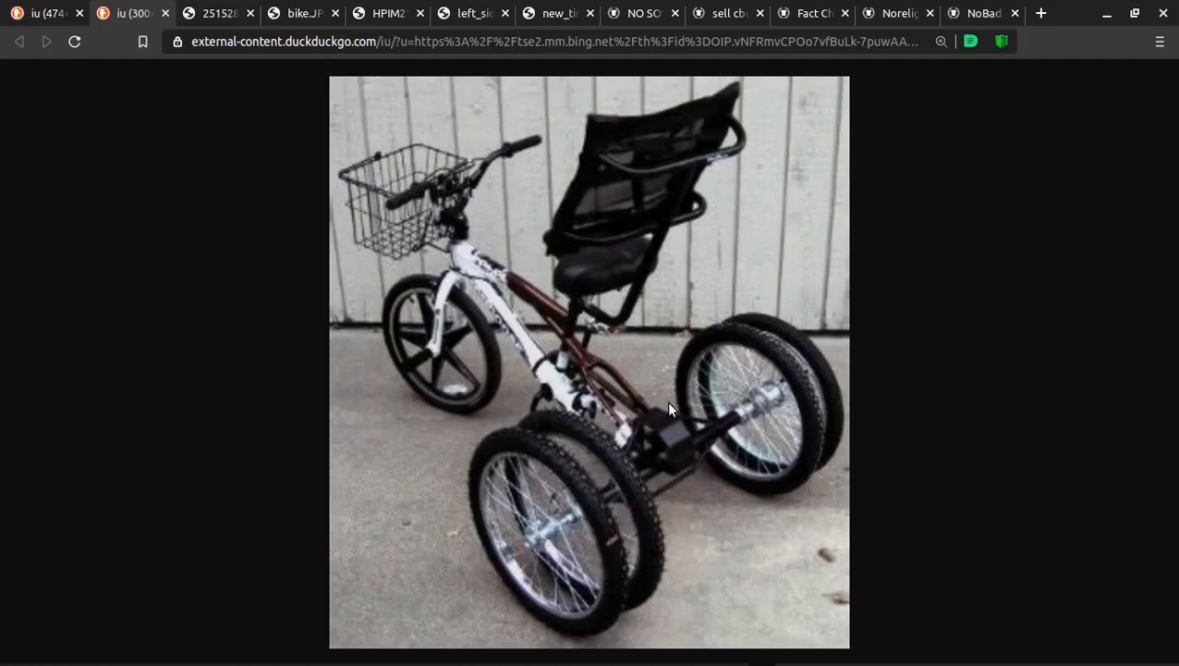
{"action": "mouse_move", "coordinate": [514, 248]}
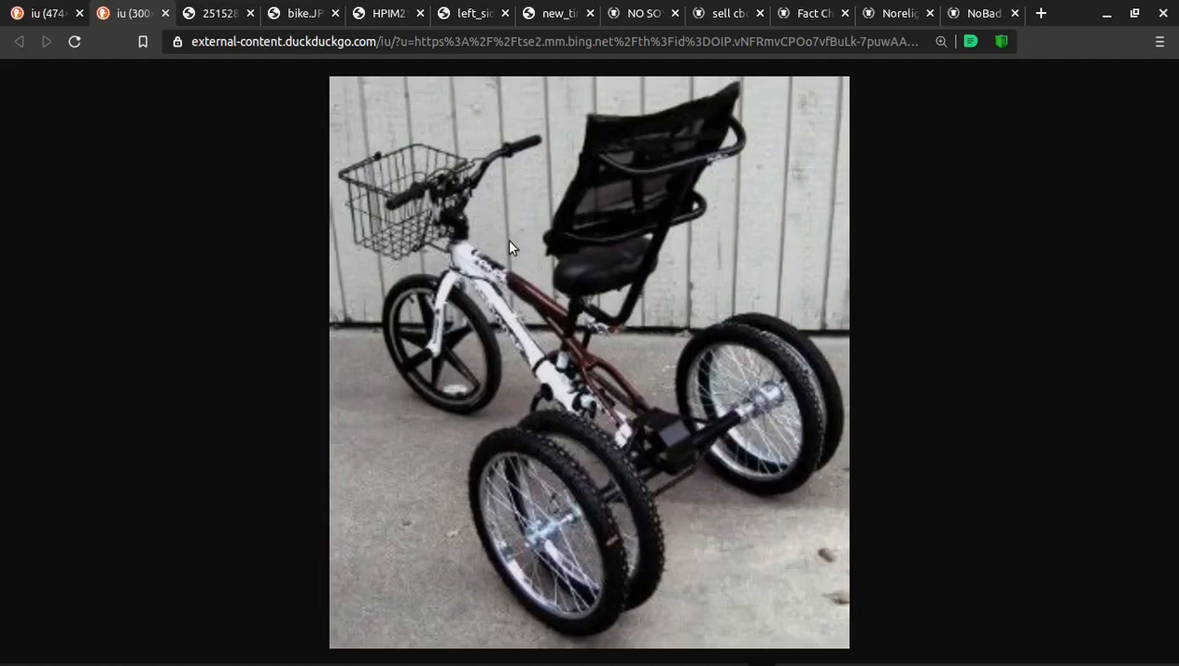
{"action": "mouse_move", "coordinate": [666, 434]}
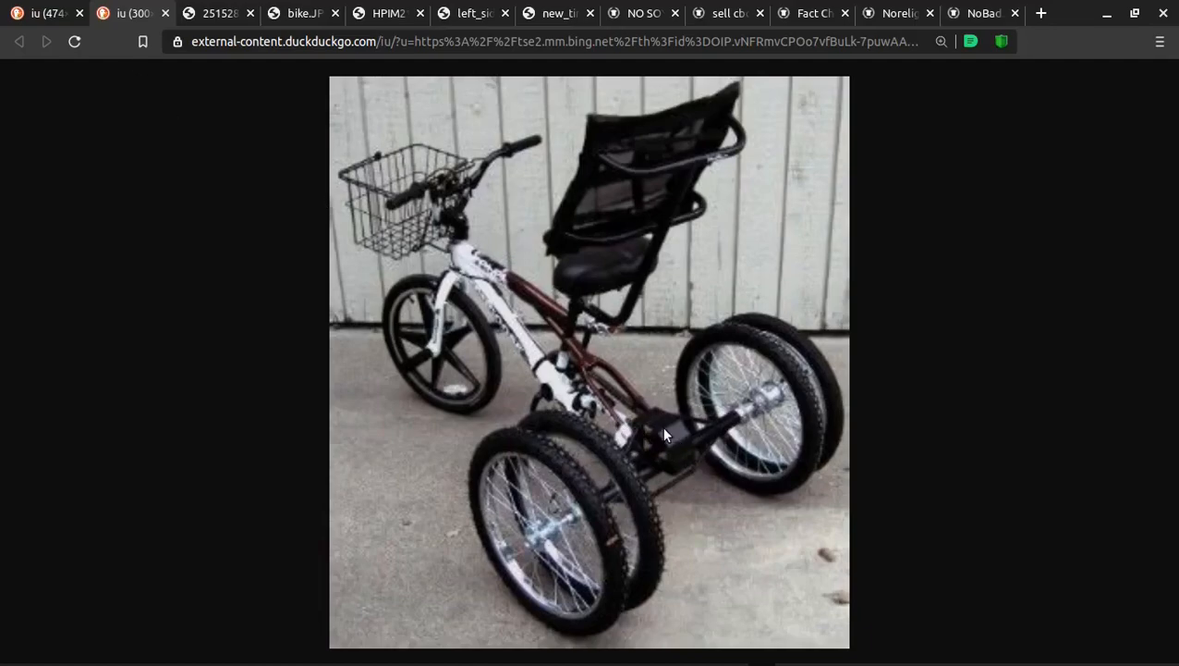
{"action": "mouse_move", "coordinate": [671, 453]}
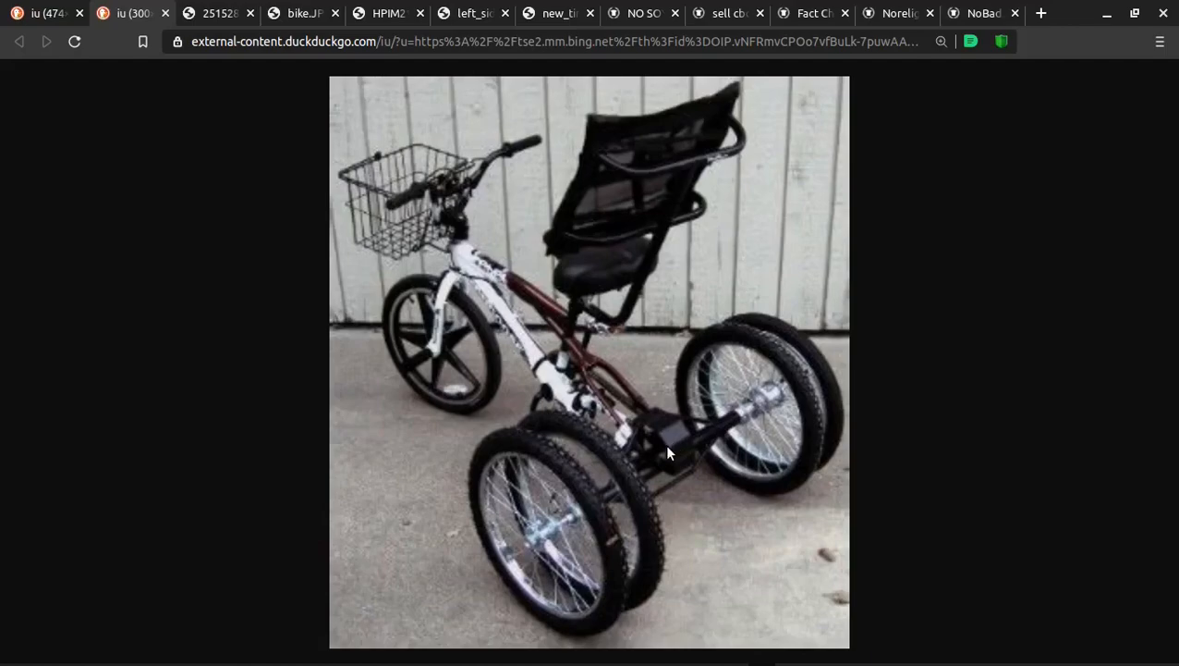
{"action": "mouse_move", "coordinate": [646, 488]}
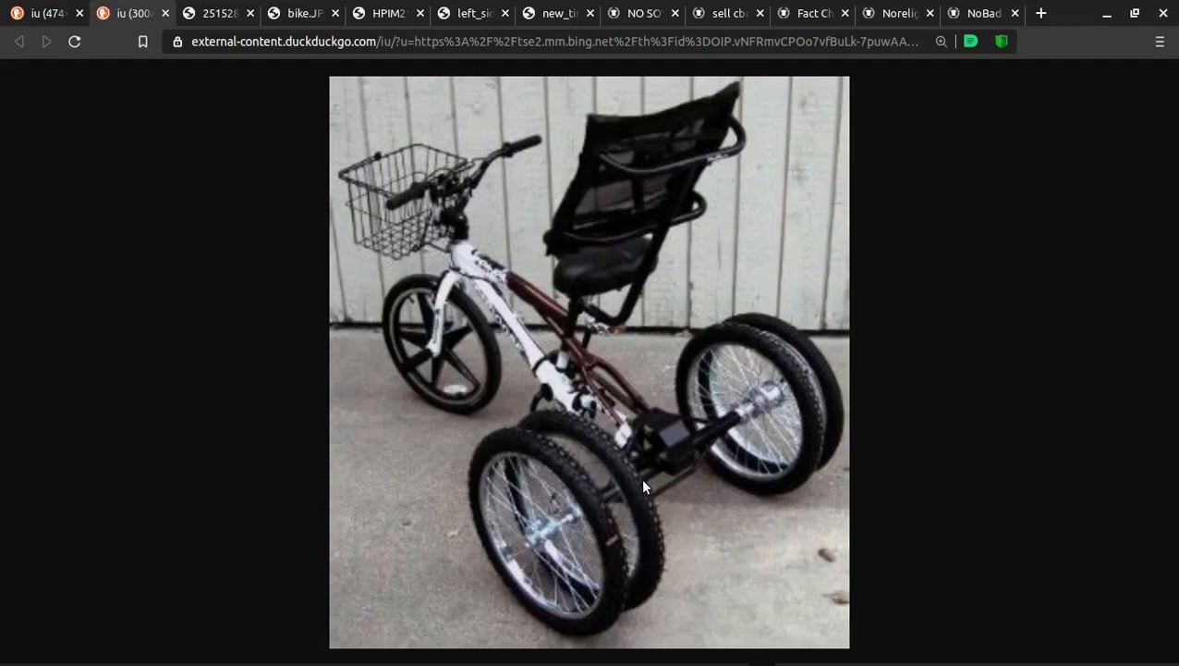
{"action": "mouse_move", "coordinate": [305, 201]}
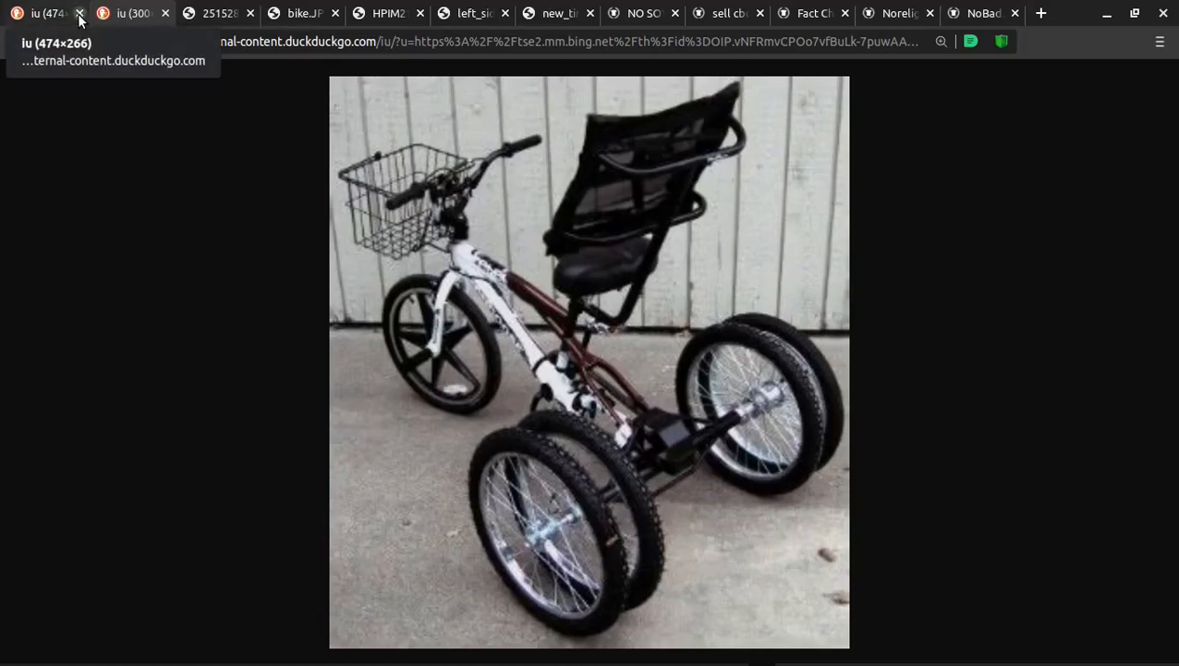
Step: Close the first 'iu (474×266)' tab holding the four-wheeled trike photo
{"action": "left_click", "coordinate": [82, 13]}
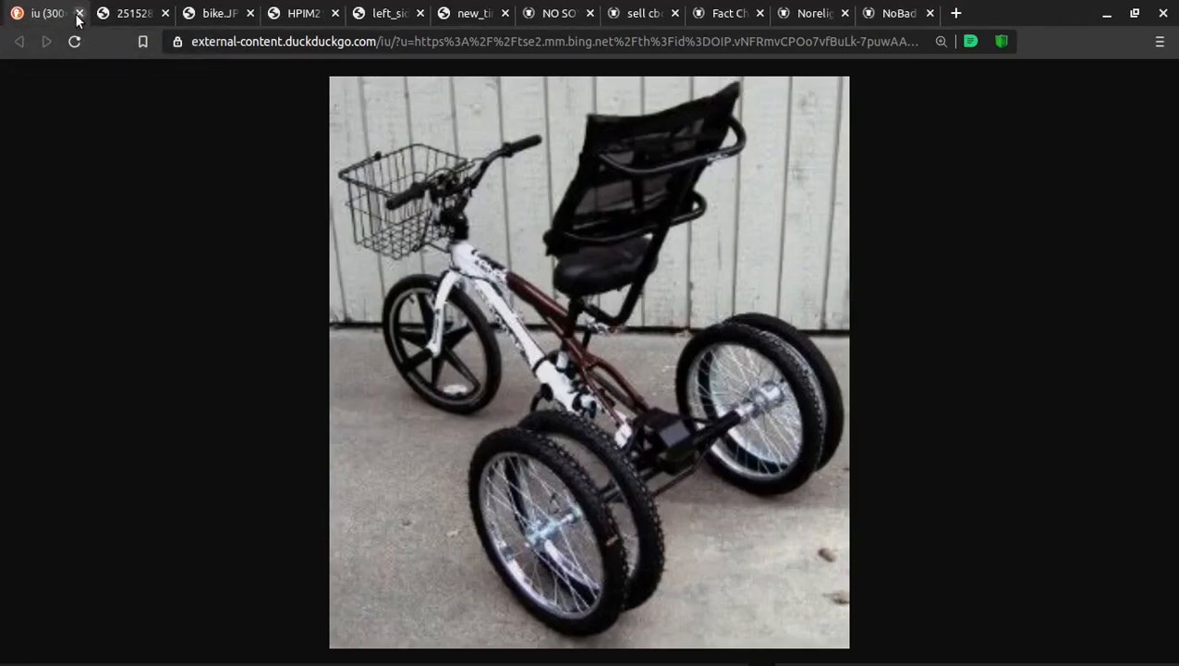
{"action": "left_click", "coordinate": [81, 13]}
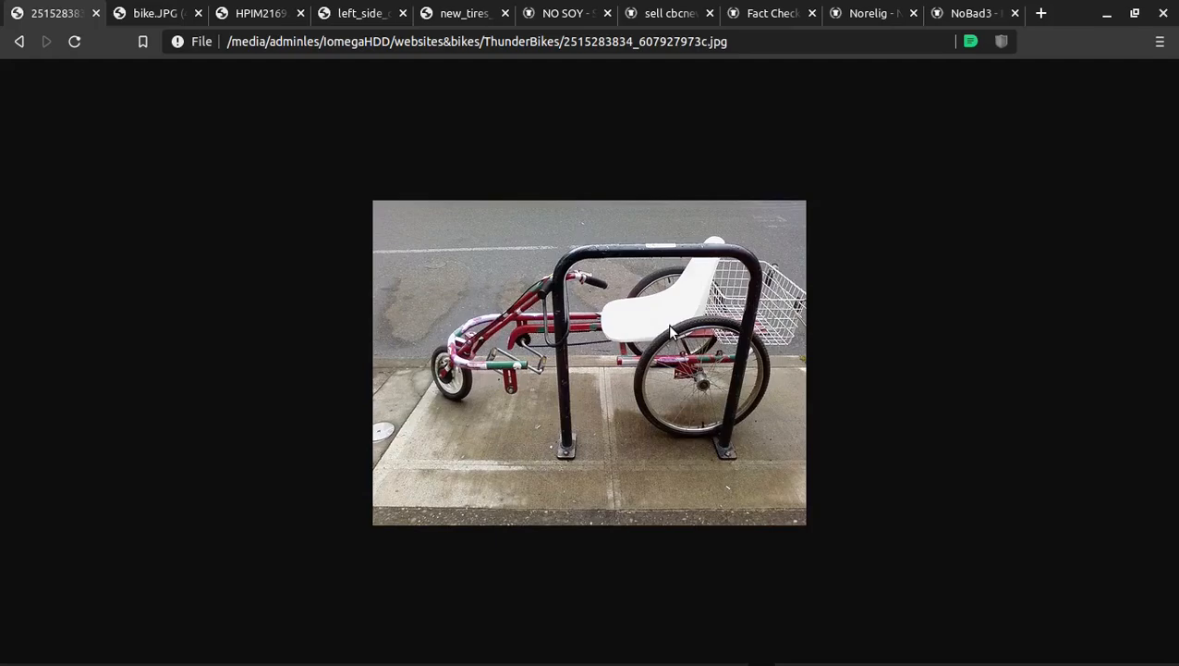
{"action": "mouse_move", "coordinate": [602, 377]}
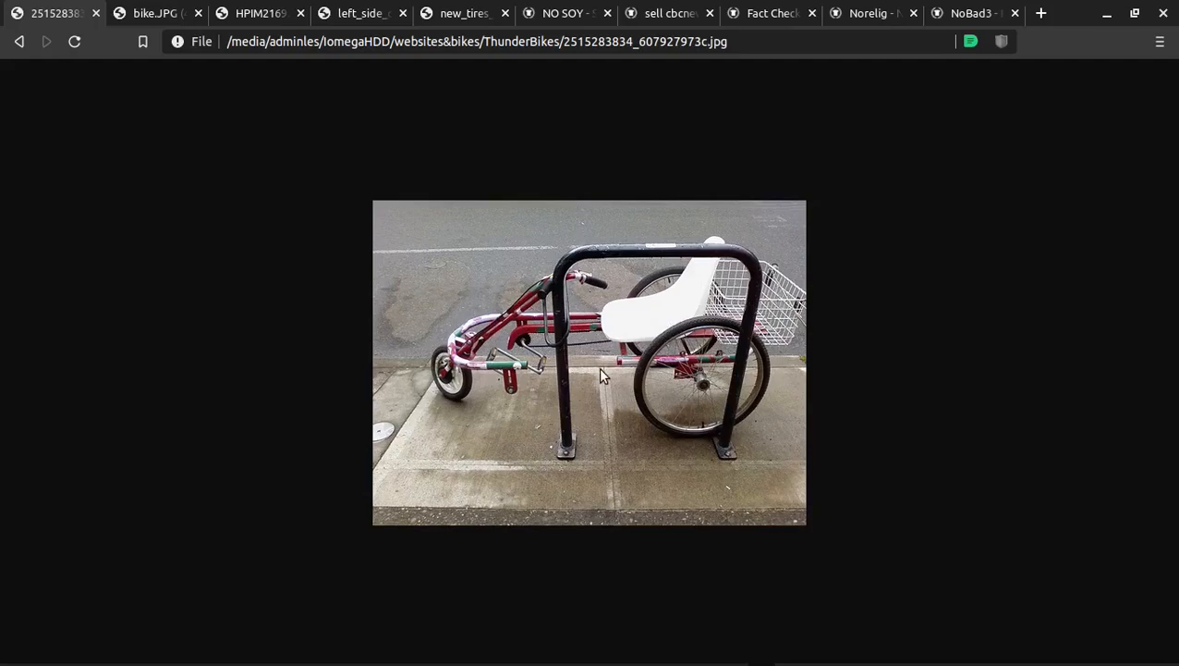
{"action": "mouse_move", "coordinate": [540, 370]}
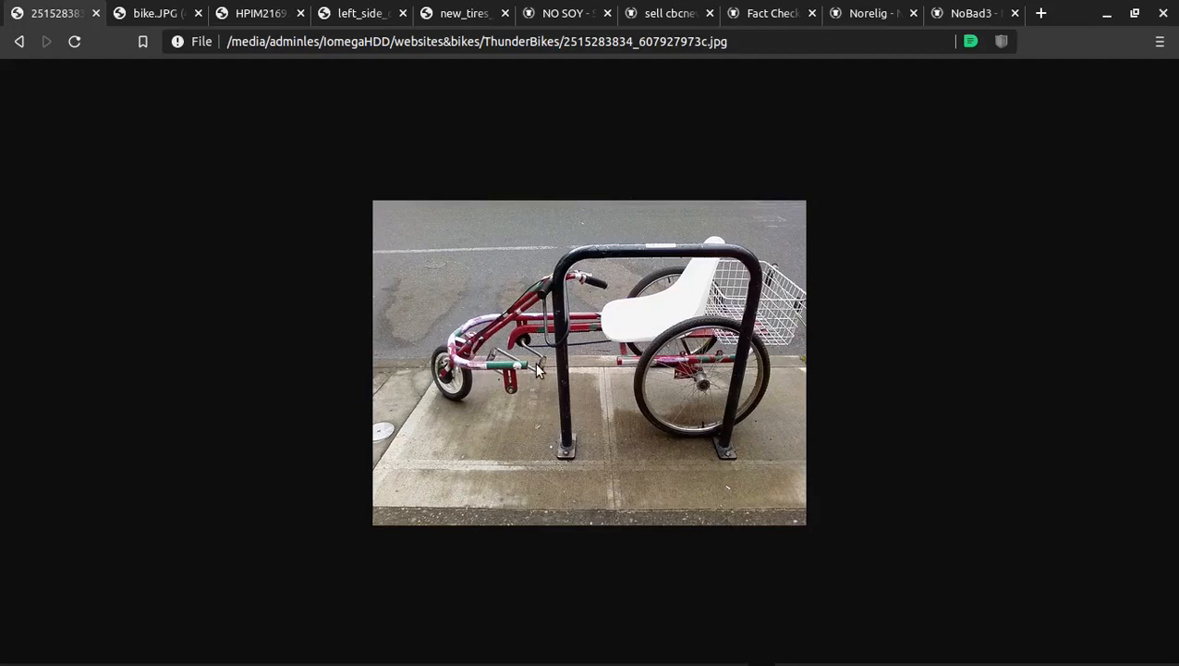
{"action": "mouse_move", "coordinate": [532, 370]}
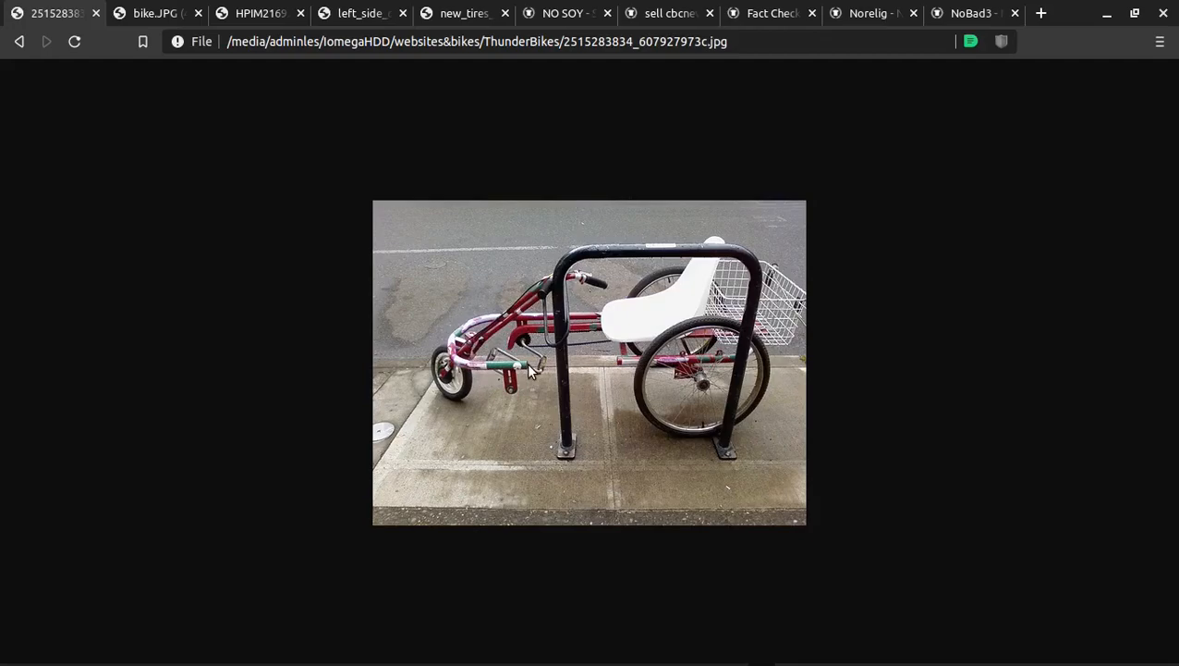
{"action": "mouse_move", "coordinate": [514, 329]}
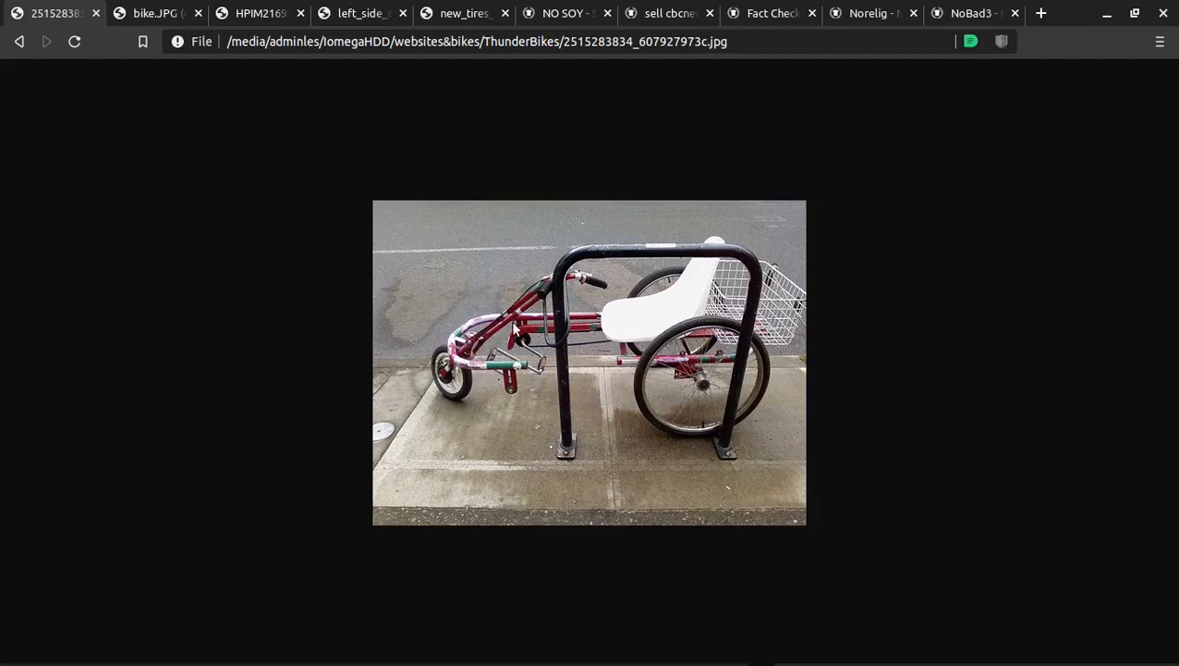
{"action": "mouse_move", "coordinate": [628, 362]}
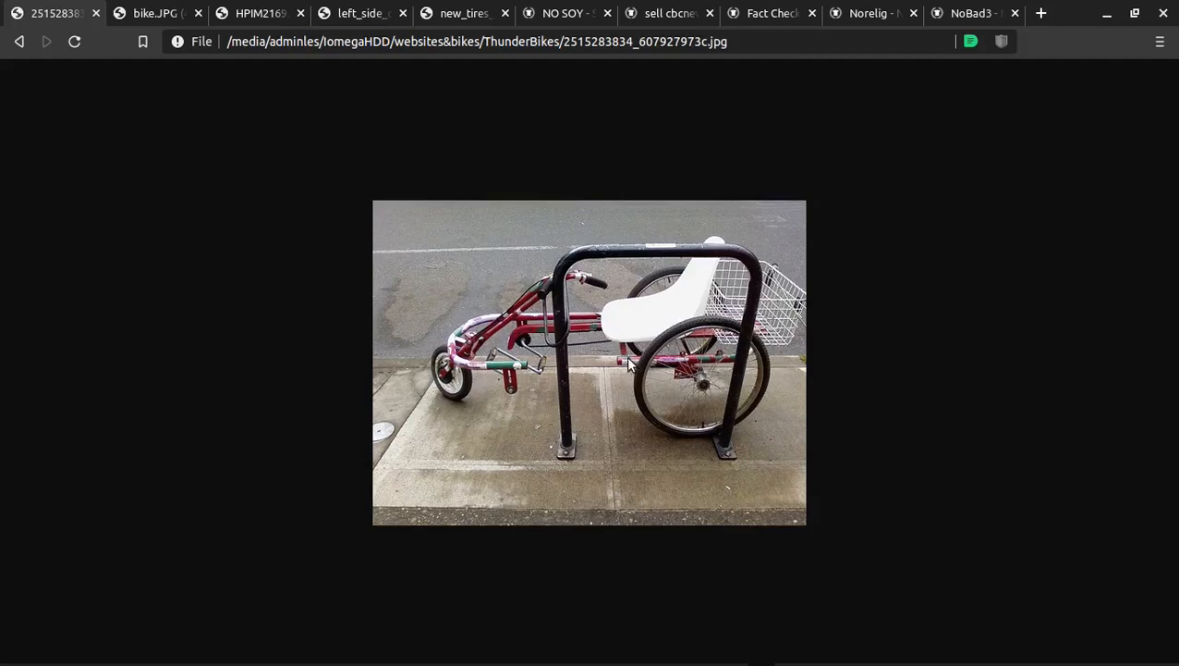
{"action": "mouse_move", "coordinate": [584, 370]}
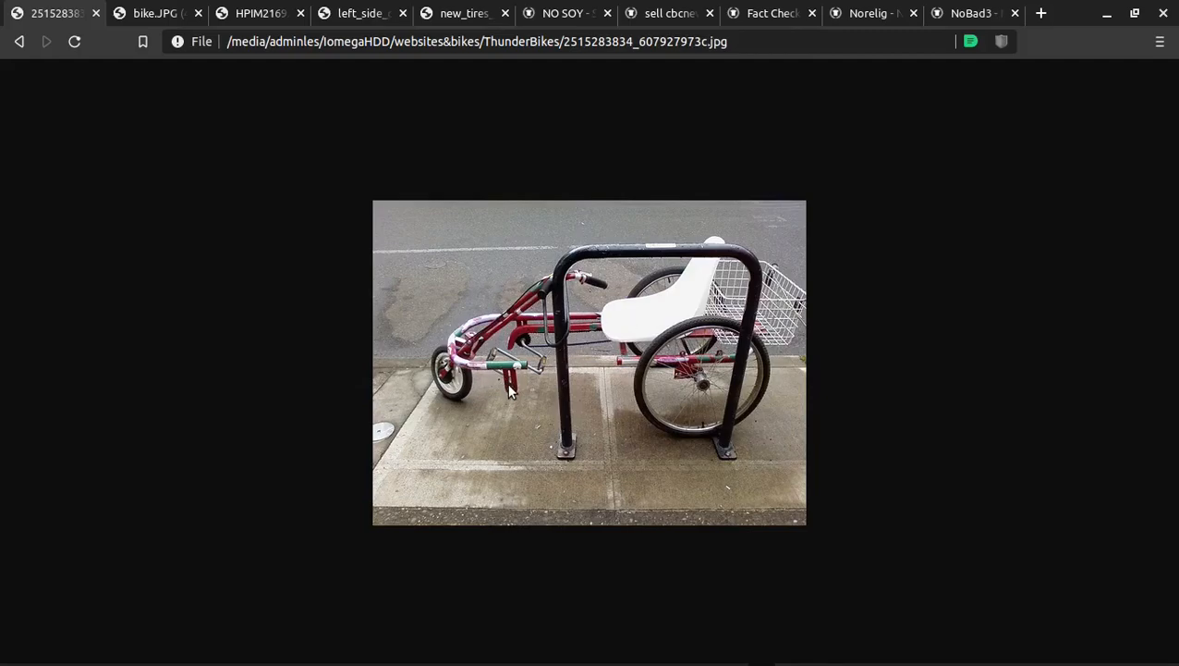
{"action": "mouse_move", "coordinate": [521, 344]}
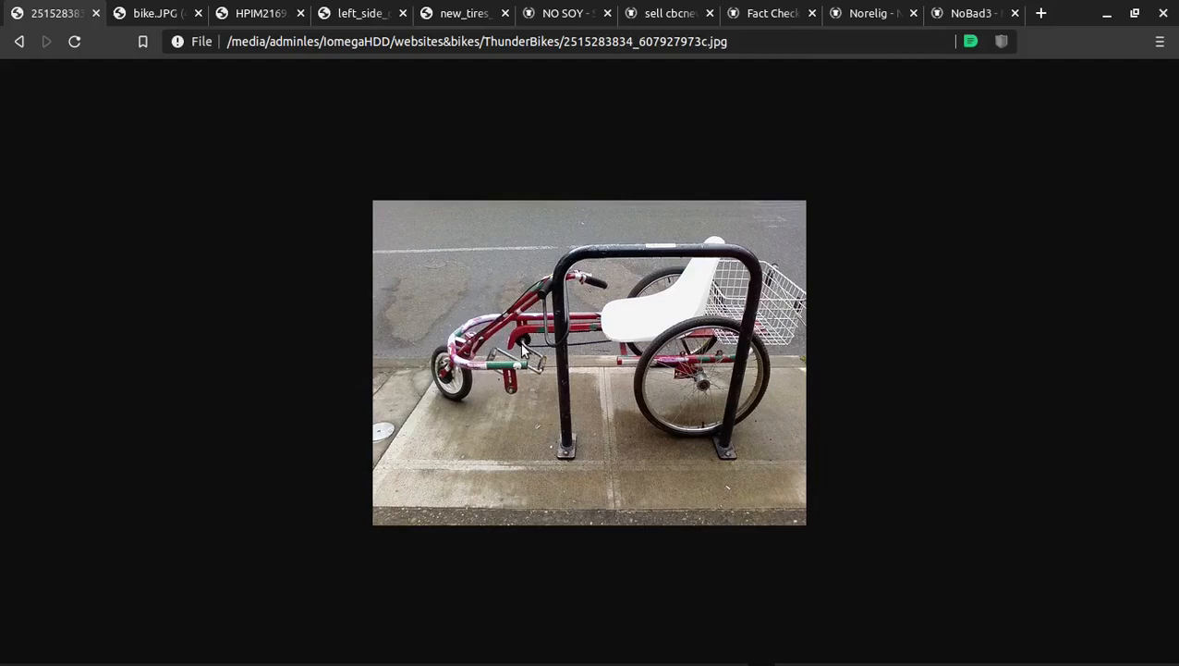
{"action": "mouse_move", "coordinate": [458, 416]}
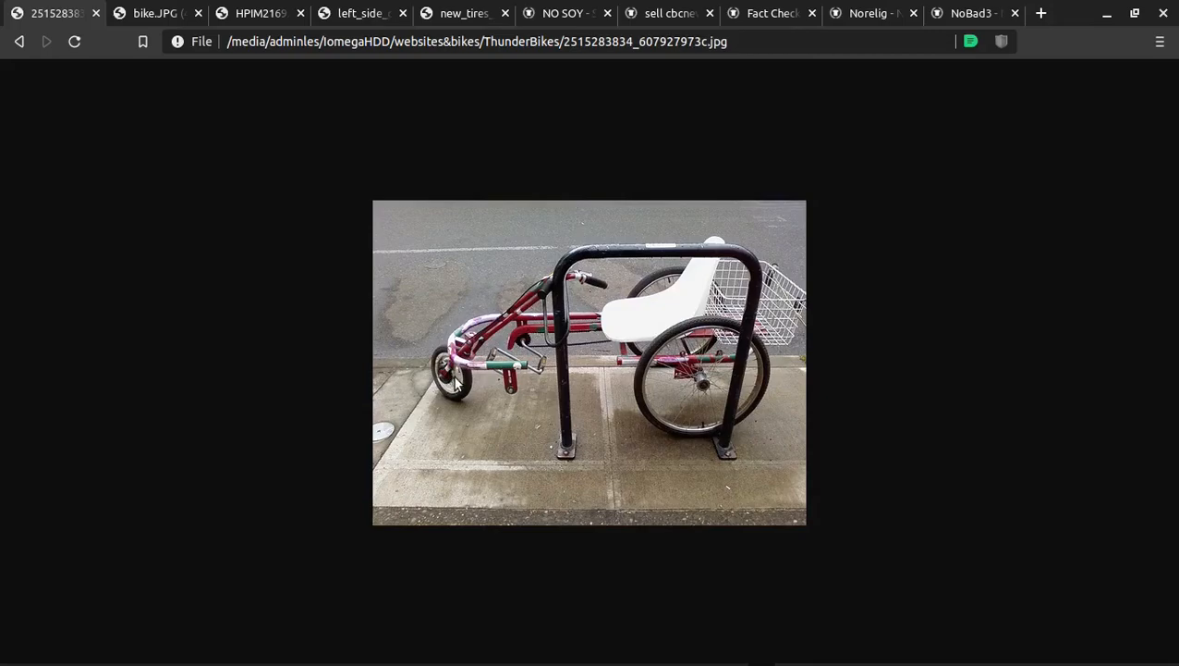
{"action": "mouse_move", "coordinate": [442, 368]}
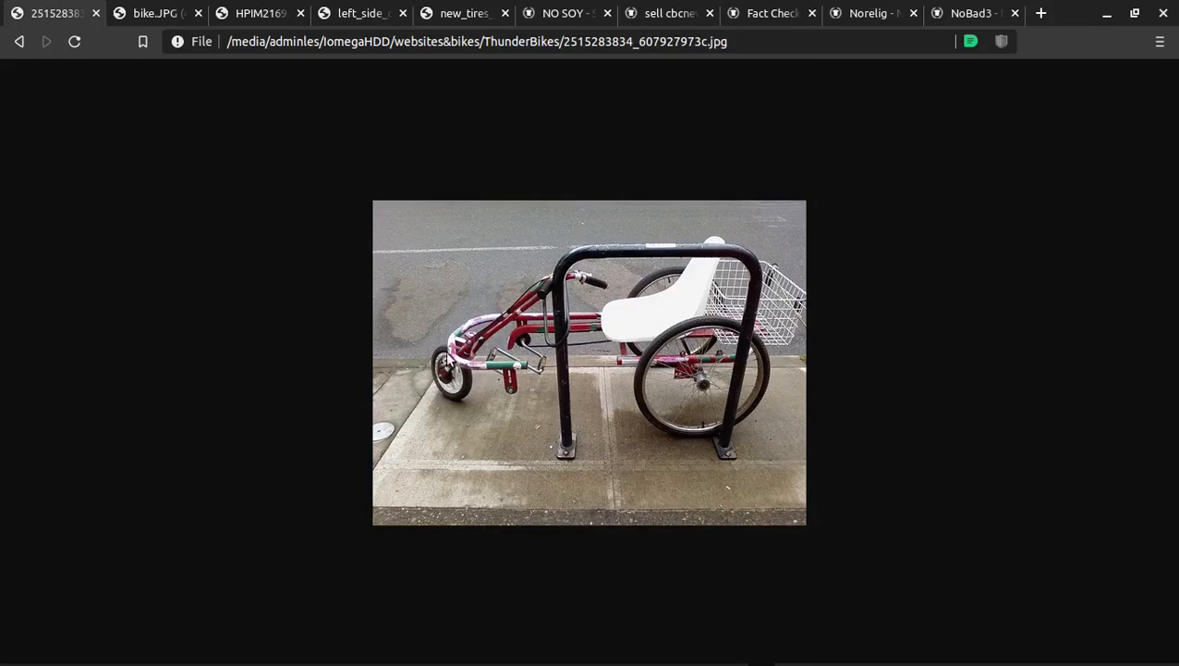
{"action": "mouse_move", "coordinate": [492, 344]}
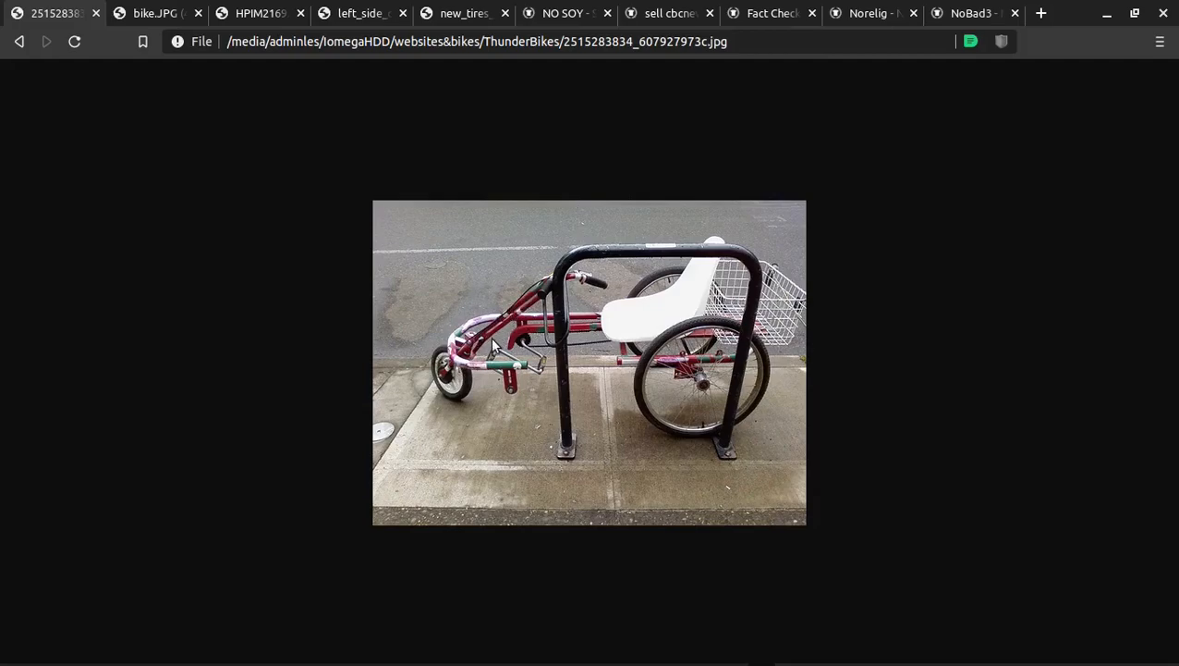
{"action": "mouse_move", "coordinate": [422, 377]}
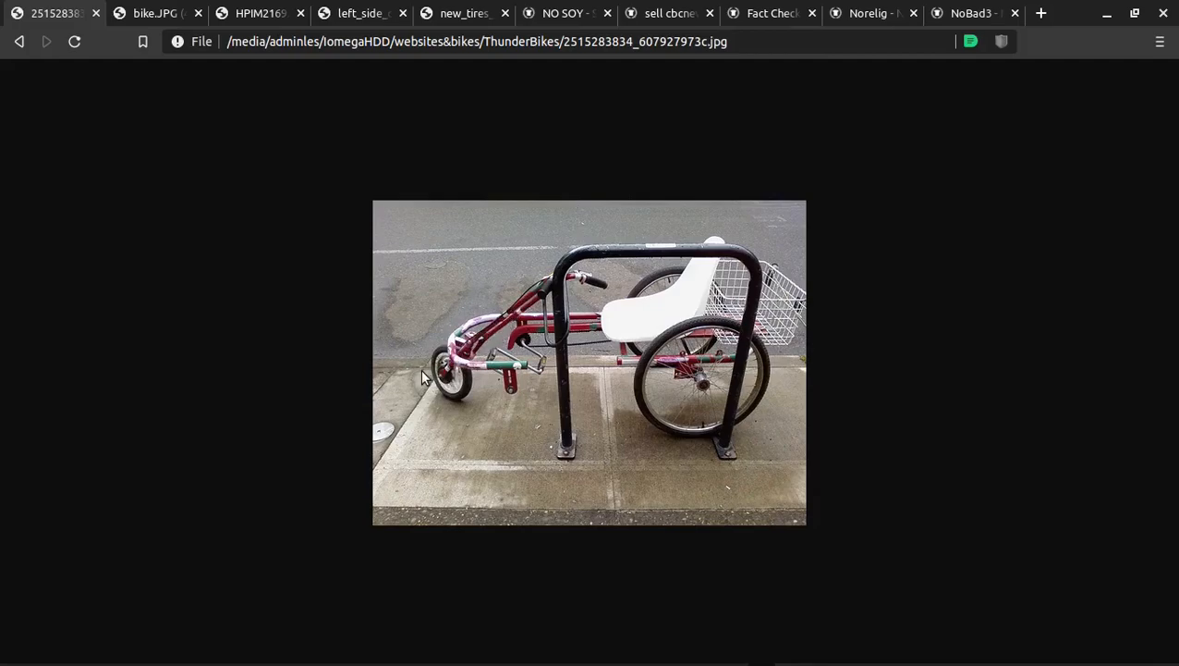
{"action": "mouse_move", "coordinate": [440, 381]}
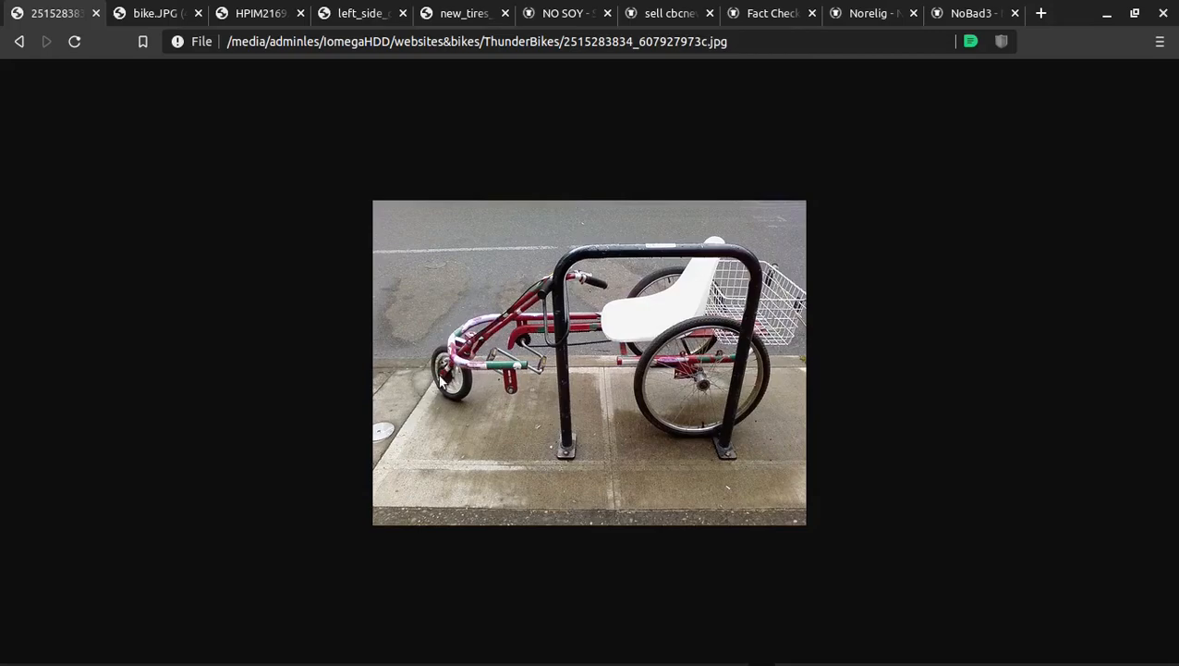
{"action": "mouse_move", "coordinate": [447, 379]}
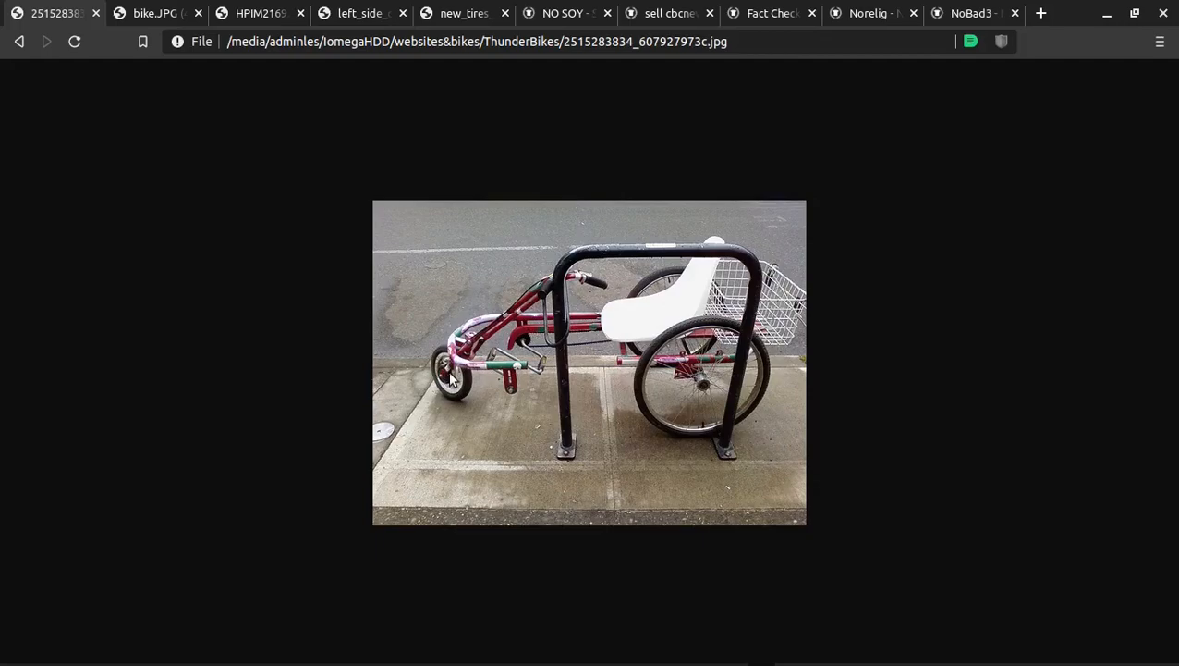
{"action": "mouse_move", "coordinate": [488, 337]}
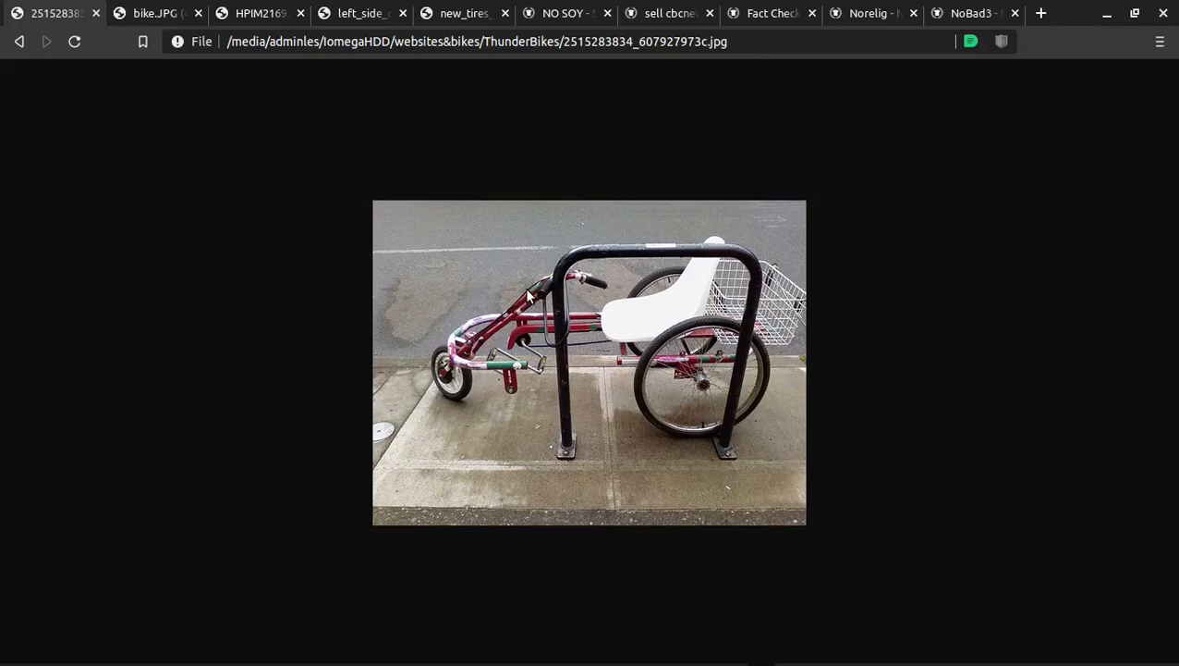
{"action": "mouse_move", "coordinate": [458, 362]}
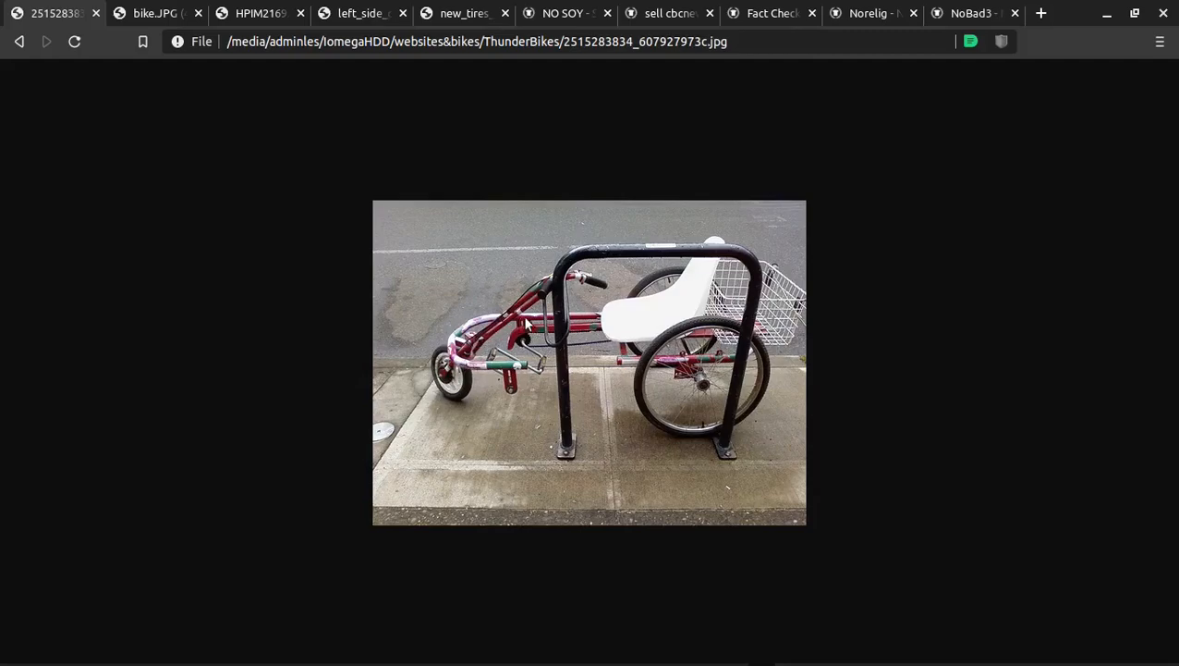
{"action": "mouse_move", "coordinate": [508, 355]}
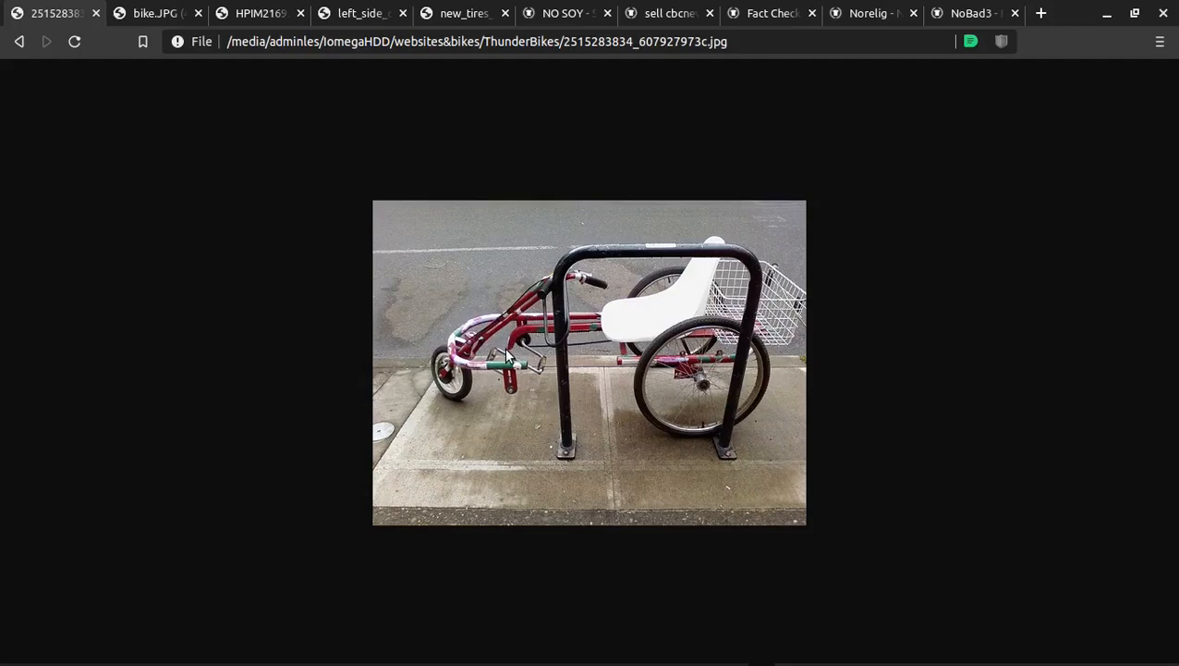
{"action": "mouse_move", "coordinate": [458, 377]}
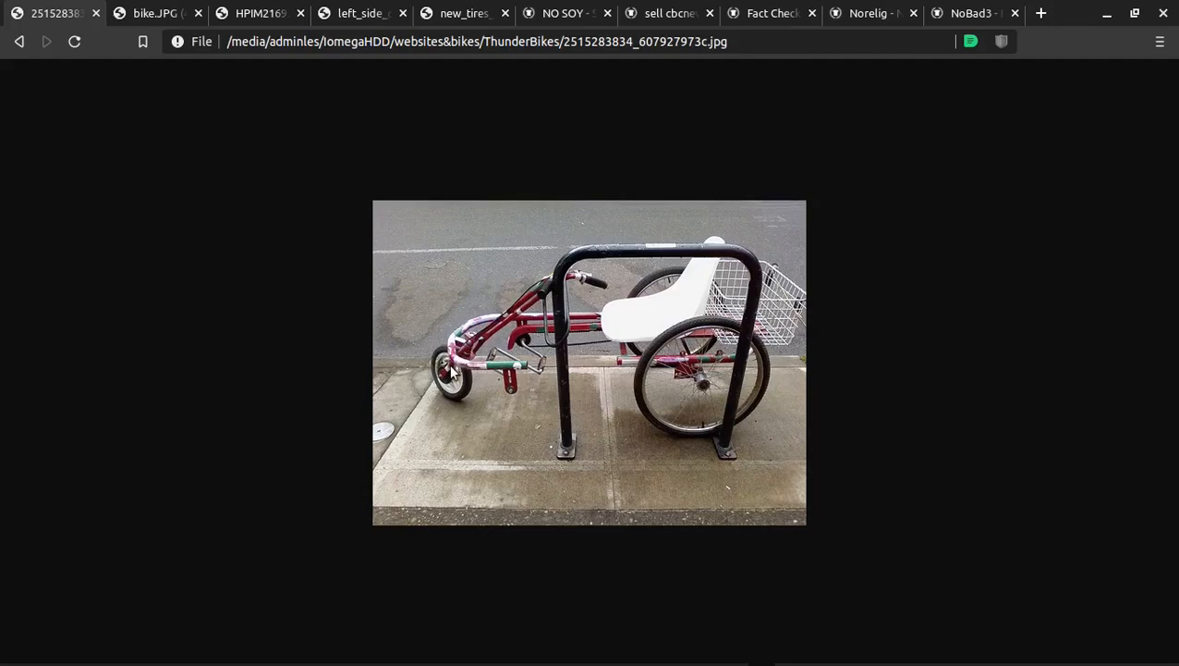
{"action": "mouse_move", "coordinate": [440, 415]}
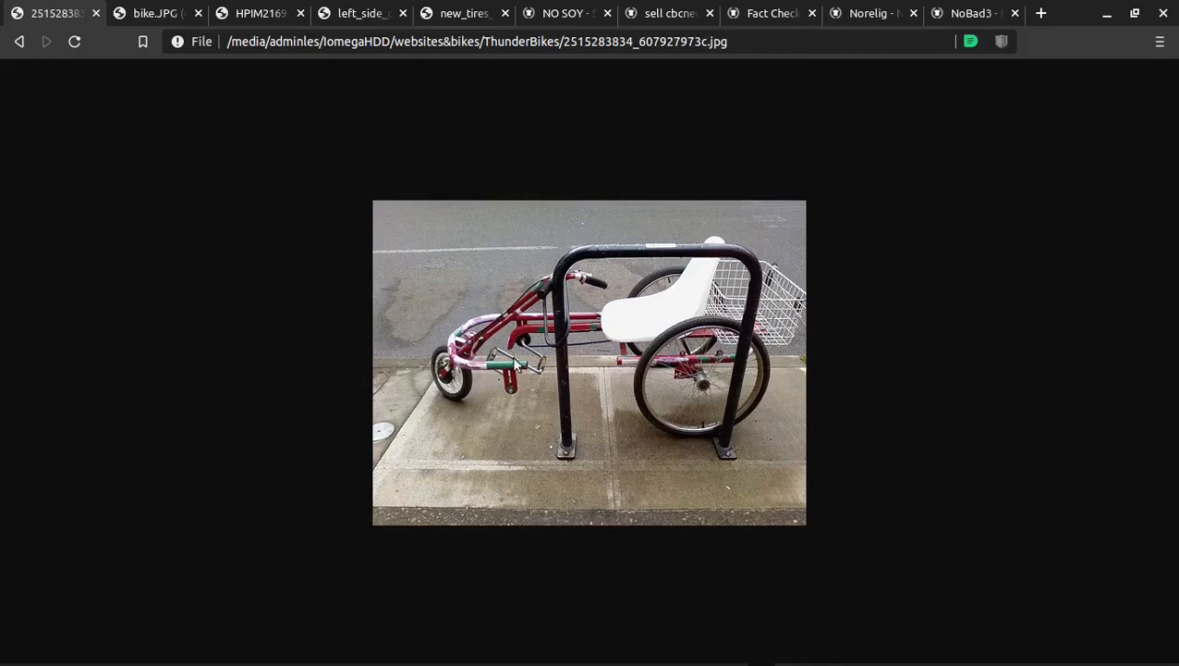
{"action": "mouse_move", "coordinate": [454, 386]}
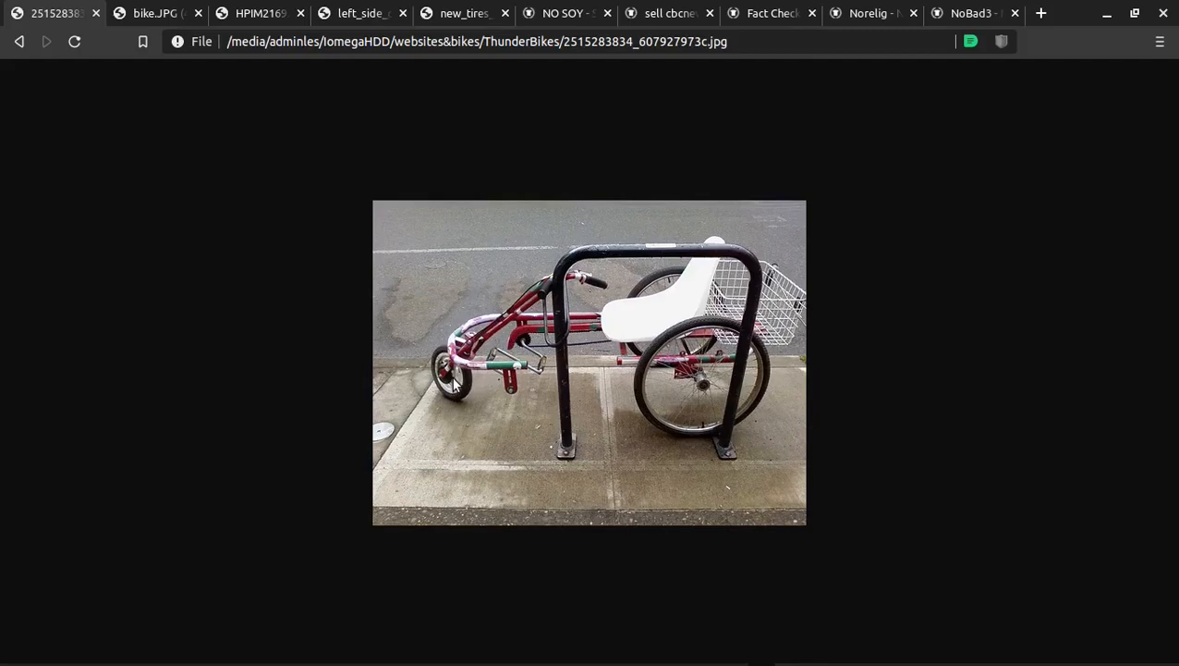
{"action": "mouse_move", "coordinate": [688, 311]}
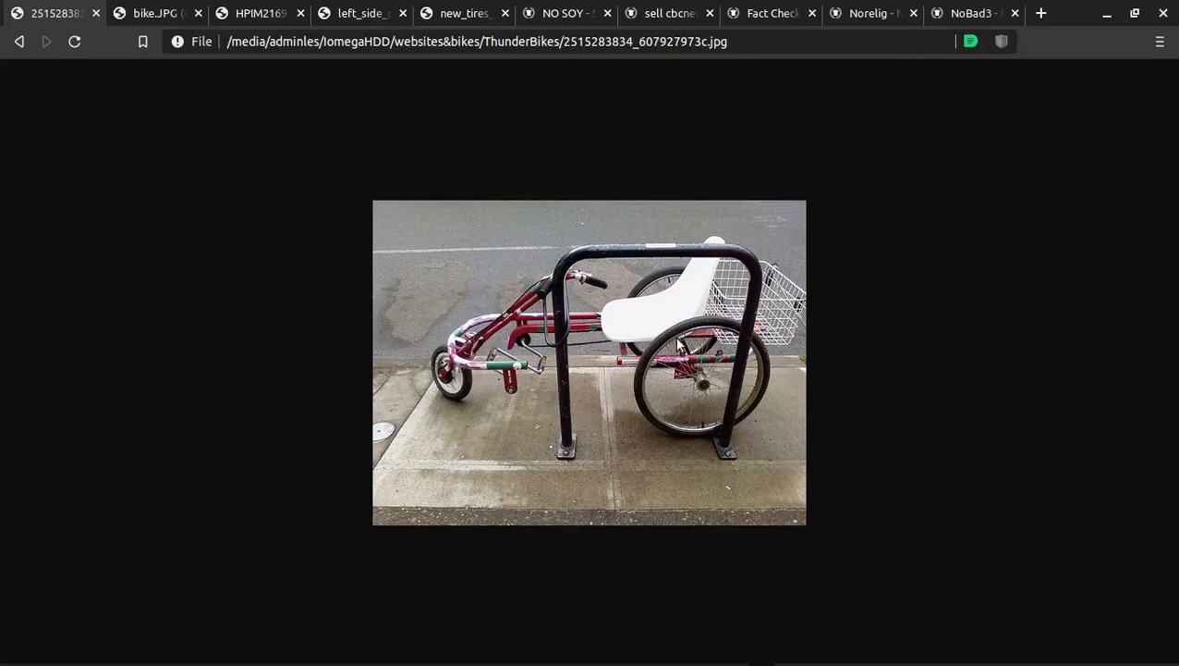
{"action": "mouse_move", "coordinate": [52, 12]}
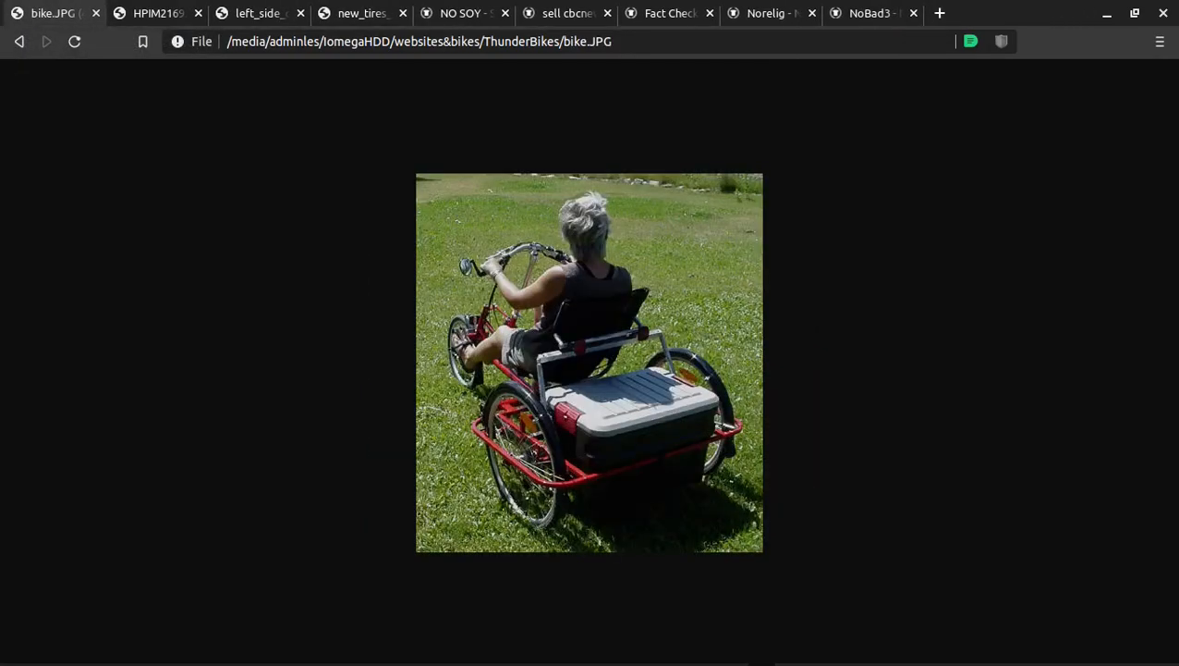
{"action": "mouse_move", "coordinate": [563, 466]}
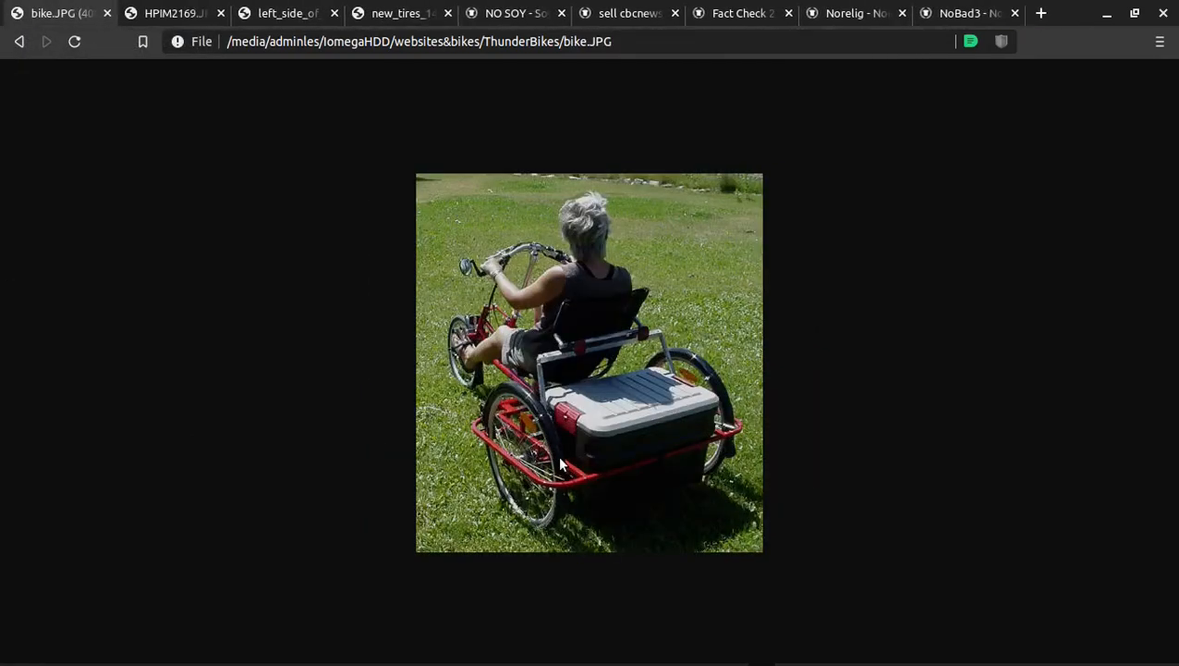
{"action": "mouse_move", "coordinate": [532, 470]}
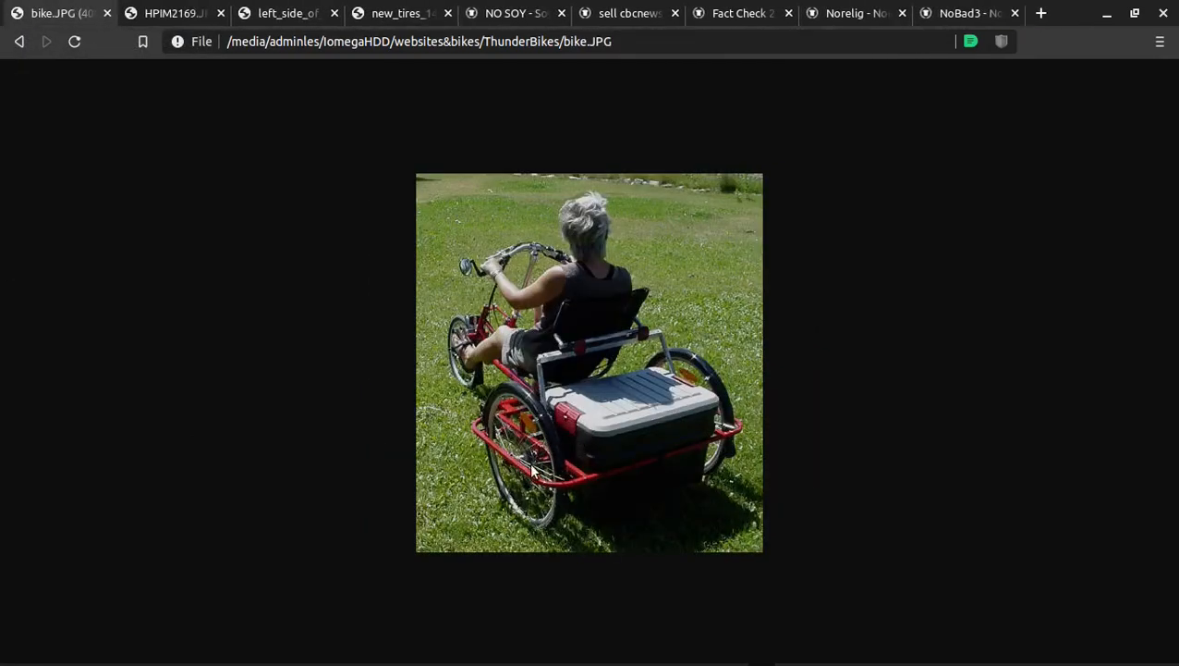
{"action": "mouse_move", "coordinate": [502, 396]}
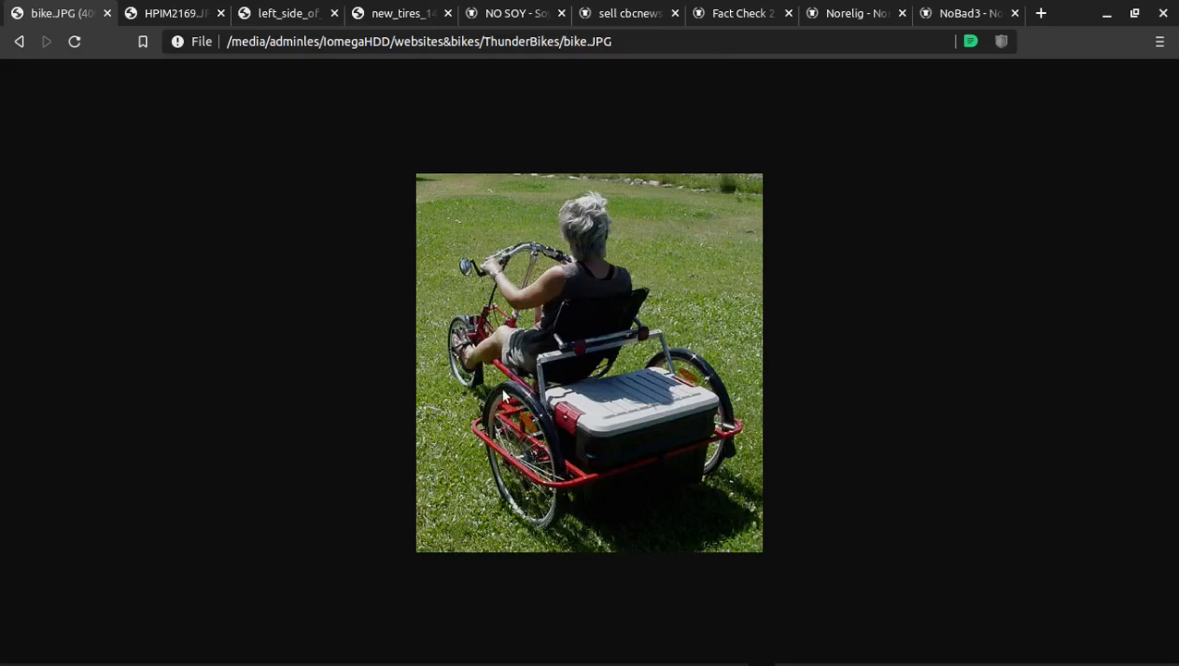
{"action": "mouse_move", "coordinate": [538, 458]}
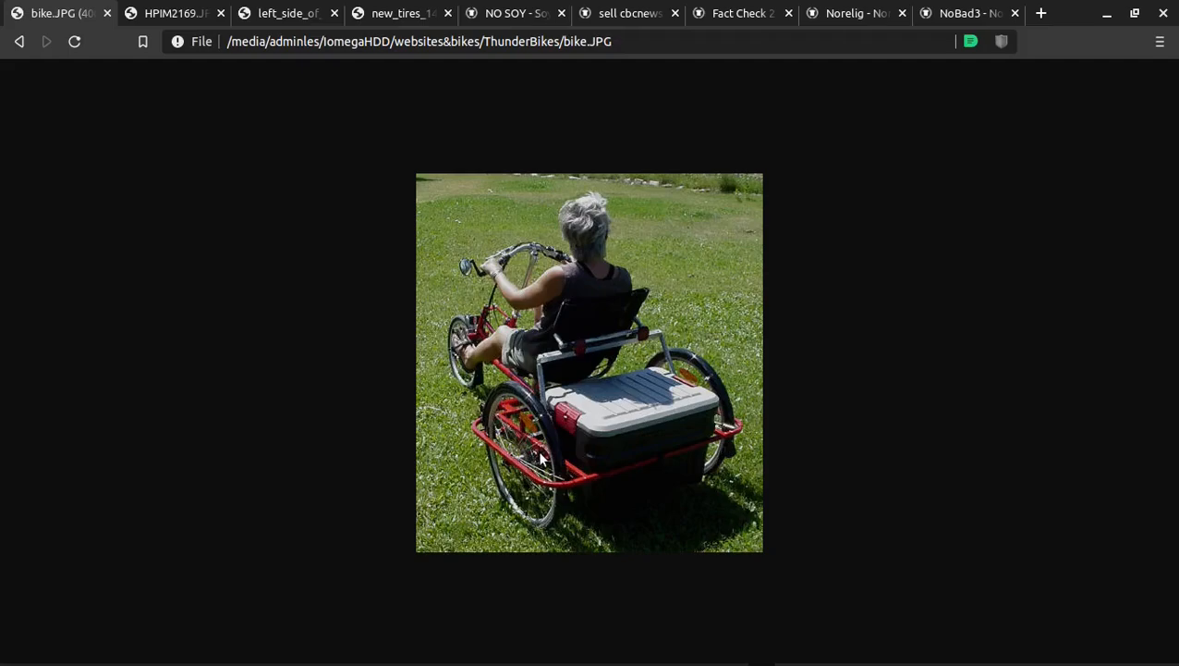
{"action": "mouse_move", "coordinate": [525, 459]}
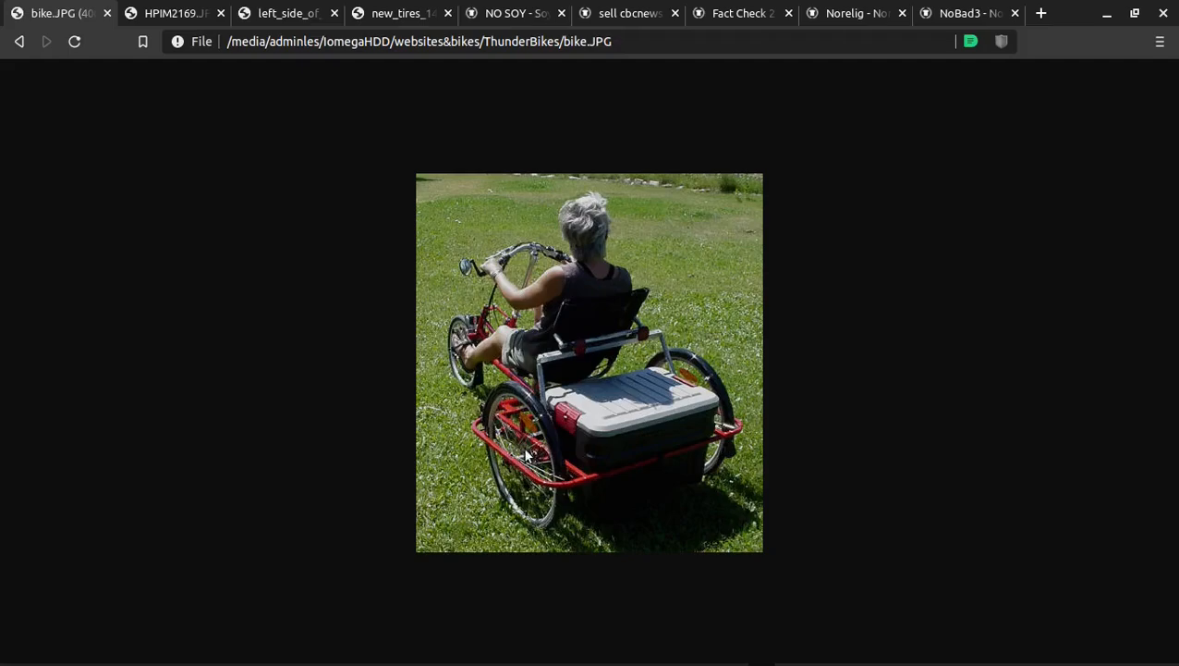
{"action": "mouse_move", "coordinate": [544, 488]}
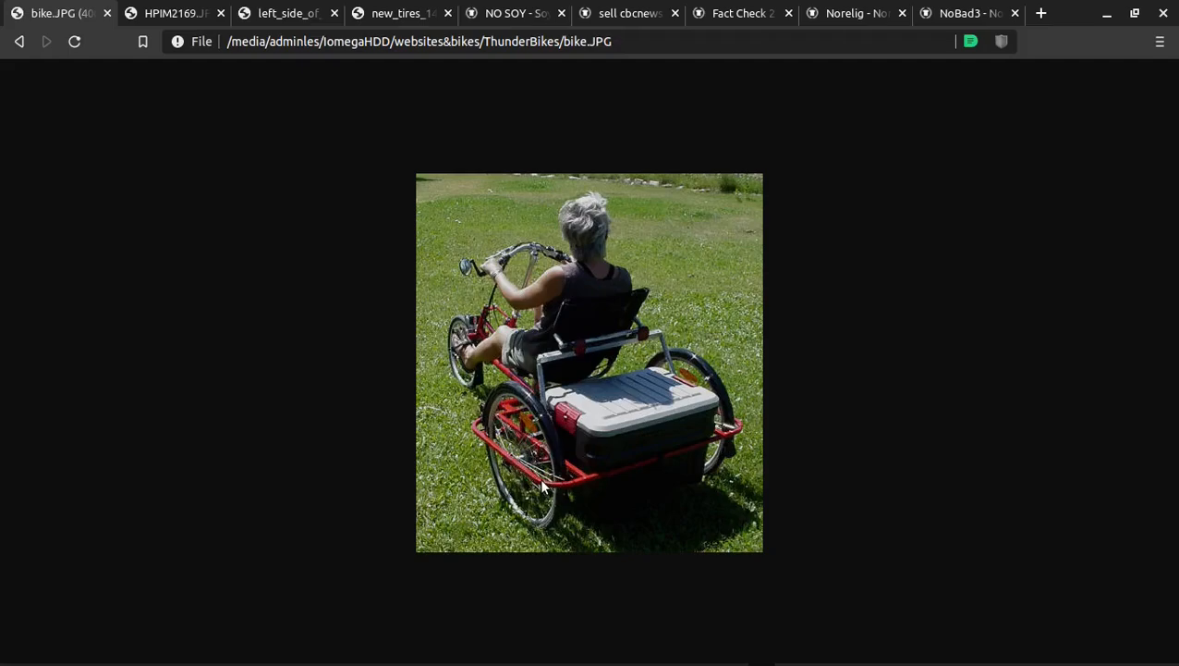
{"action": "mouse_move", "coordinate": [540, 458]}
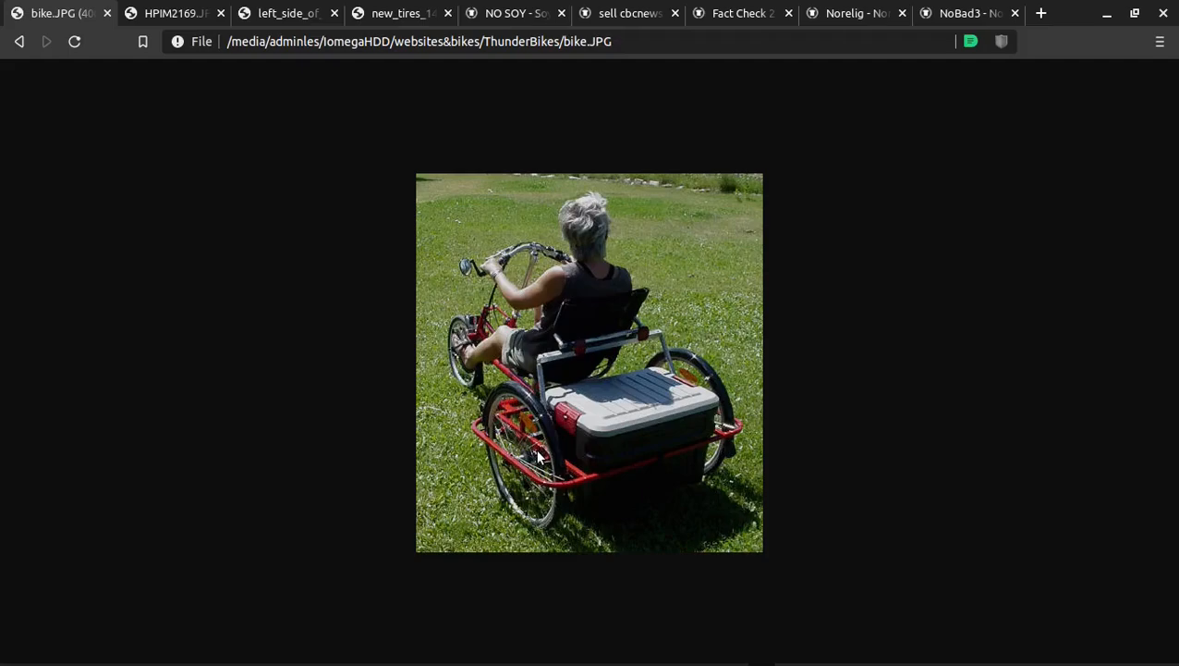
{"action": "mouse_move", "coordinate": [507, 453]}
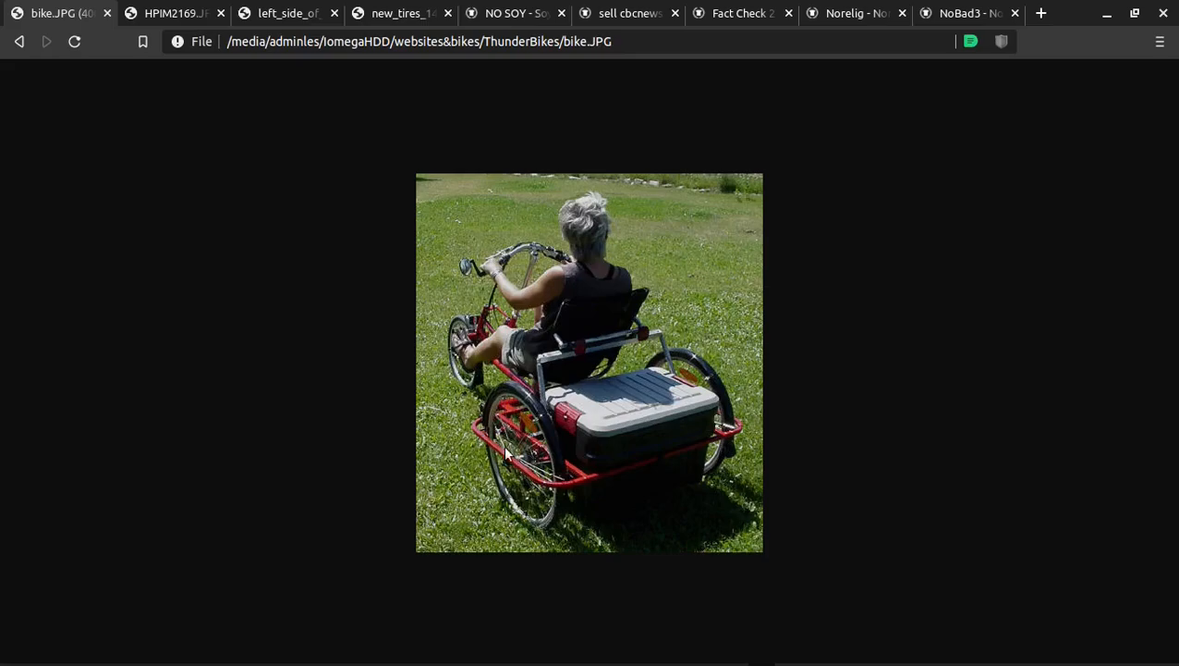
{"action": "mouse_move", "coordinate": [521, 466]}
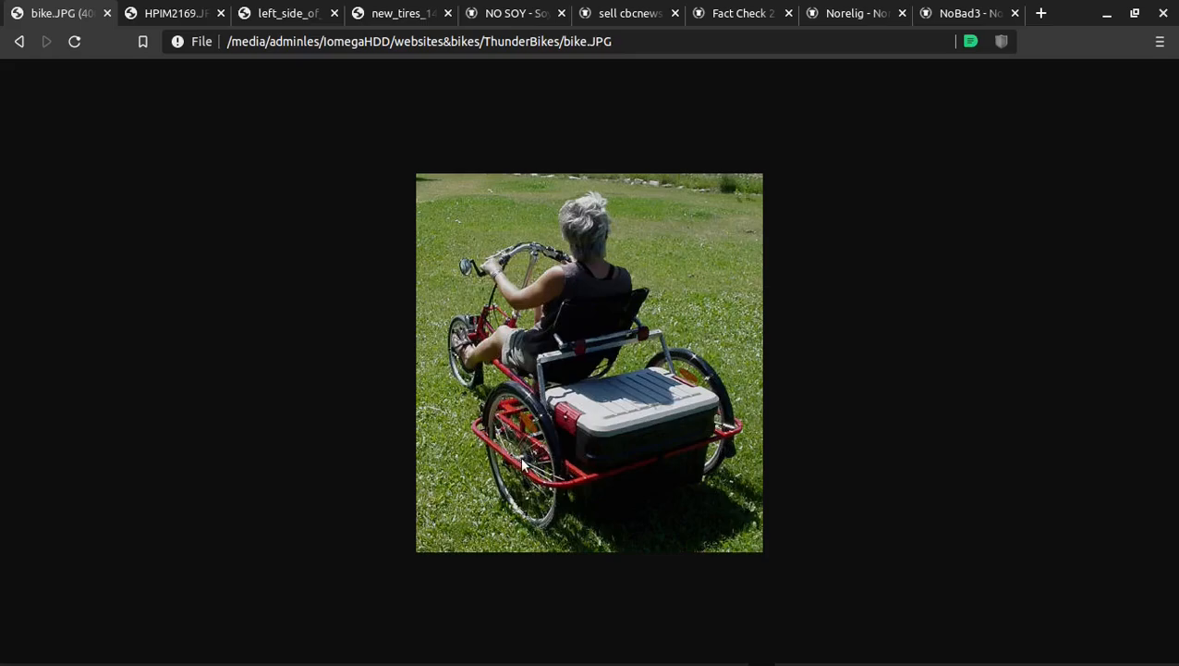
{"action": "mouse_move", "coordinate": [498, 470]}
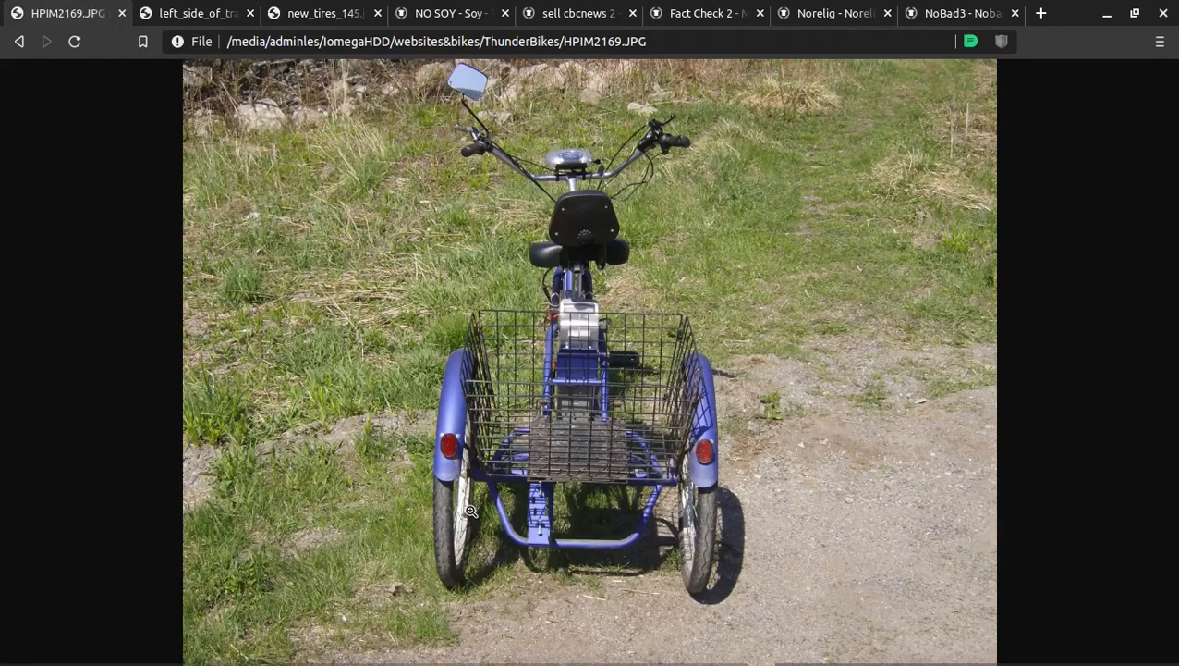
{"action": "mouse_move", "coordinate": [554, 462]}
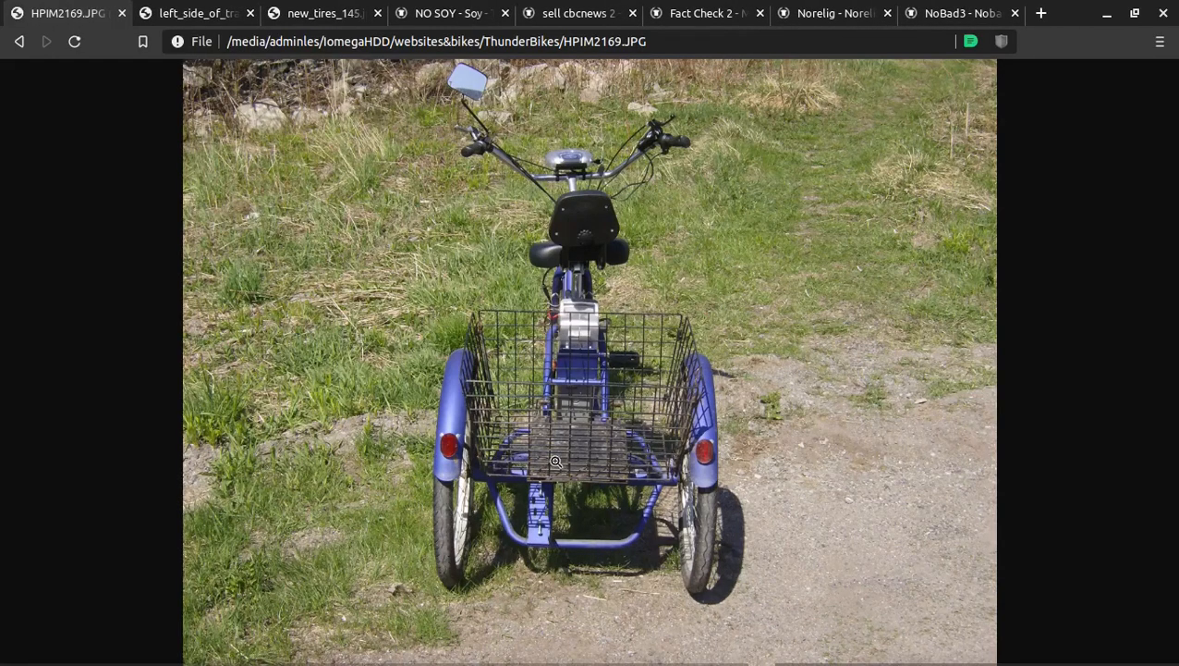
{"action": "mouse_move", "coordinate": [553, 529]}
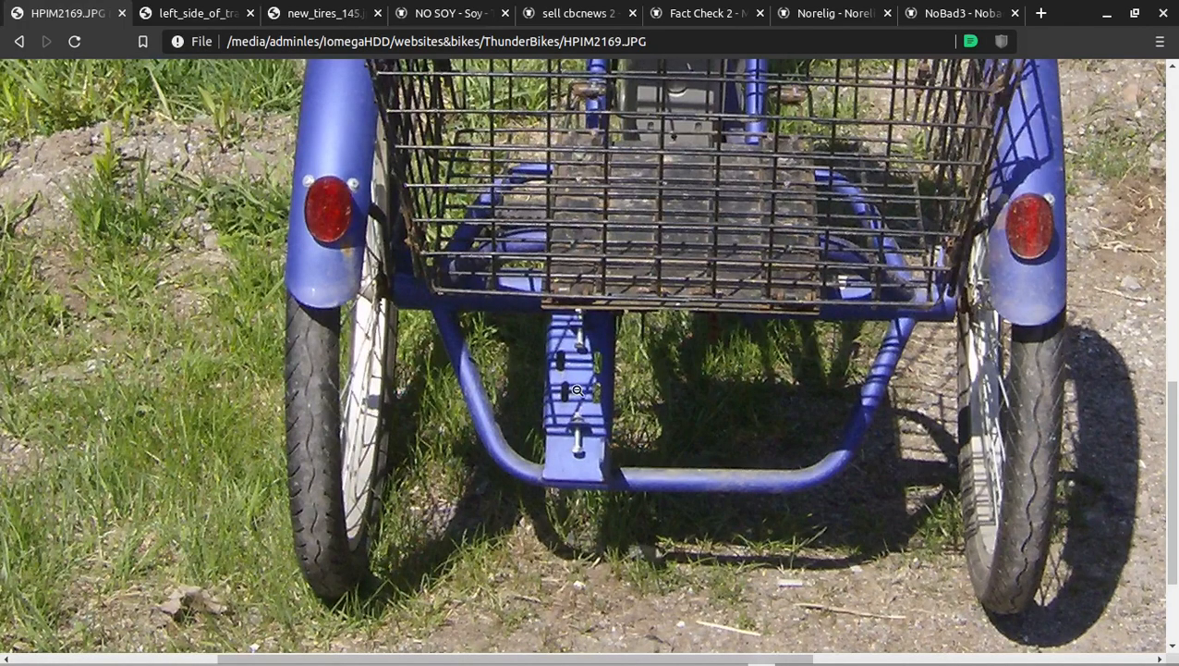
{"action": "mouse_move", "coordinate": [614, 396]}
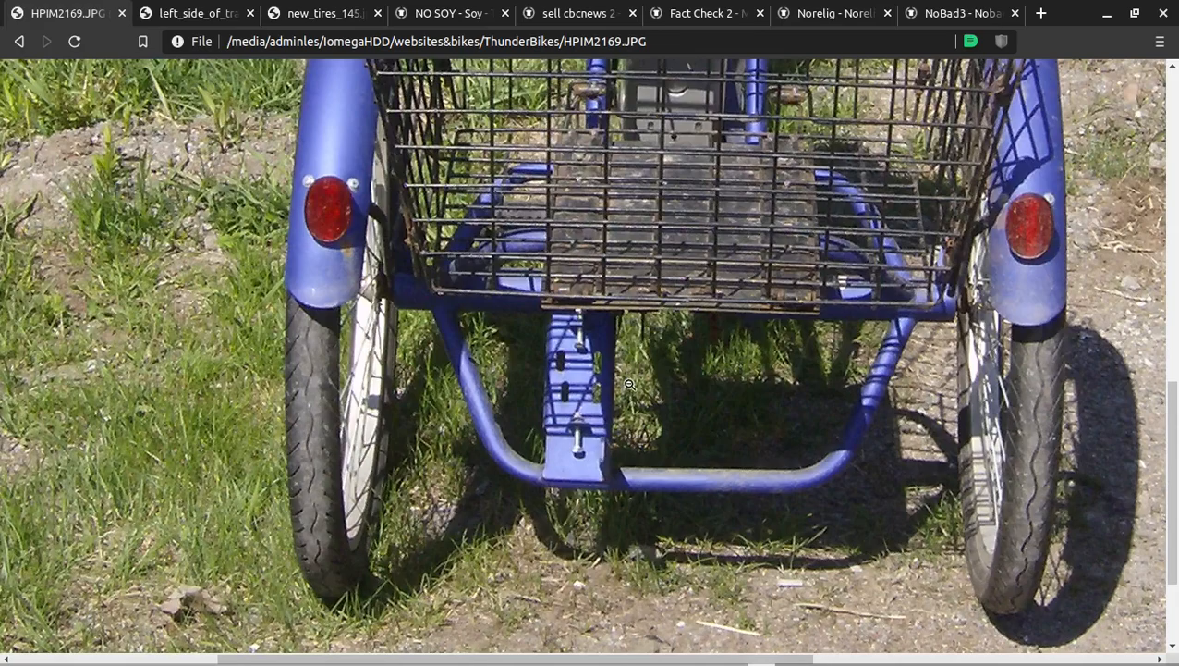
{"action": "mouse_move", "coordinate": [1050, 366]}
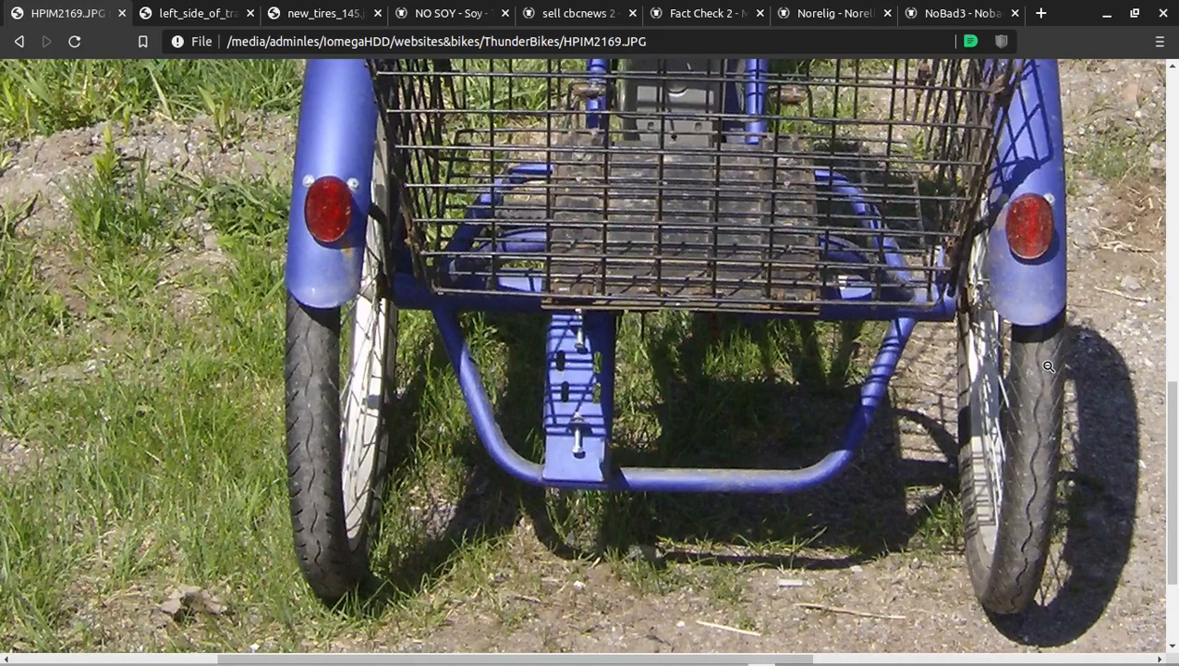
{"action": "mouse_move", "coordinate": [771, 102]}
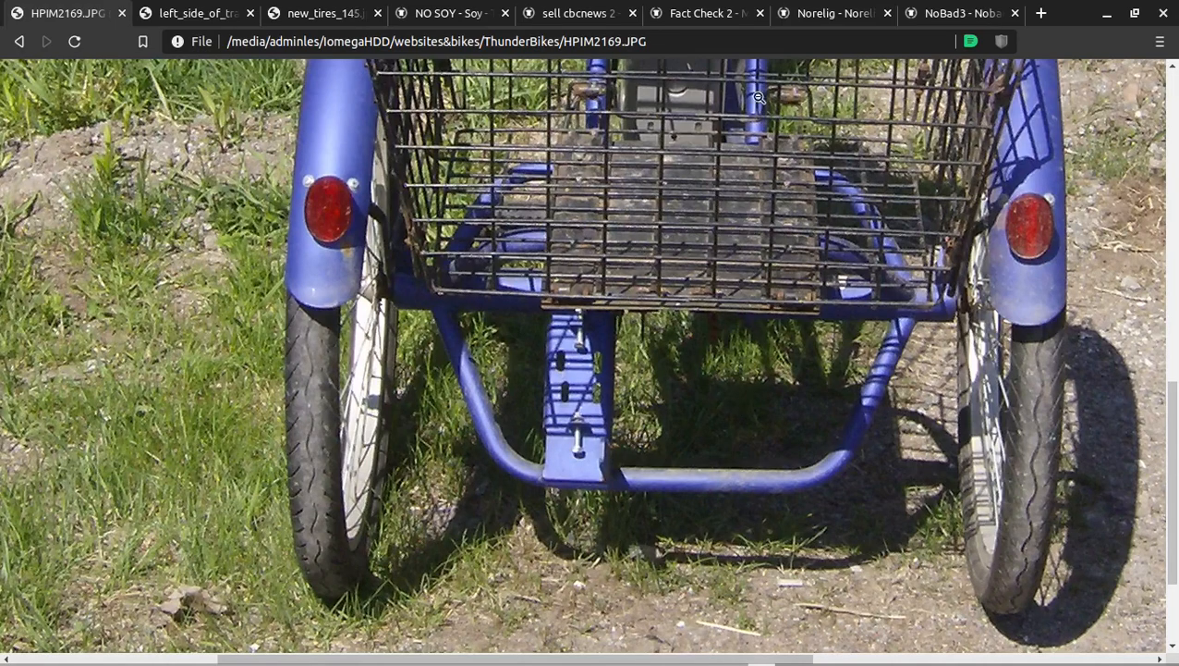
{"action": "mouse_move", "coordinate": [525, 414]}
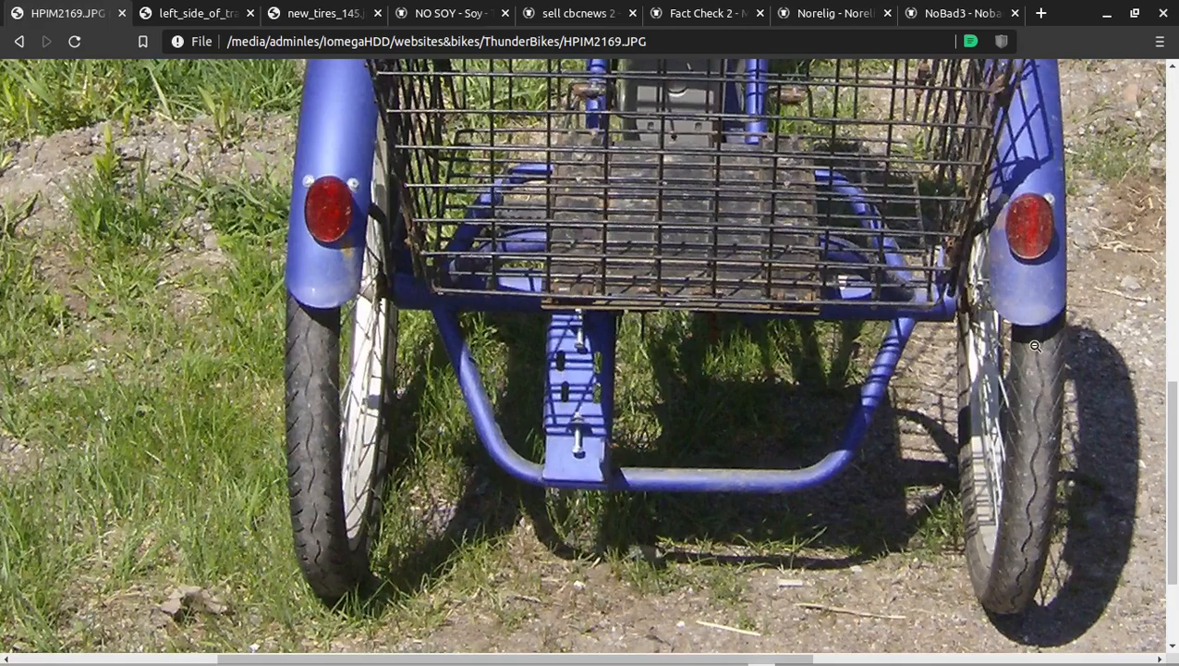
{"action": "mouse_move", "coordinate": [343, 378]}
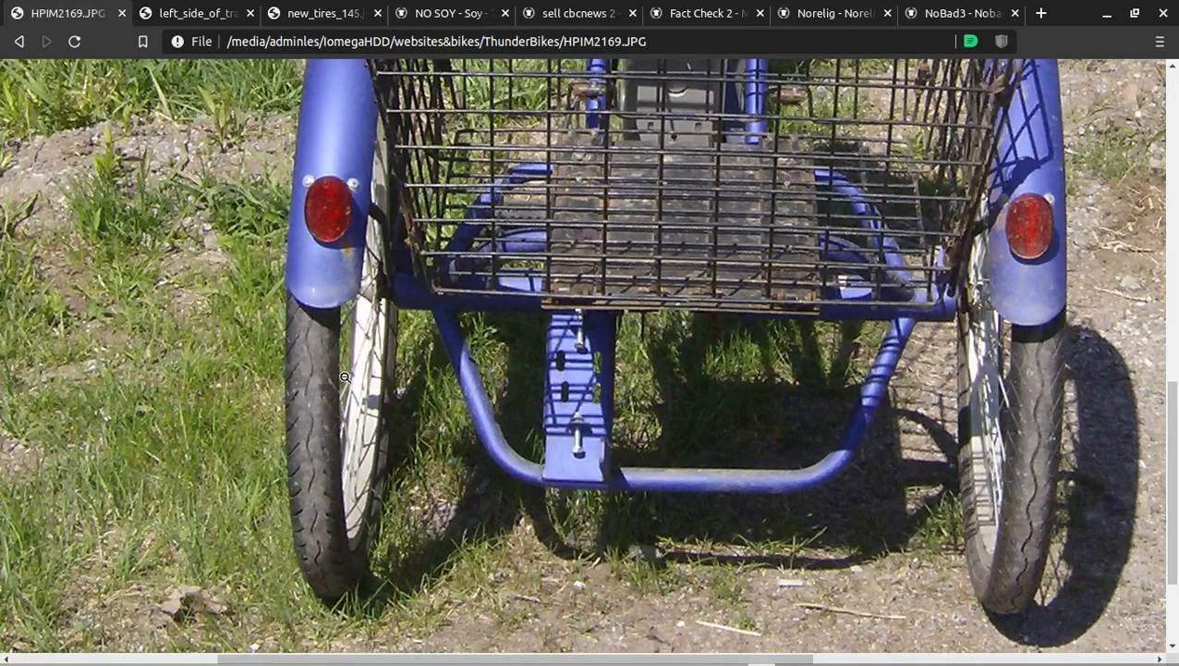
{"action": "mouse_move", "coordinate": [337, 314]}
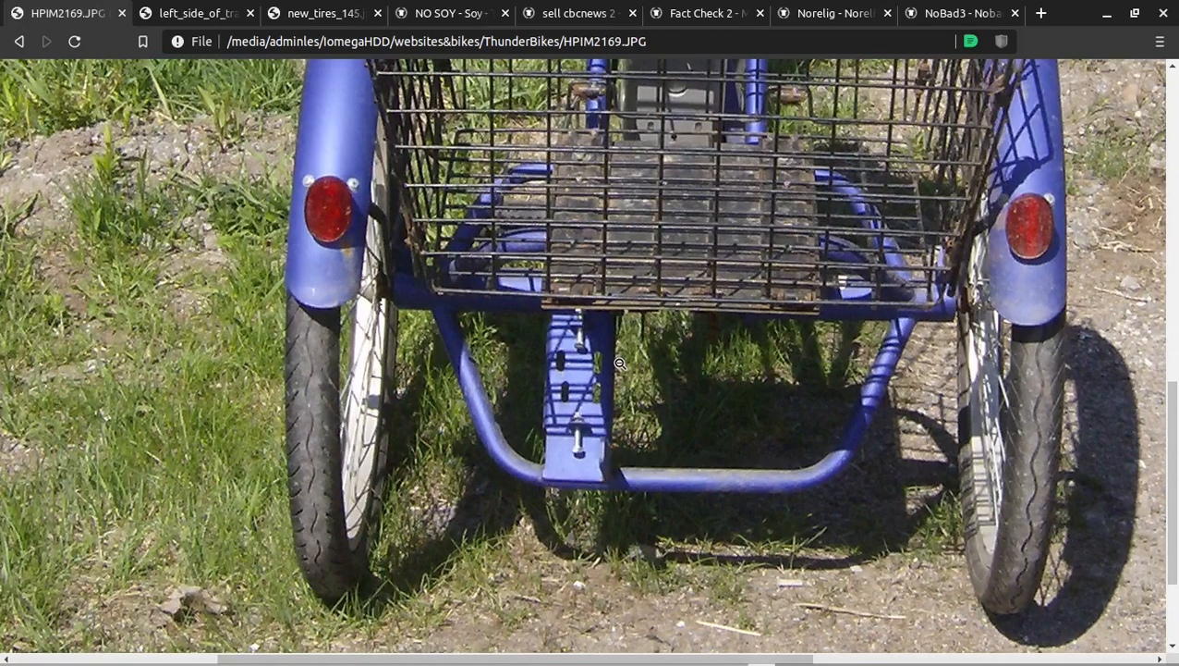
{"action": "mouse_move", "coordinate": [516, 307]}
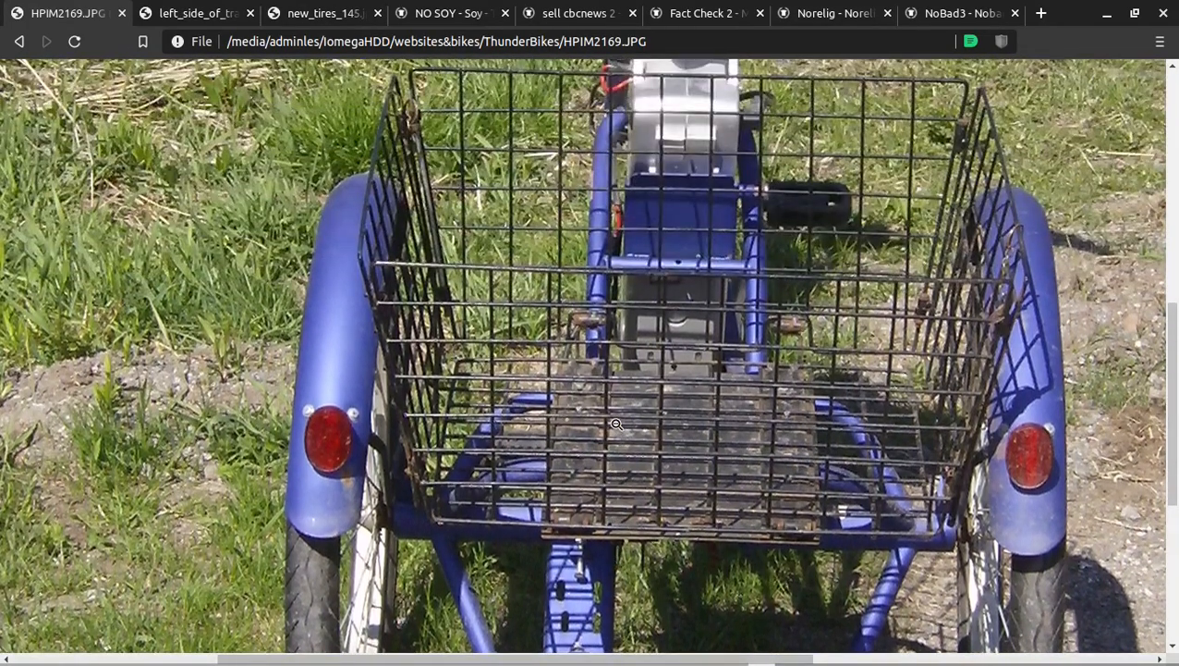
Step: Scroll the HPIM2169.JPG tricycle photo down to its rear wheels, reflectors and basket underside
{"action": "scroll", "scroll_direction": "down", "scroll_amount": 3}
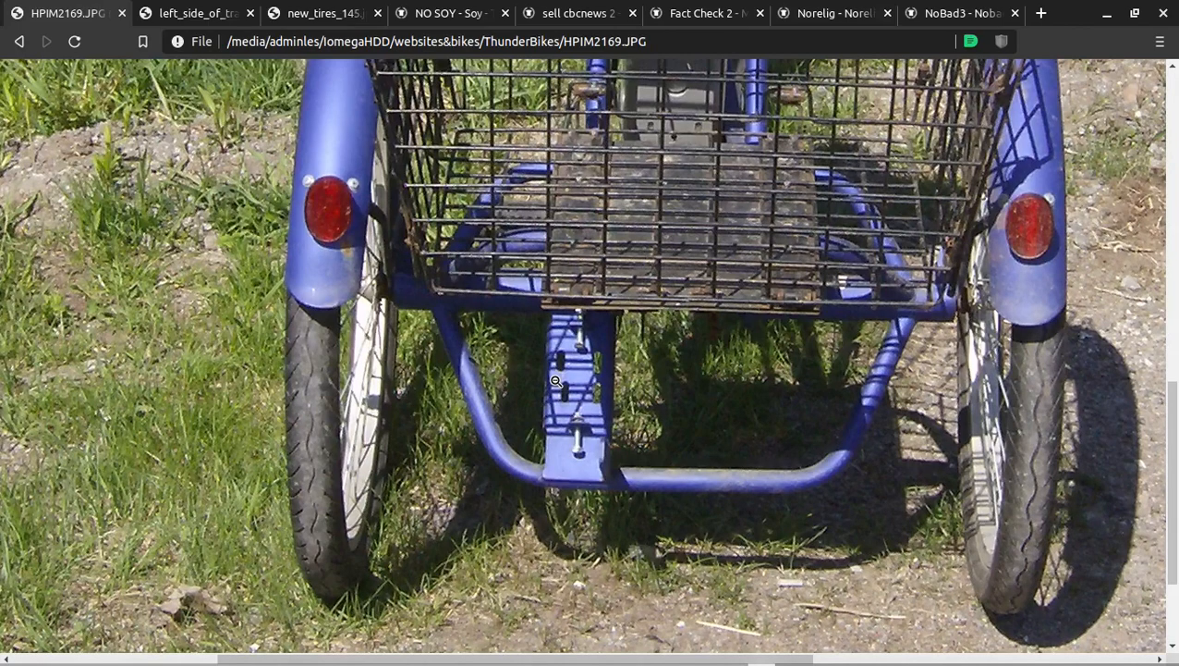
{"action": "mouse_move", "coordinate": [620, 303]}
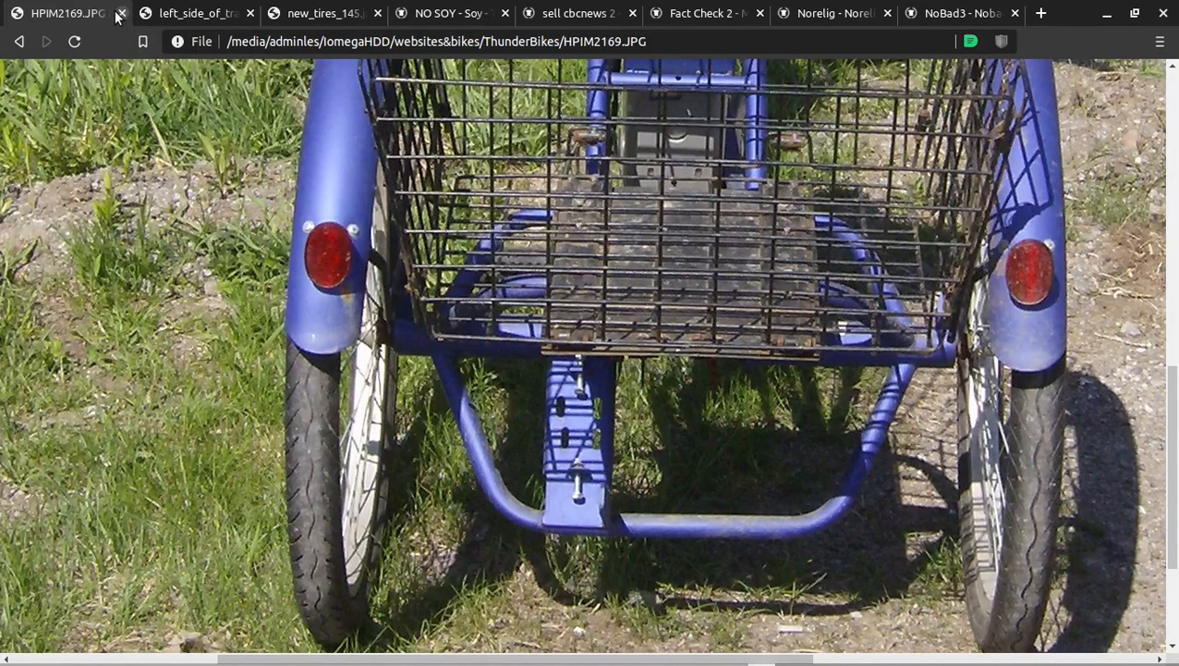
Step: Close the HPIM2169.JPG and left_side_of_transaxle_162.gif tabs, revealing the wide rear tire bike photo
{"action": "left_click", "coordinate": [122, 13]}
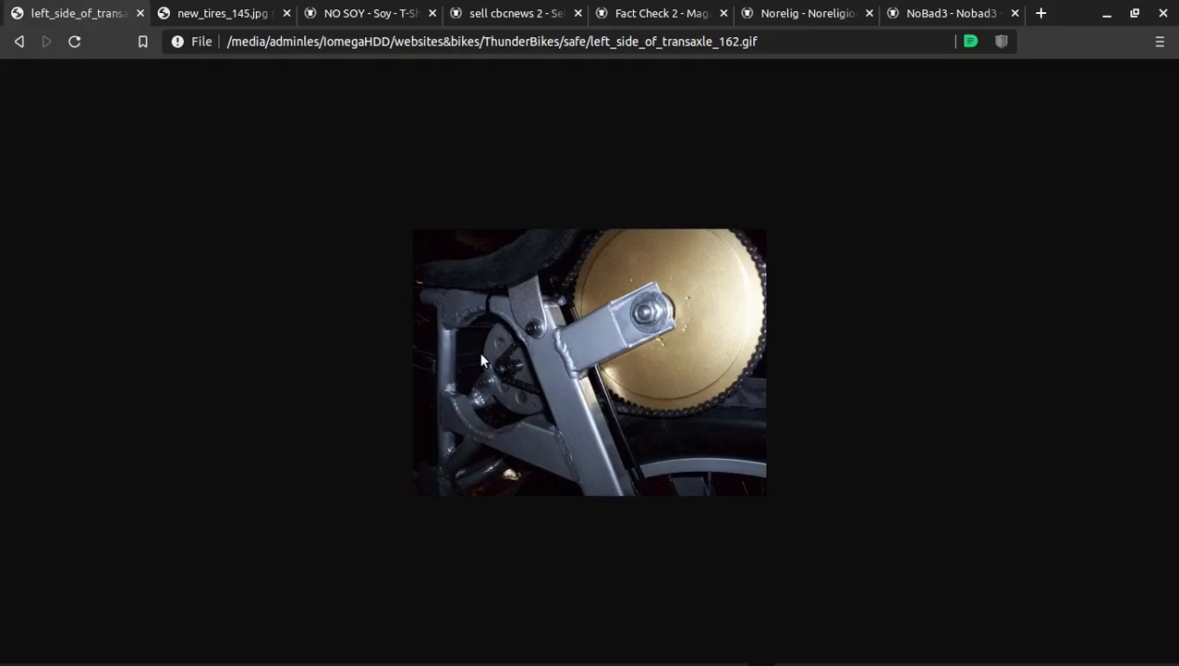
{"action": "mouse_move", "coordinate": [464, 395]}
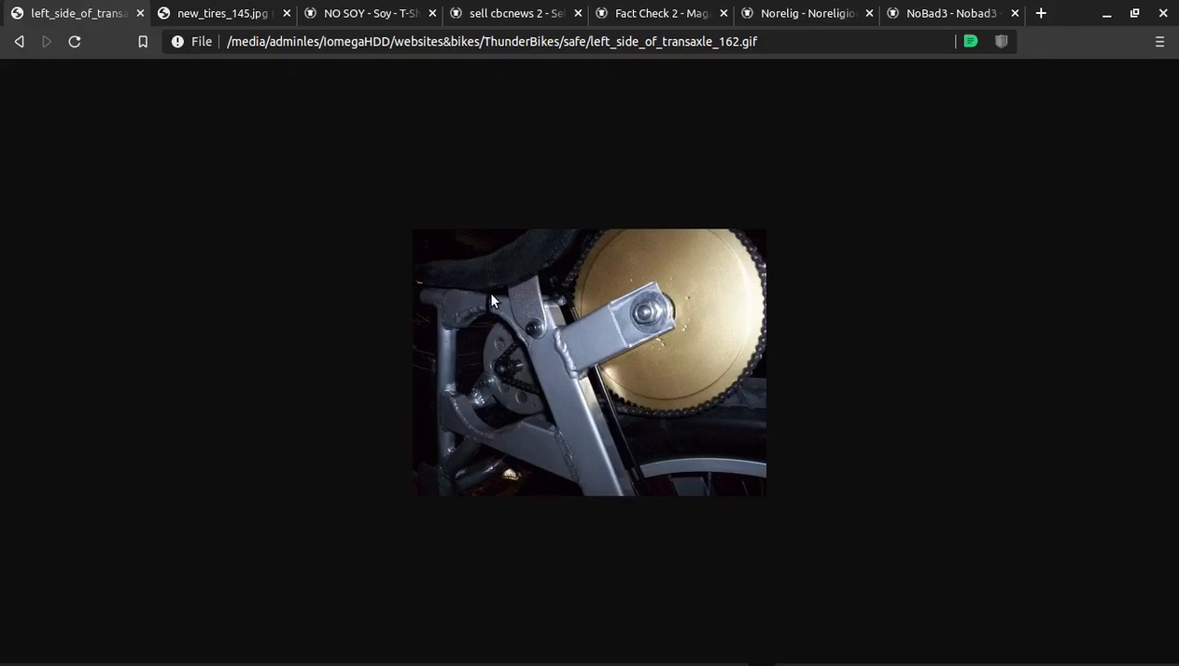
{"action": "mouse_move", "coordinate": [562, 377]}
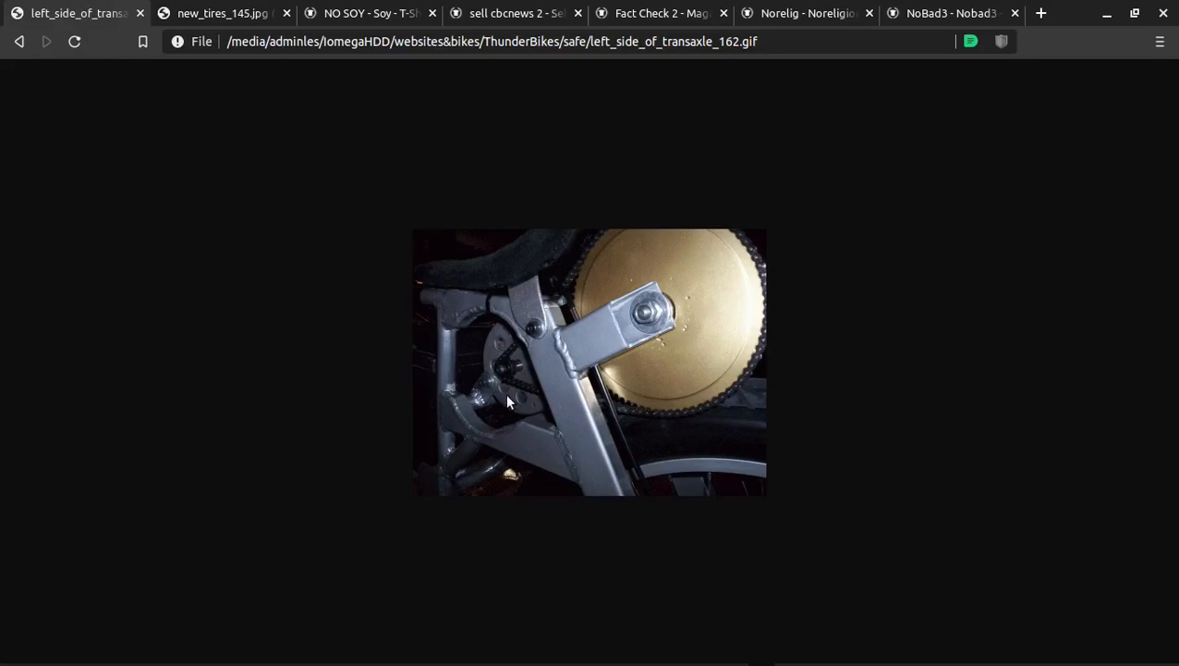
{"action": "mouse_move", "coordinate": [516, 366]}
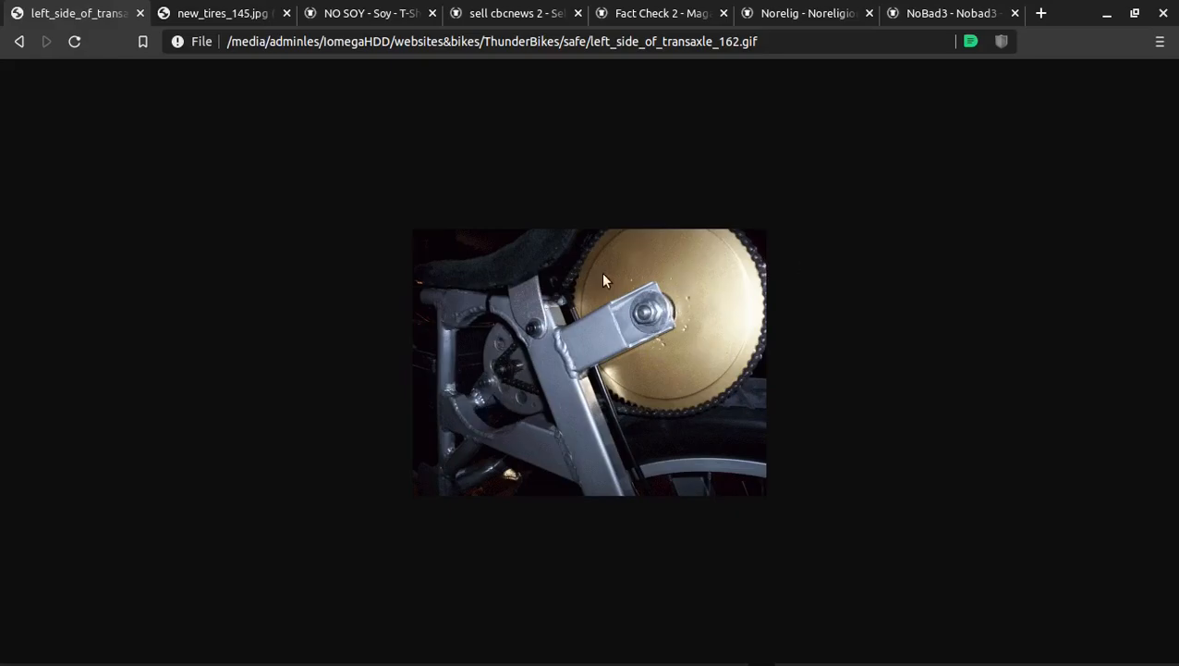
{"action": "left_click", "coordinate": [218, 13]}
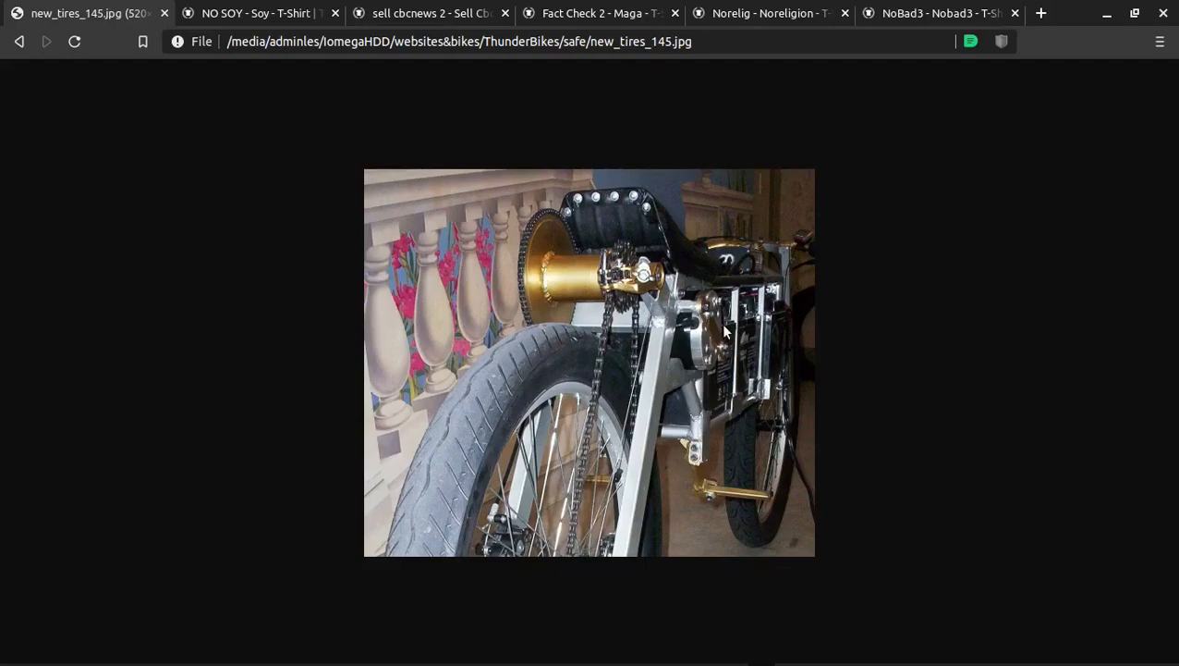
{"action": "mouse_move", "coordinate": [699, 344]}
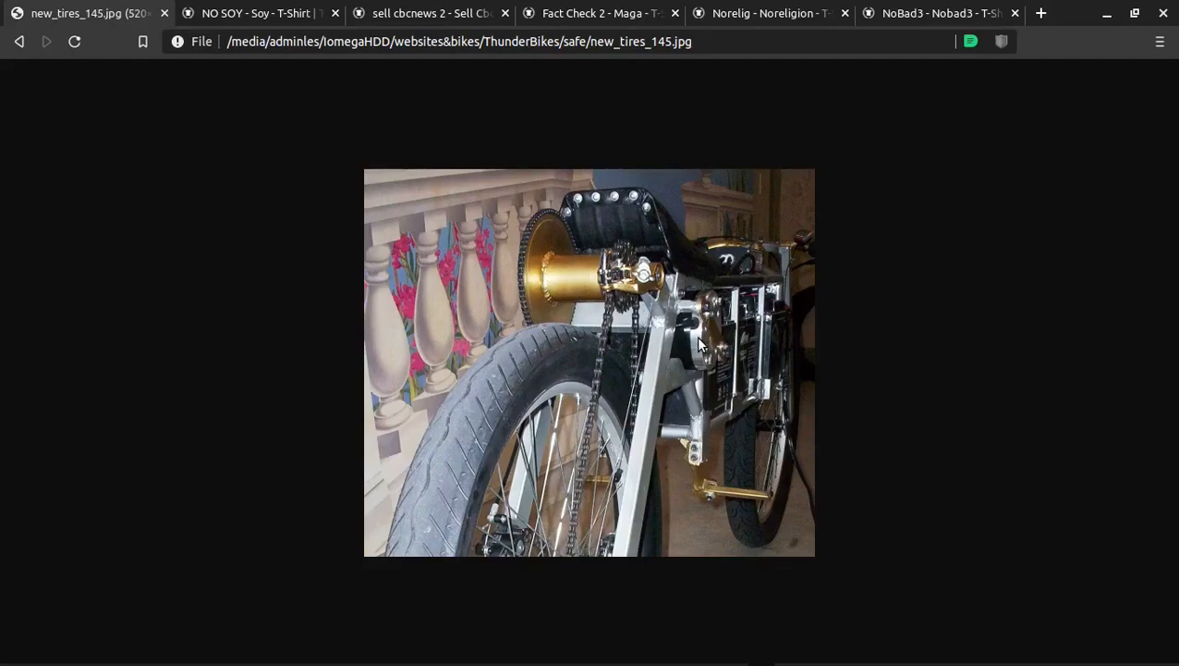
{"action": "mouse_move", "coordinate": [686, 346]}
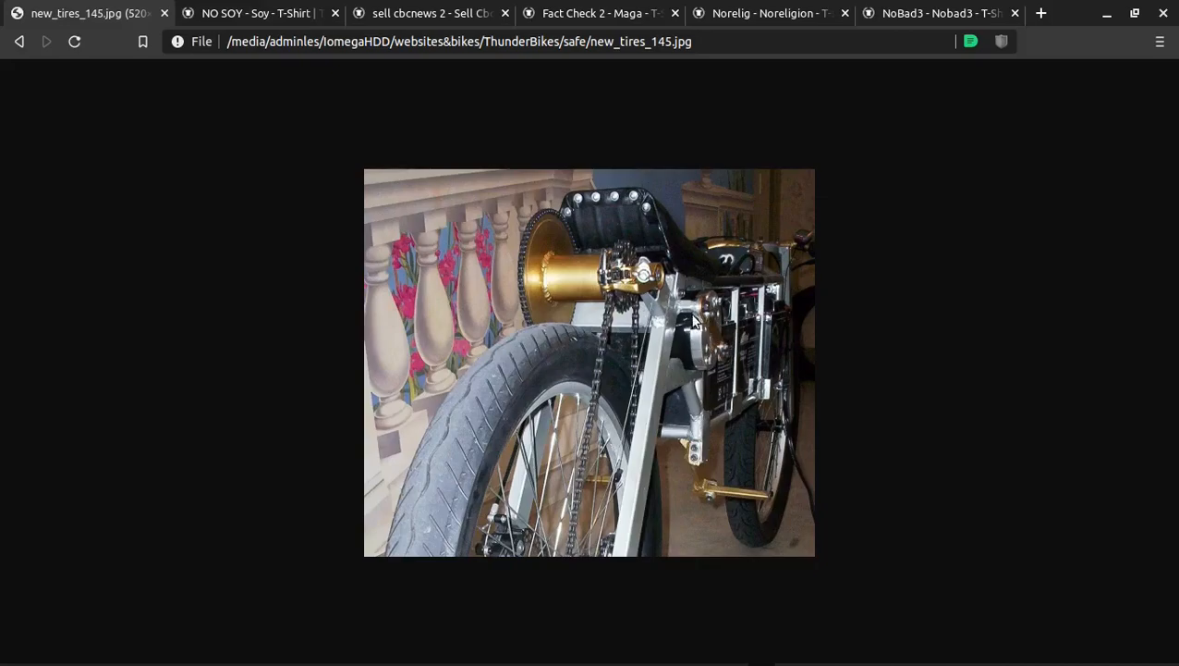
{"action": "mouse_move", "coordinate": [712, 336]}
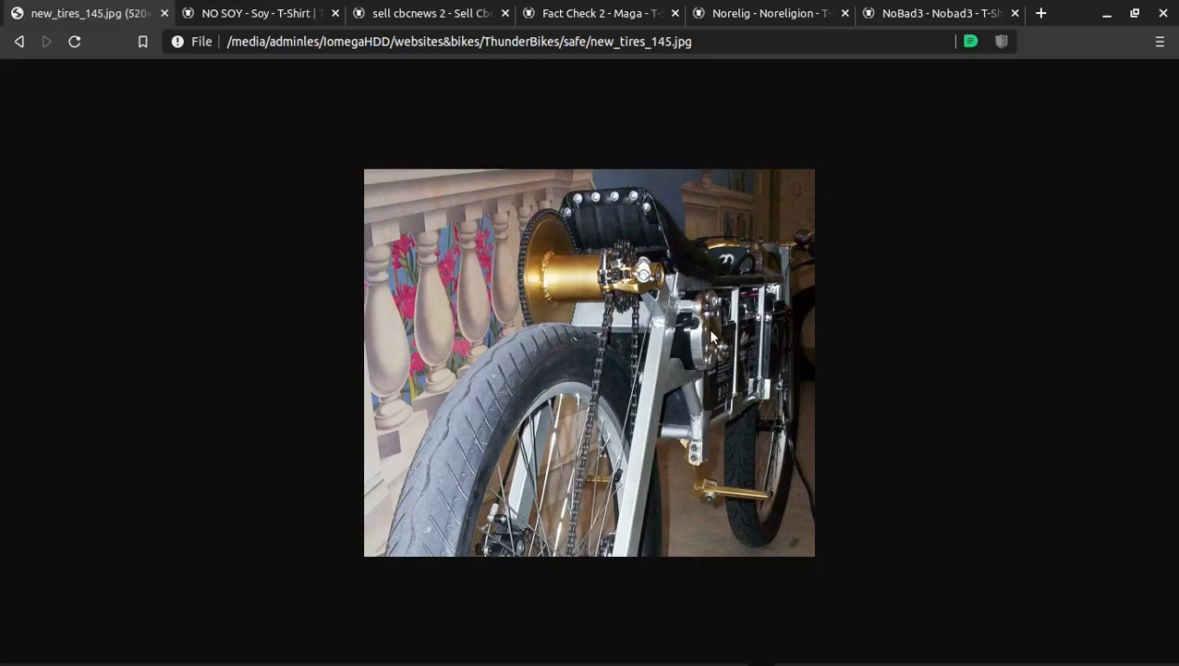
{"action": "mouse_move", "coordinate": [550, 218]}
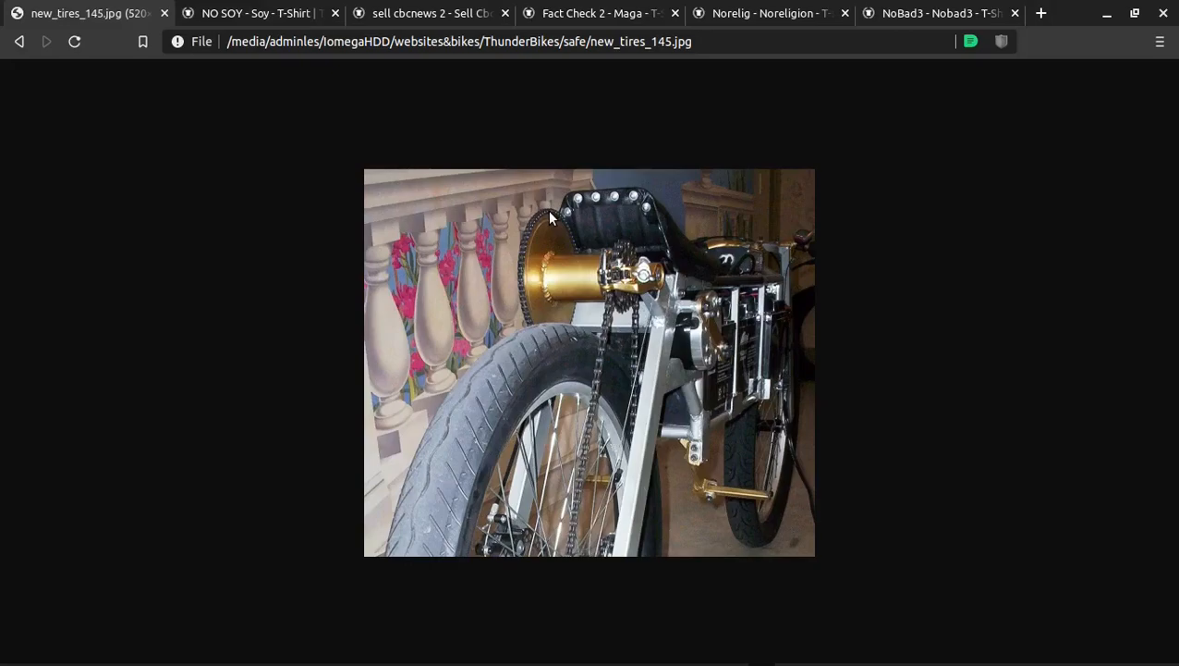
{"action": "mouse_move", "coordinate": [543, 212]}
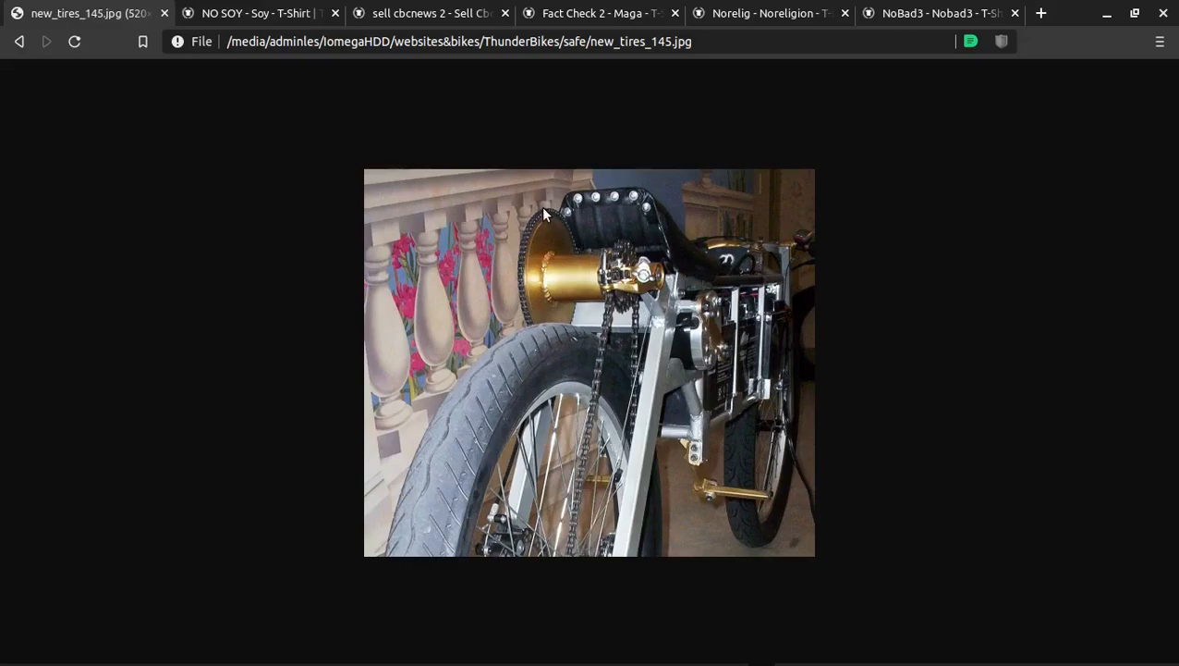
{"action": "mouse_move", "coordinate": [558, 221]}
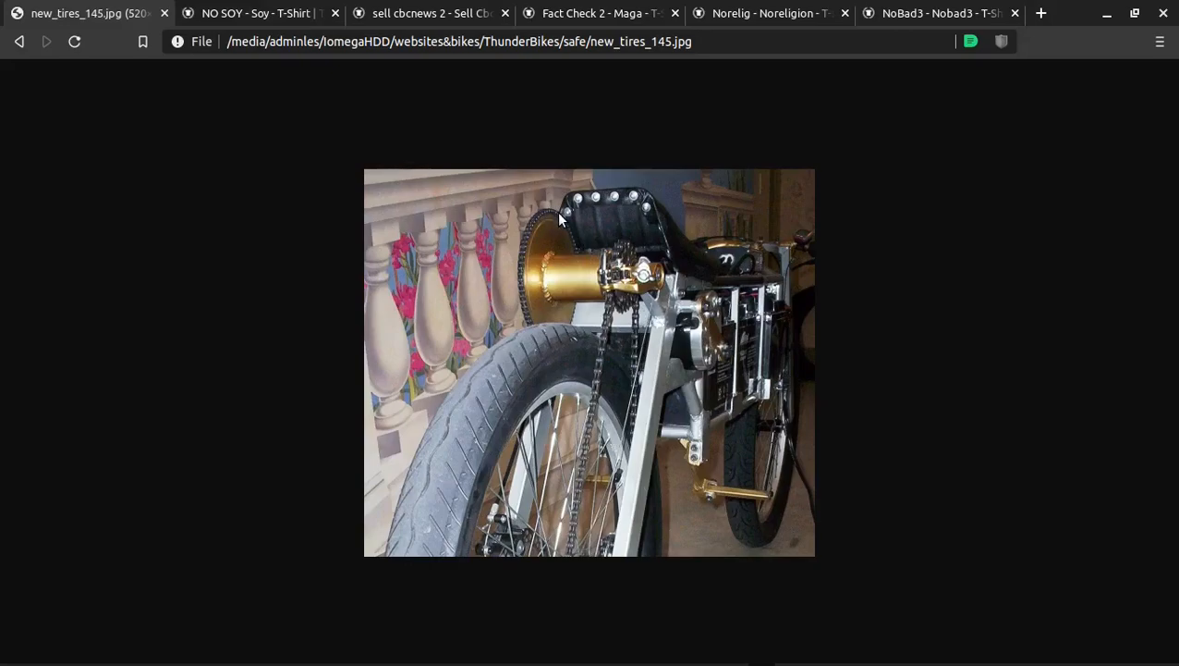
{"action": "mouse_move", "coordinate": [543, 224]}
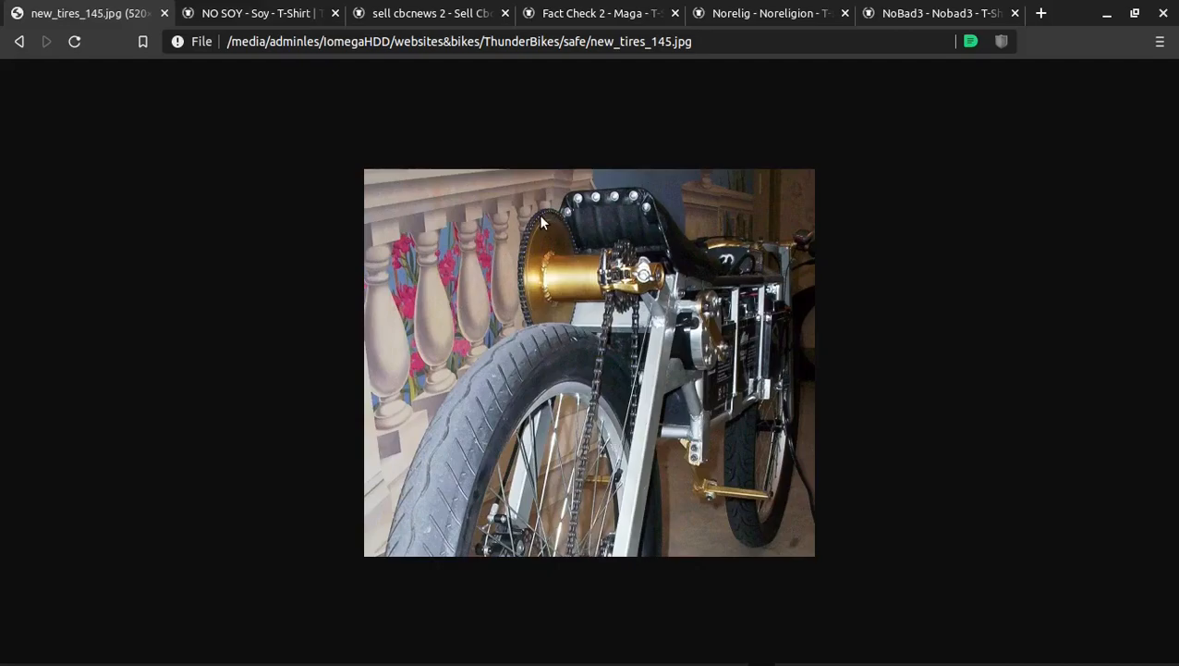
{"action": "mouse_move", "coordinate": [556, 222]}
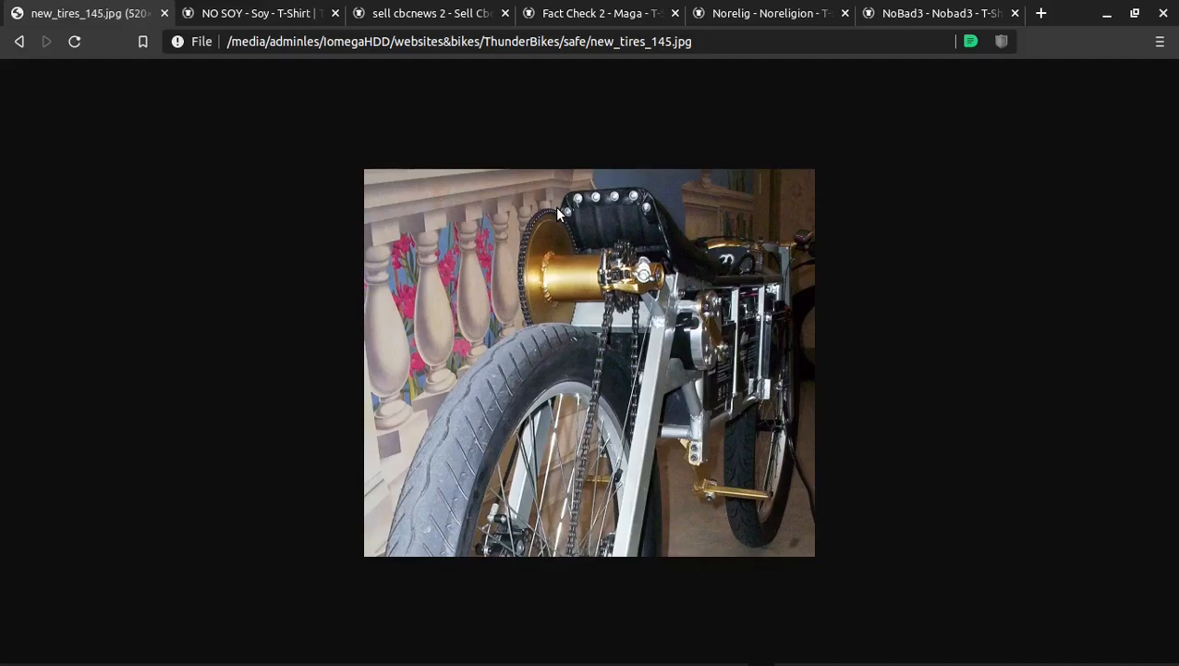
{"action": "mouse_move", "coordinate": [624, 329]}
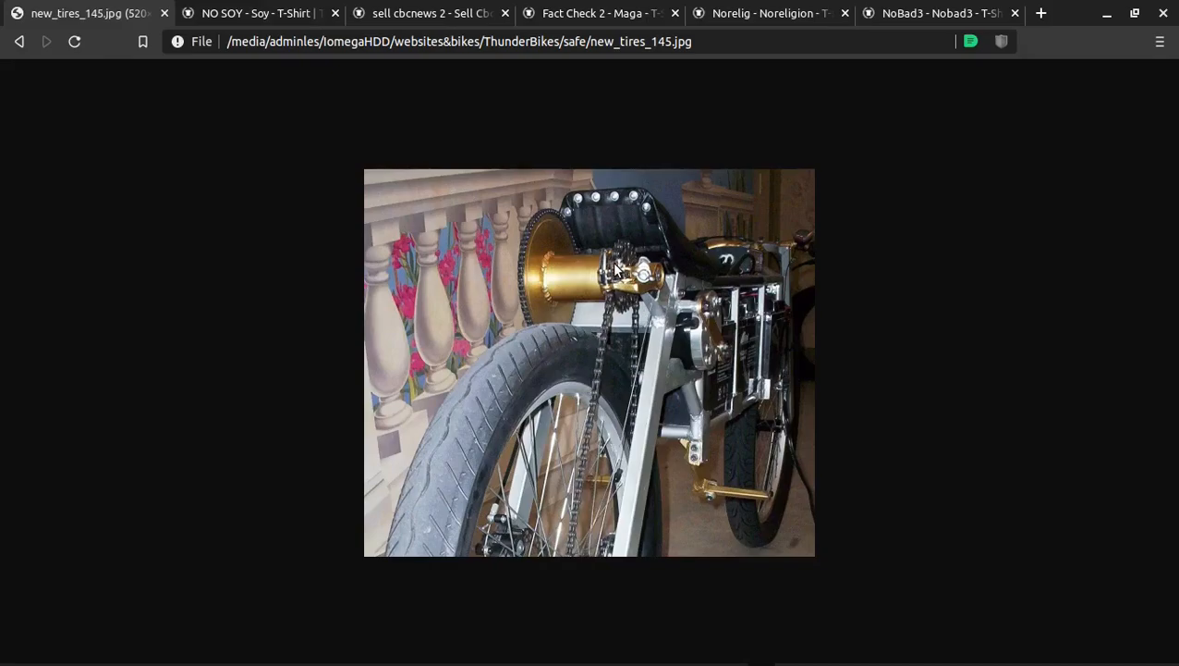
{"action": "mouse_move", "coordinate": [508, 229]}
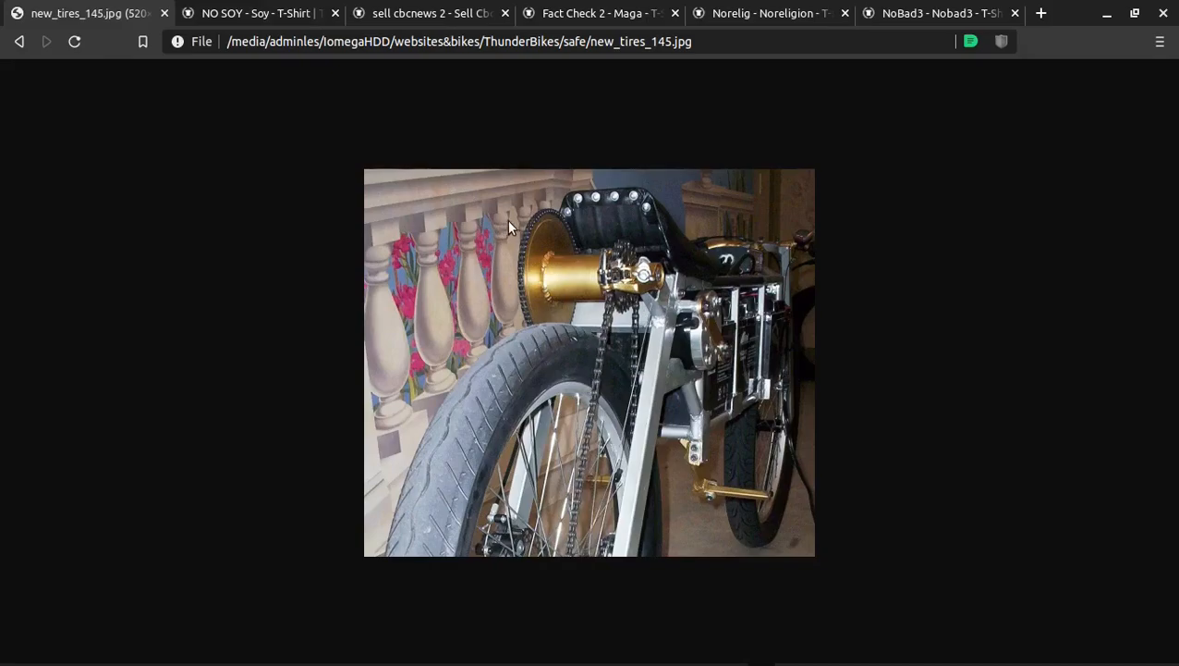
{"action": "mouse_move", "coordinate": [533, 211]}
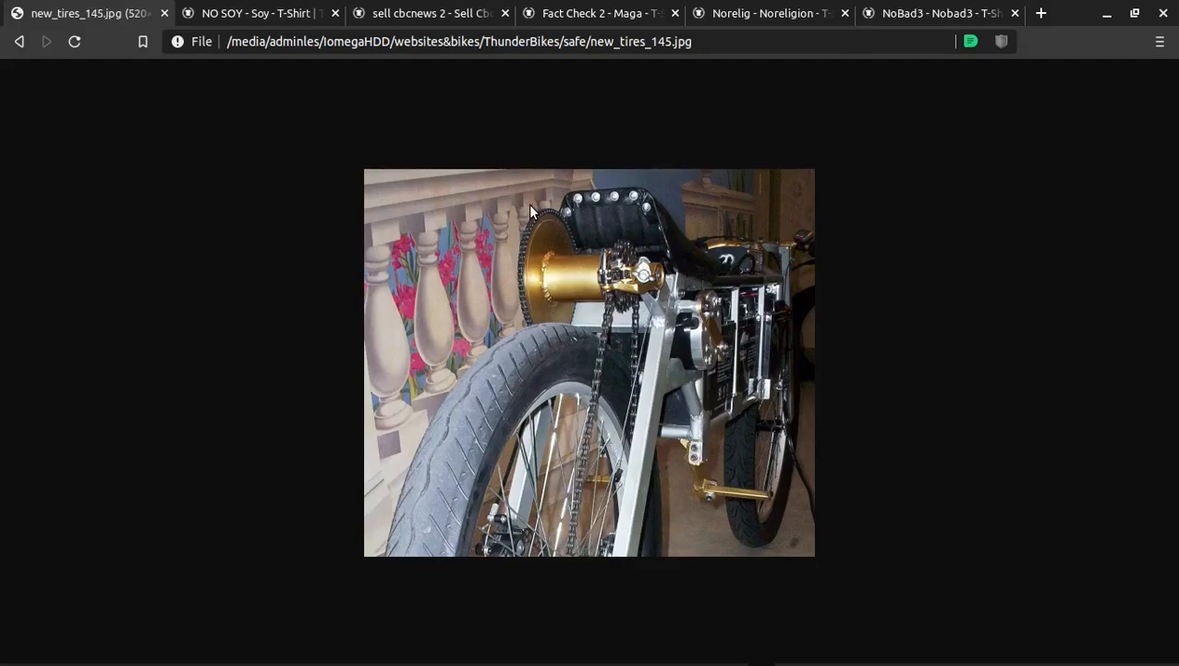
{"action": "mouse_move", "coordinate": [532, 225]}
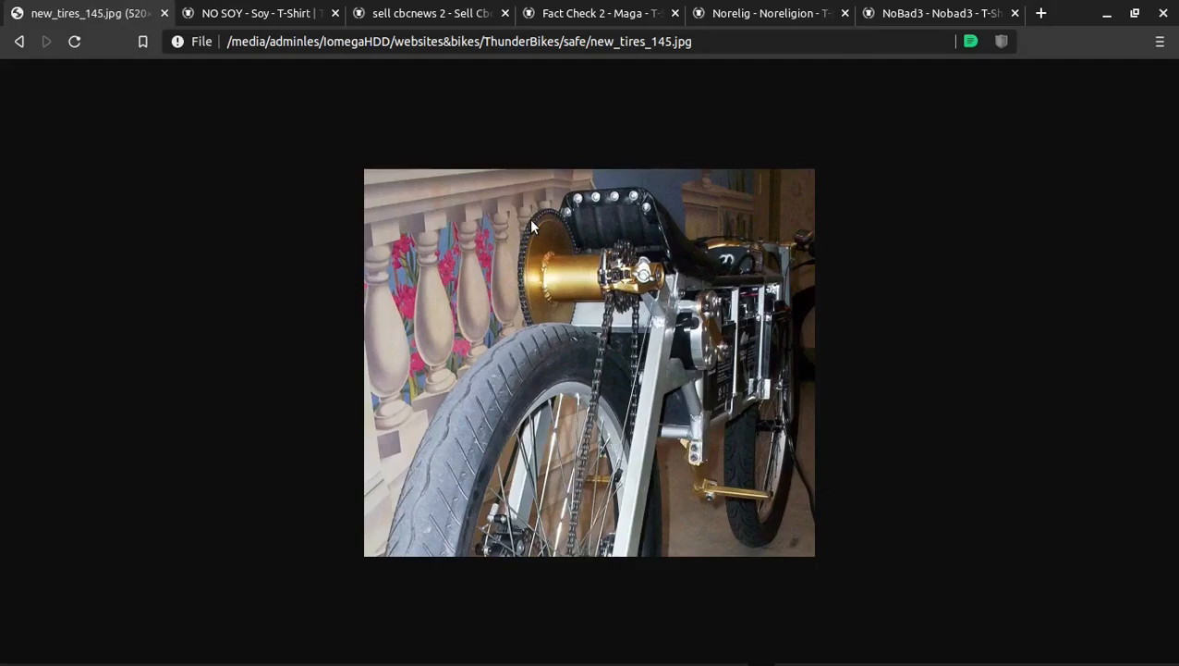
{"action": "mouse_move", "coordinate": [650, 294]}
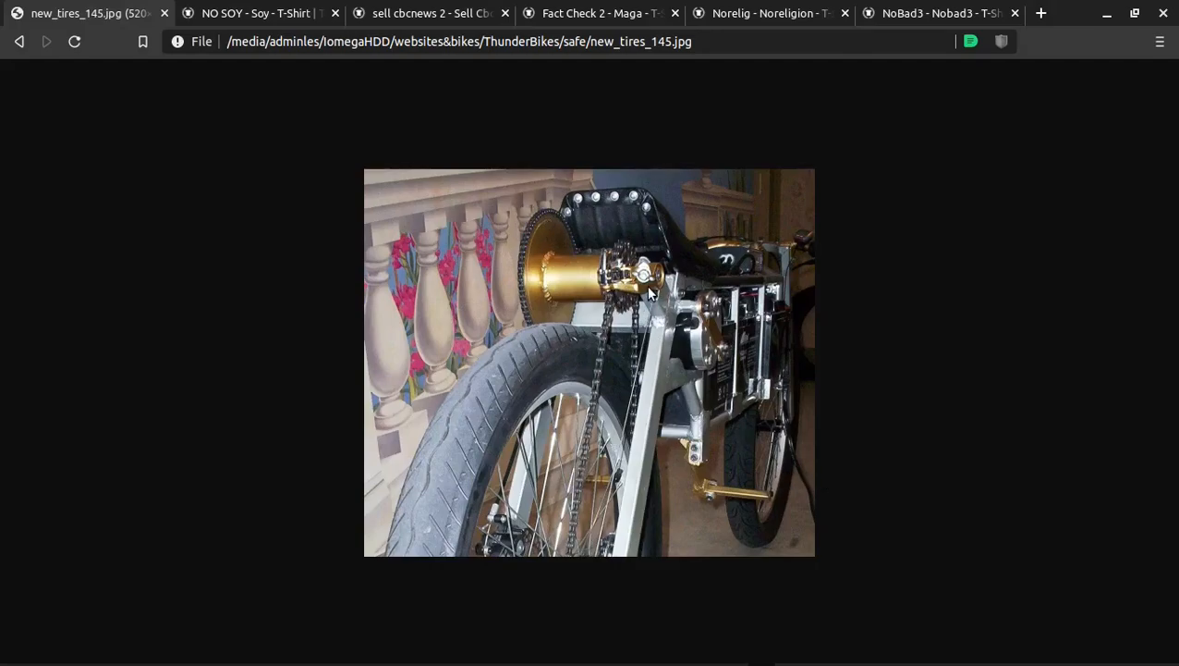
{"action": "mouse_move", "coordinate": [625, 255]}
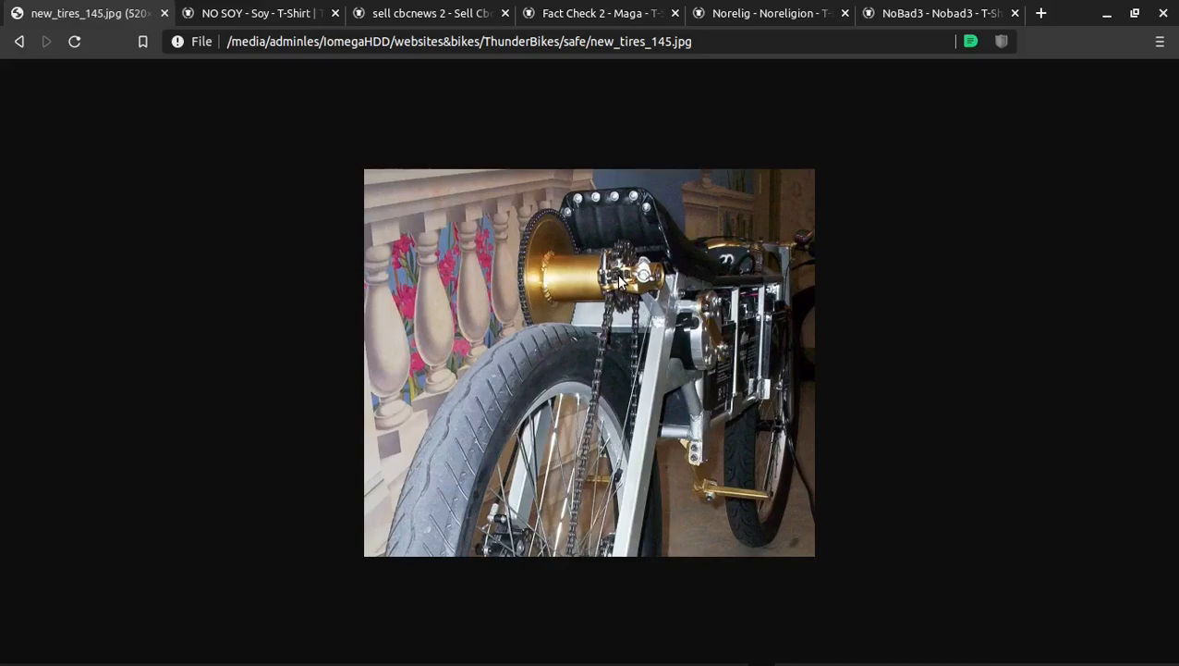
{"action": "mouse_move", "coordinate": [562, 281]}
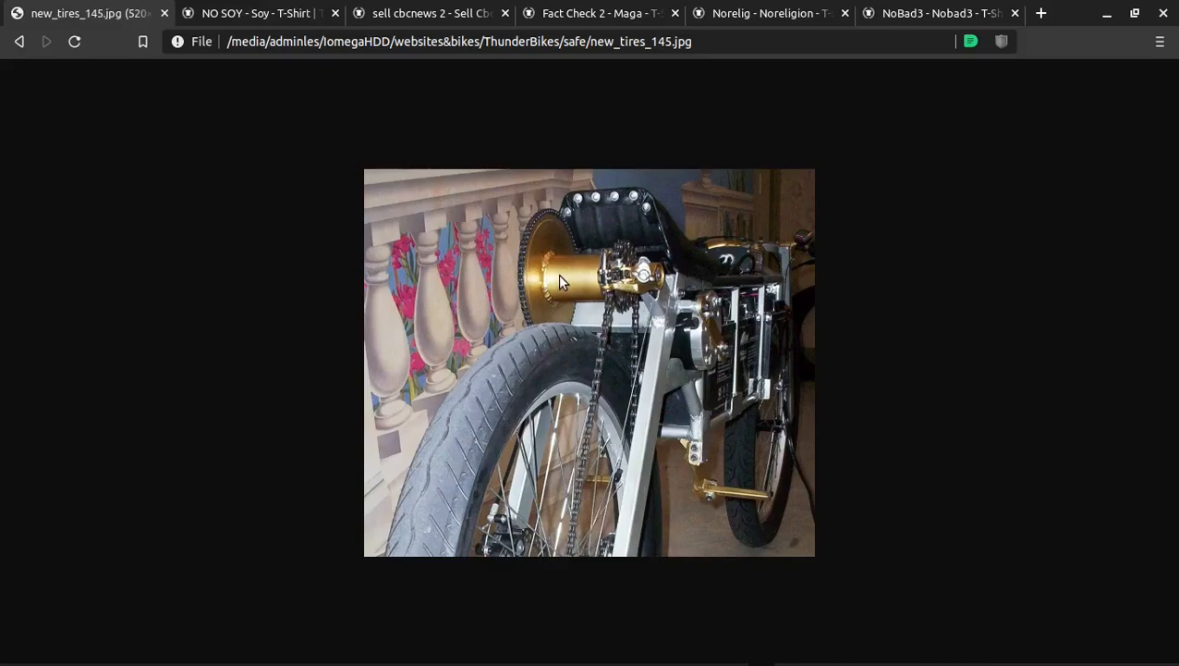
{"action": "mouse_move", "coordinate": [681, 274]}
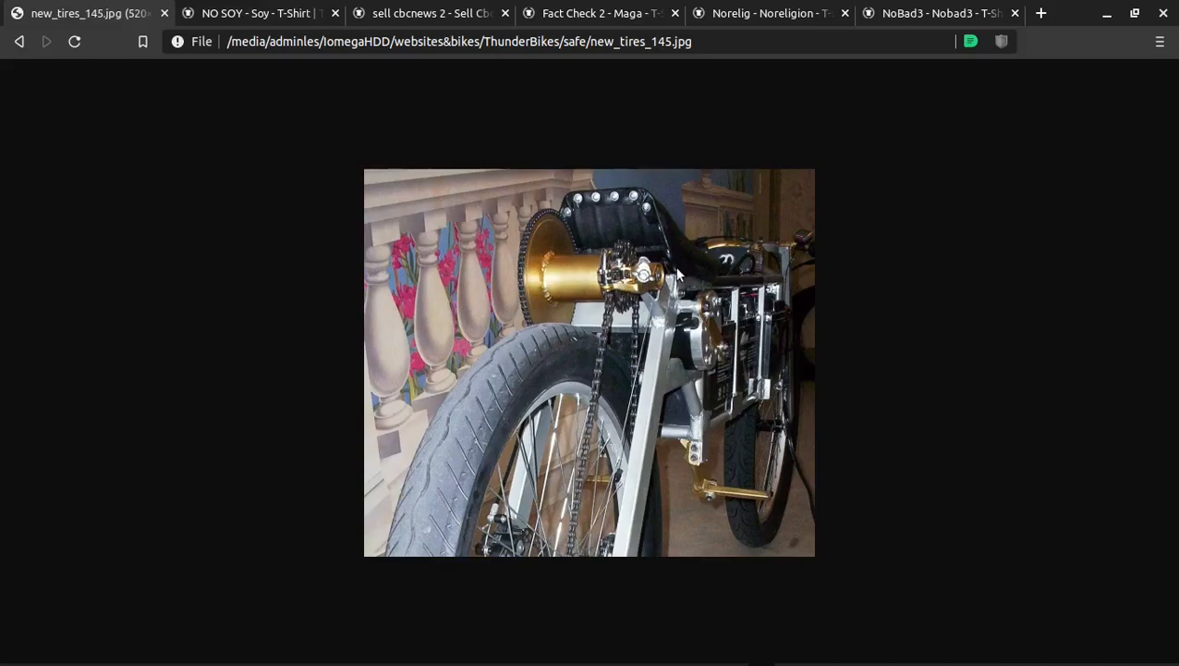
{"action": "mouse_move", "coordinate": [633, 281]}
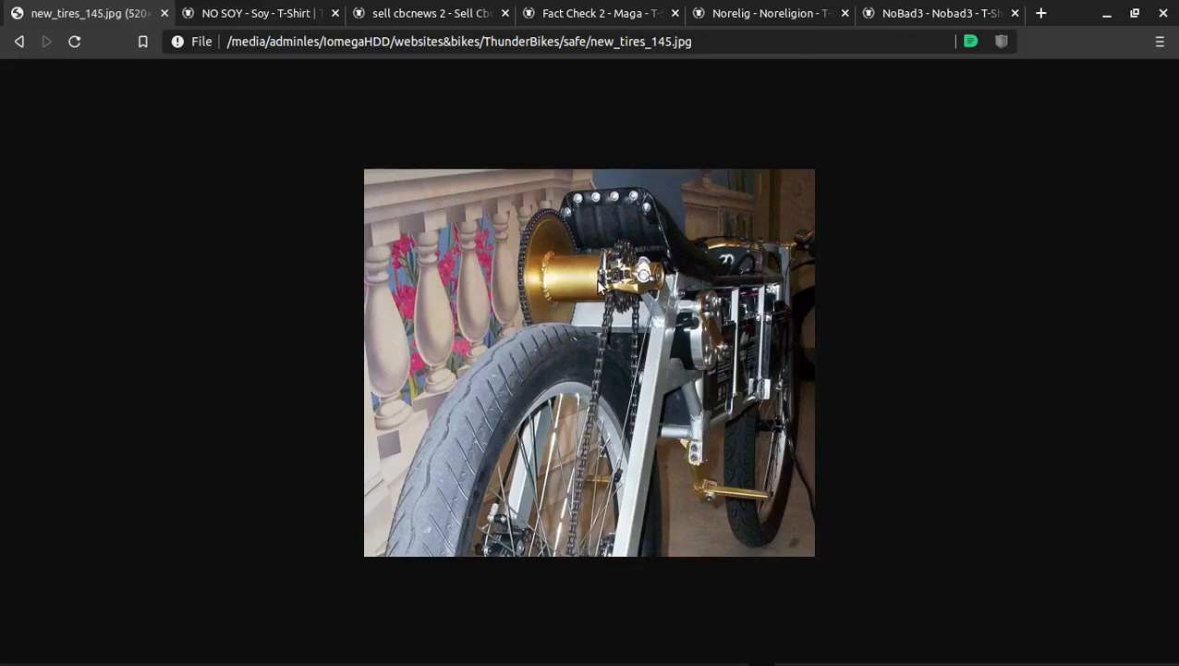
{"action": "mouse_move", "coordinate": [644, 281]}
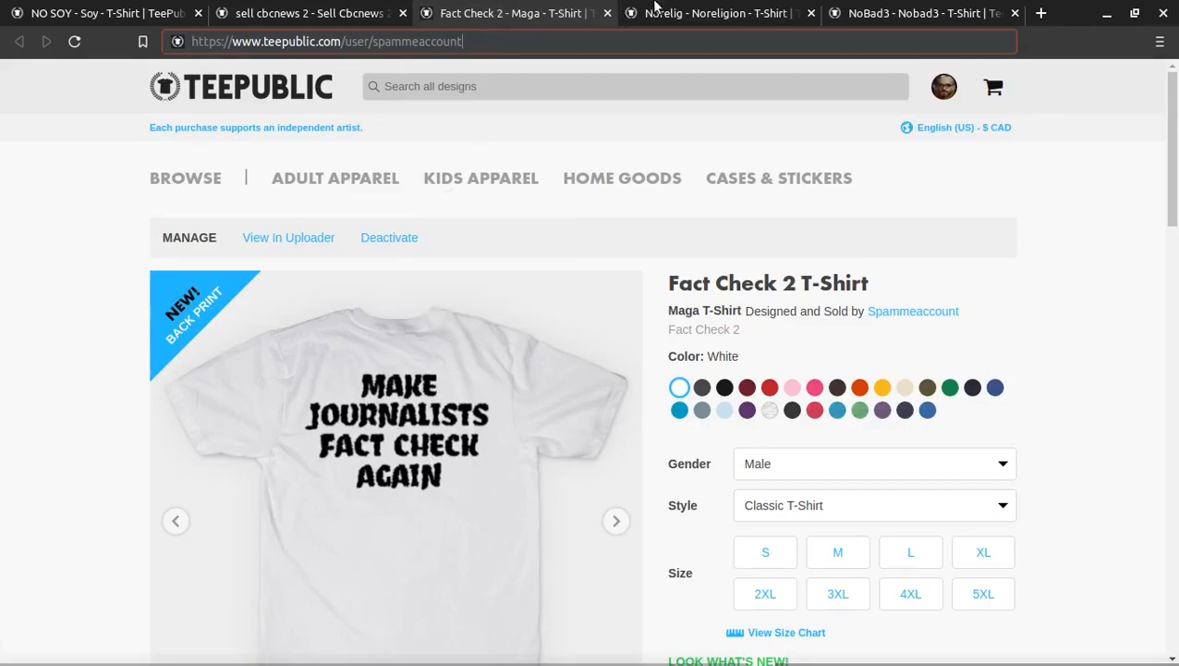
Step: Switch through the Norelig tab to the NoBad3 T-Shirt product page
{"action": "left_click", "coordinate": [718, 13]}
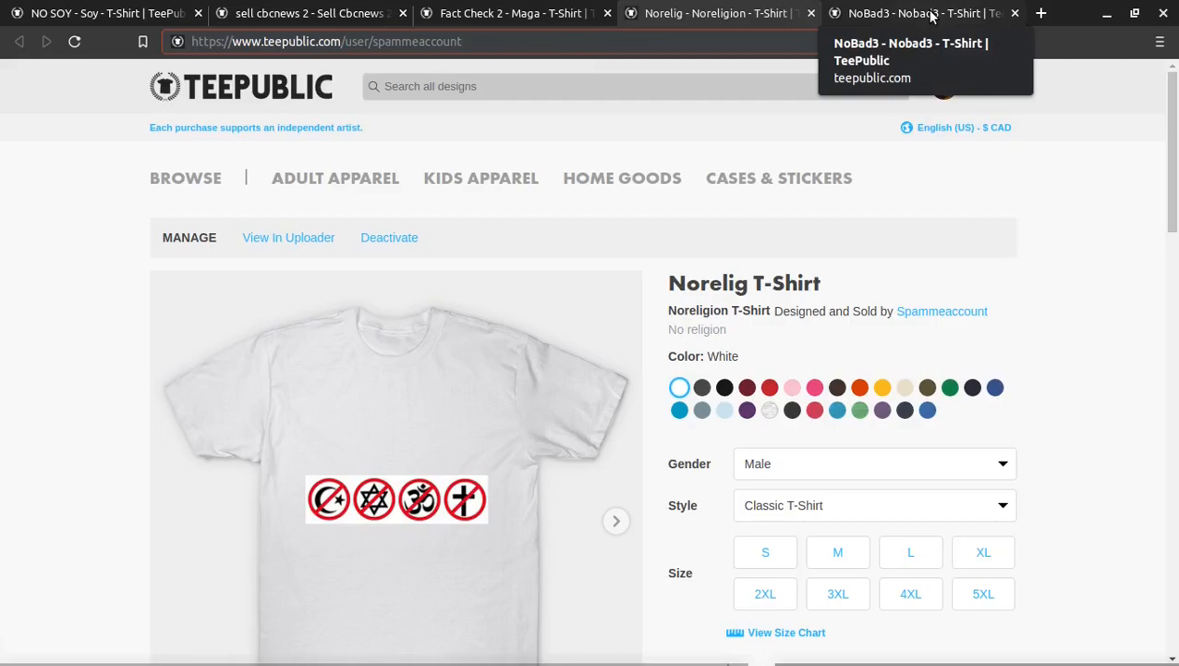
{"action": "left_click", "coordinate": [916, 12]}
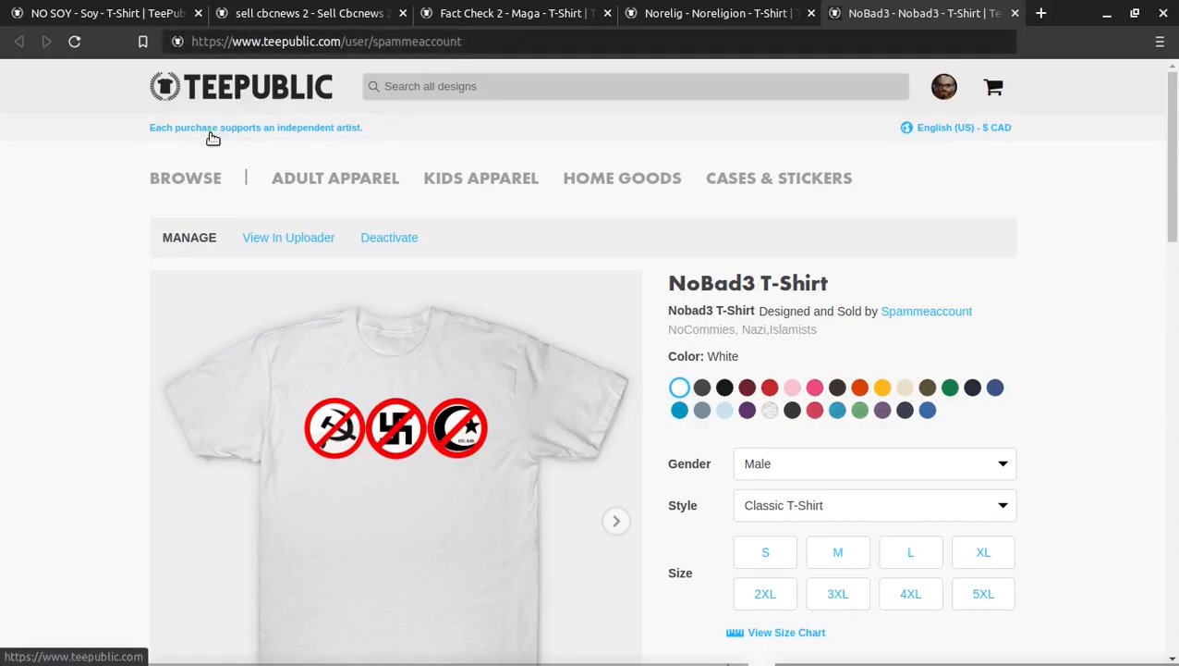
{"action": "mouse_move", "coordinate": [163, 144]}
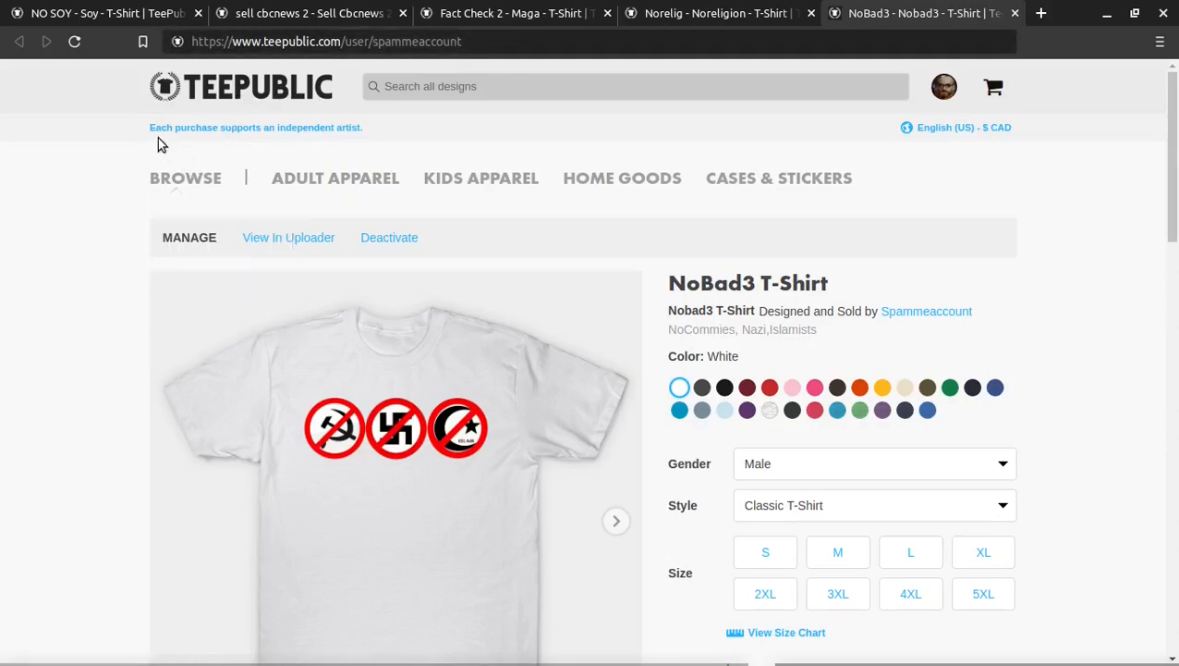
{"action": "mouse_move", "coordinate": [109, 109]}
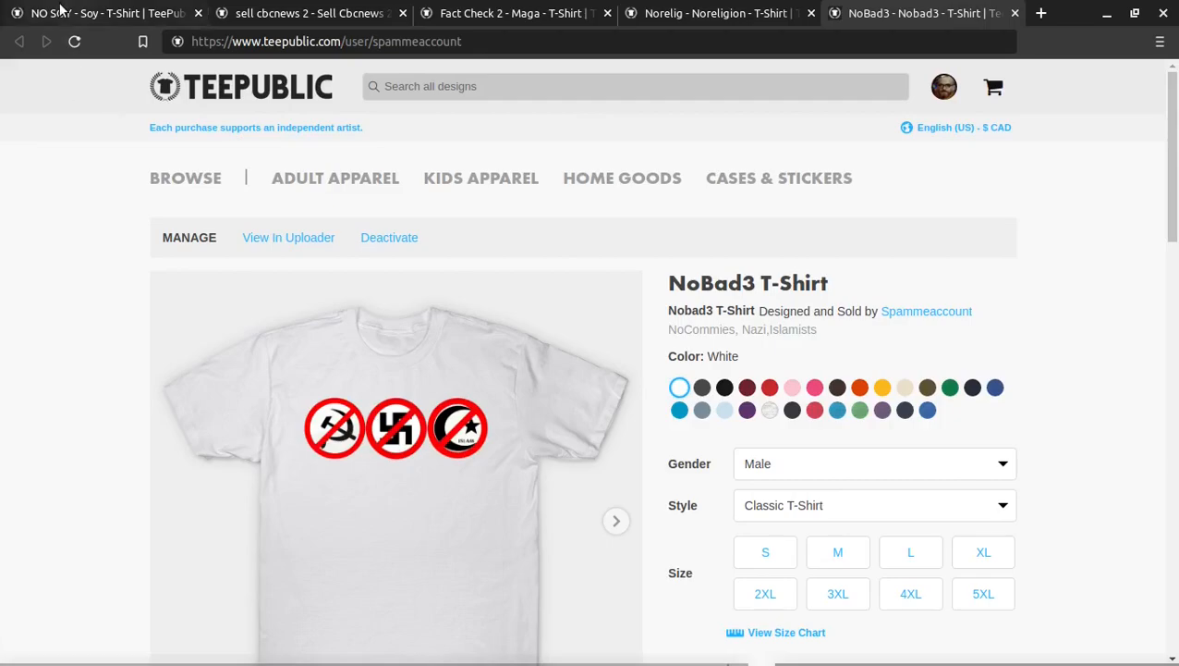
{"action": "left_click", "coordinate": [93, 13]}
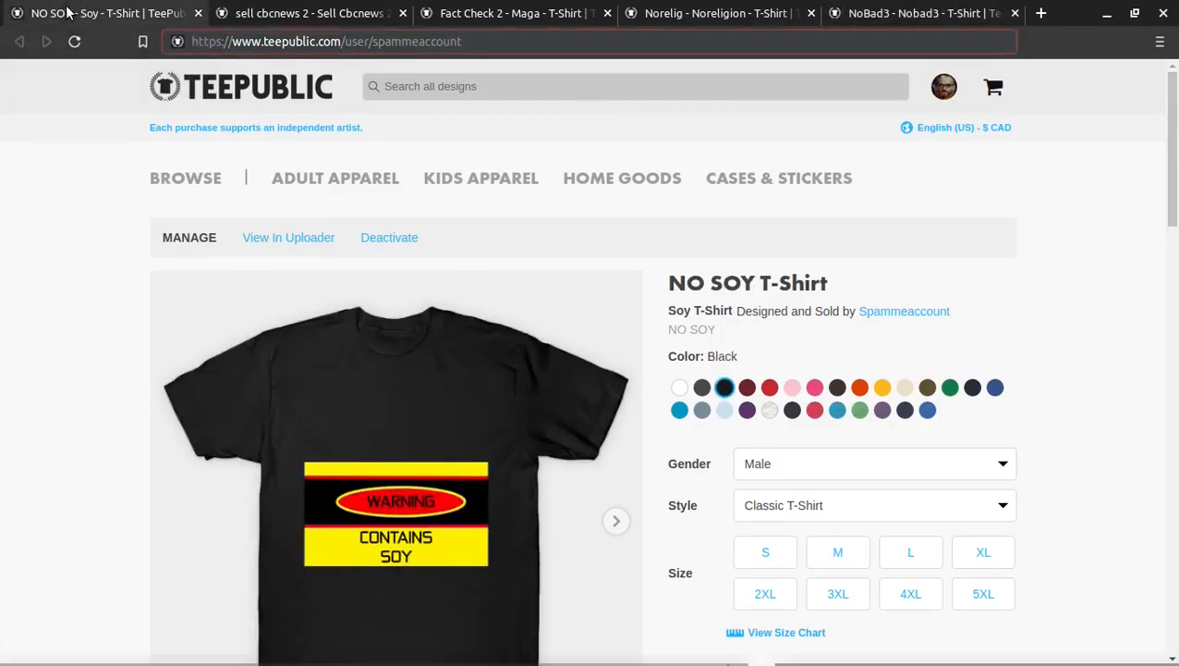
{"action": "left_click", "coordinate": [185, 178]}
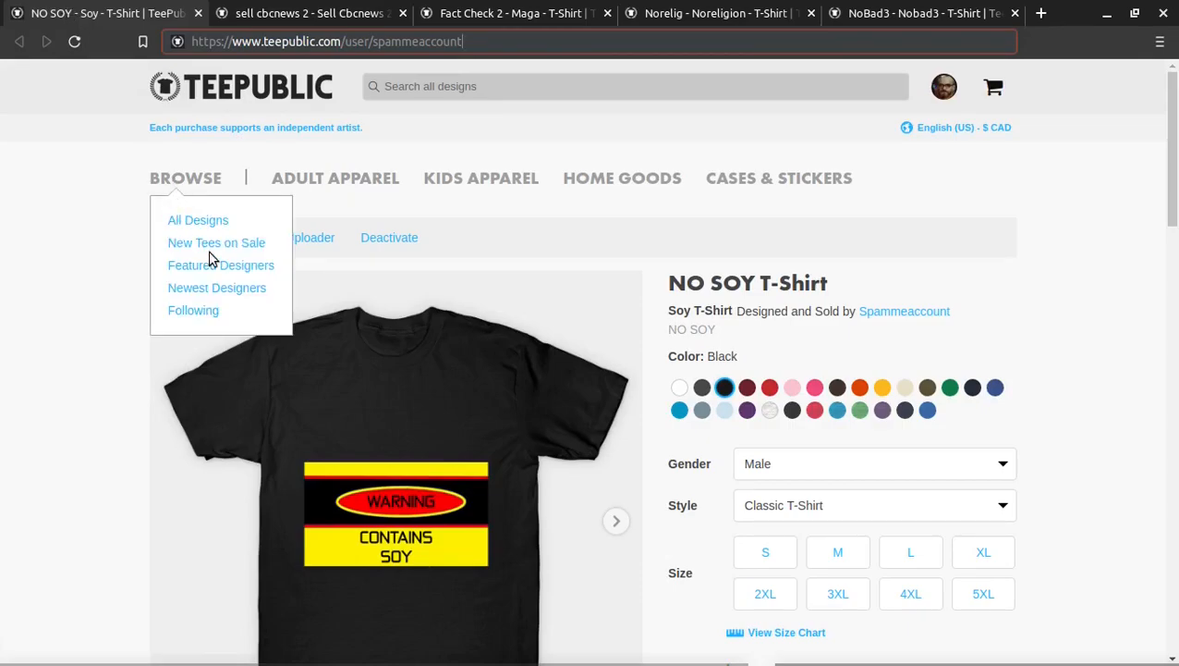
{"action": "mouse_move", "coordinate": [210, 260]}
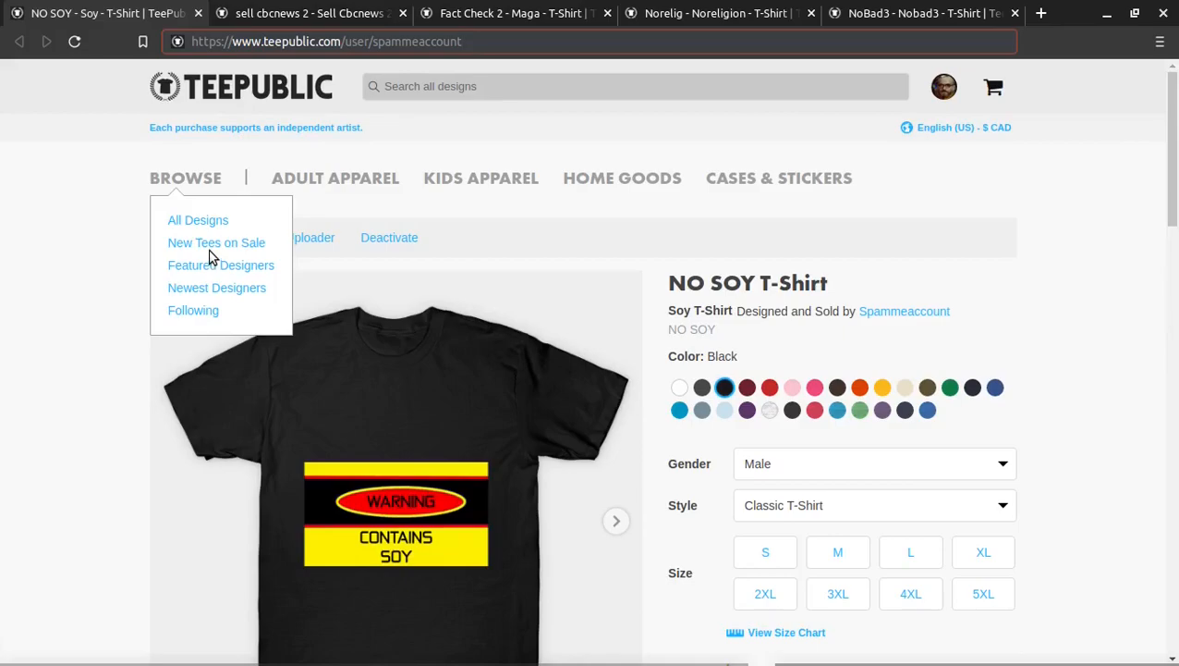
{"action": "mouse_move", "coordinate": [217, 243]}
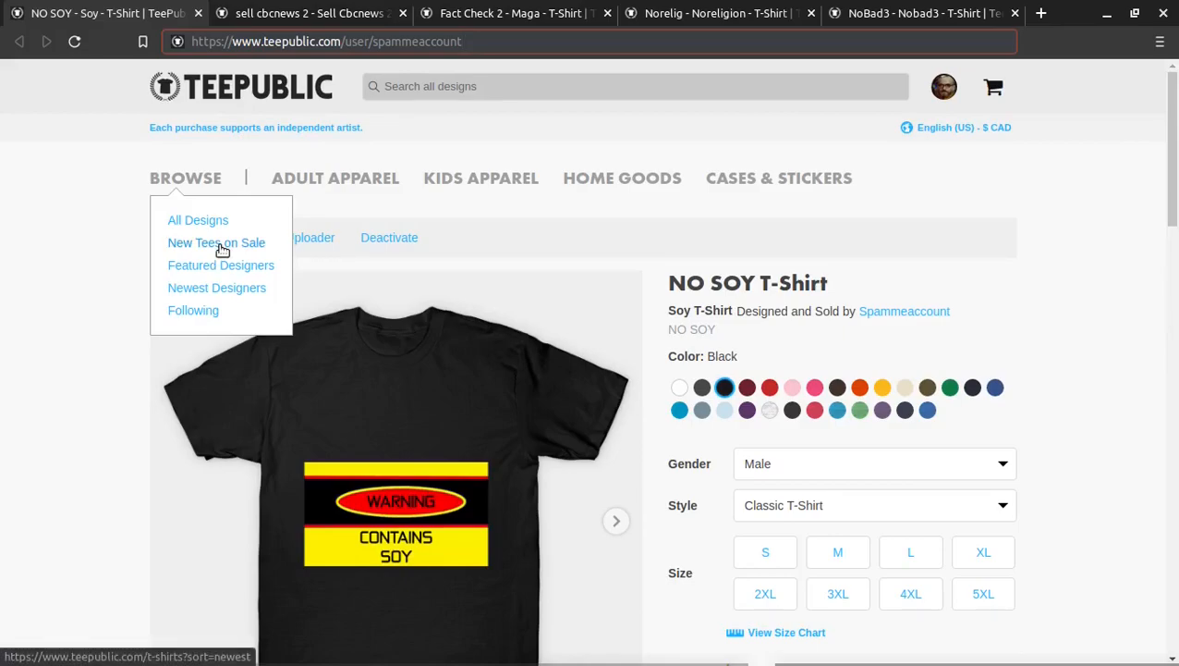
{"action": "mouse_move", "coordinate": [297, 345]}
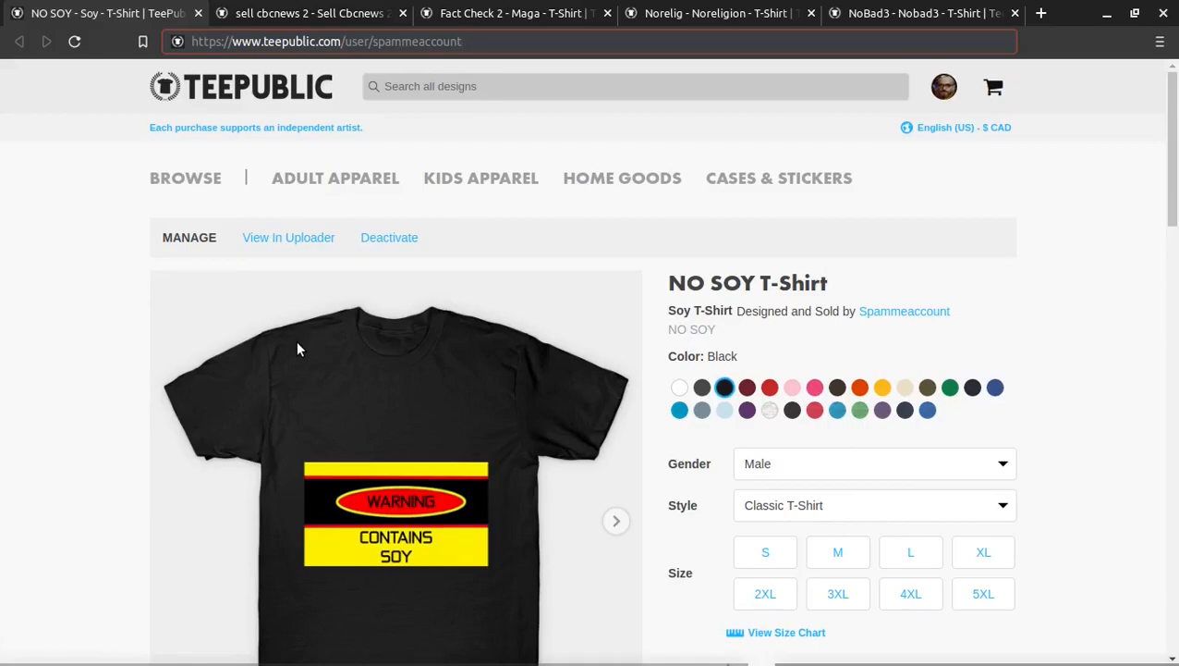
{"action": "mouse_move", "coordinate": [299, 373]}
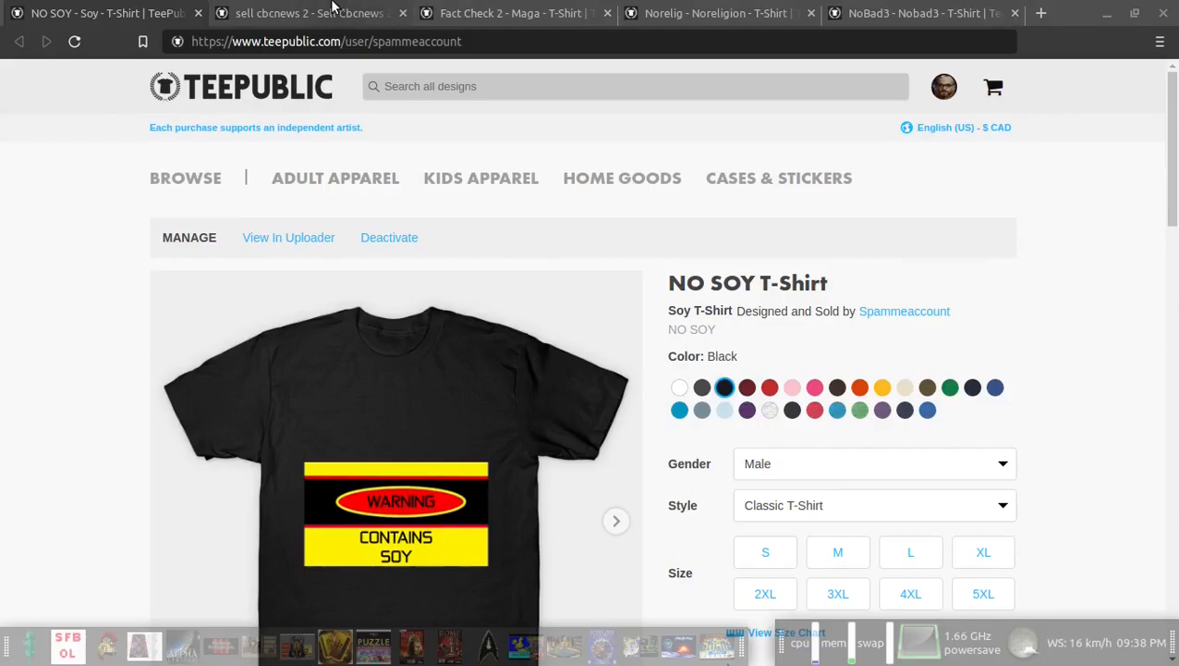
Step: Switch to the sell cbcnews 2 T-Shirt page and scroll to its CA$29.24 price
{"action": "left_click", "coordinate": [311, 13]}
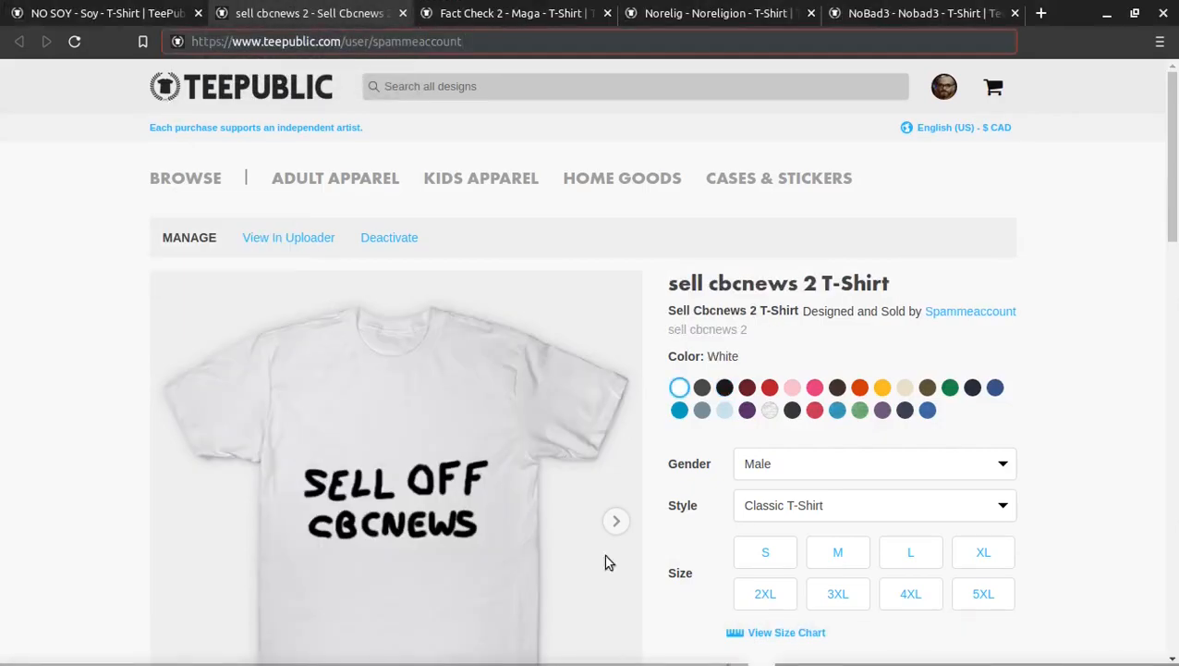
{"action": "scroll", "scroll_direction": "down", "scroll_amount": 3}
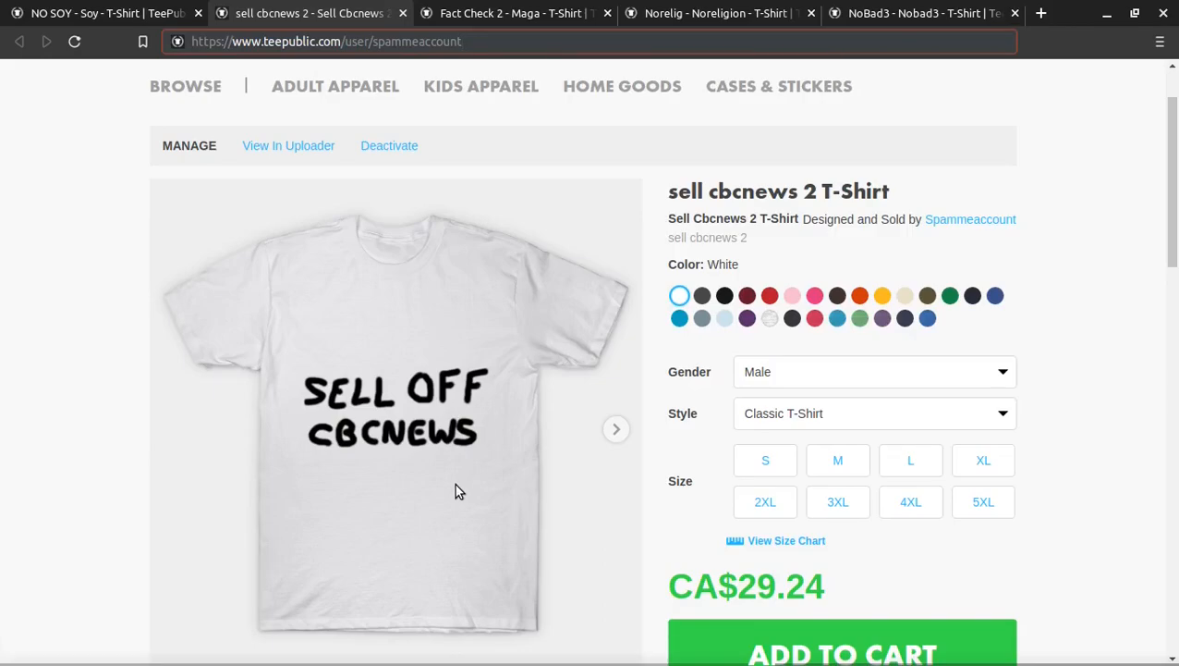
{"action": "mouse_move", "coordinate": [369, 292]}
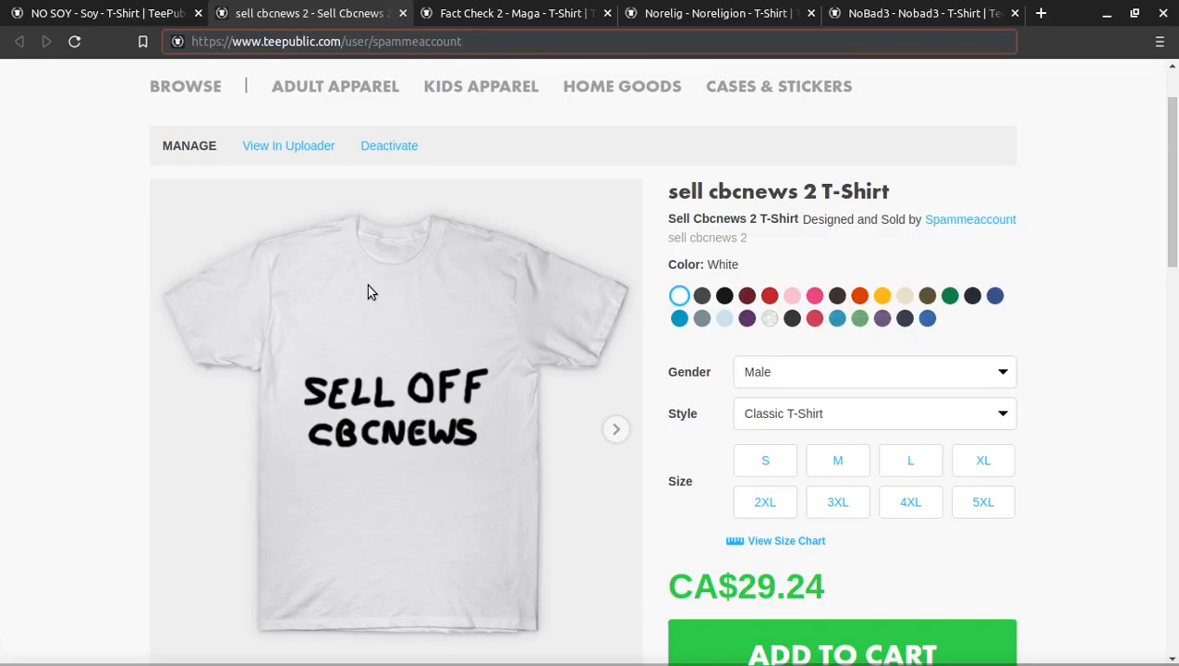
{"action": "mouse_move", "coordinate": [462, 407]}
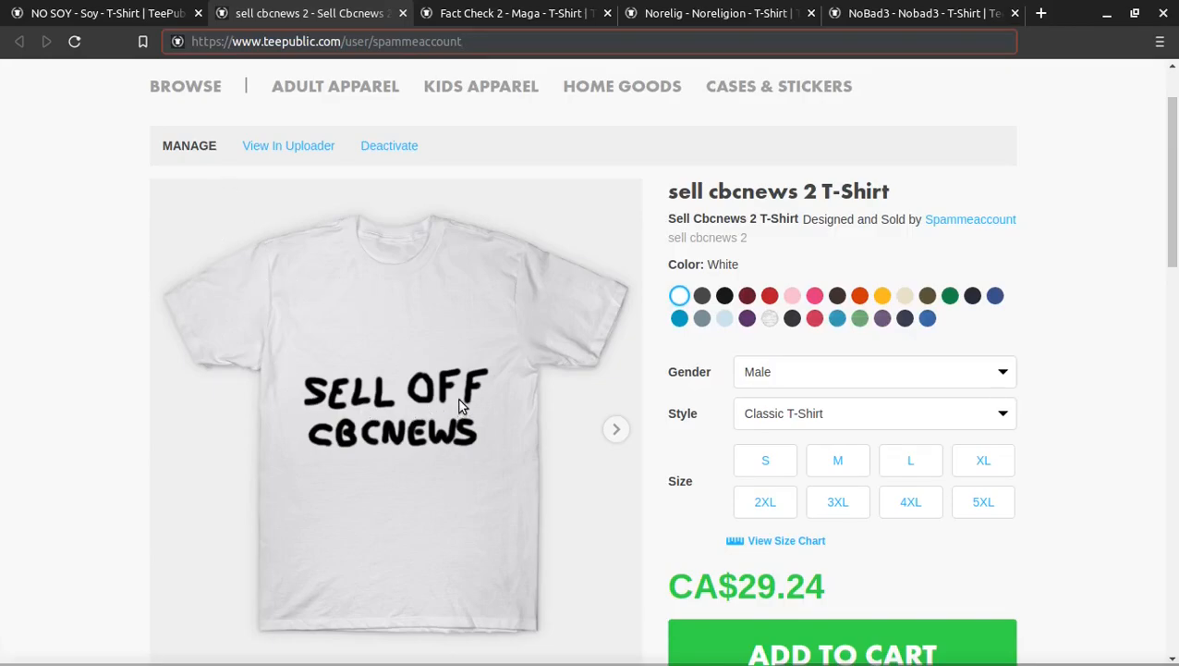
{"action": "mouse_move", "coordinate": [739, 268]}
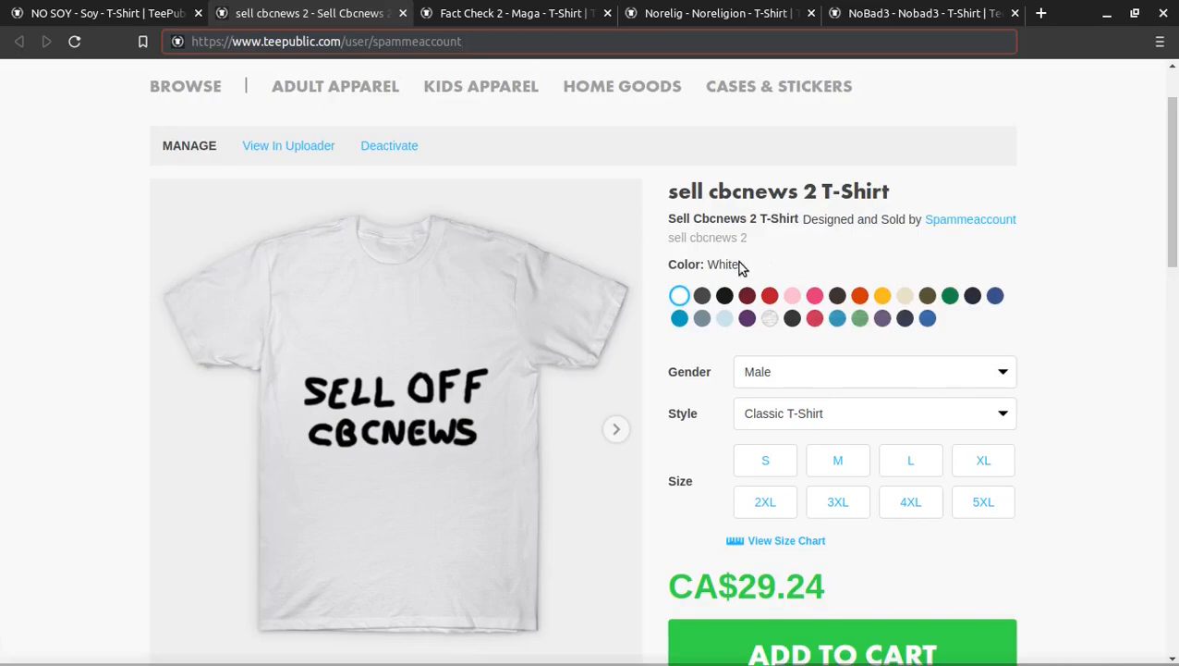
{"action": "mouse_move", "coordinate": [608, 307]}
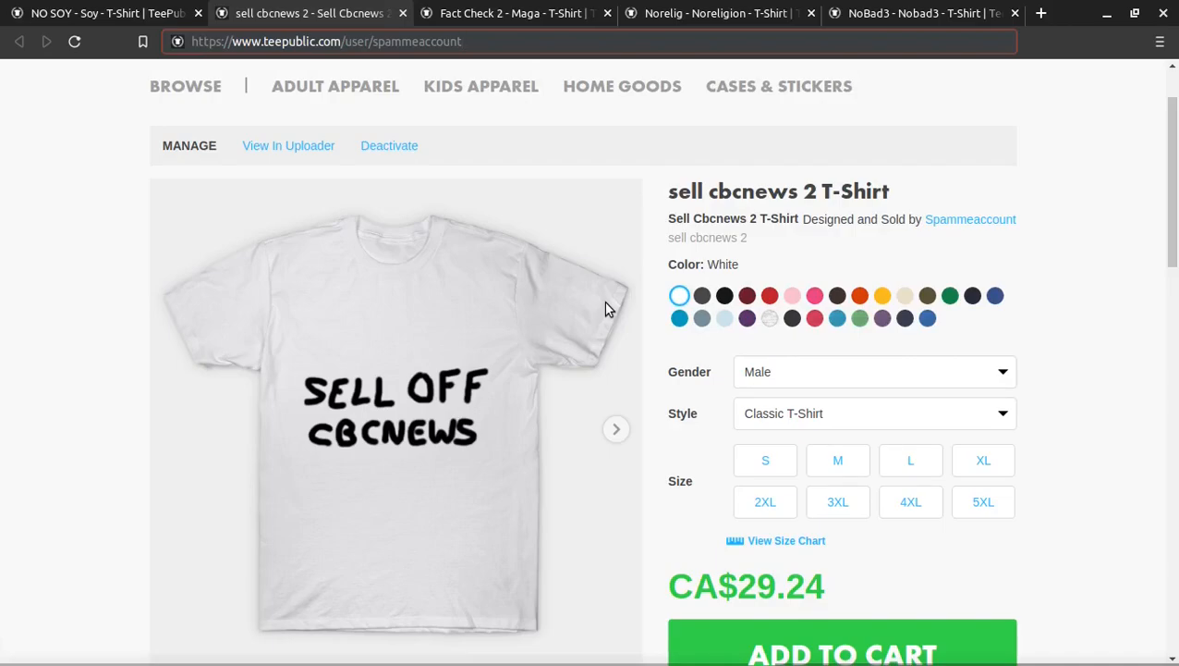
{"action": "mouse_move", "coordinate": [643, 340]}
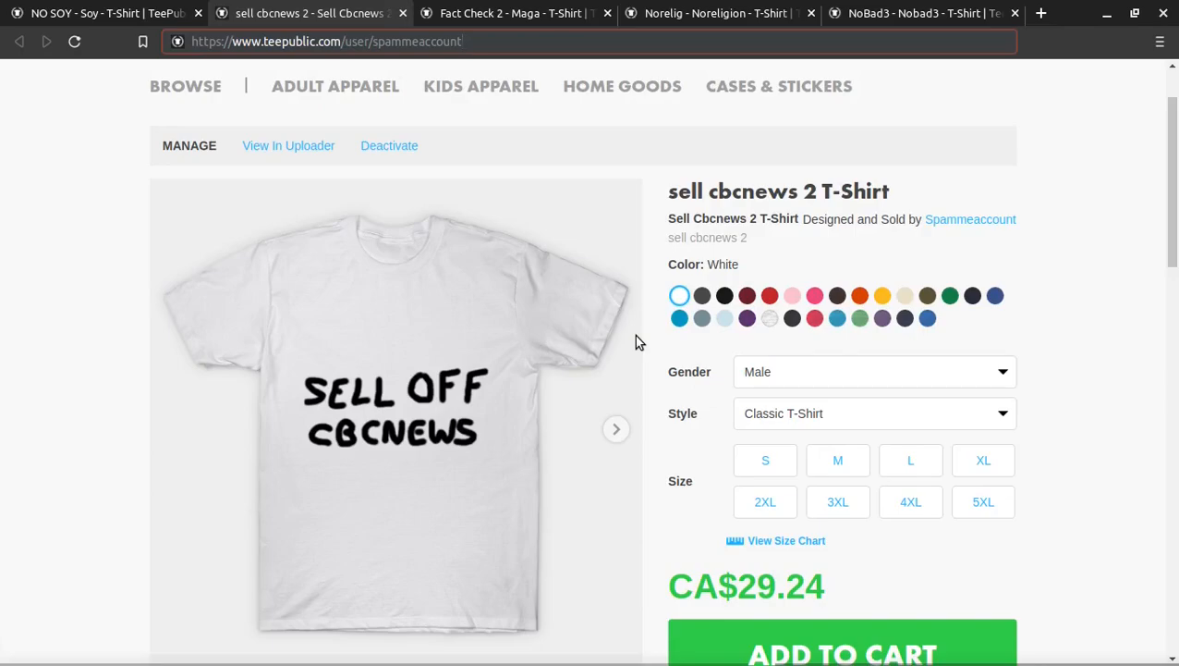
{"action": "left_click", "coordinate": [462, 41]}
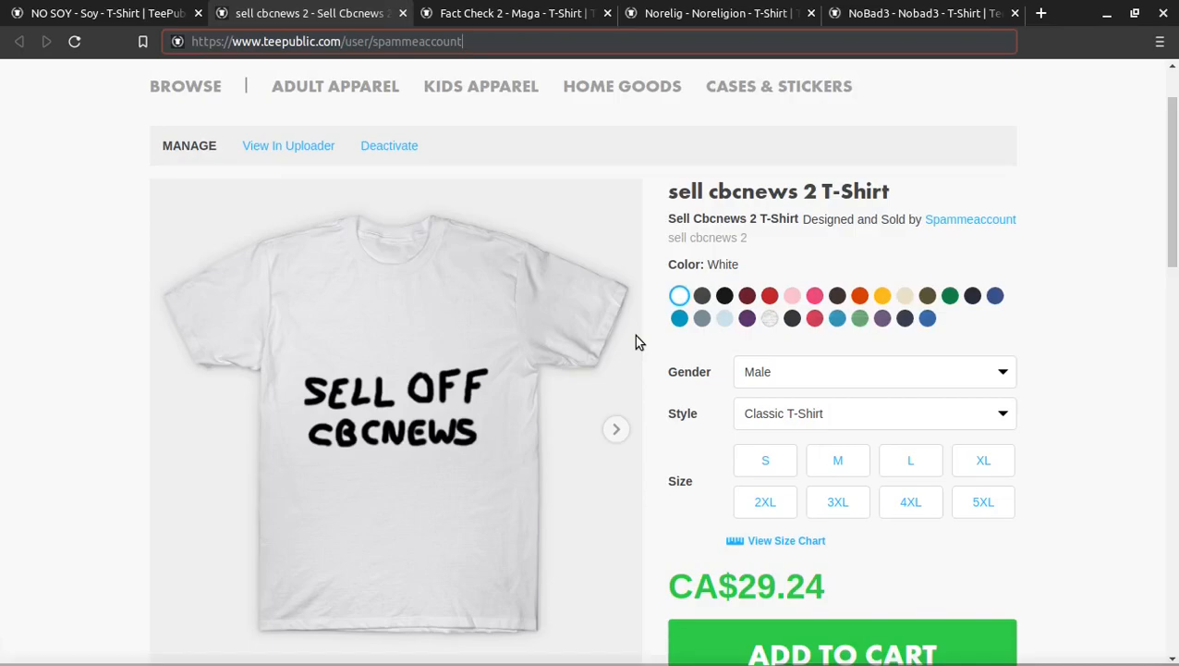
{"action": "mouse_move", "coordinate": [585, 361]}
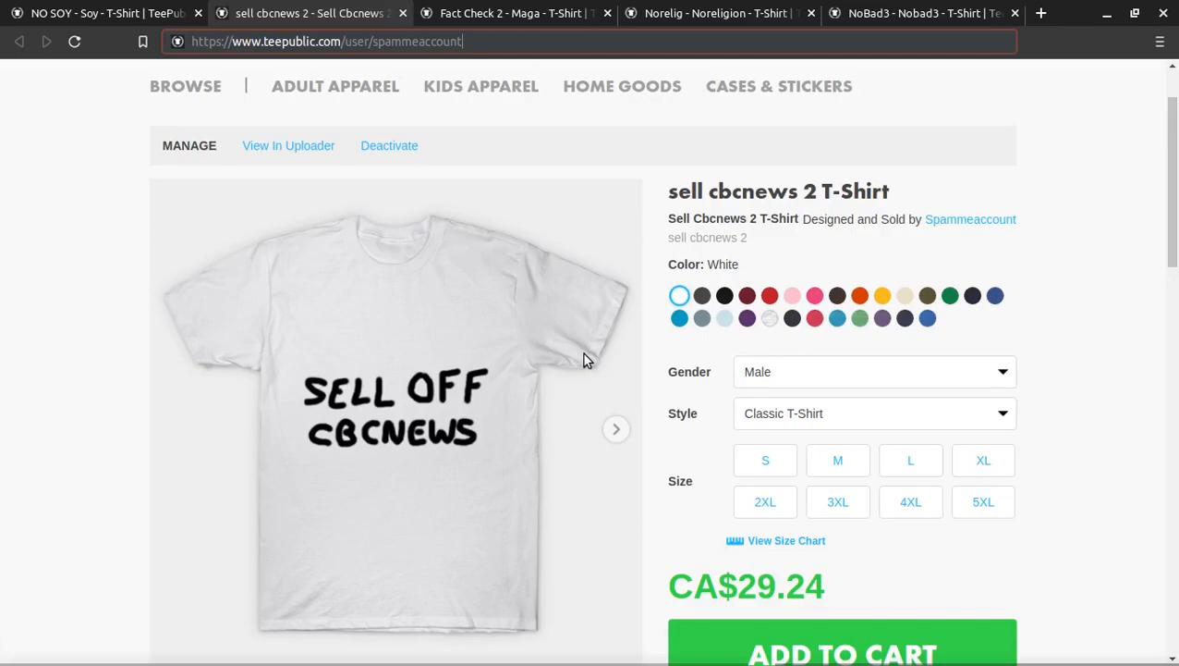
{"action": "mouse_move", "coordinate": [533, 189]}
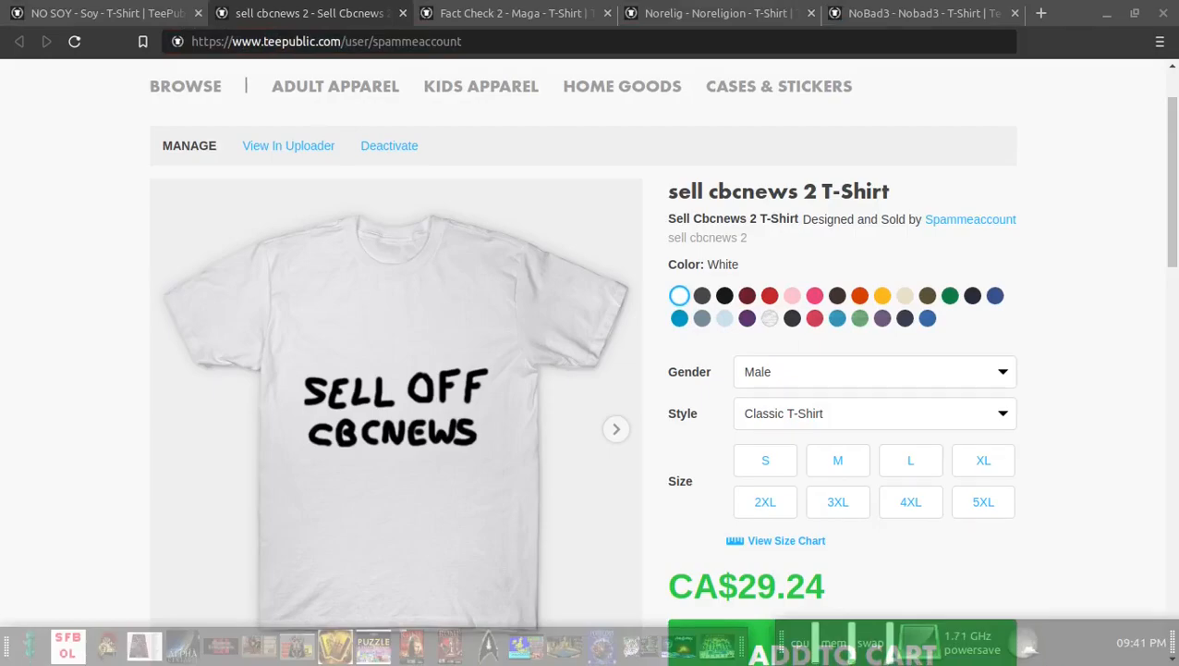
{"action": "mouse_move", "coordinate": [212, 281]}
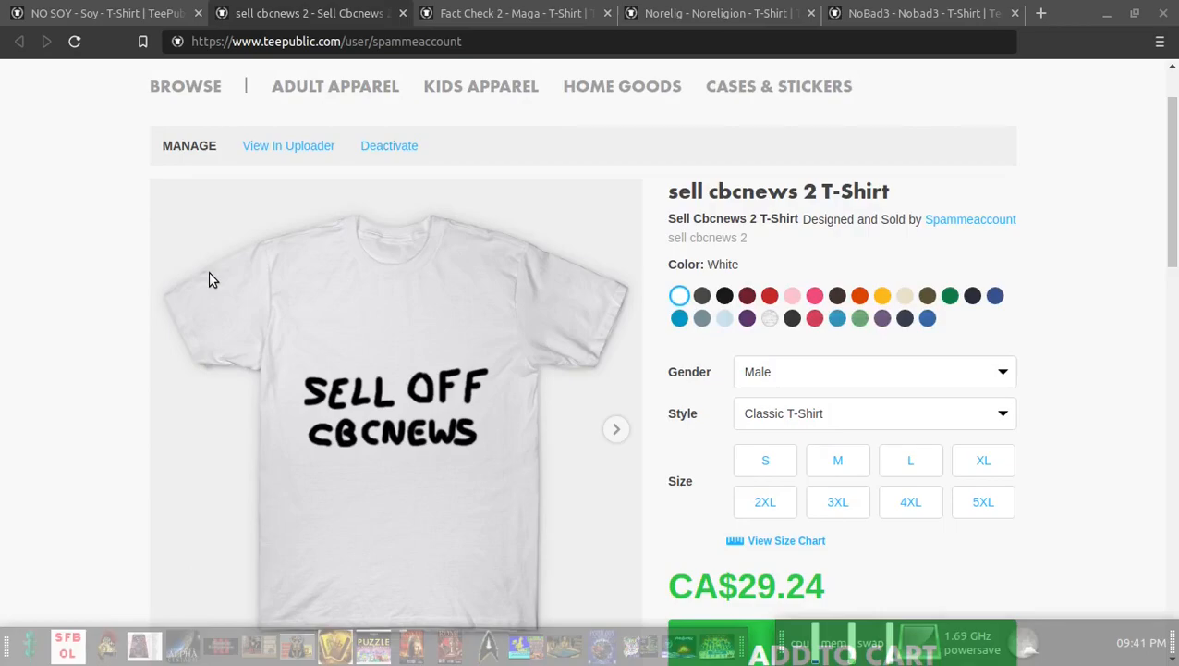
{"action": "mouse_move", "coordinate": [244, 342]}
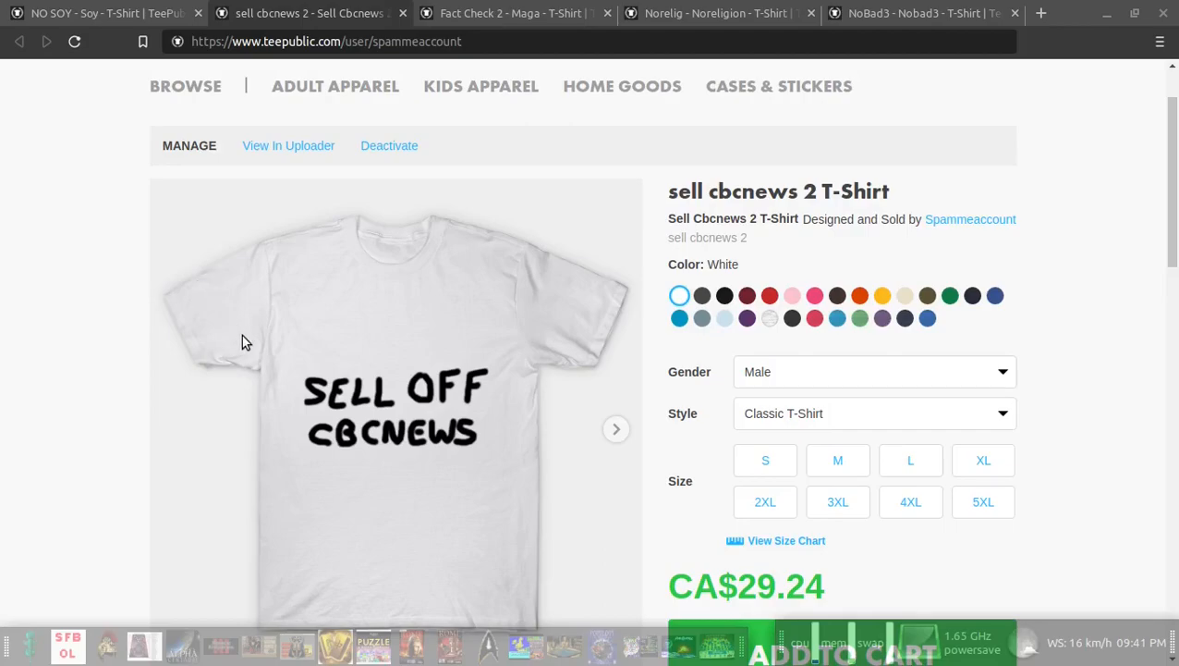
{"action": "mouse_move", "coordinate": [273, 334]}
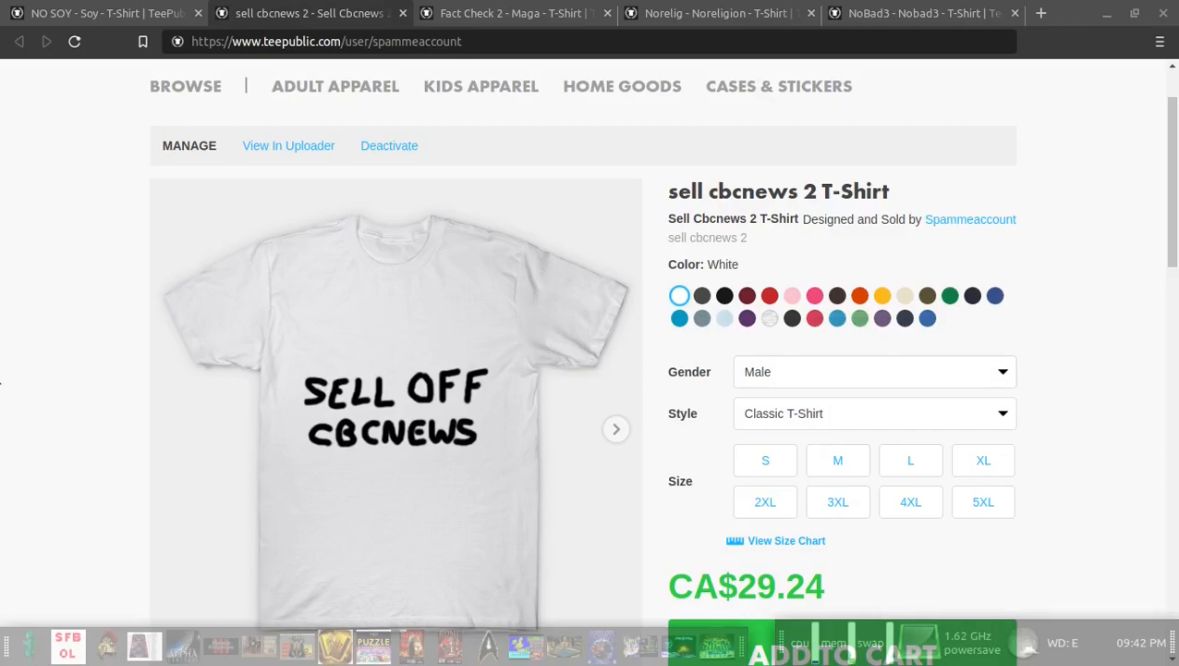
{"action": "mouse_move", "coordinate": [466, 213]}
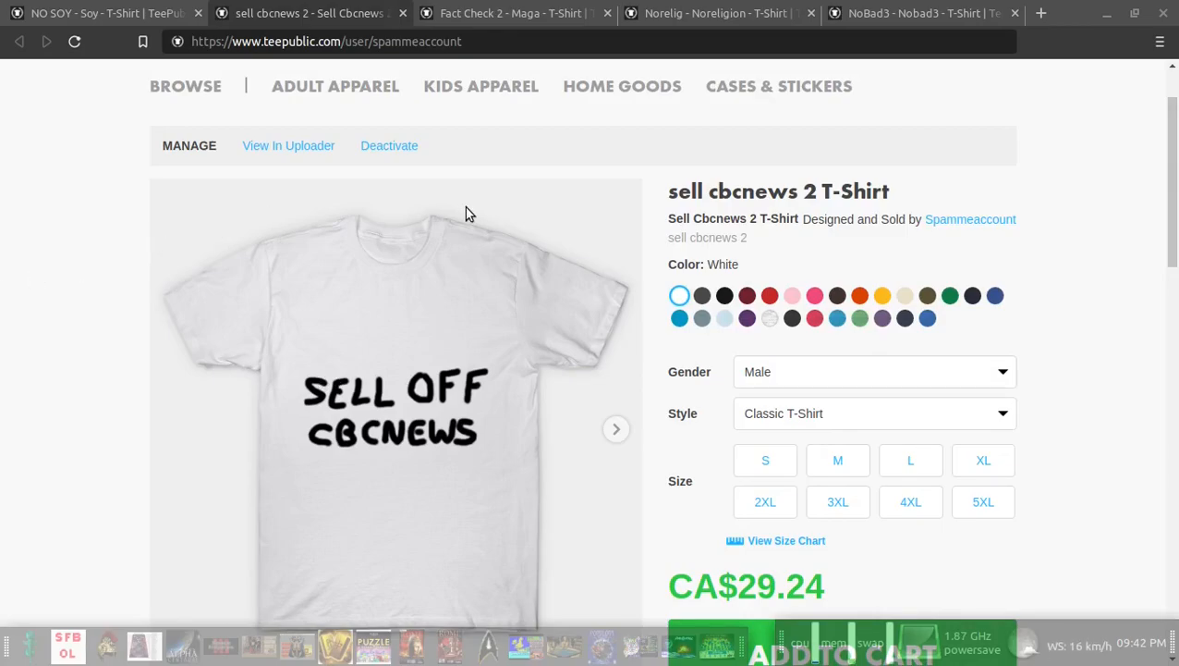